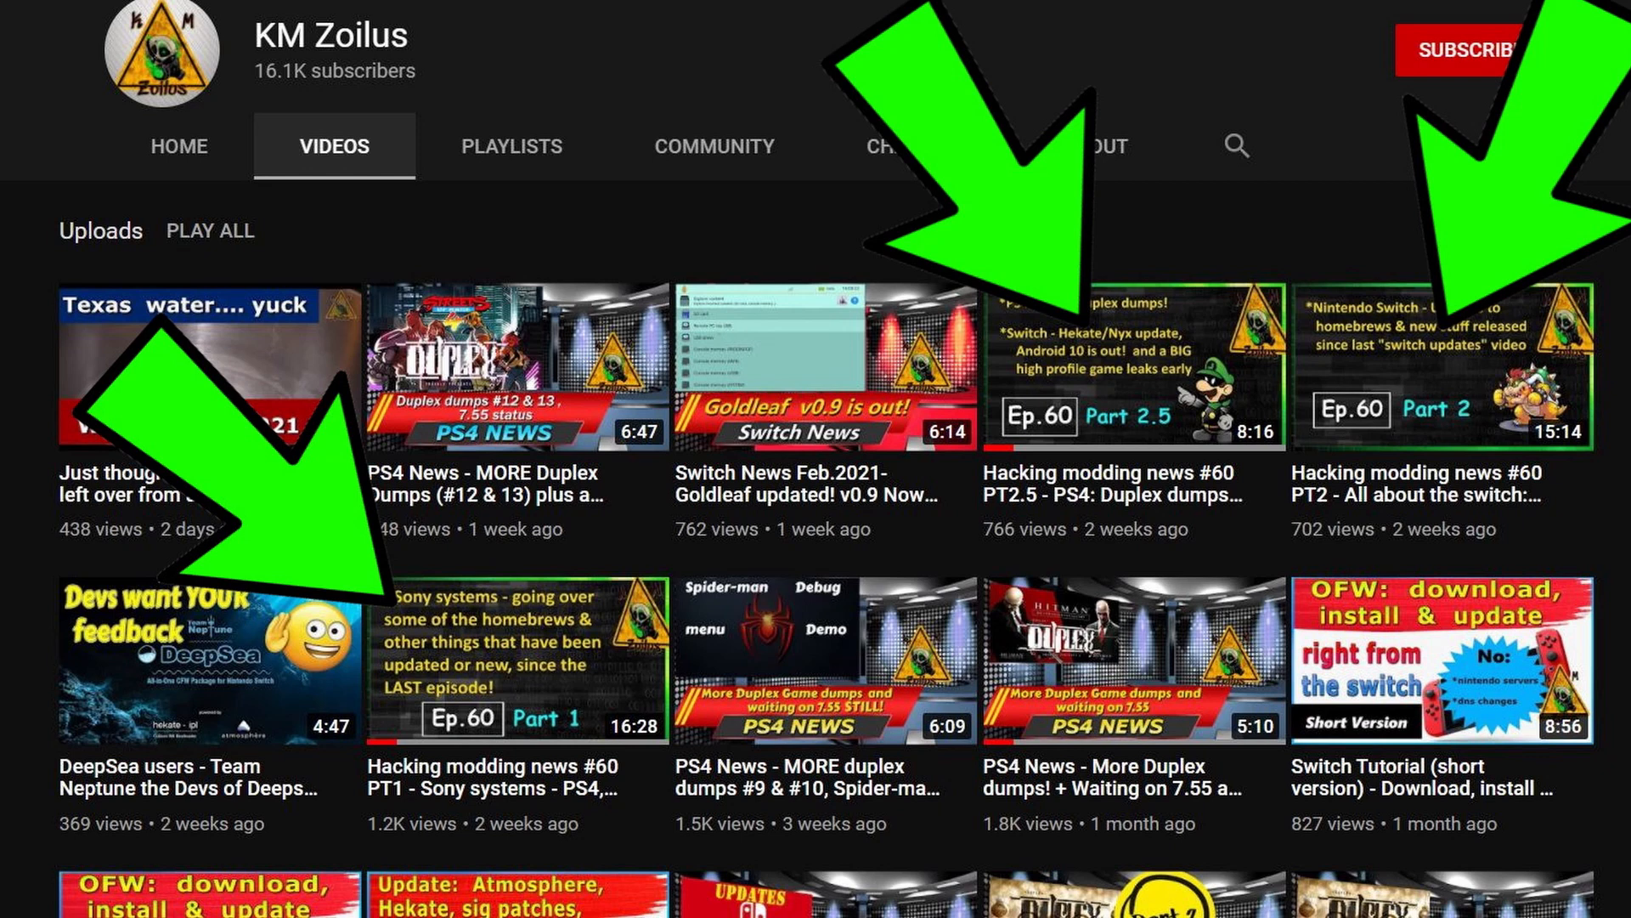
- Scroll down the repository page into its readme
scroll(down, 3)
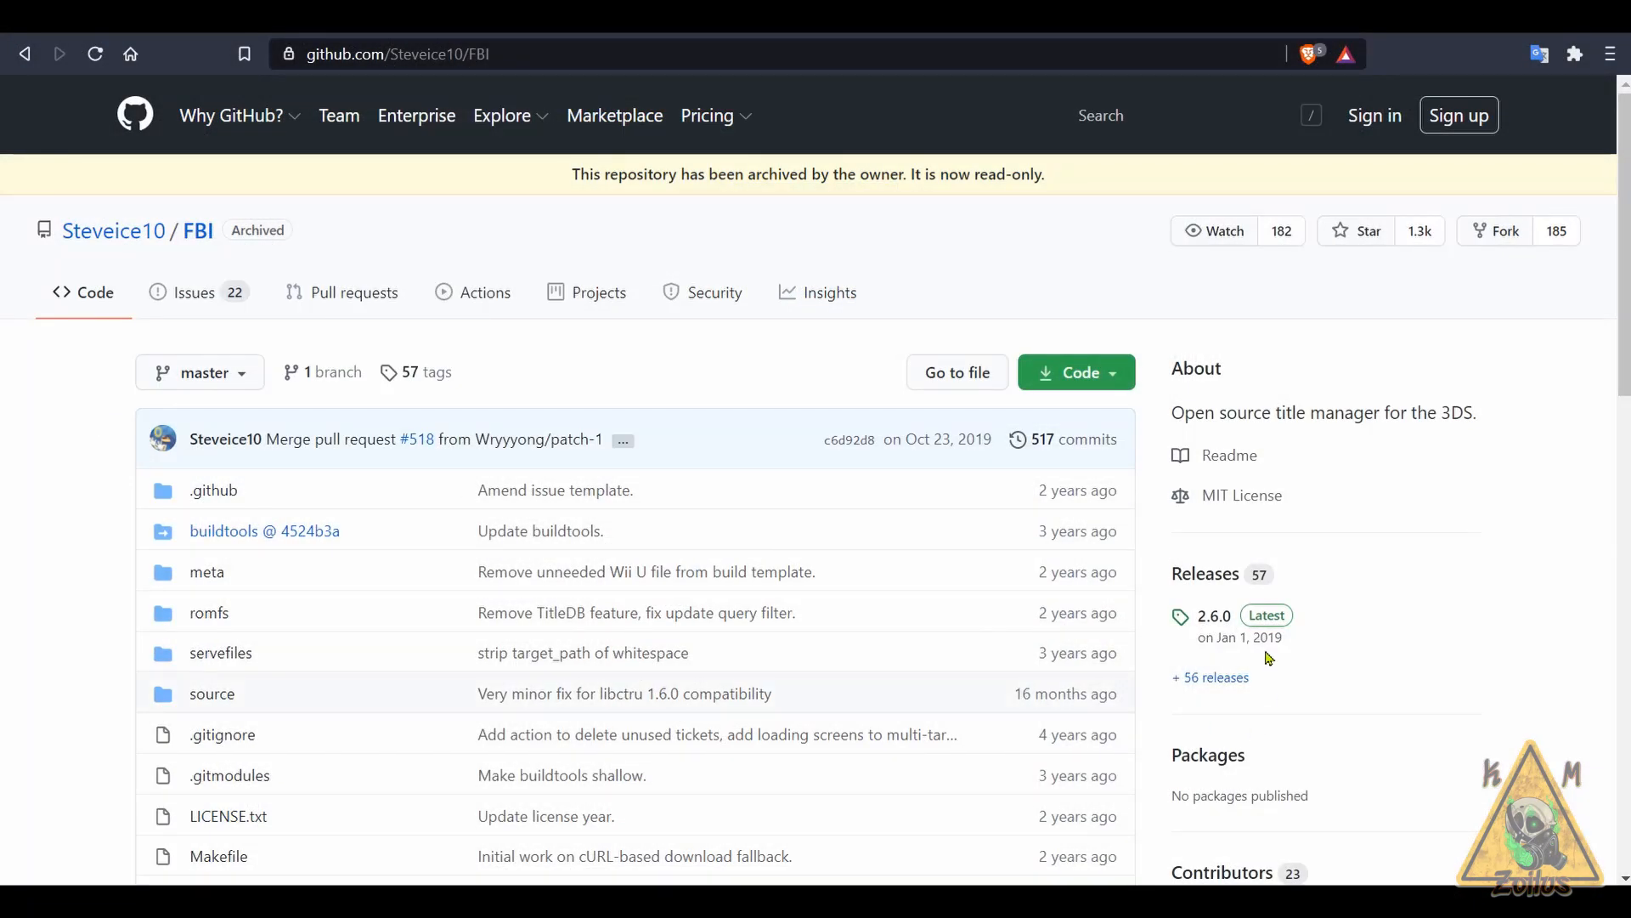
mouse_move(1210, 677)
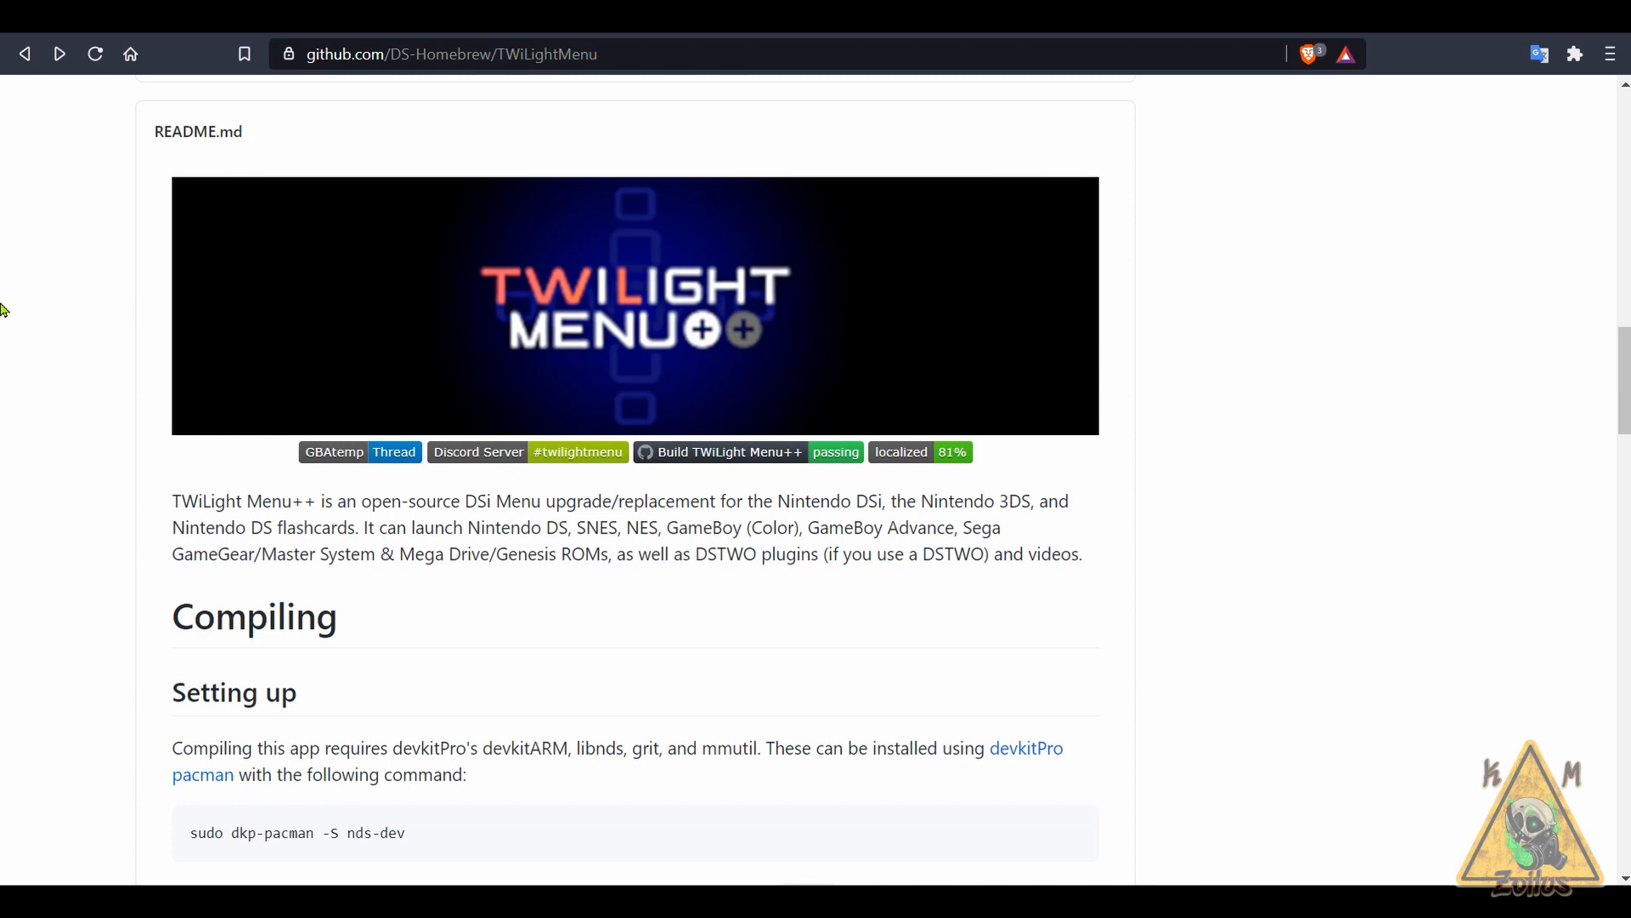
- Scroll back up to the TWiLight Menu++ file list showing the After-Valentines release
scroll(up, 3)
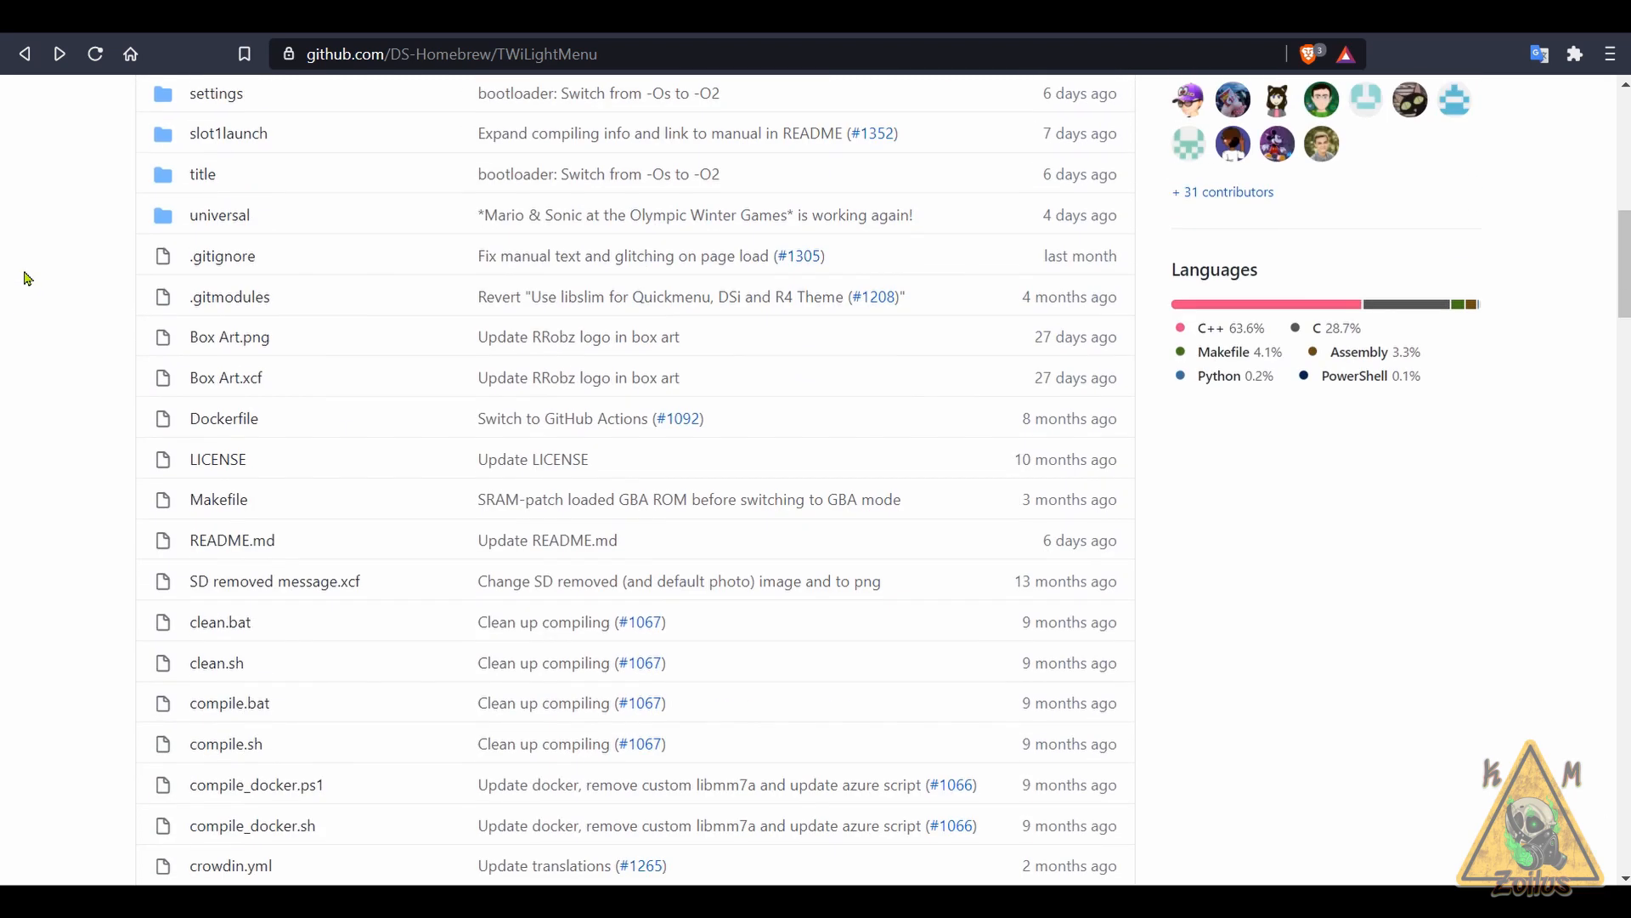
scroll(up, 3)
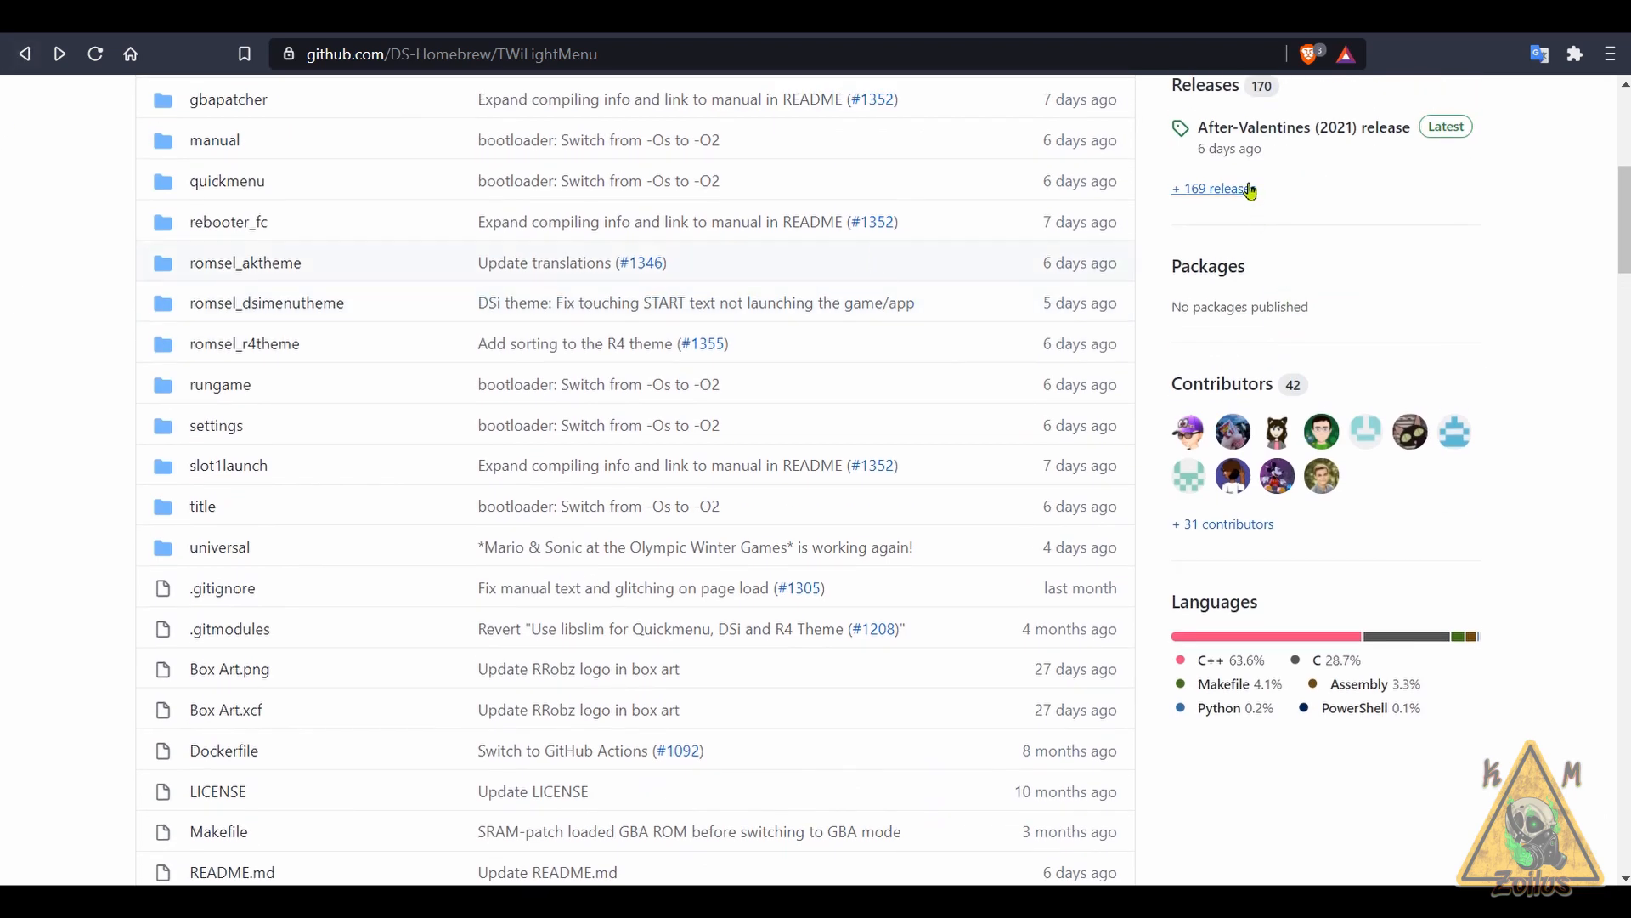
- Open the TWiLightMenu releases list and scroll through the release notes and download assets
click(1210, 189)
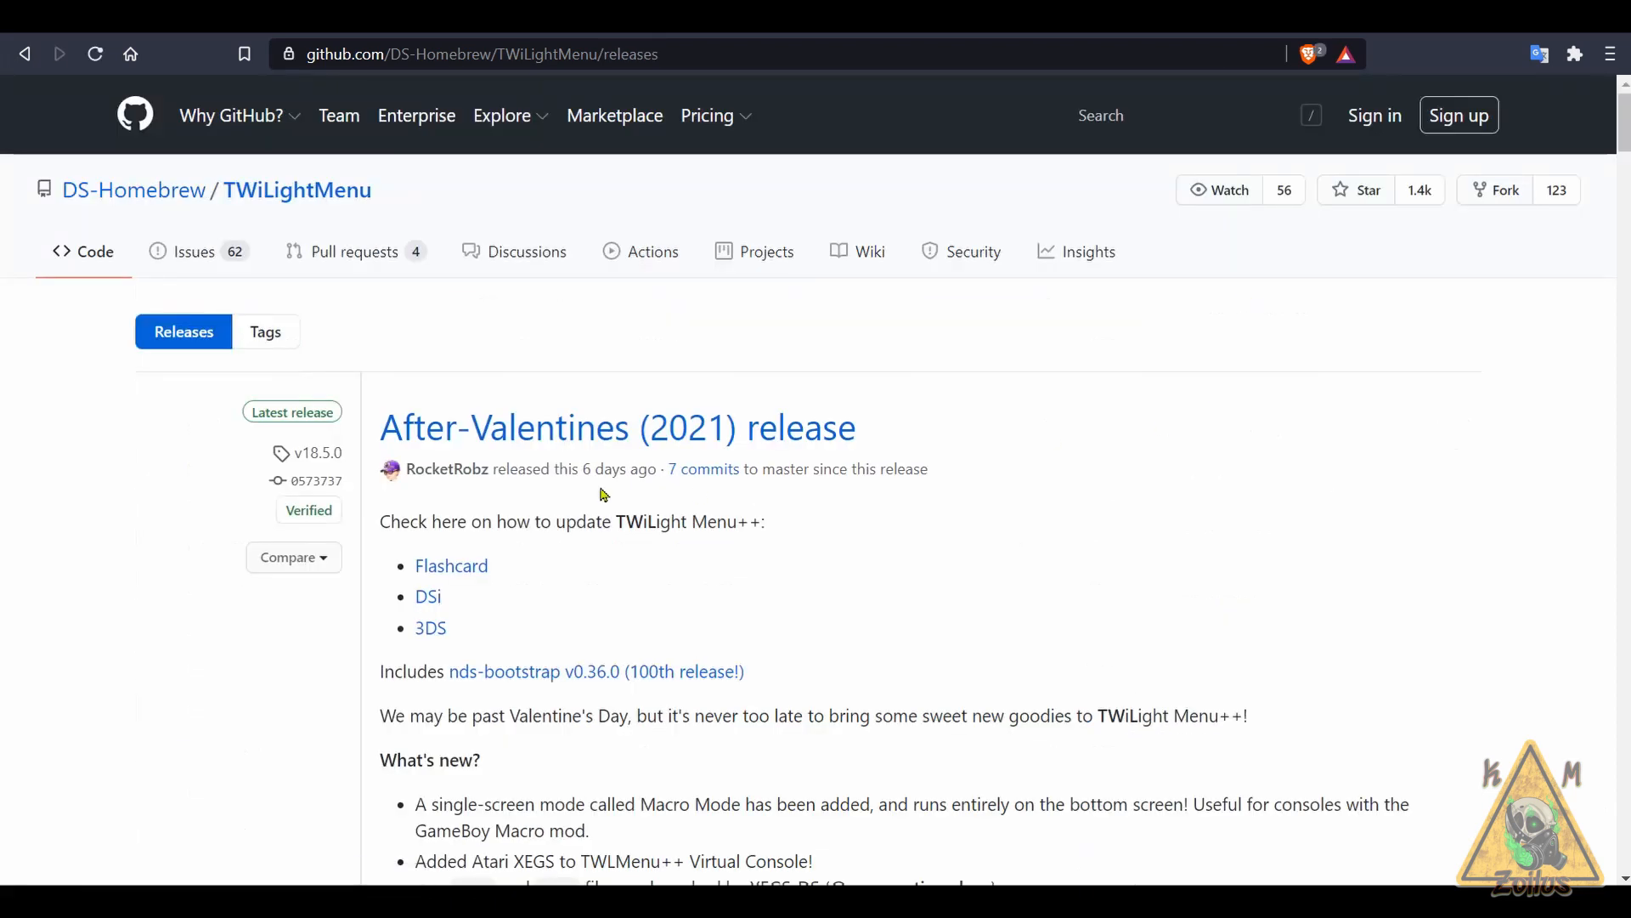
mouse_move(768, 573)
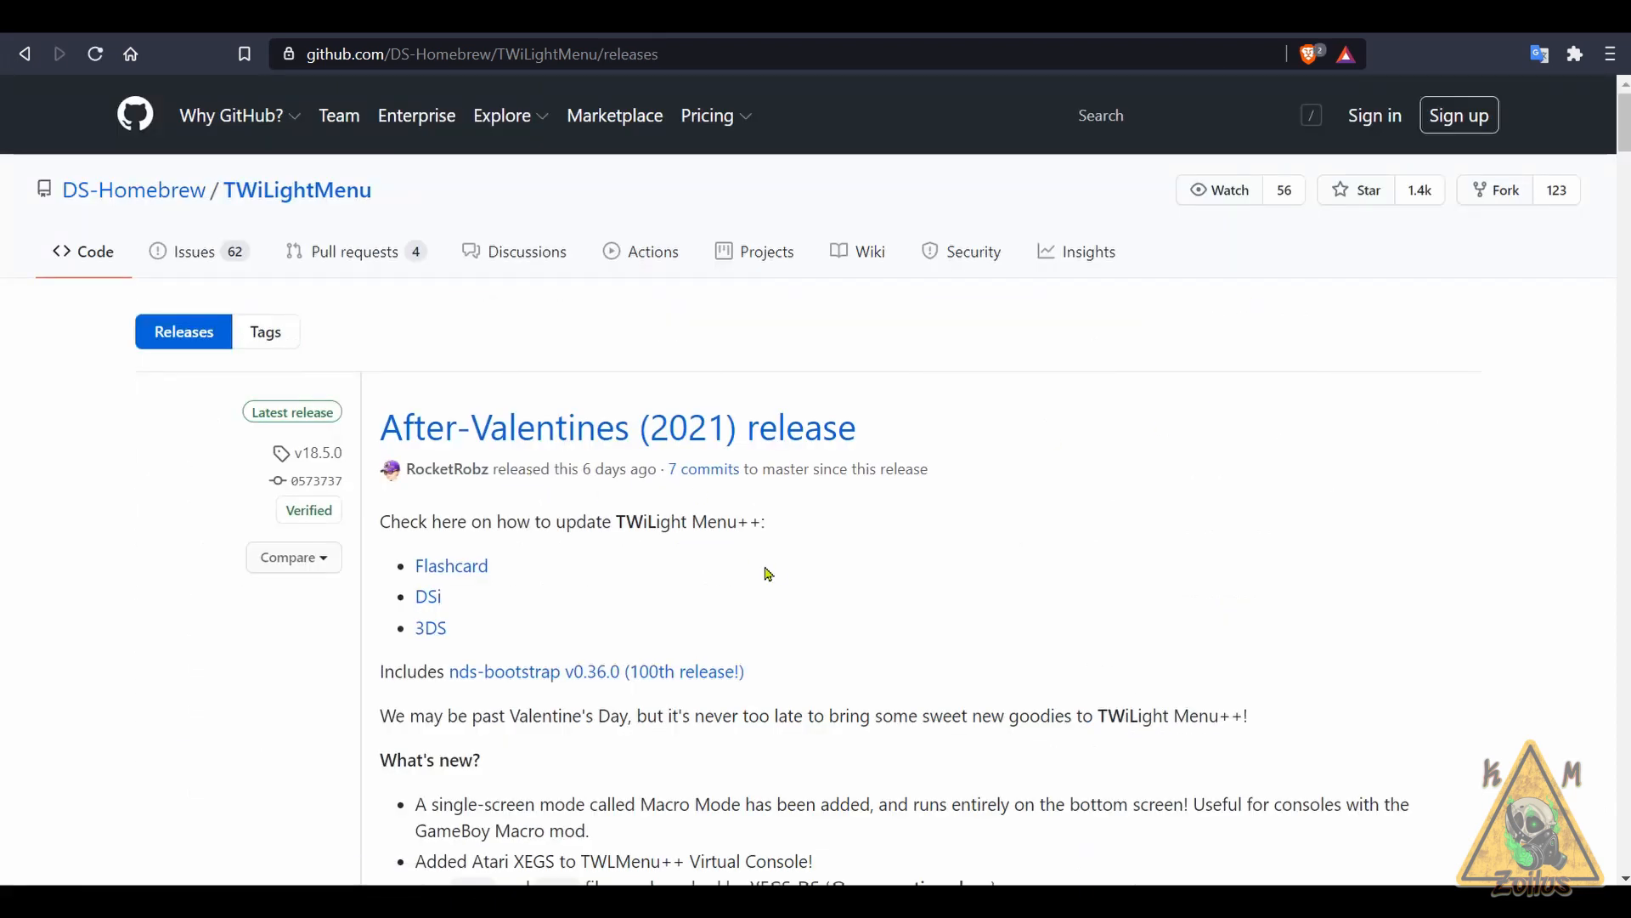
scroll(down, 3)
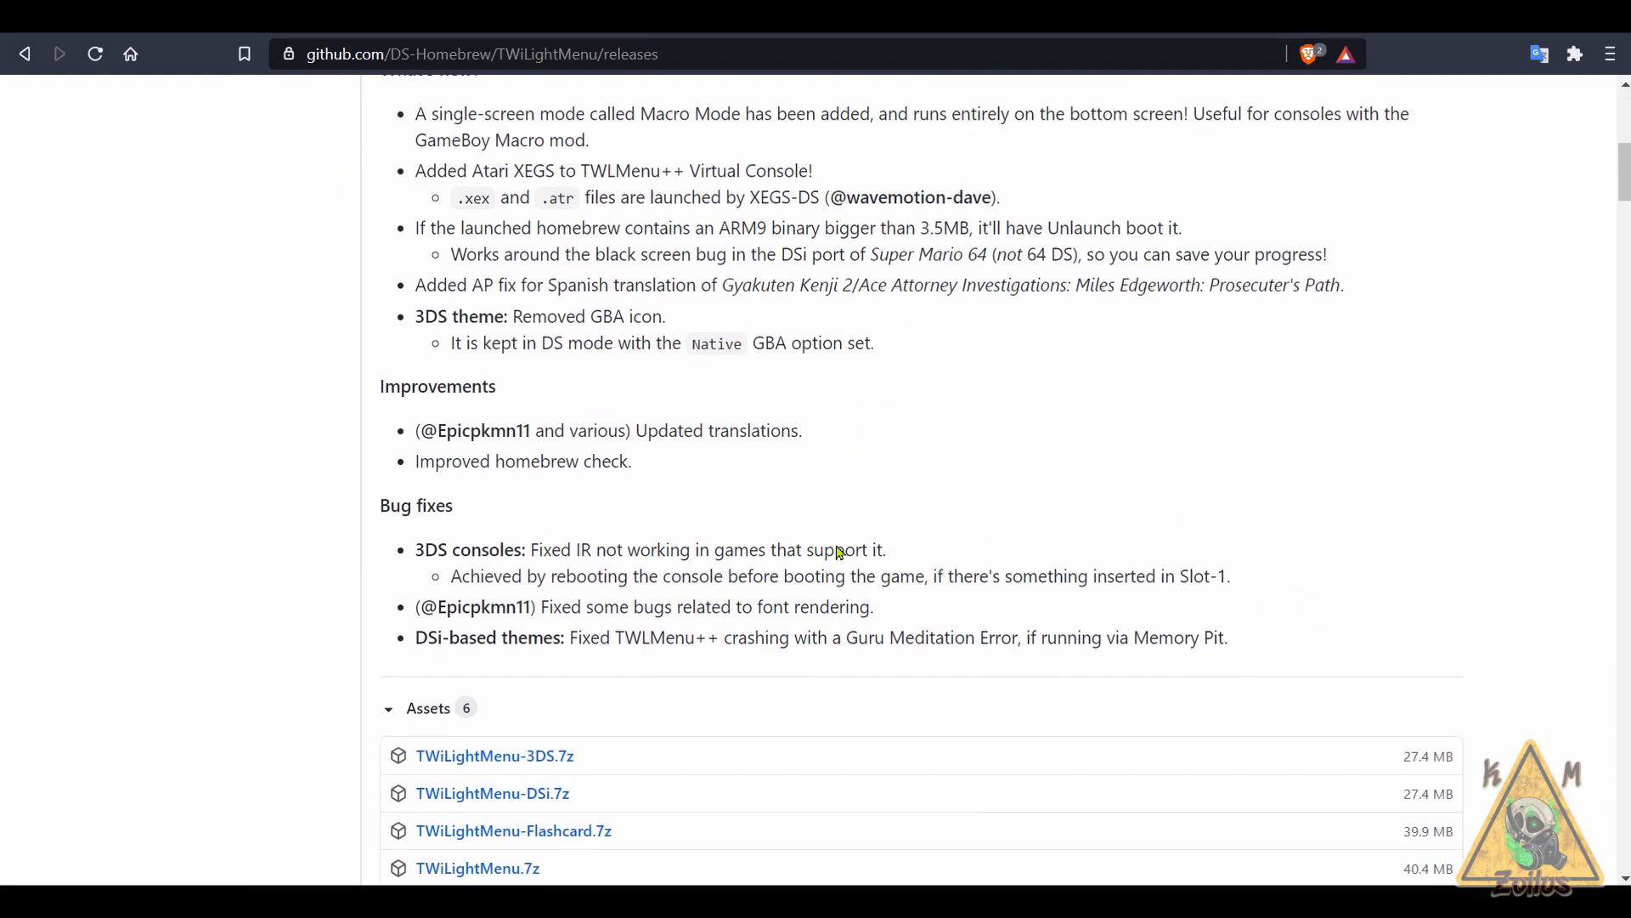
scroll(down, 3)
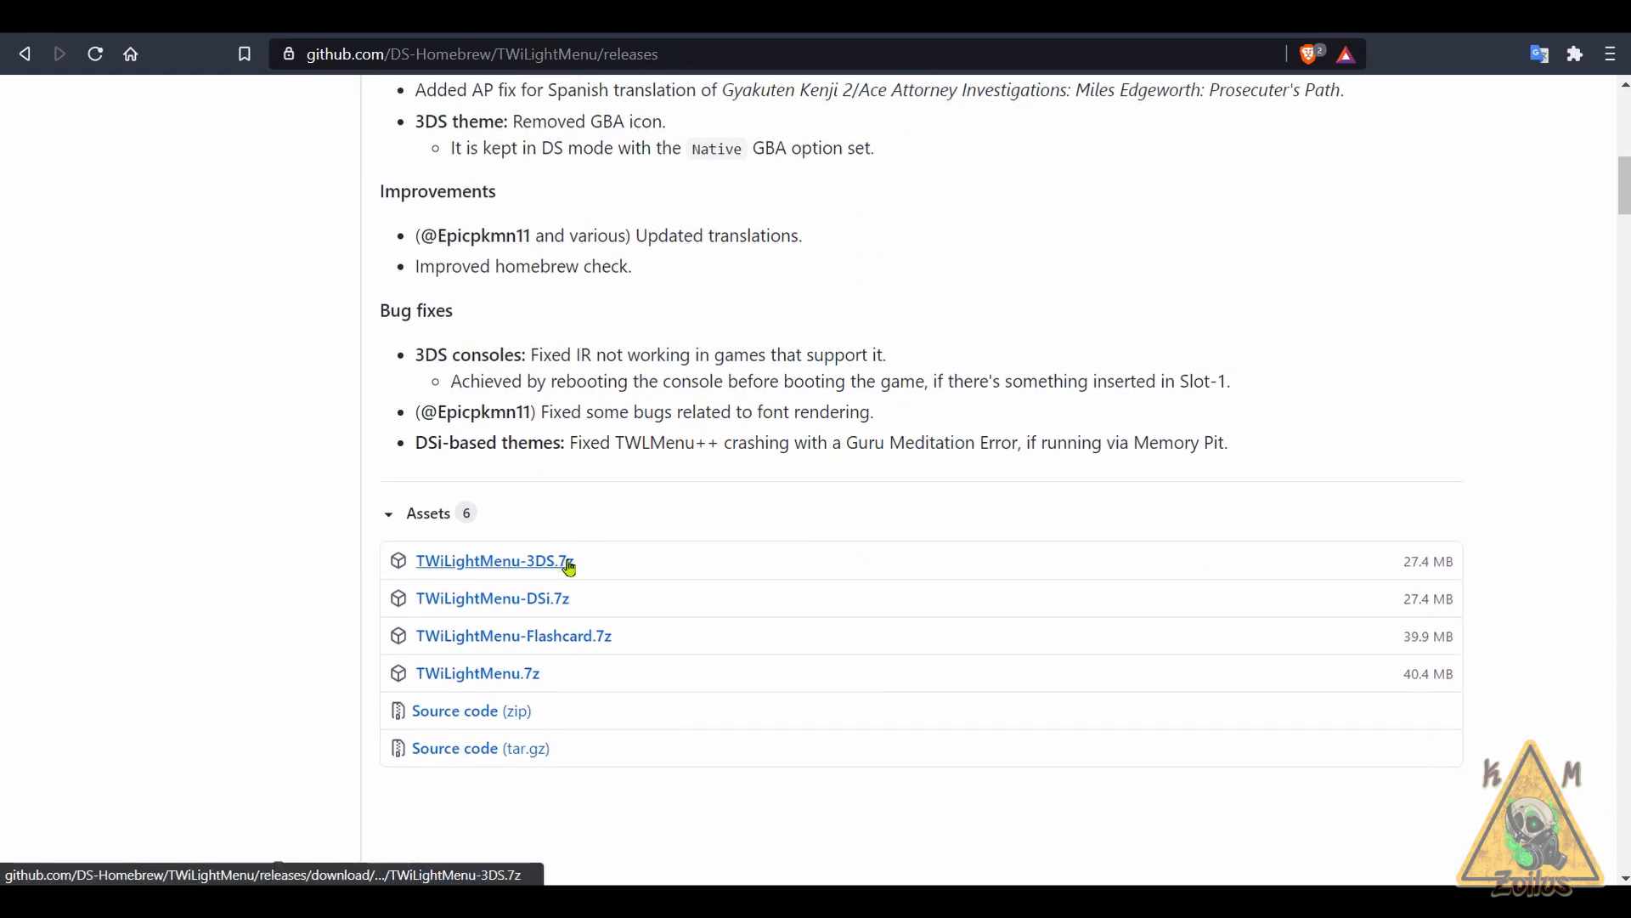
mouse_move(785, 489)
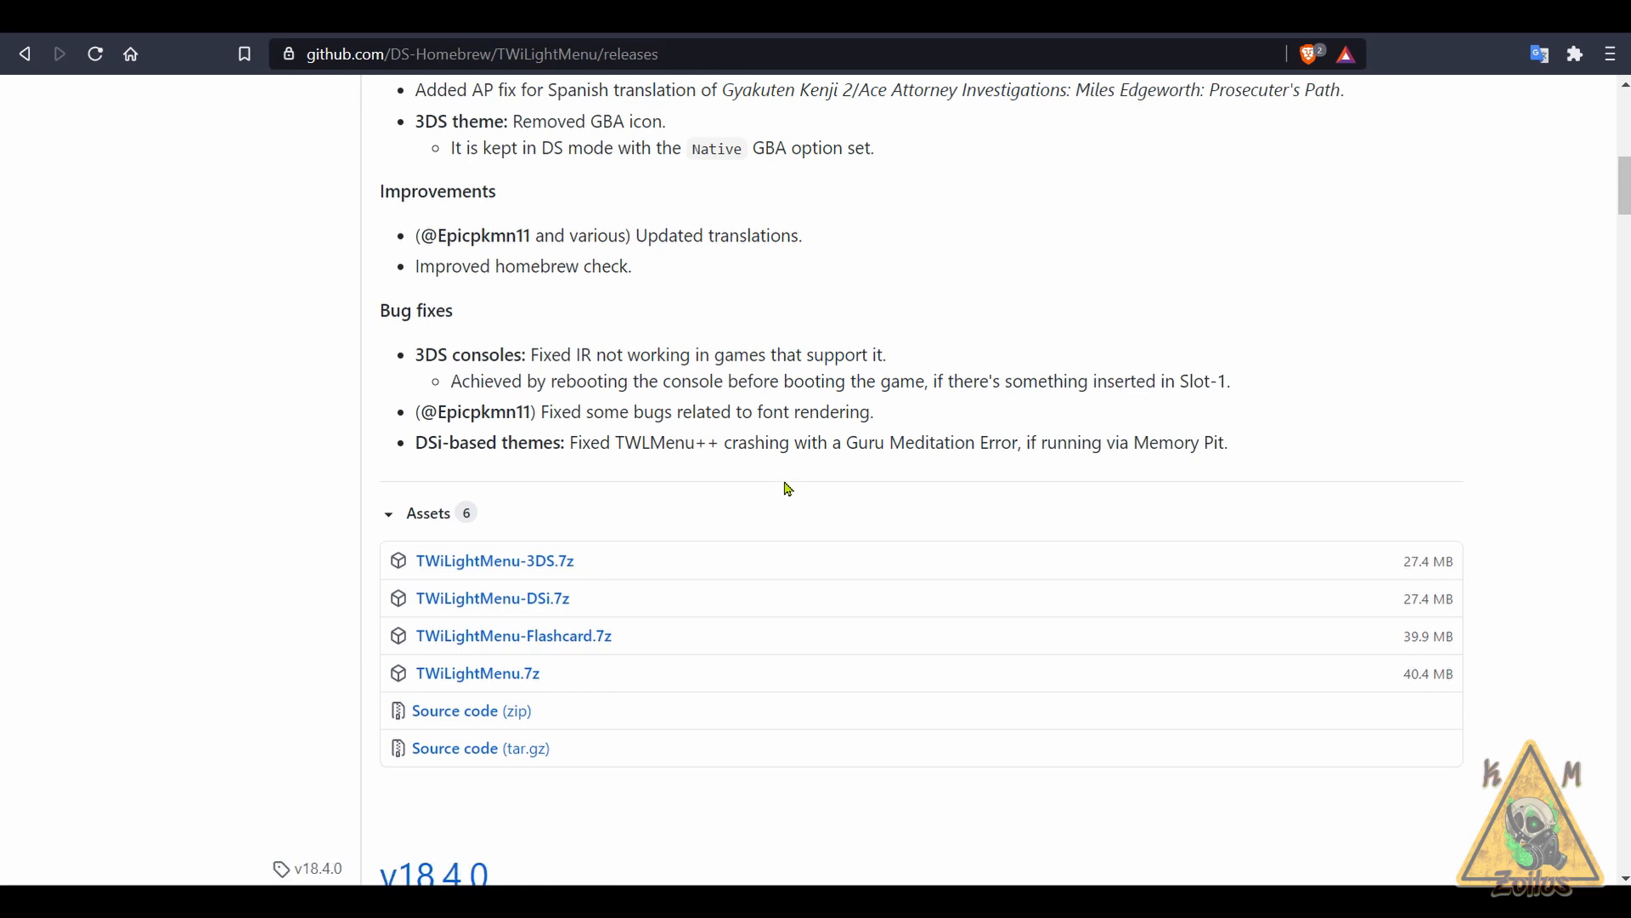
scroll(down, 3)
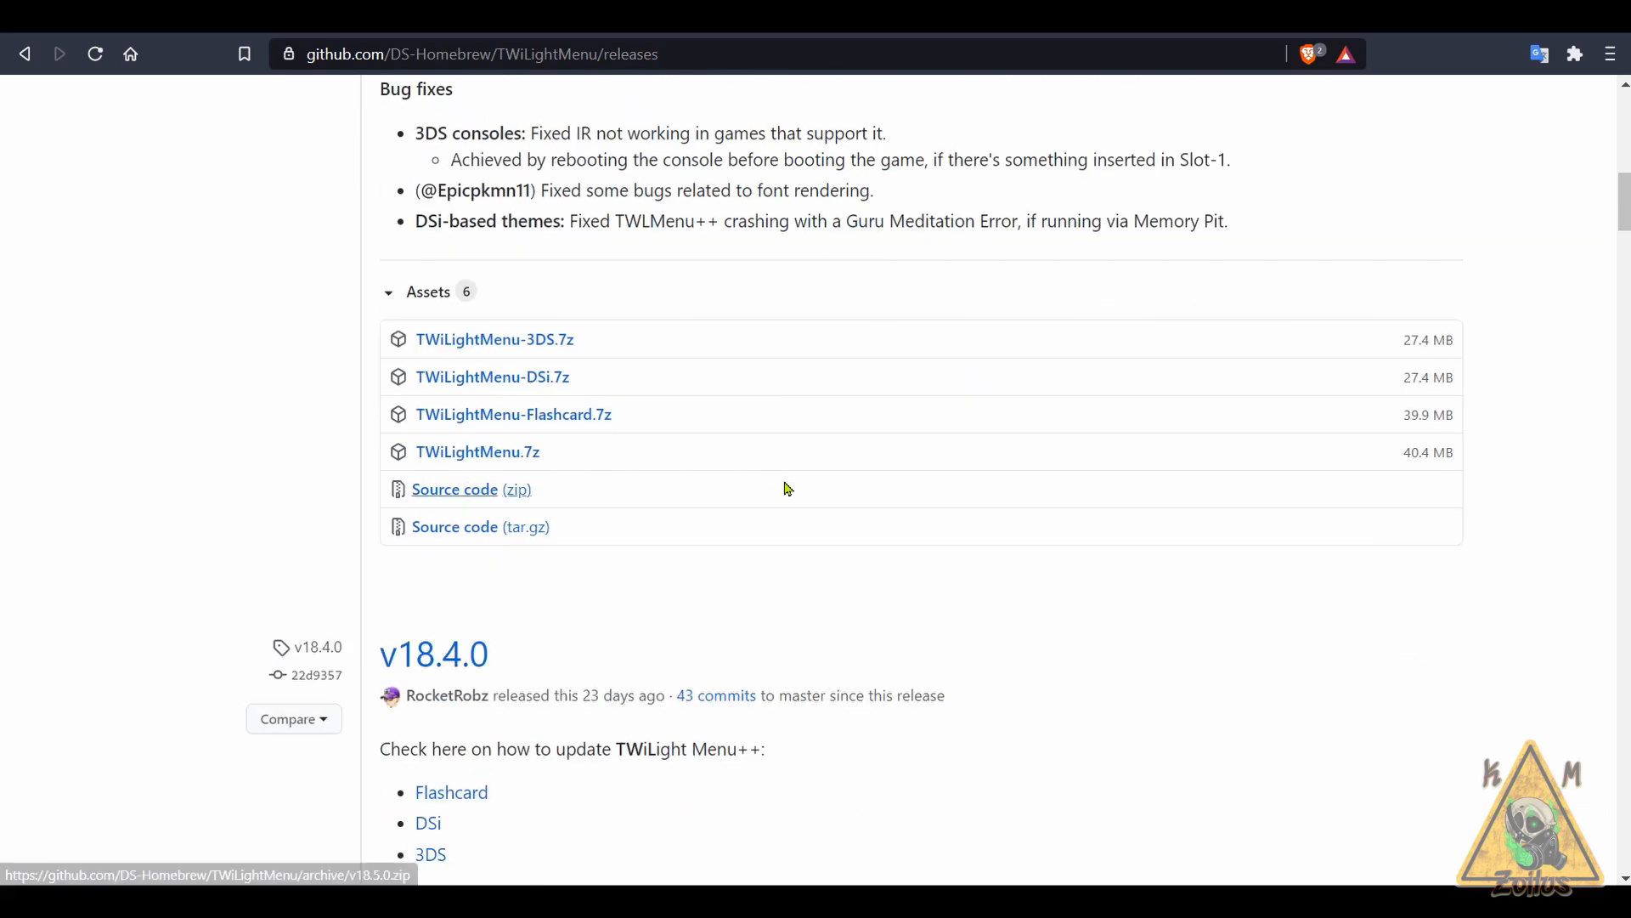
scroll(down, 3)
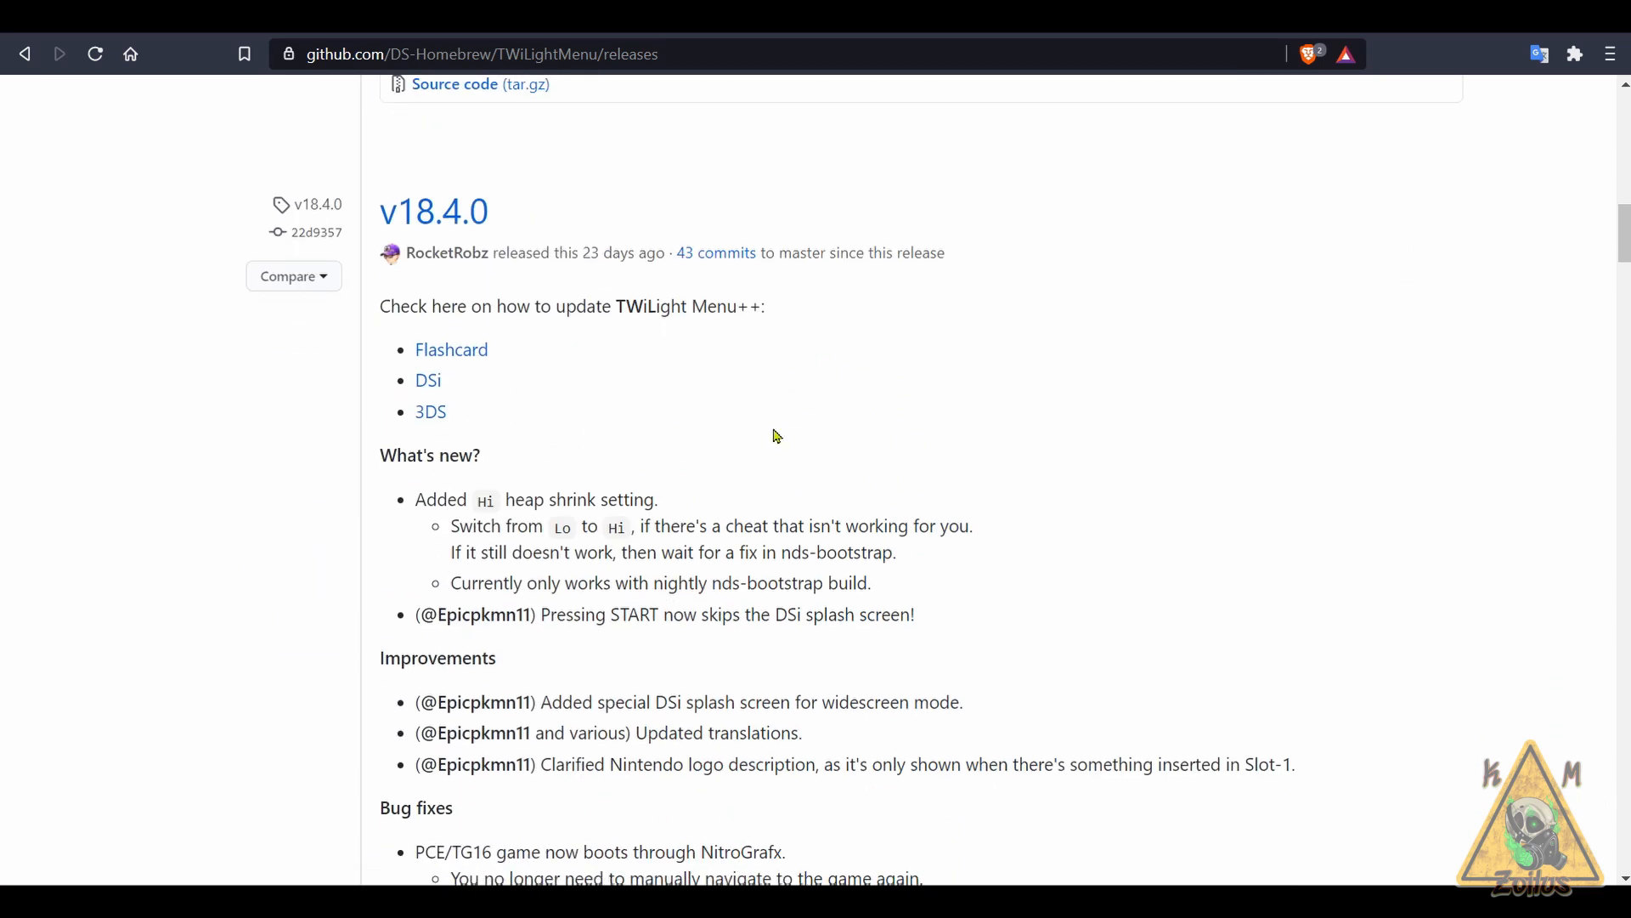
mouse_move(714, 464)
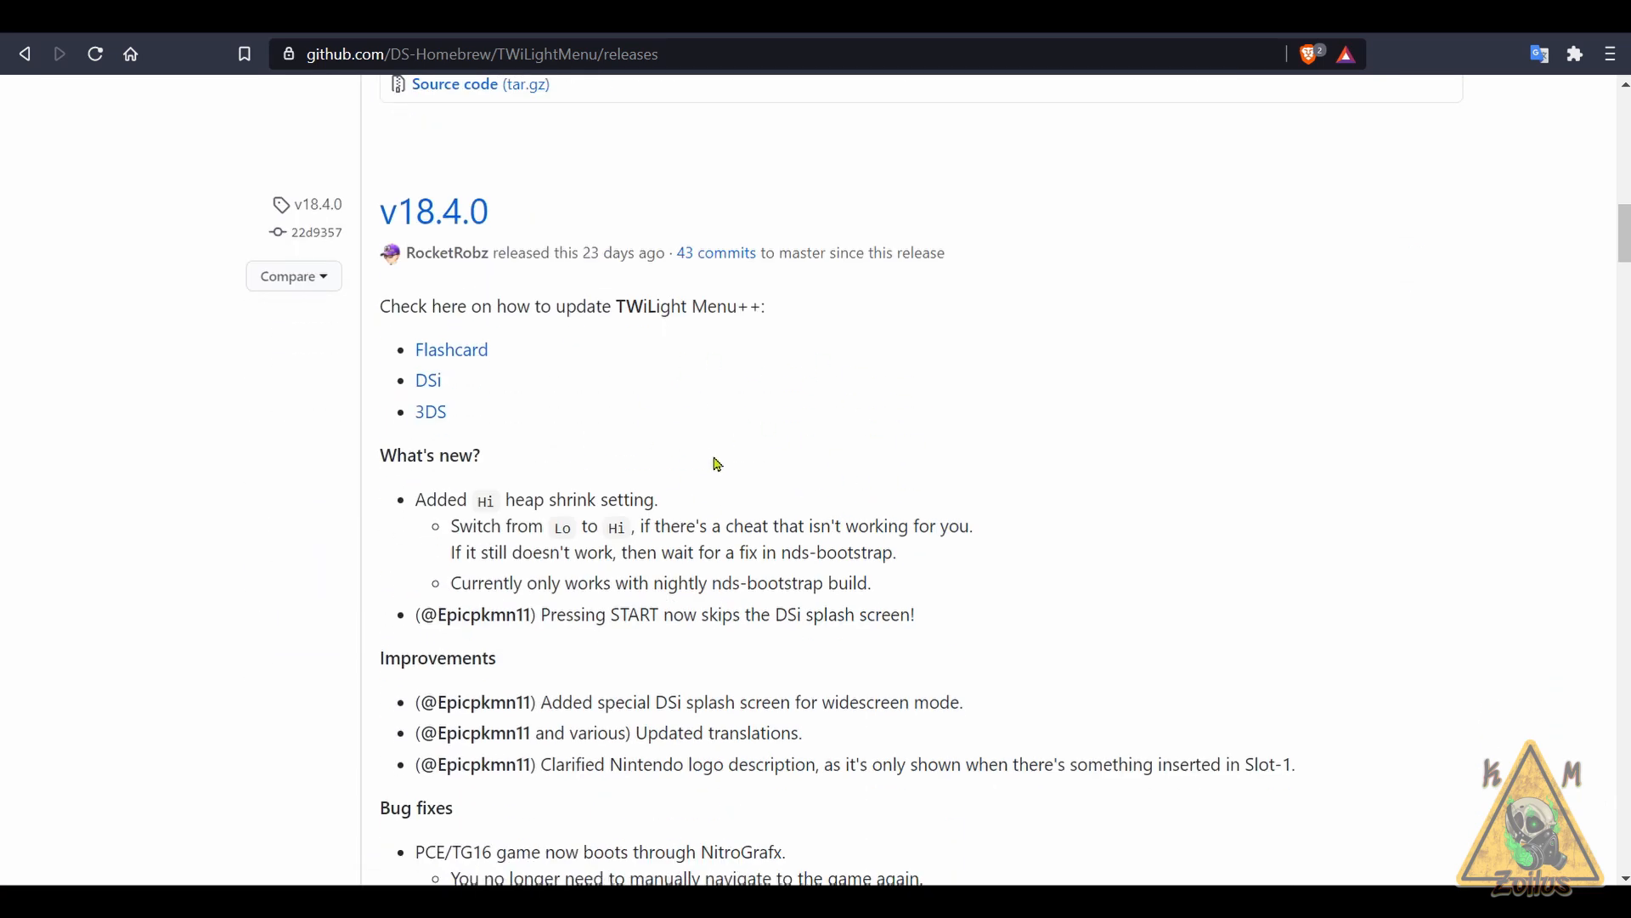
scroll(down, 3)
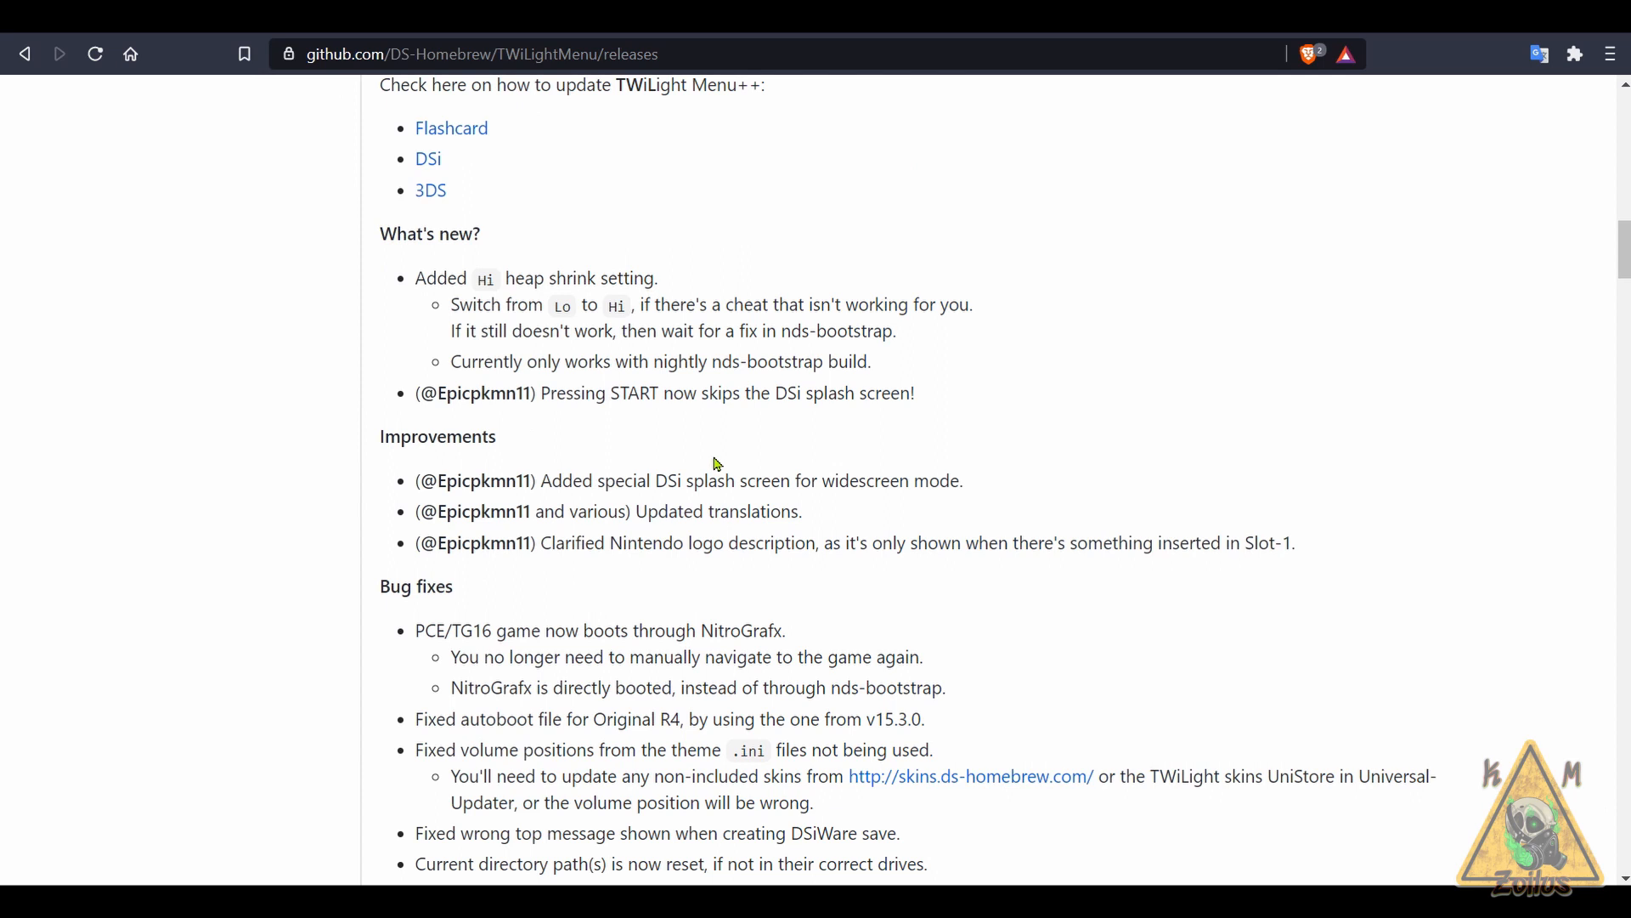
scroll(down, 3)
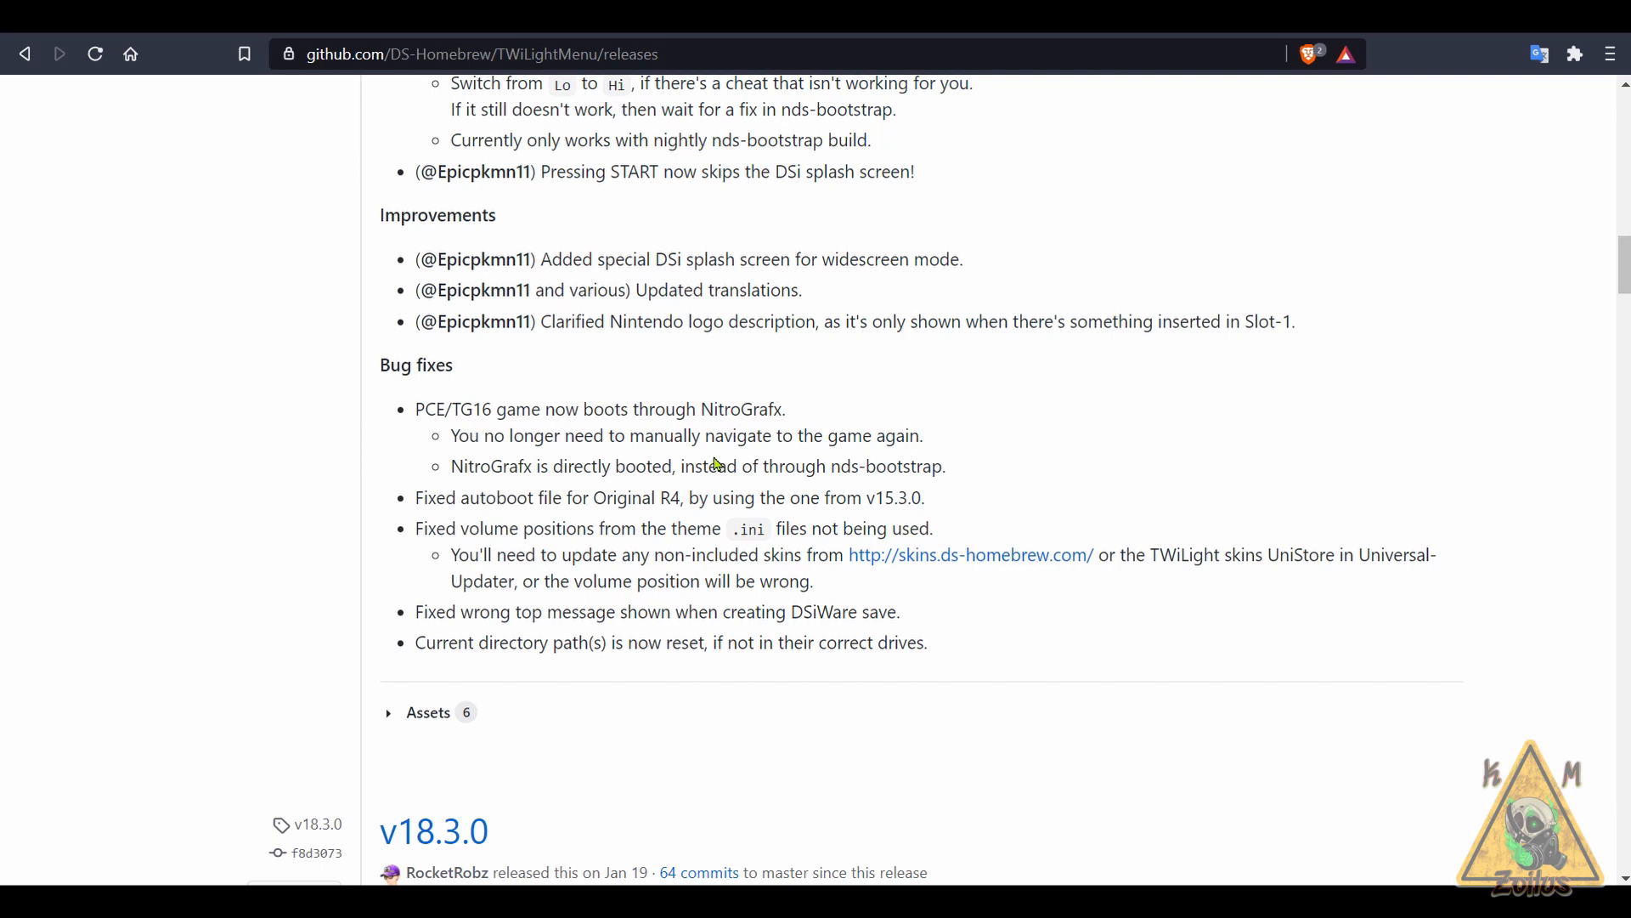
scroll(down, 3)
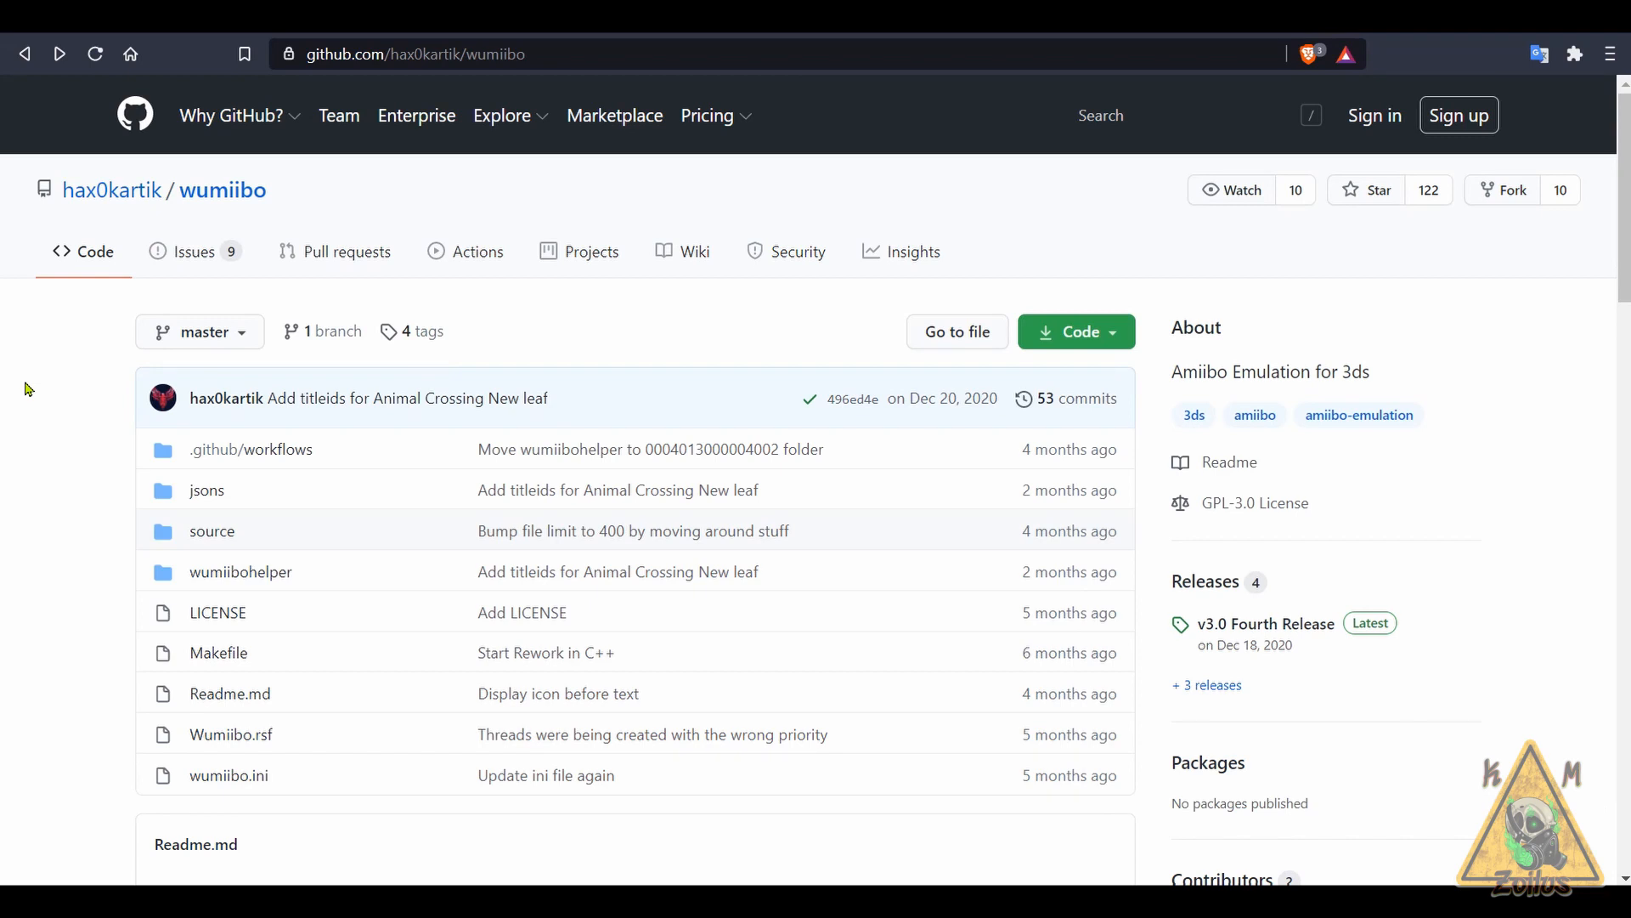
- Scroll past the wumiibo usage instructions down to the v3.0 Fourth Release's four assets
scroll(down, 3)
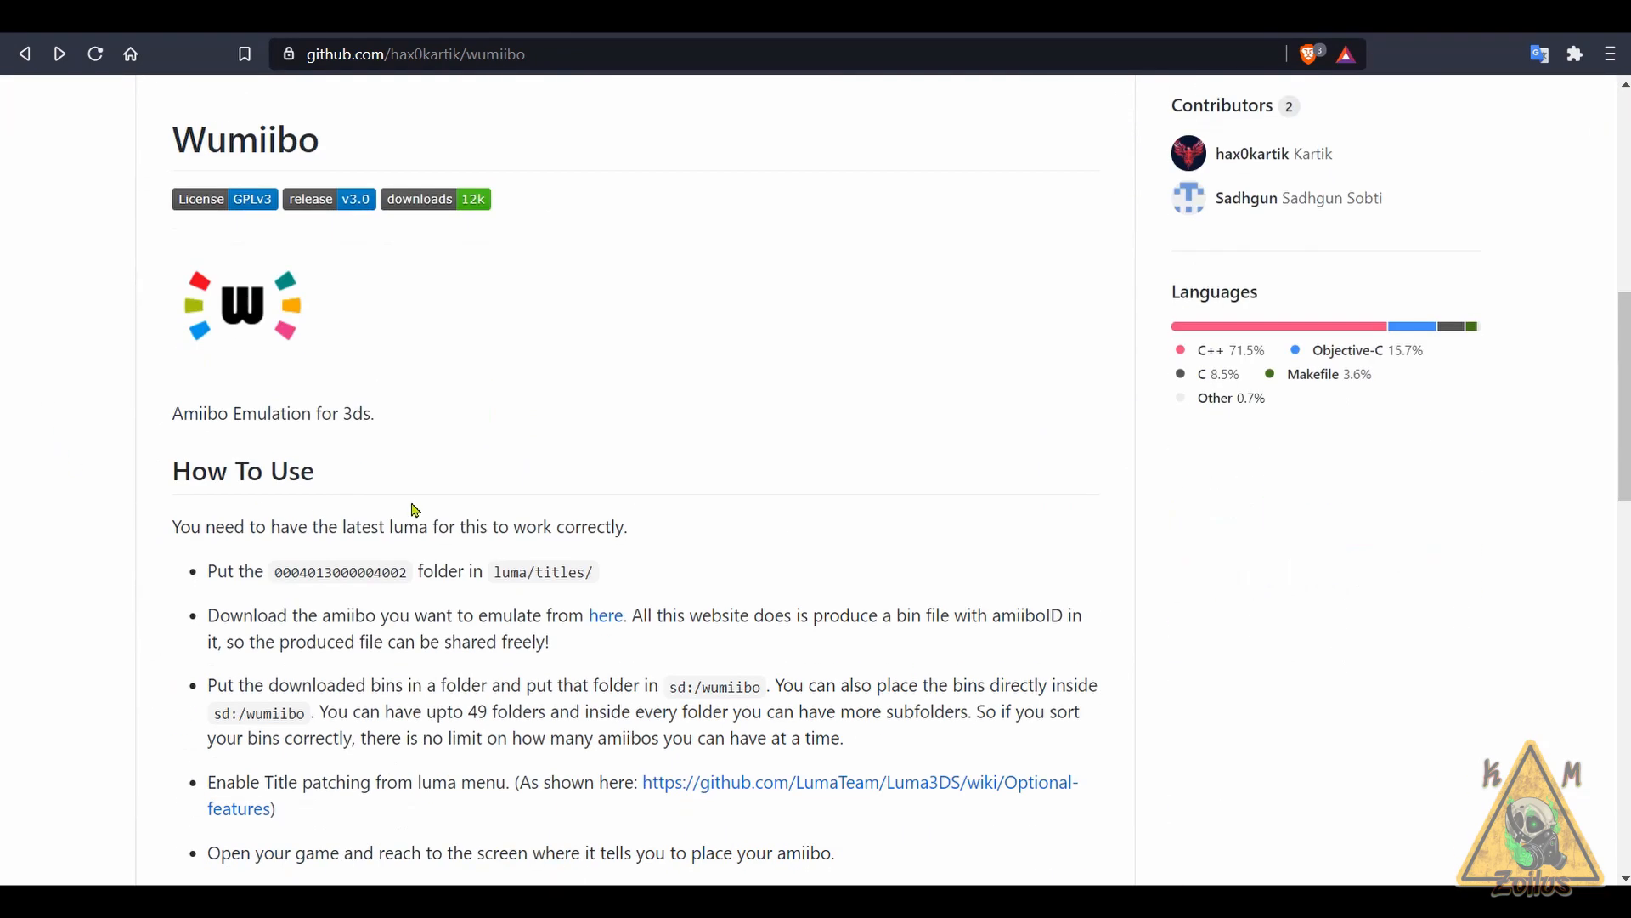
mouse_move(1066, 468)
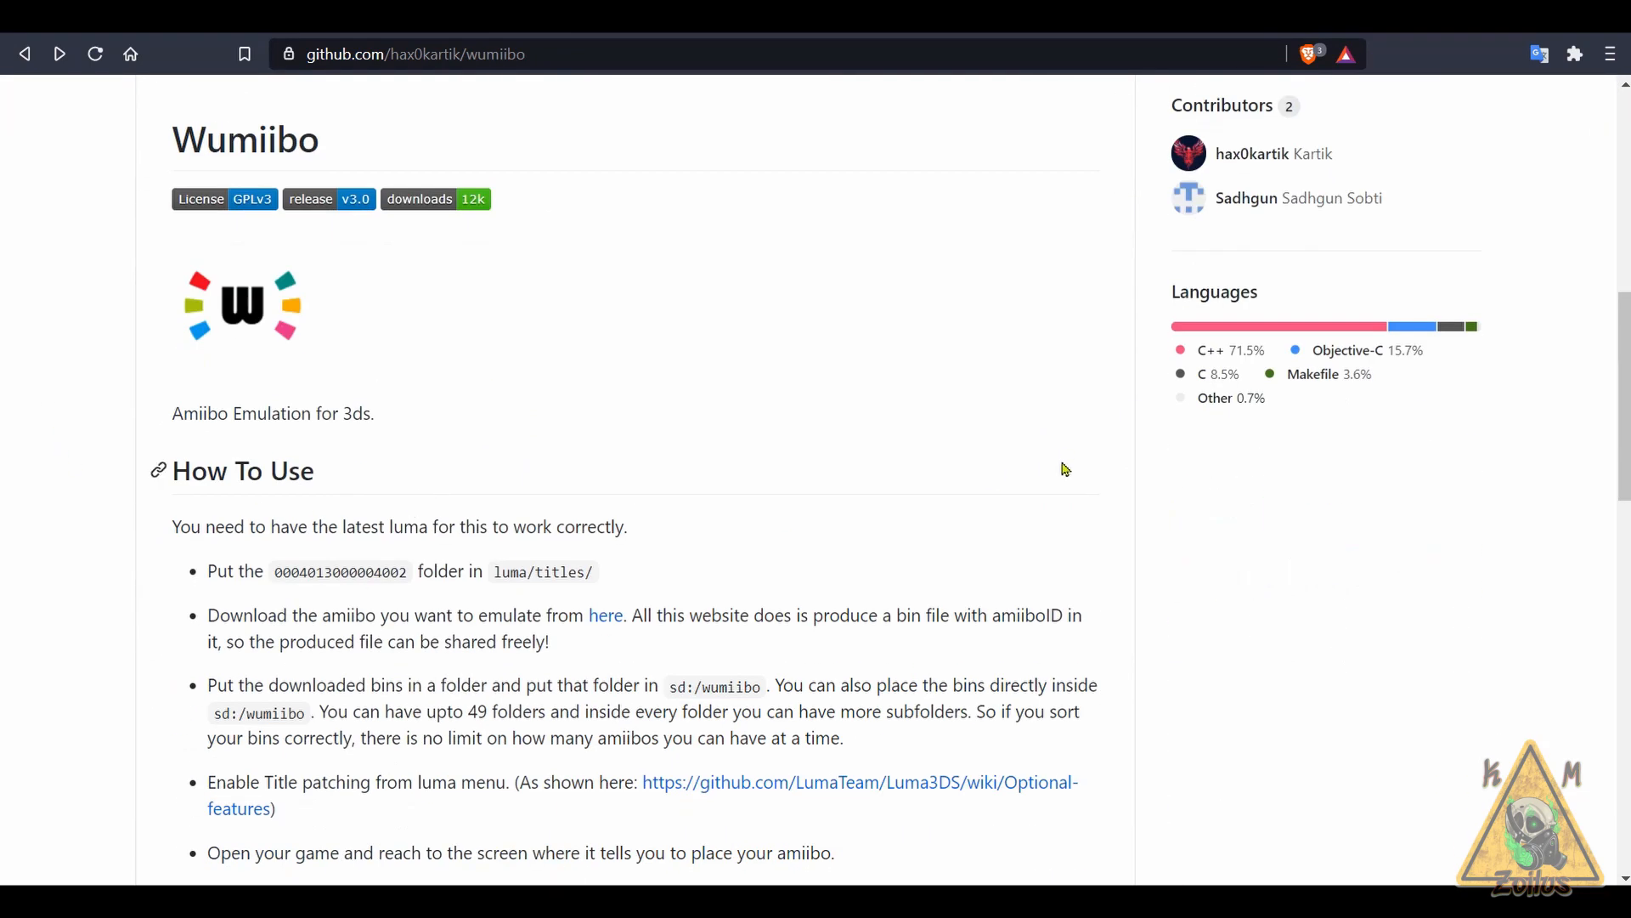
scroll(down, 3)
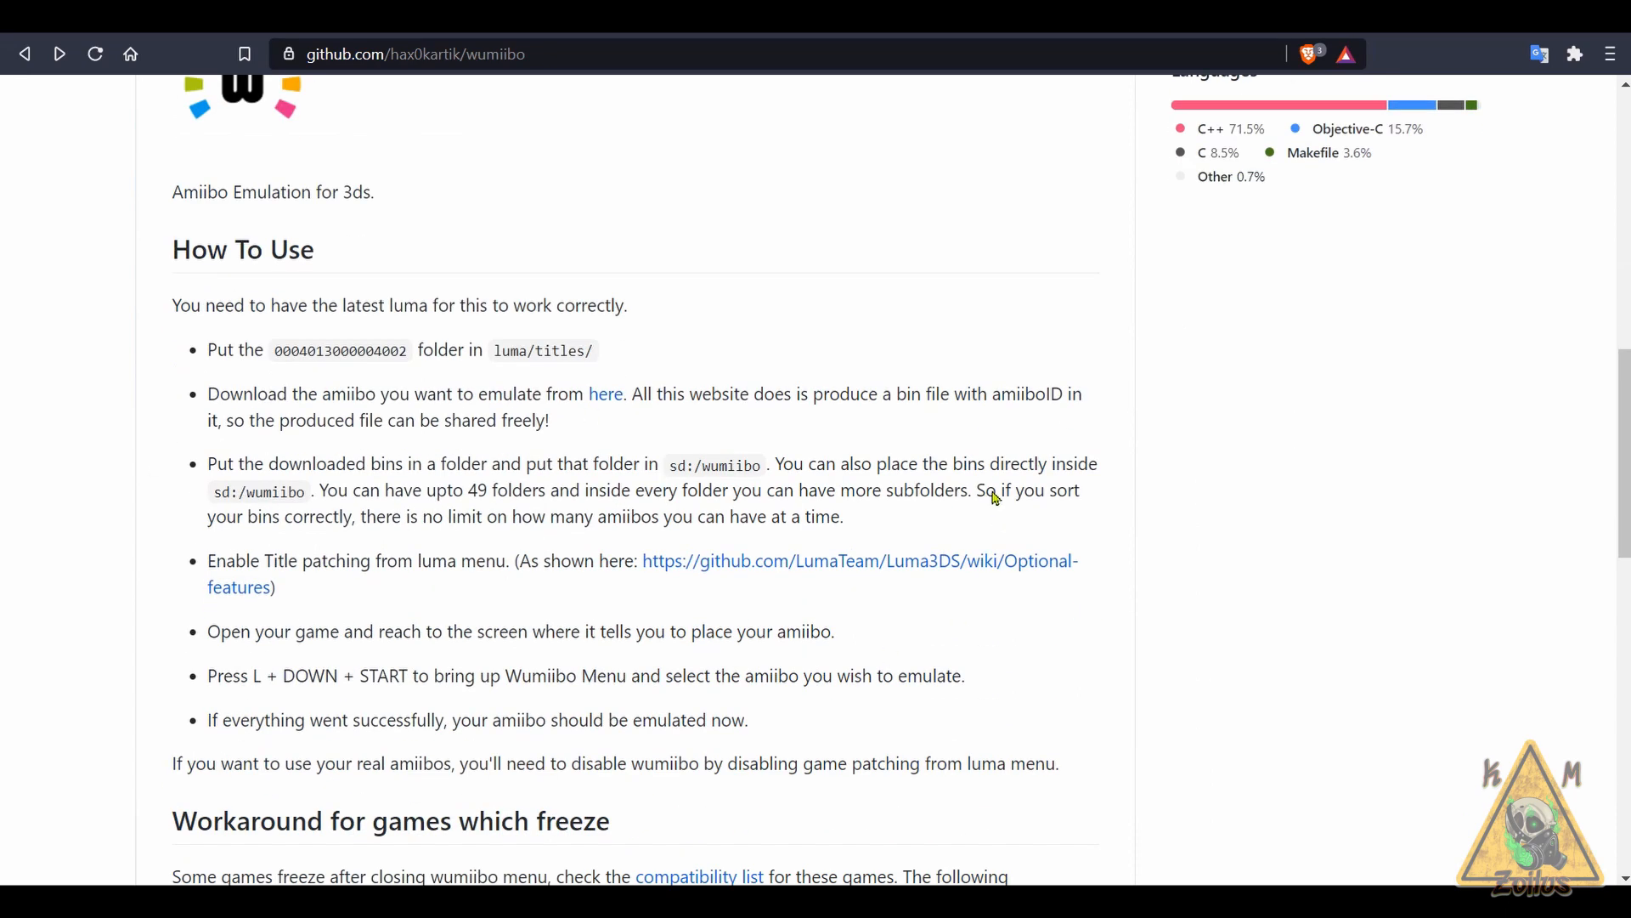
scroll(down, 3)
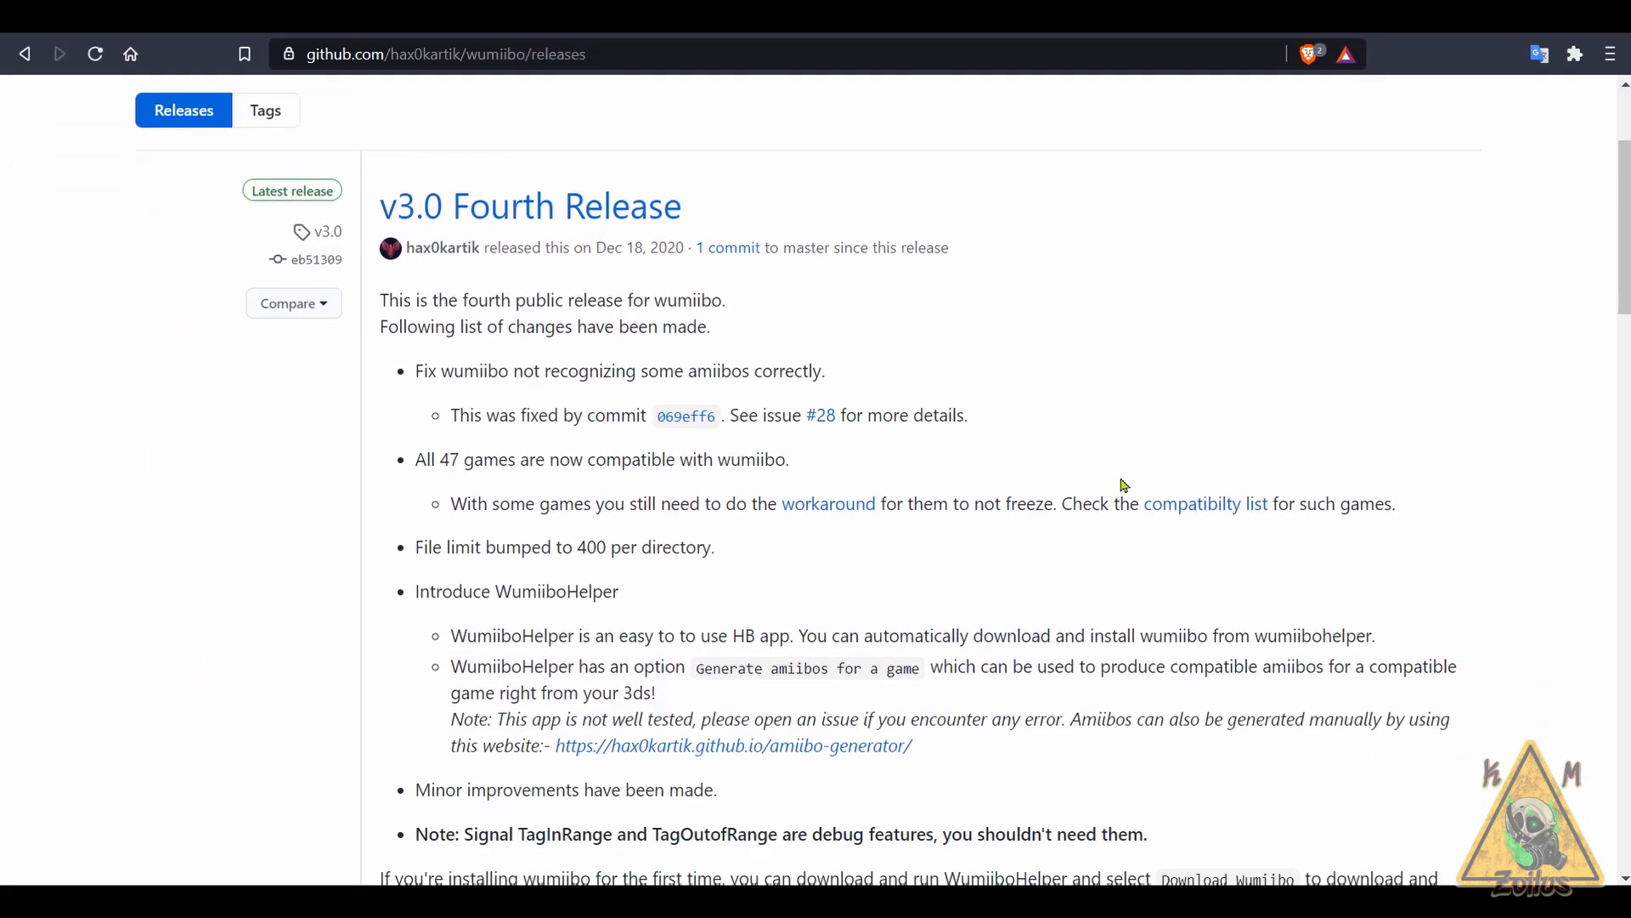
mouse_move(423, 288)
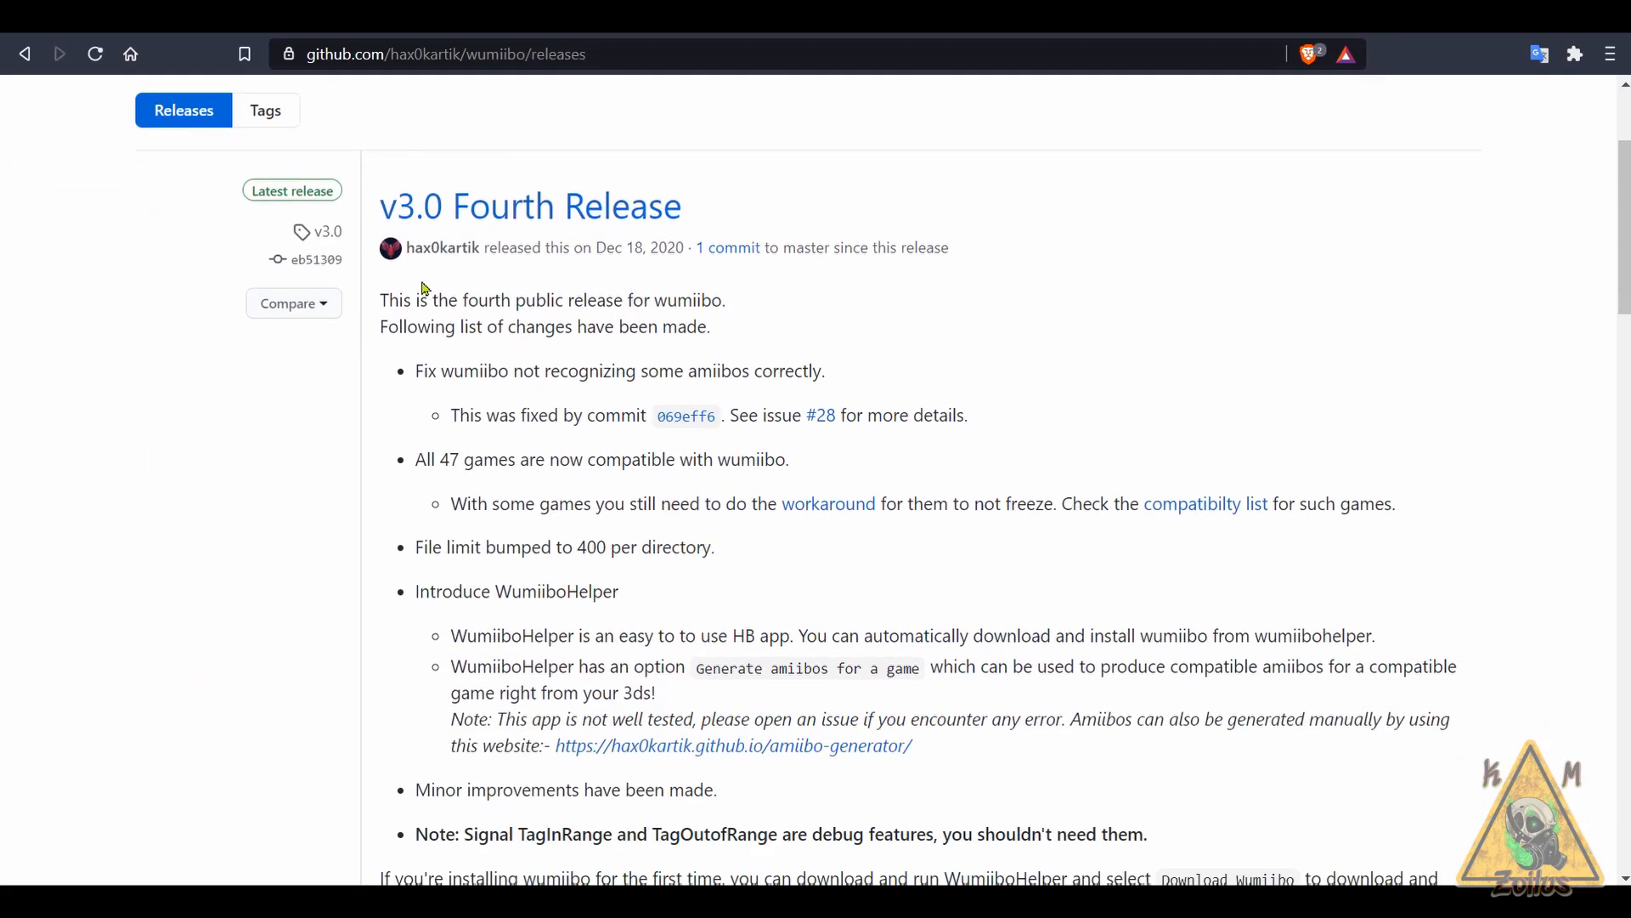
scroll(down, 3)
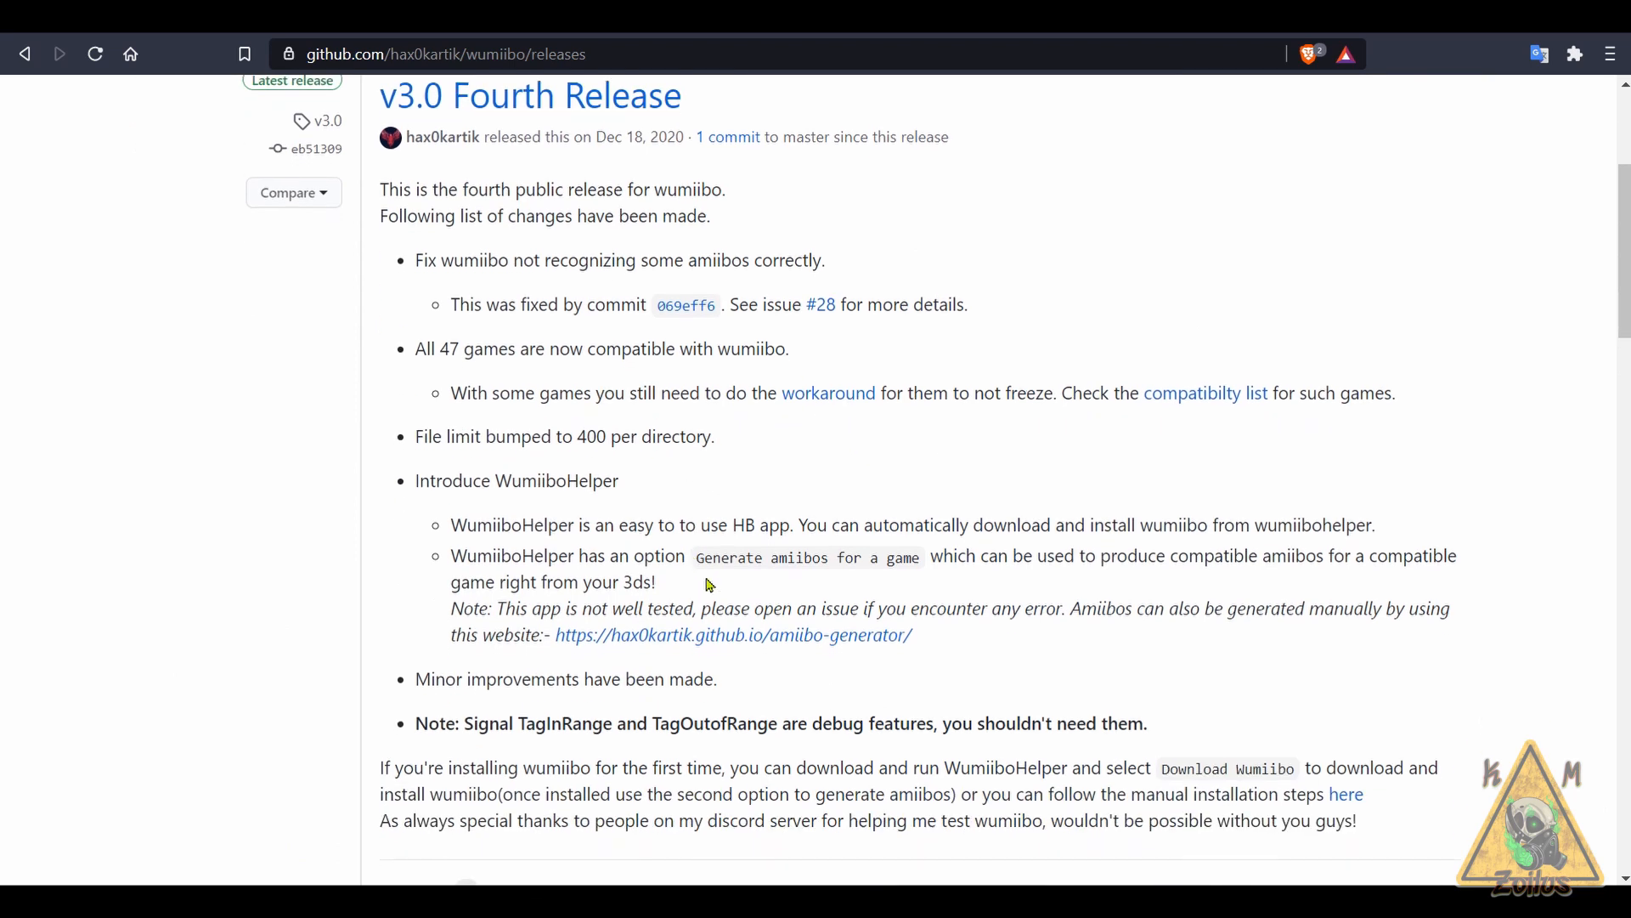
scroll(down, 3)
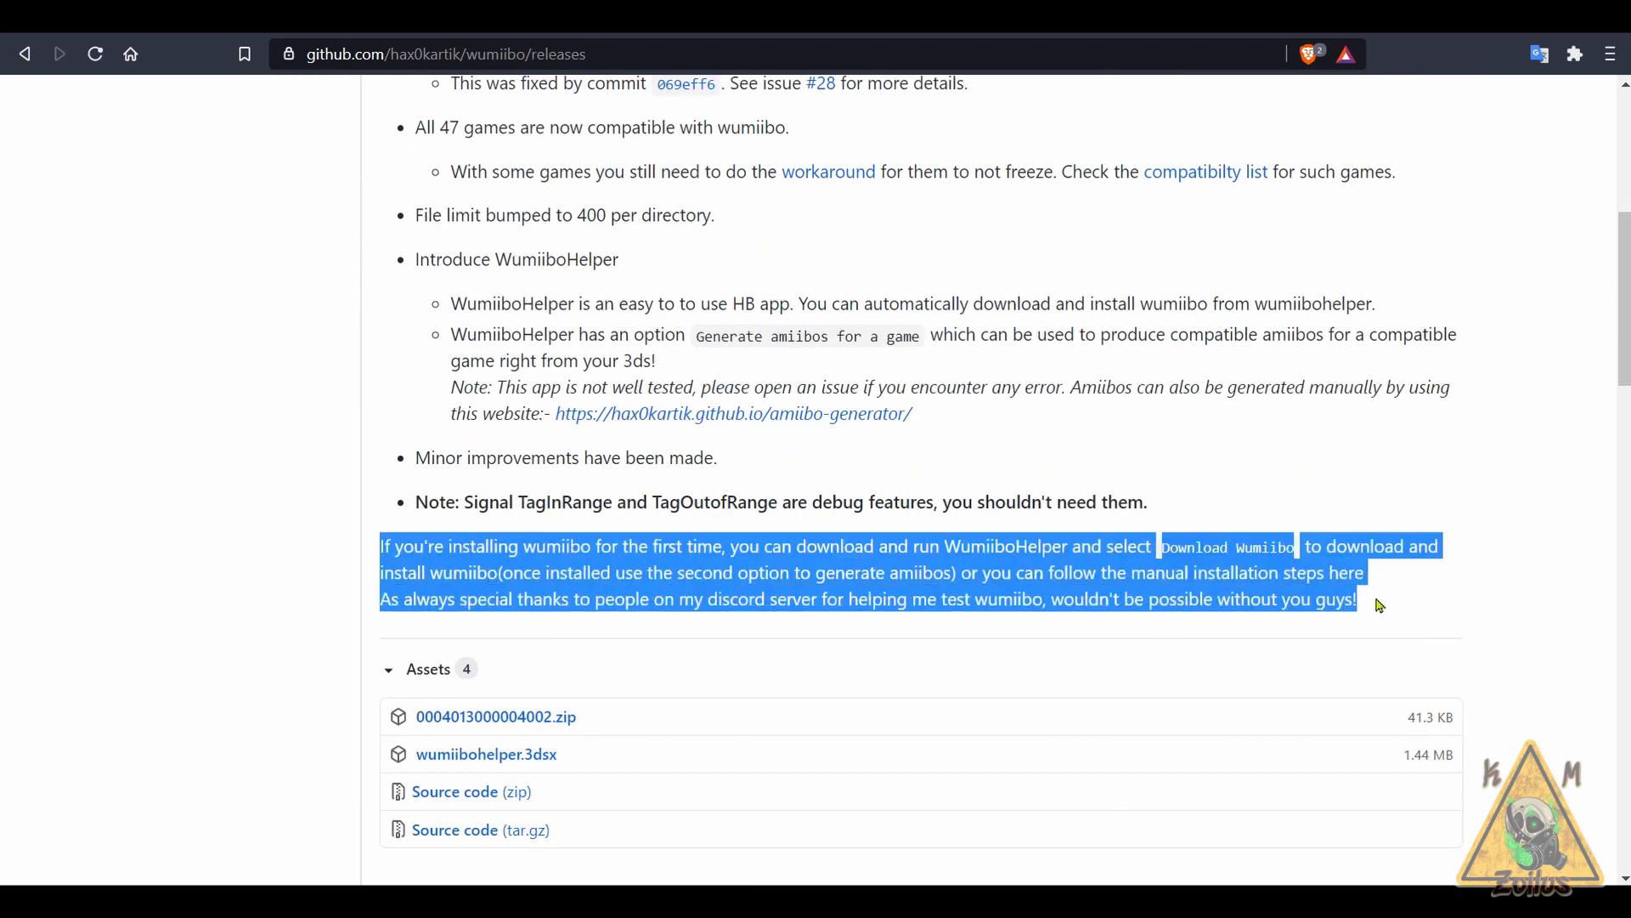
mouse_move(657, 765)
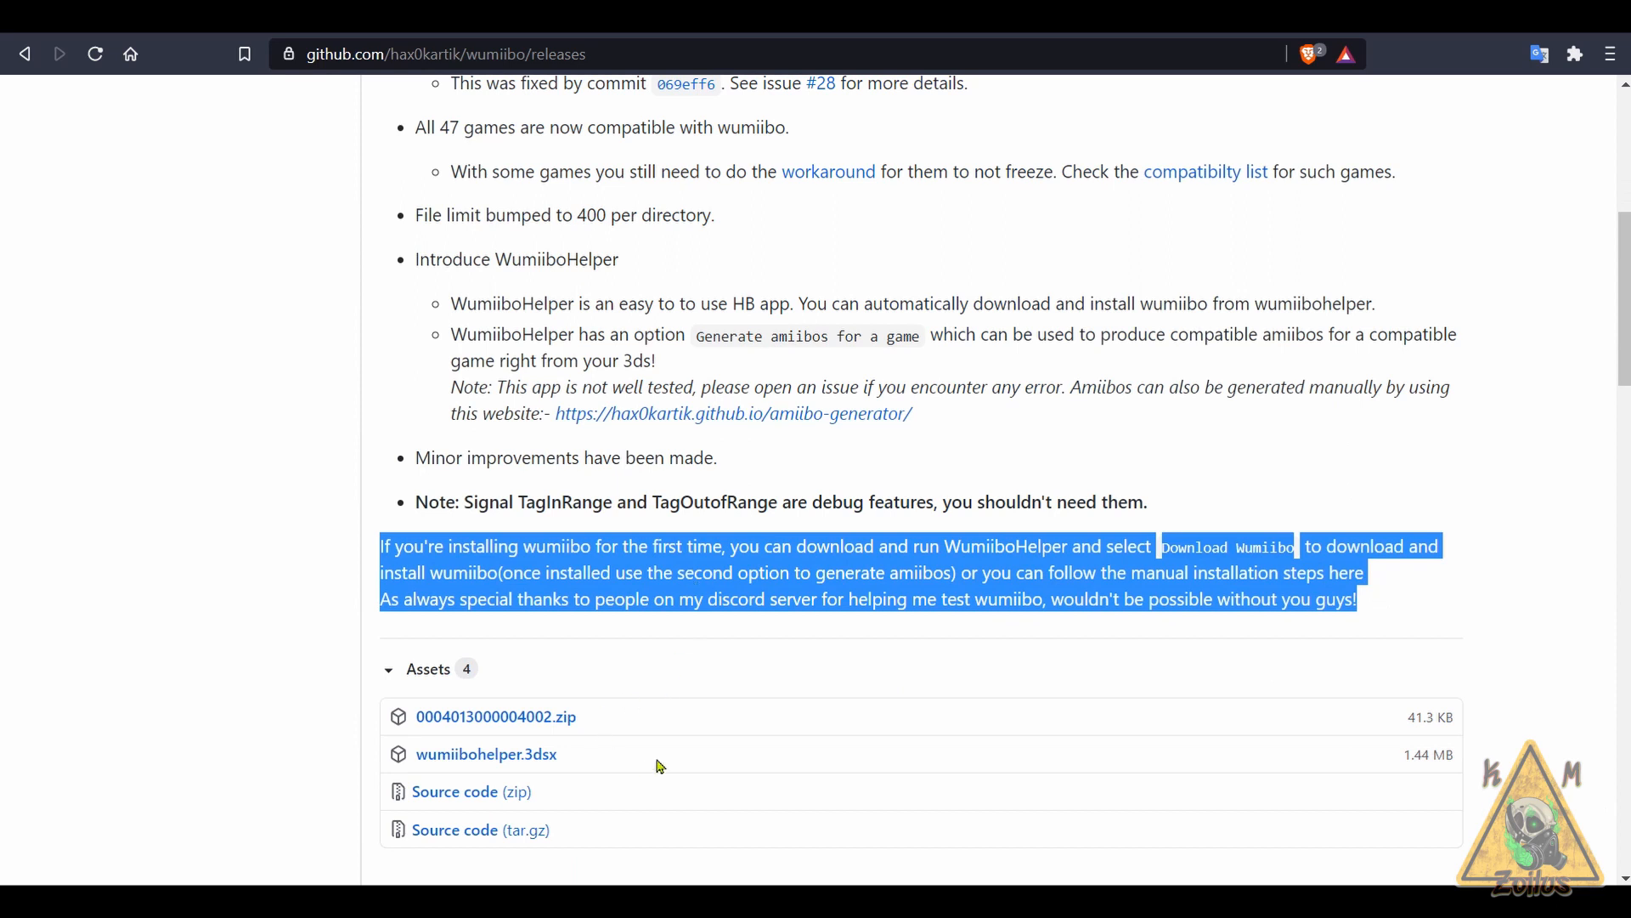
mouse_move(617, 714)
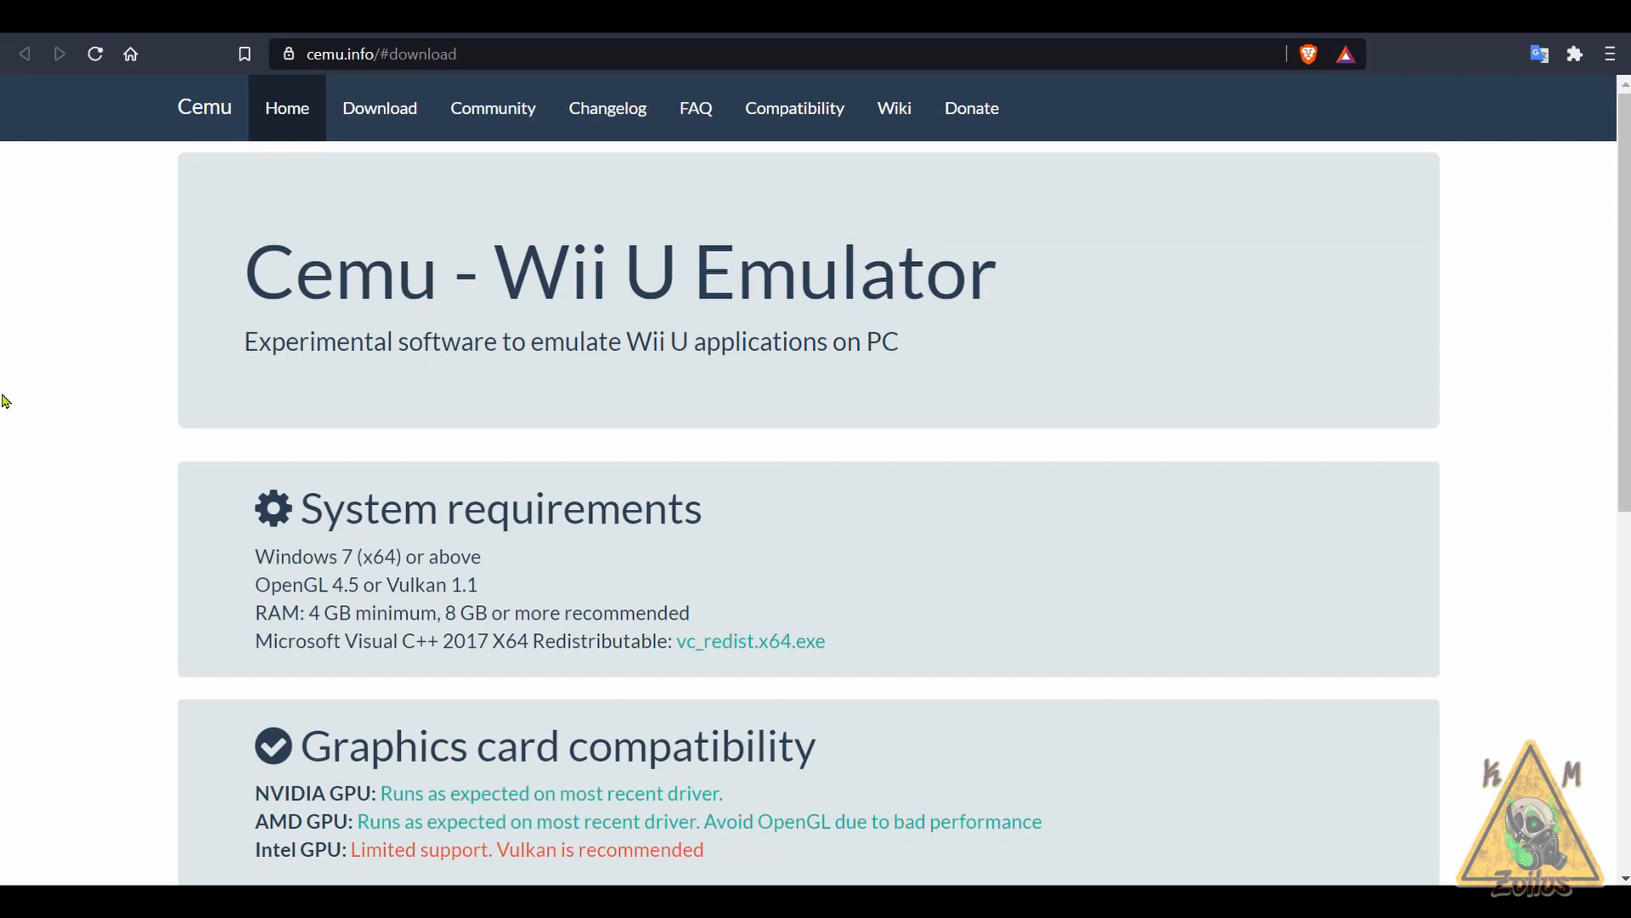
- Browse the Cemu 1.22.6c changelog, then move on to RPCS3's download page
scroll(down, 3)
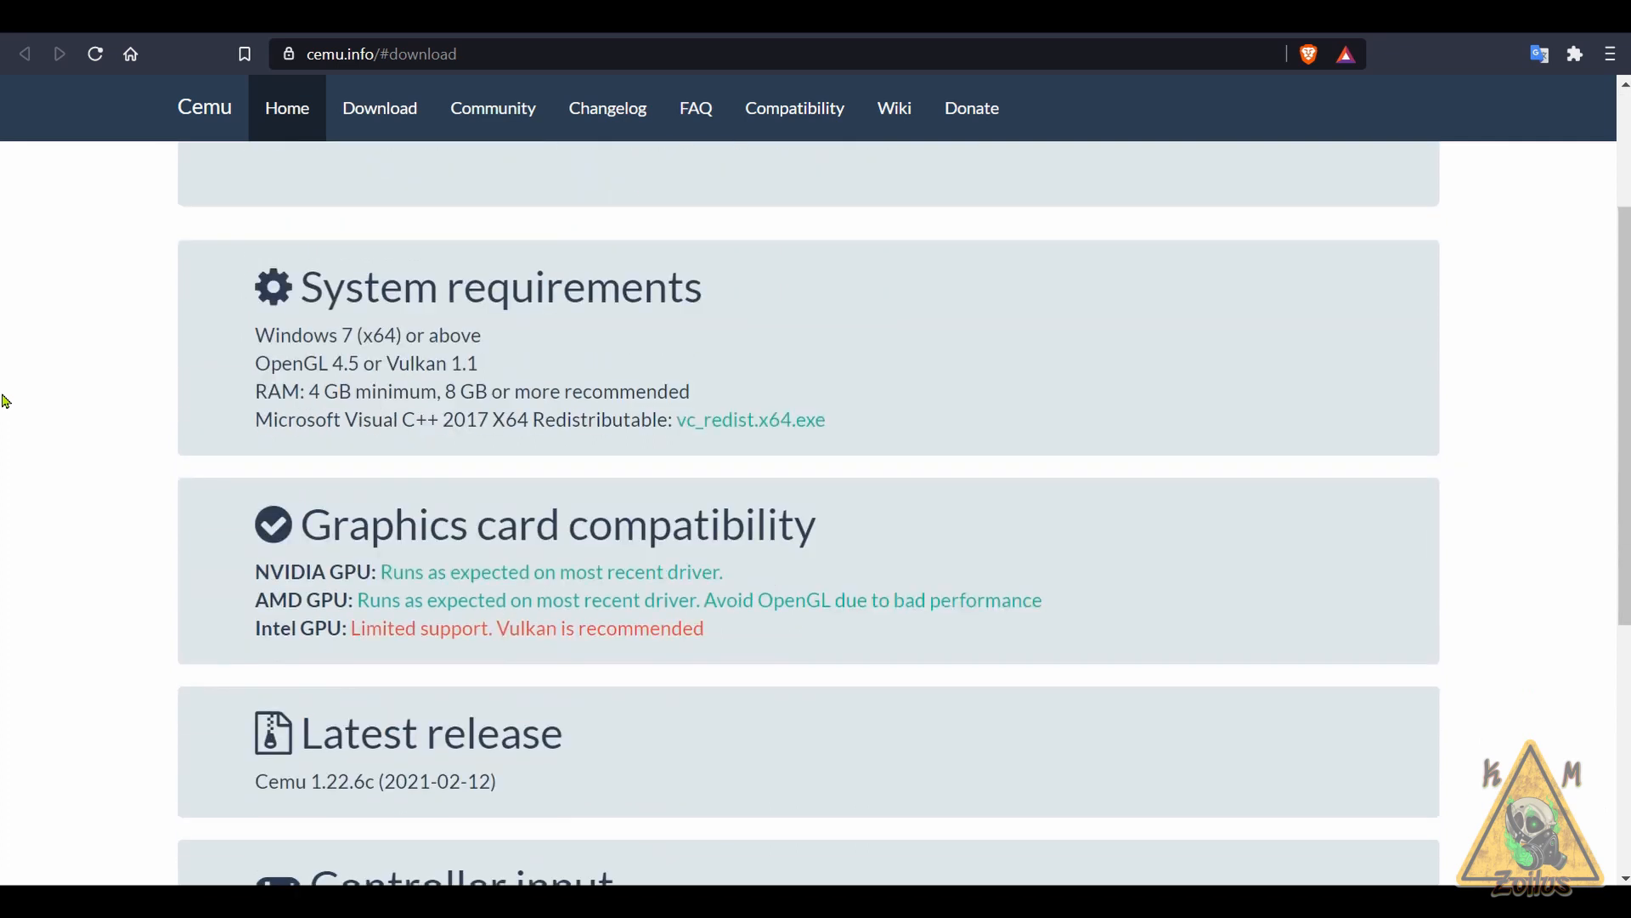
scroll(down, 3)
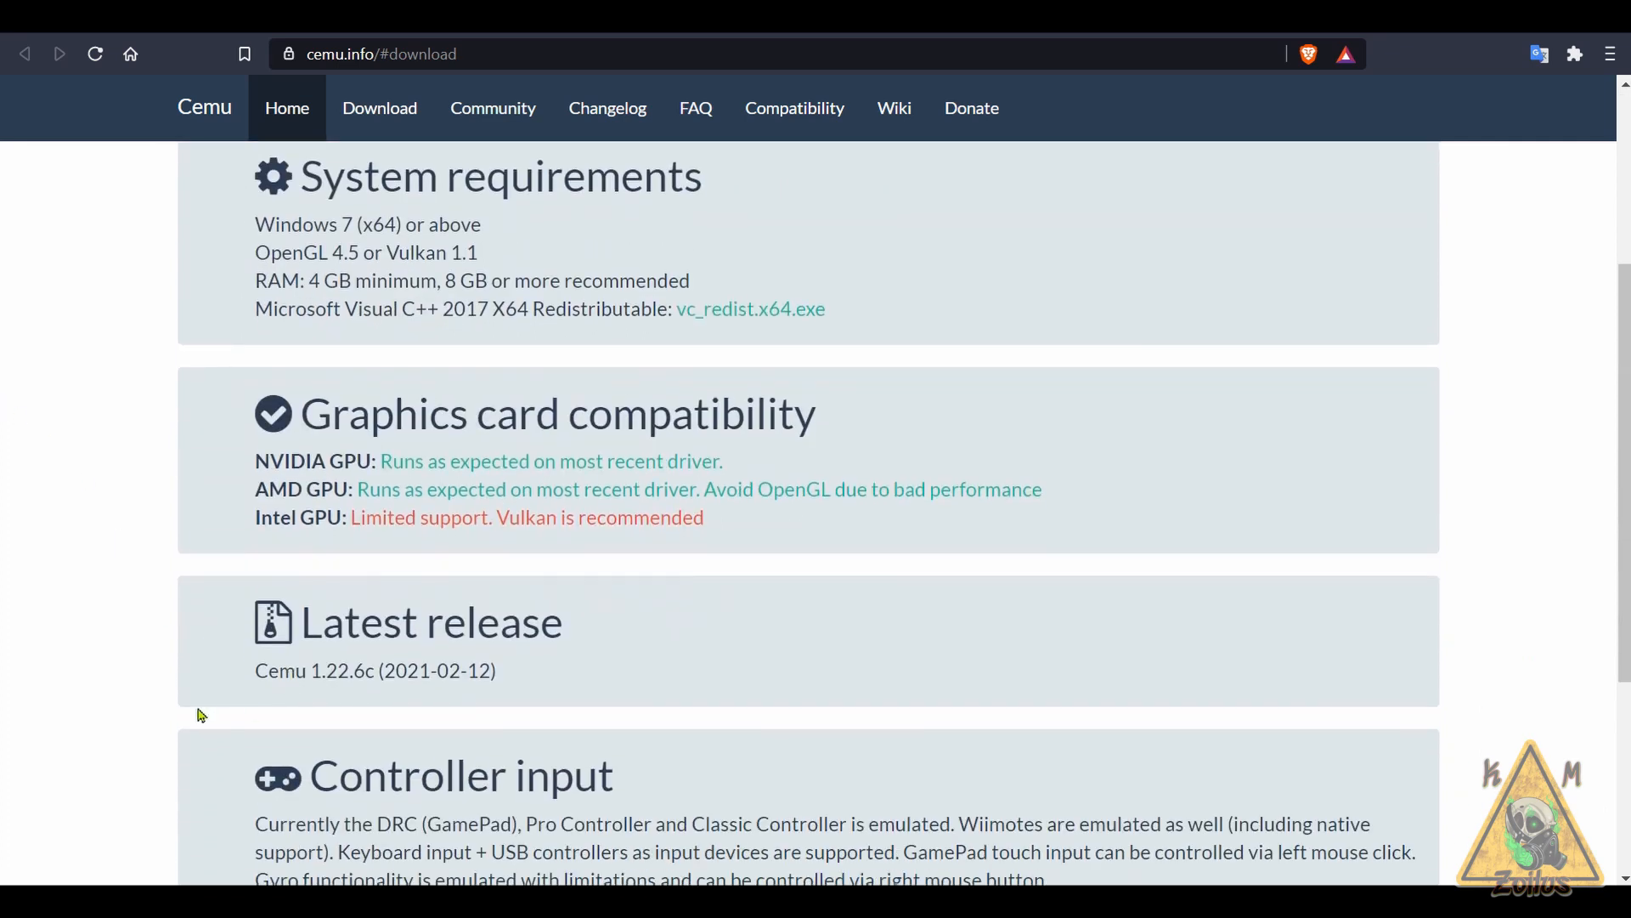
mouse_move(135, 631)
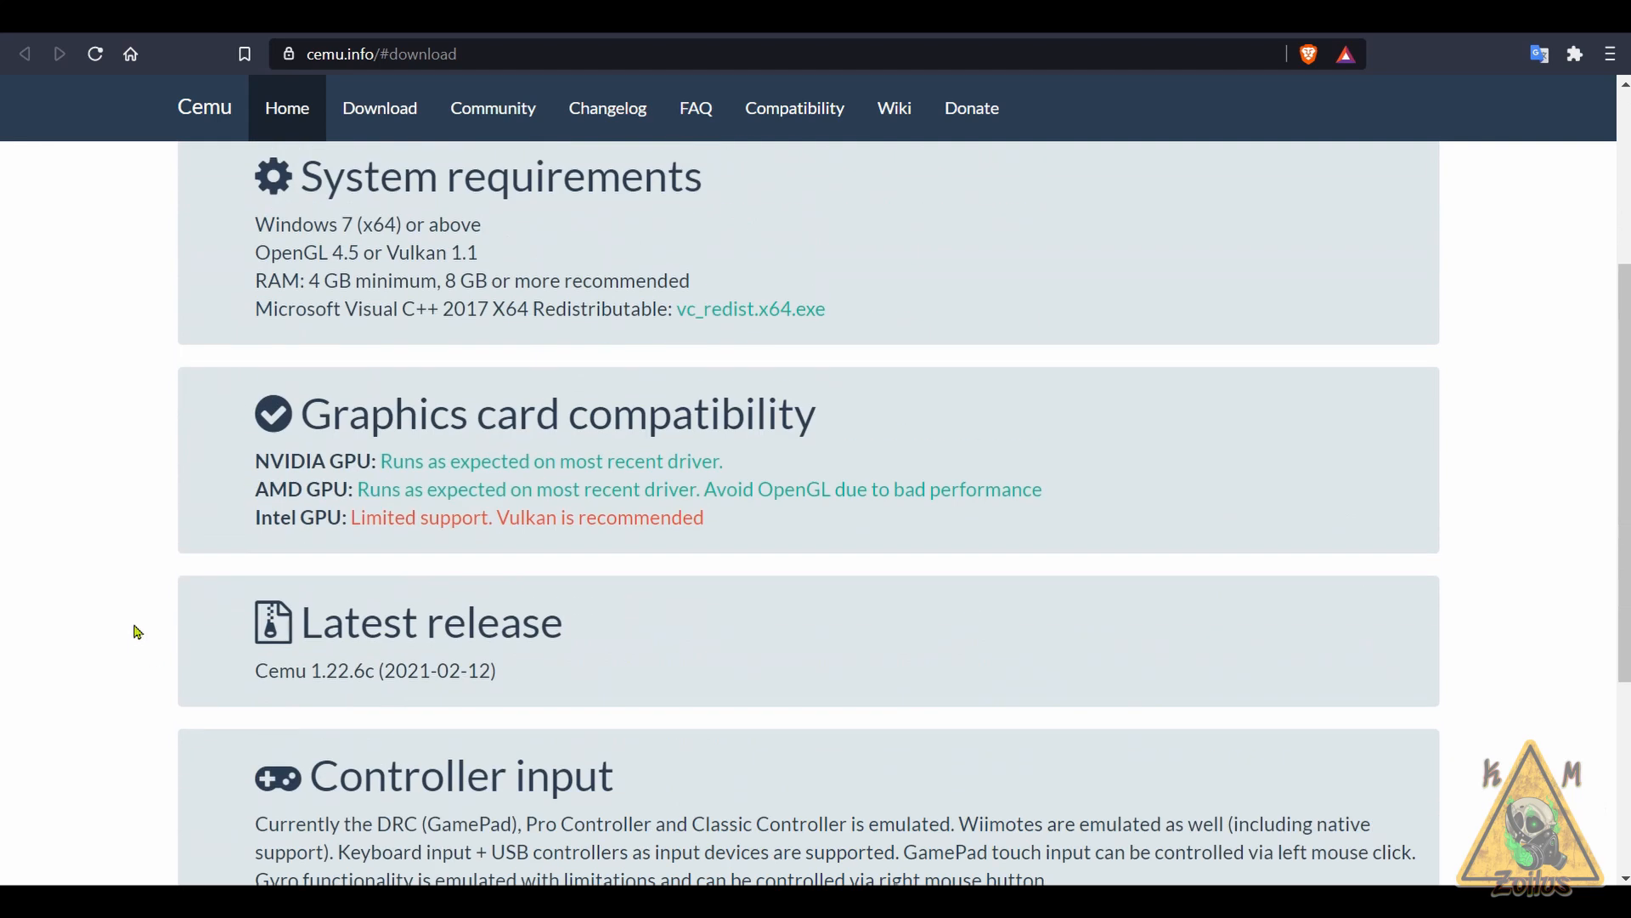
scroll(up, 3)
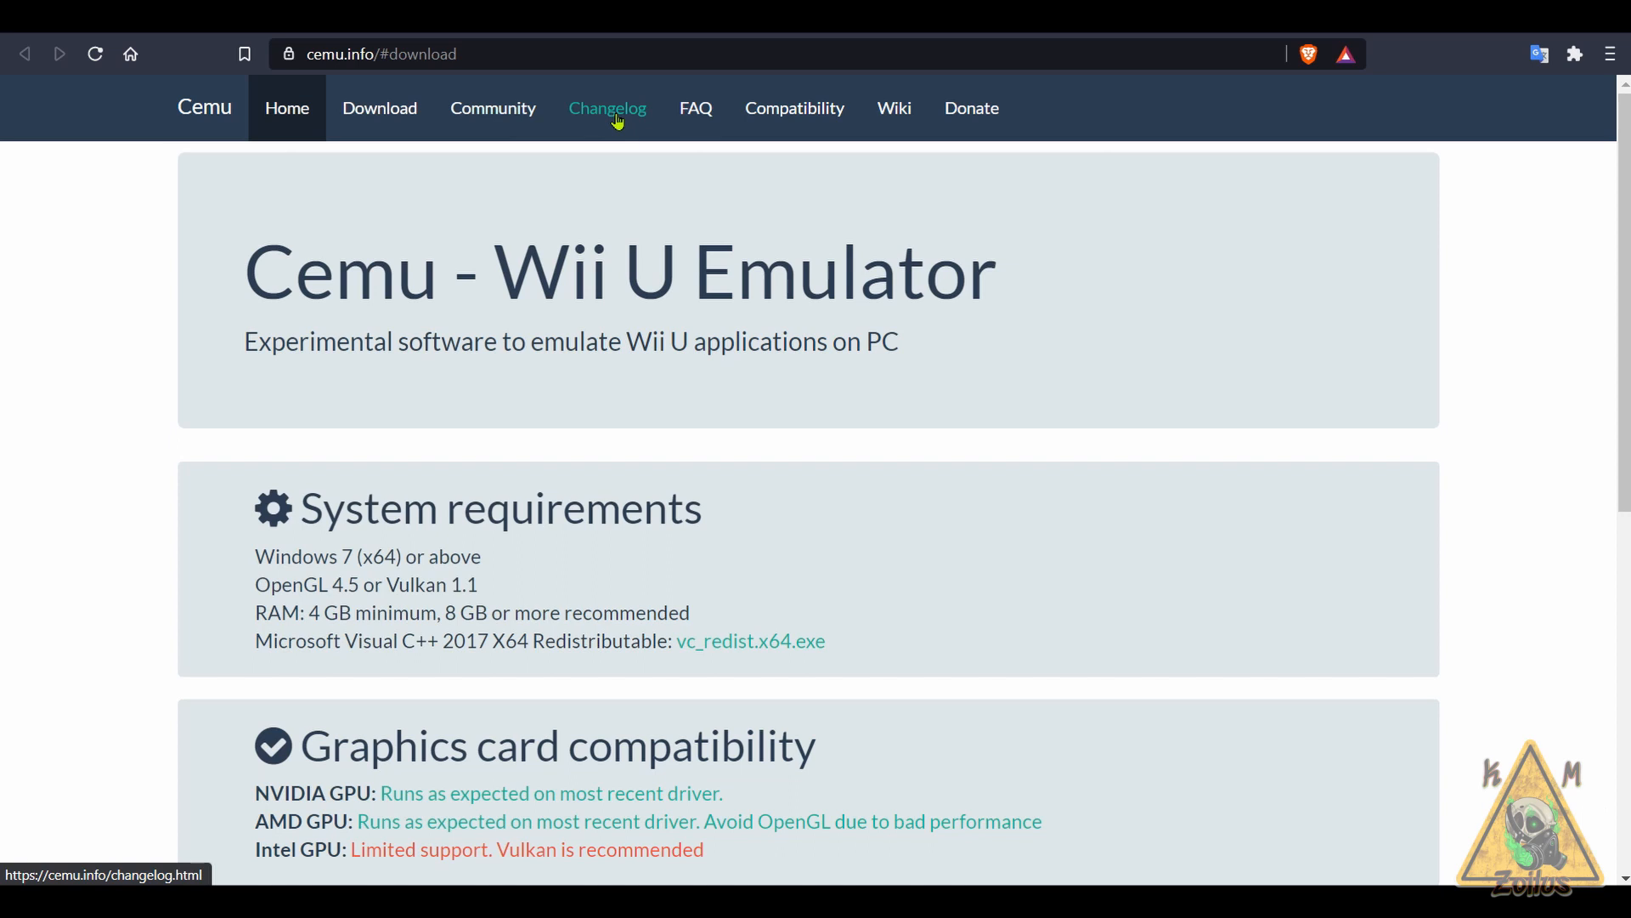
click(607, 107)
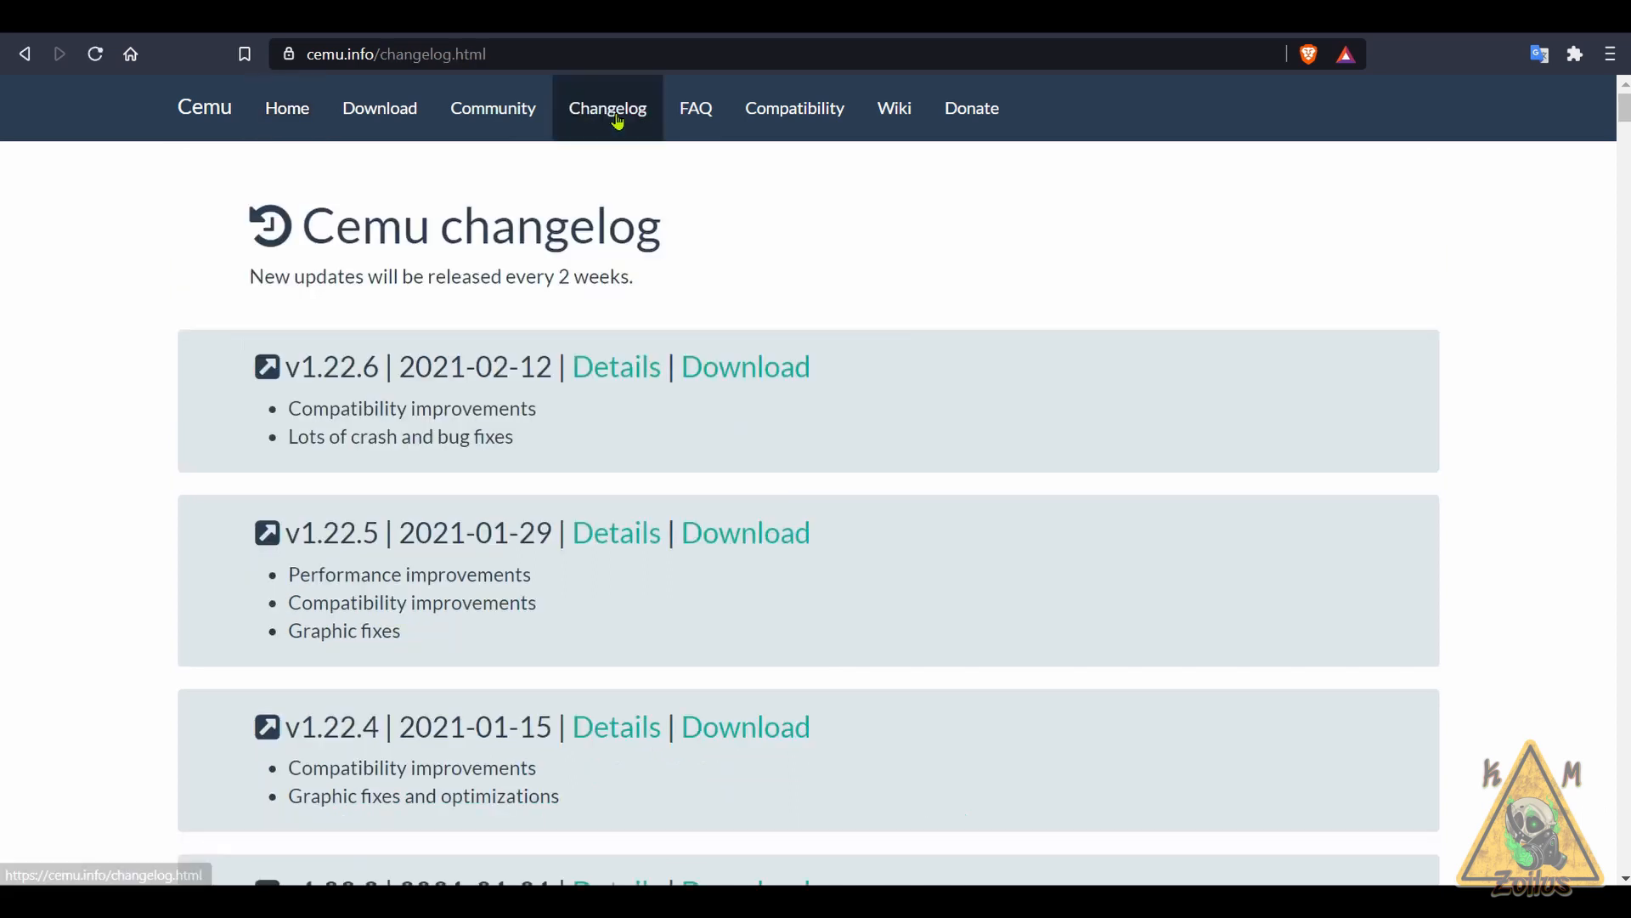
mouse_move(616, 532)
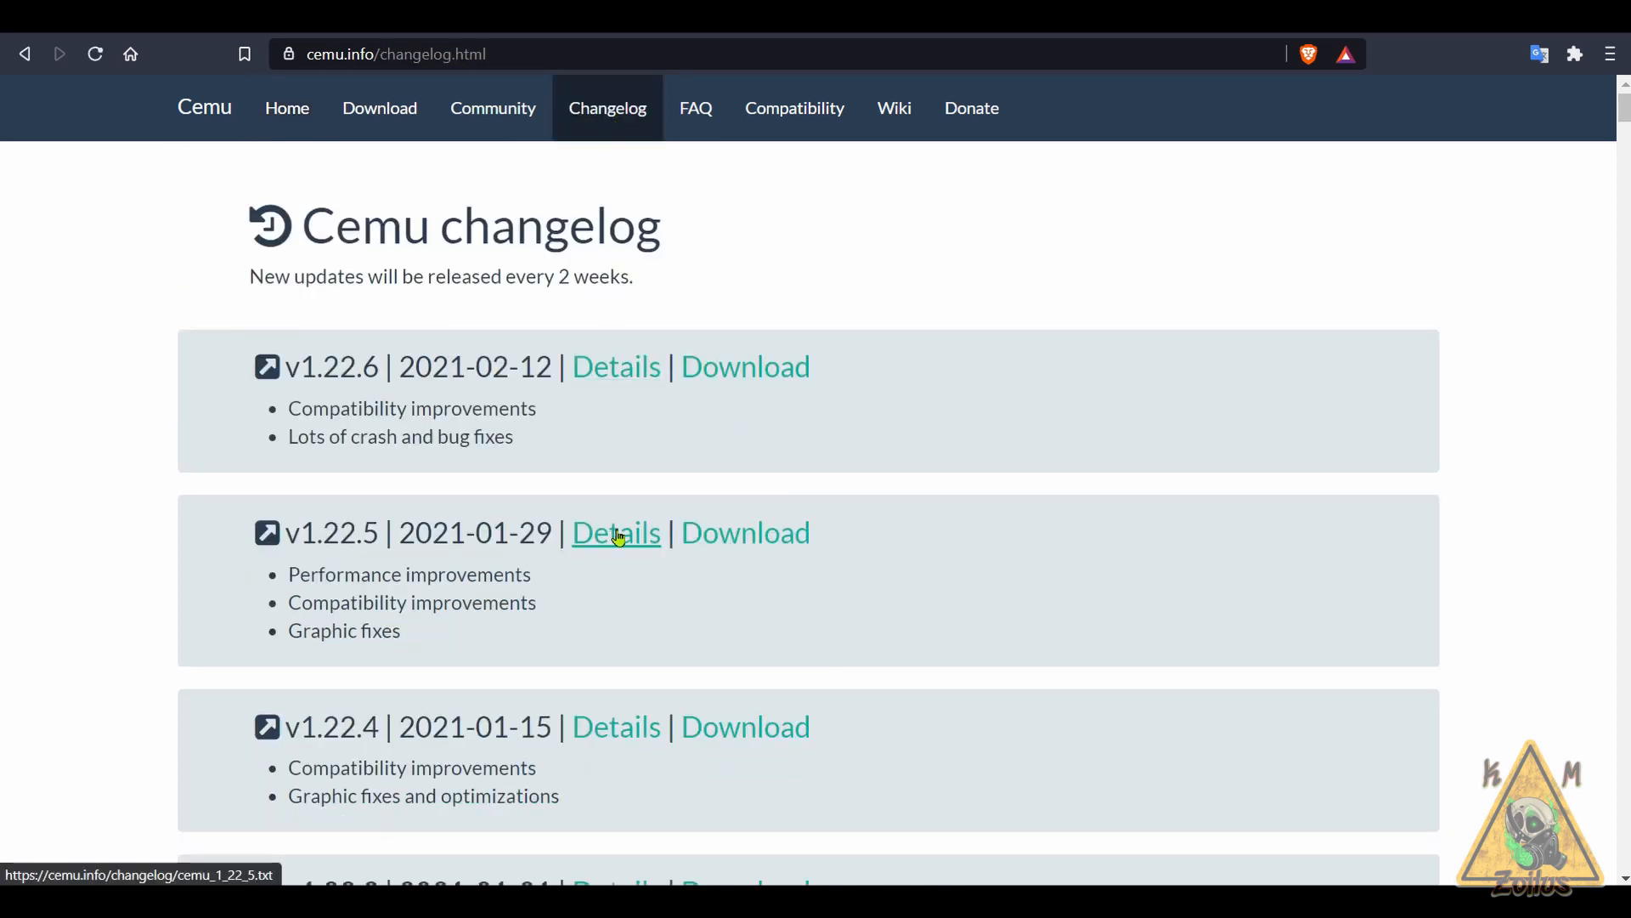
scroll(down, 3)
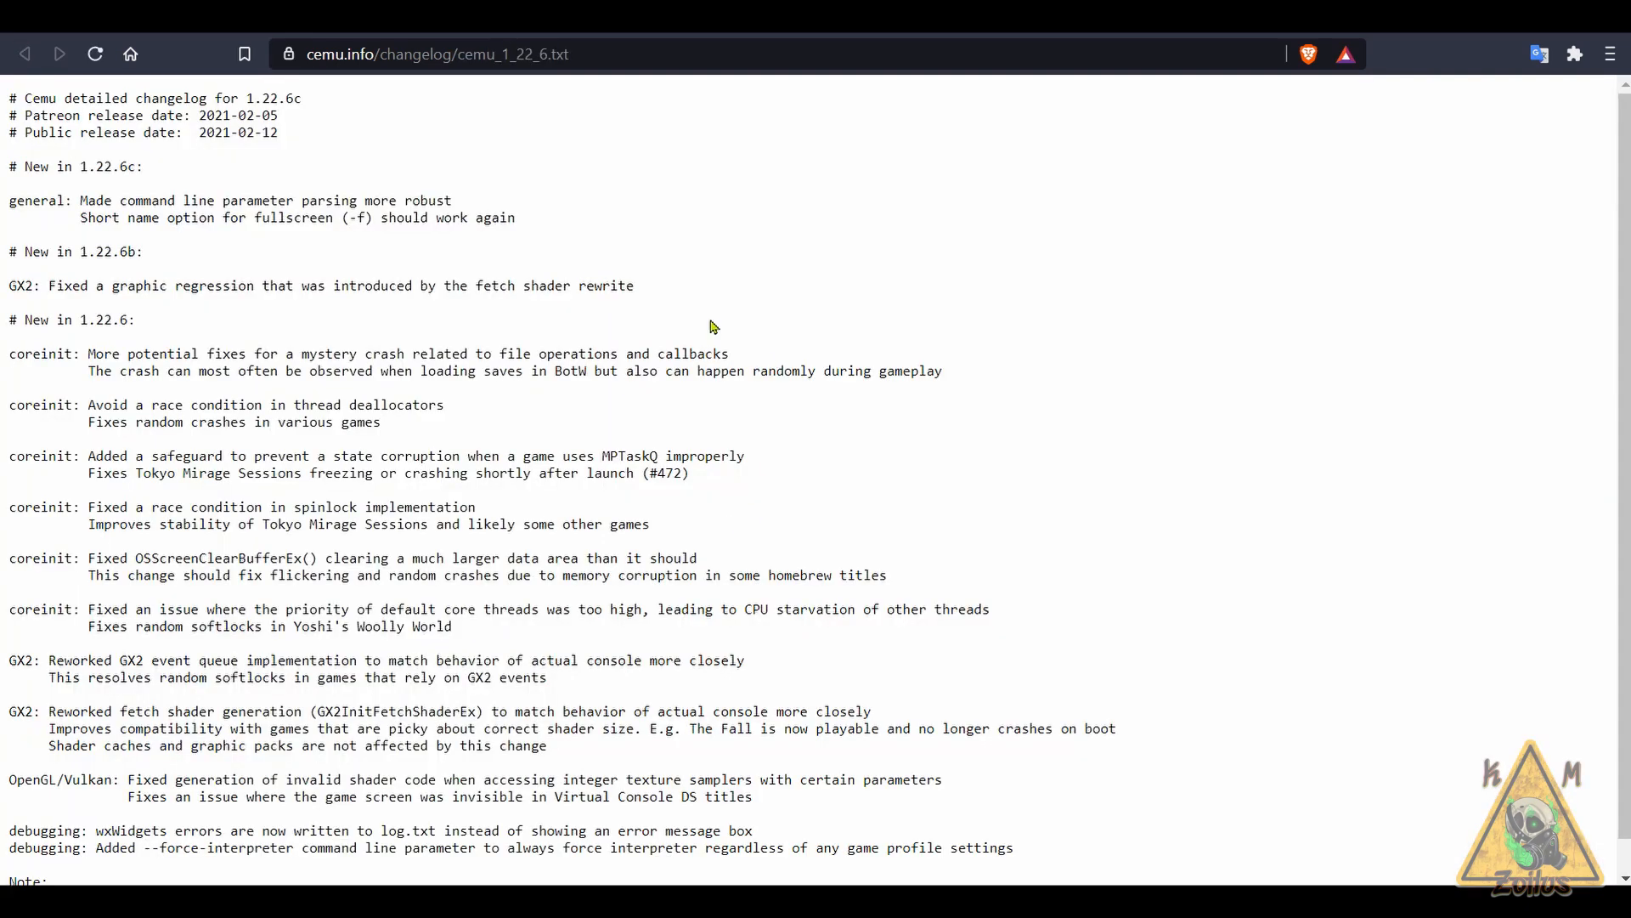
mouse_move(217, 393)
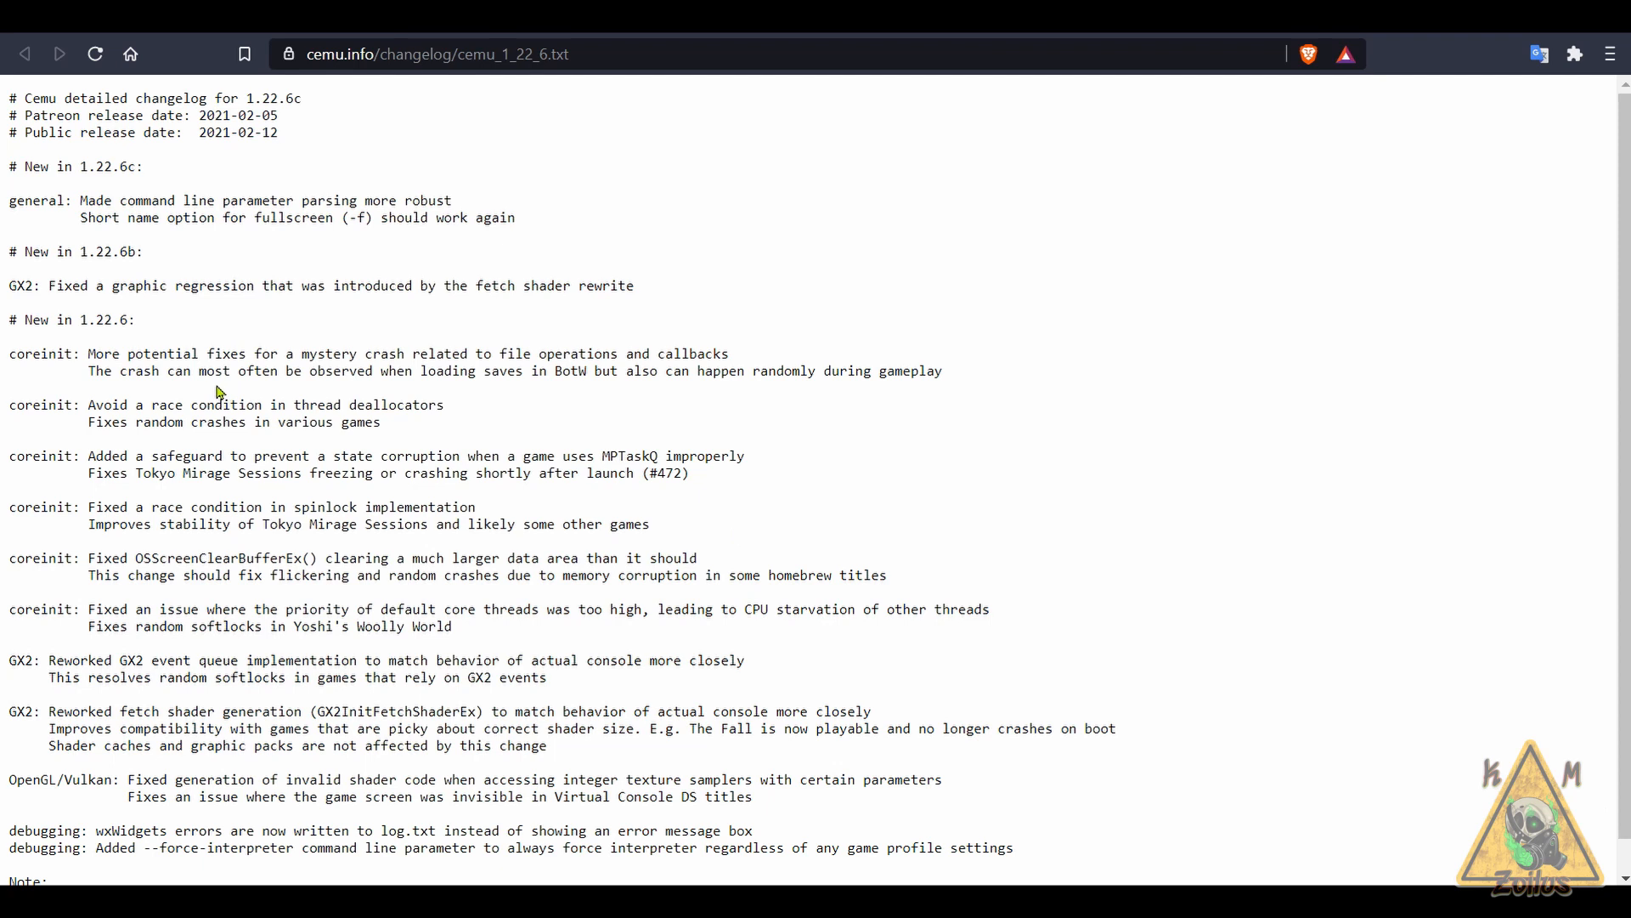
mouse_move(255, 695)
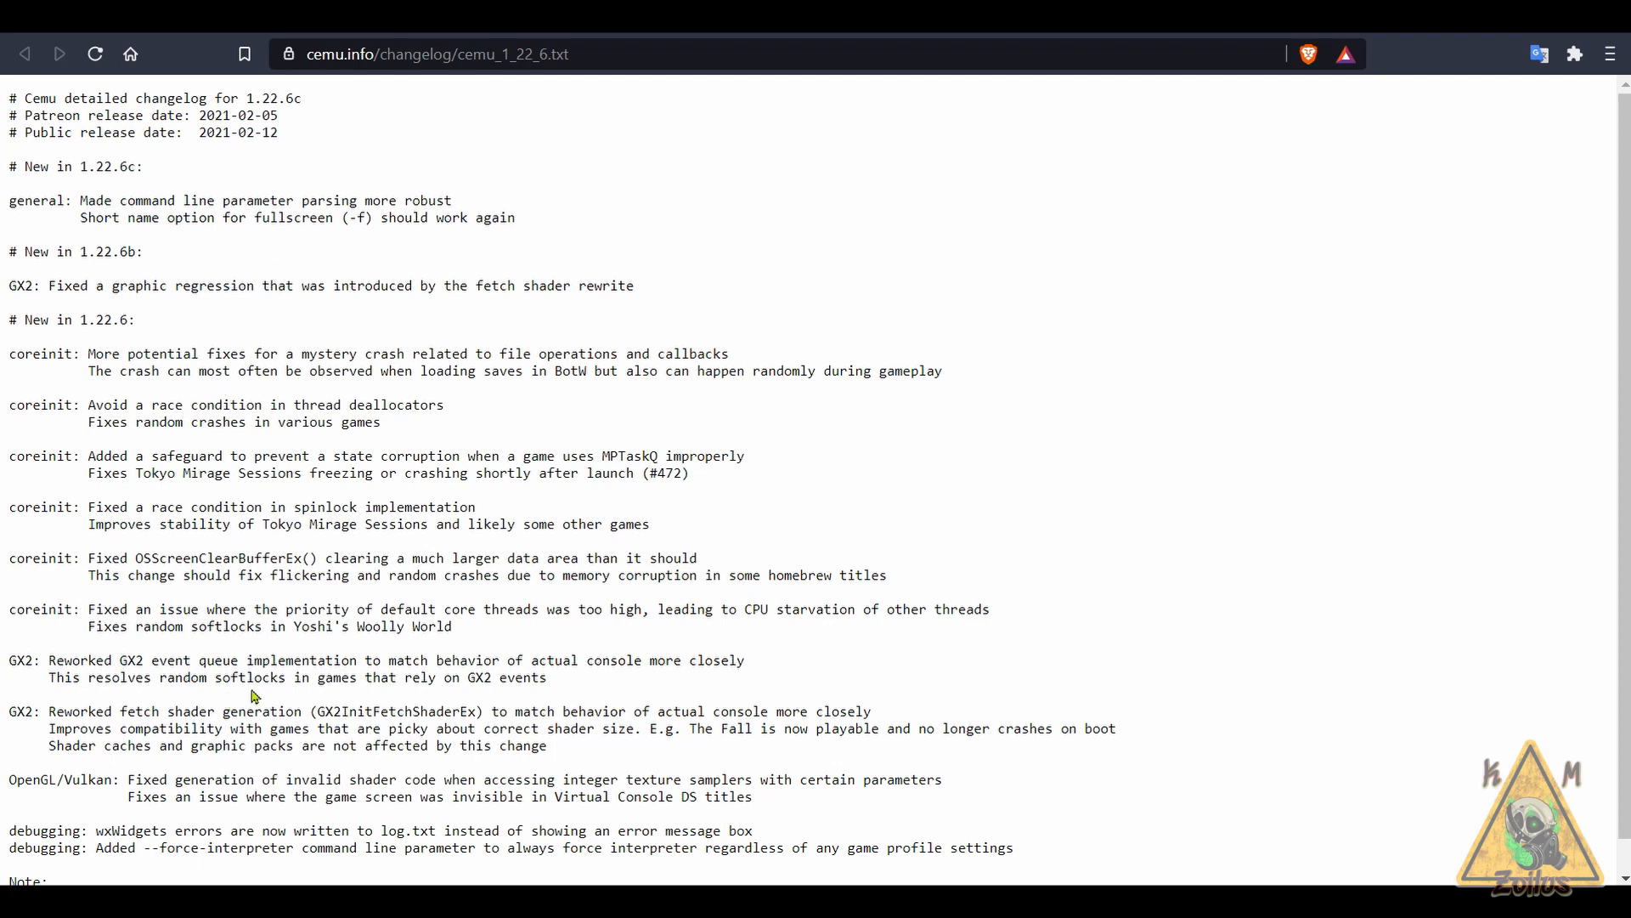
mouse_move(210, 44)
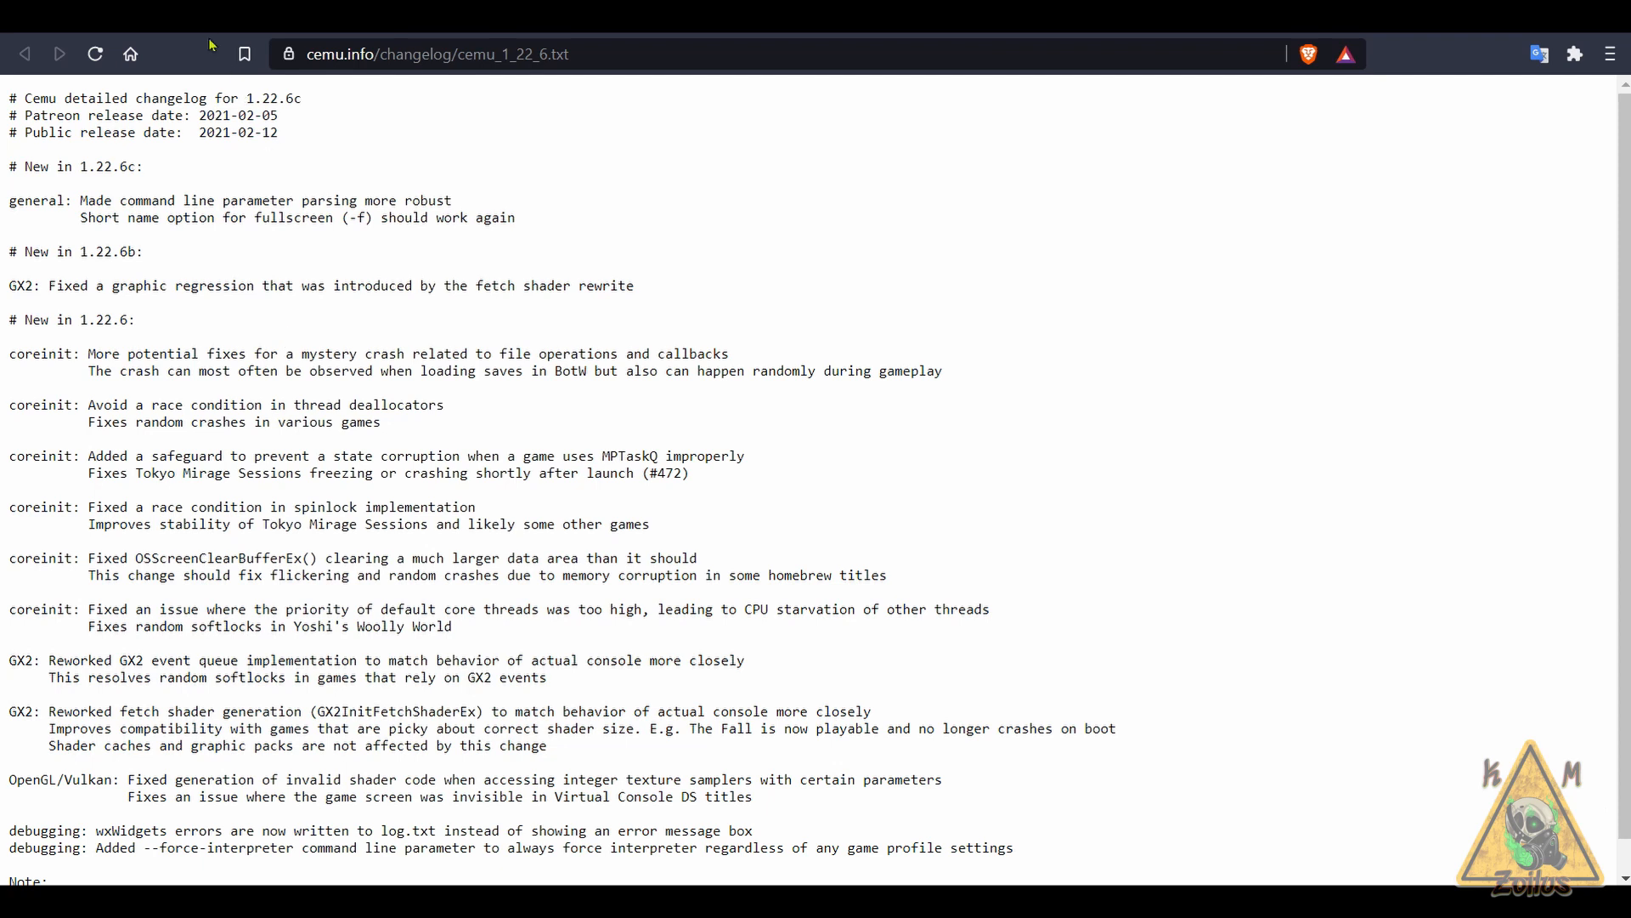
click(23, 54)
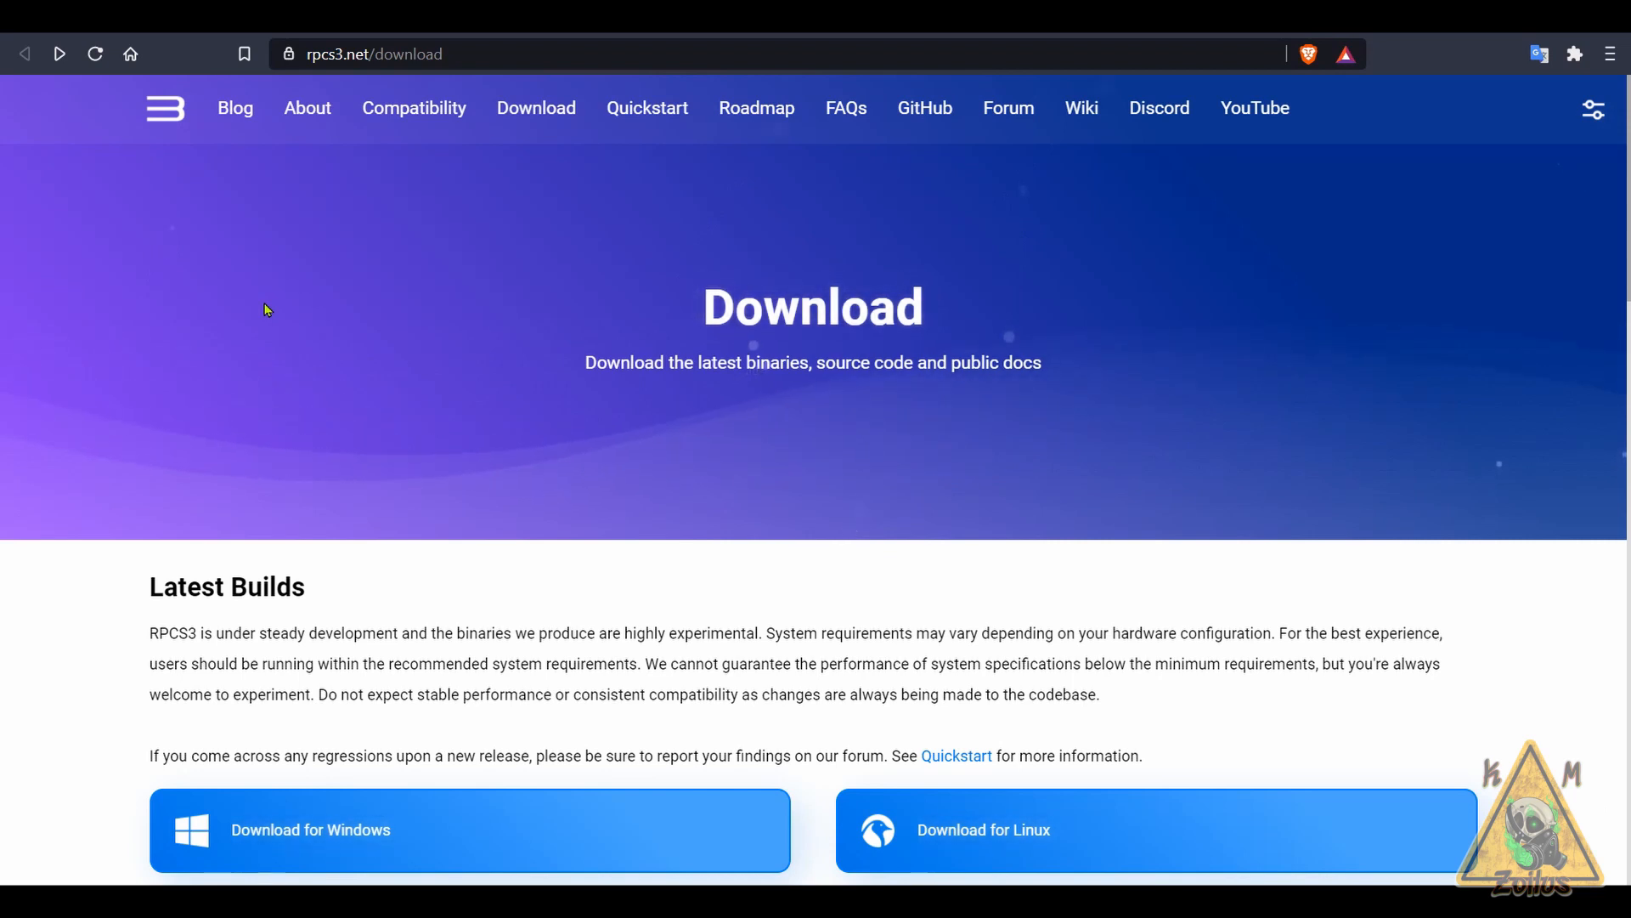
- Open RPCS3's compatibility list and scroll through its Playable-to-Nothing status breakdown
scroll(down, 3)
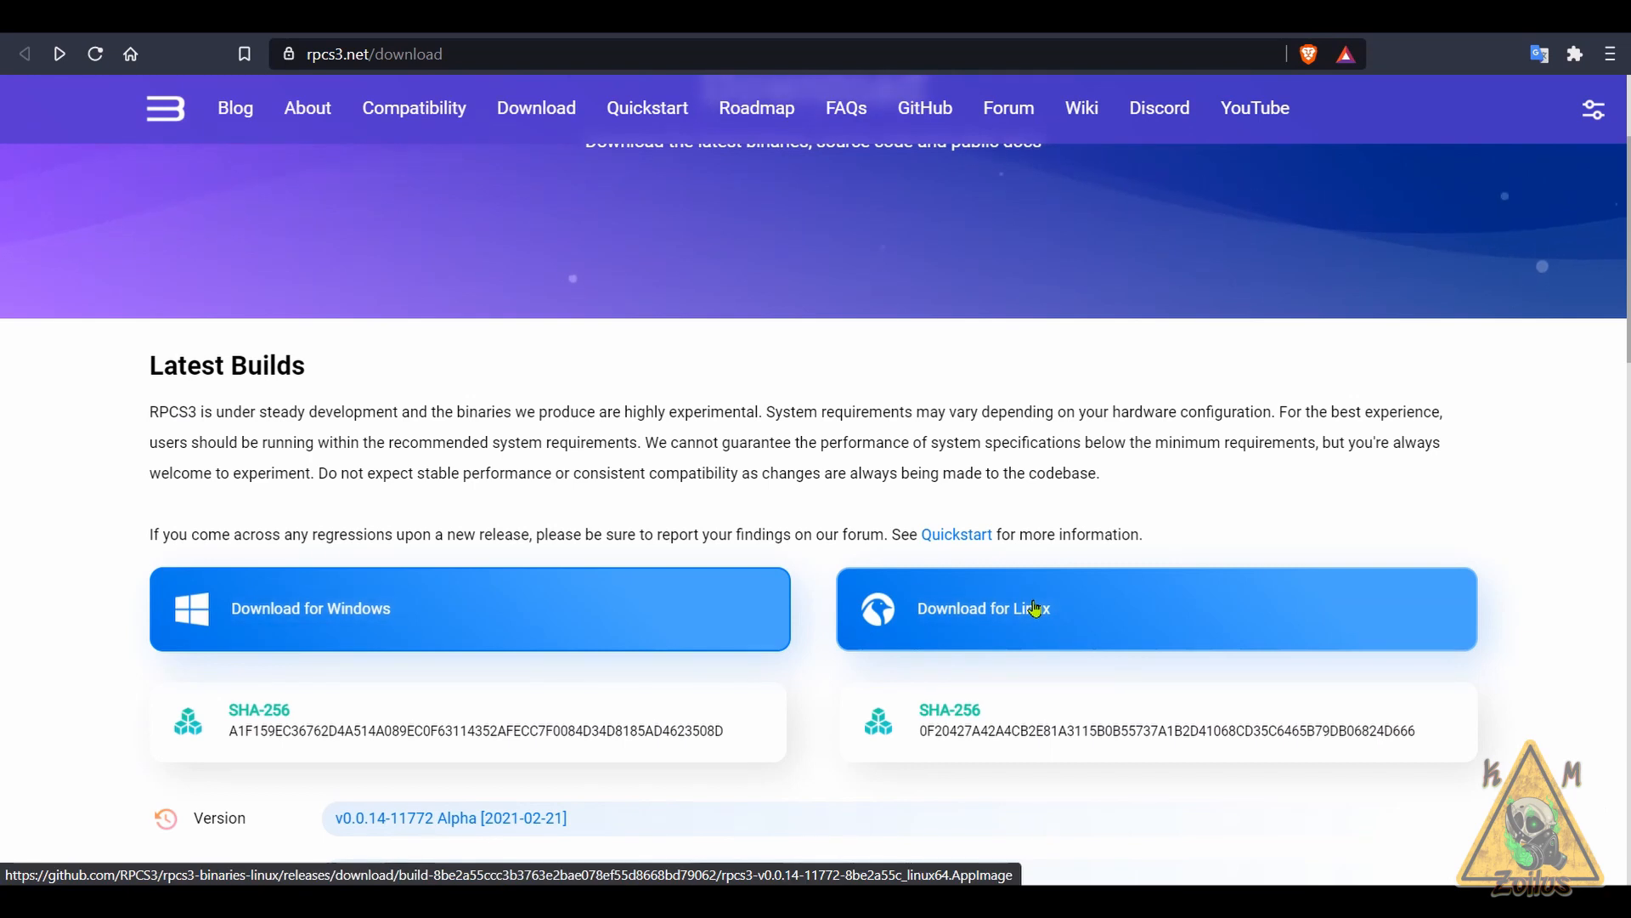
scroll(down, 3)
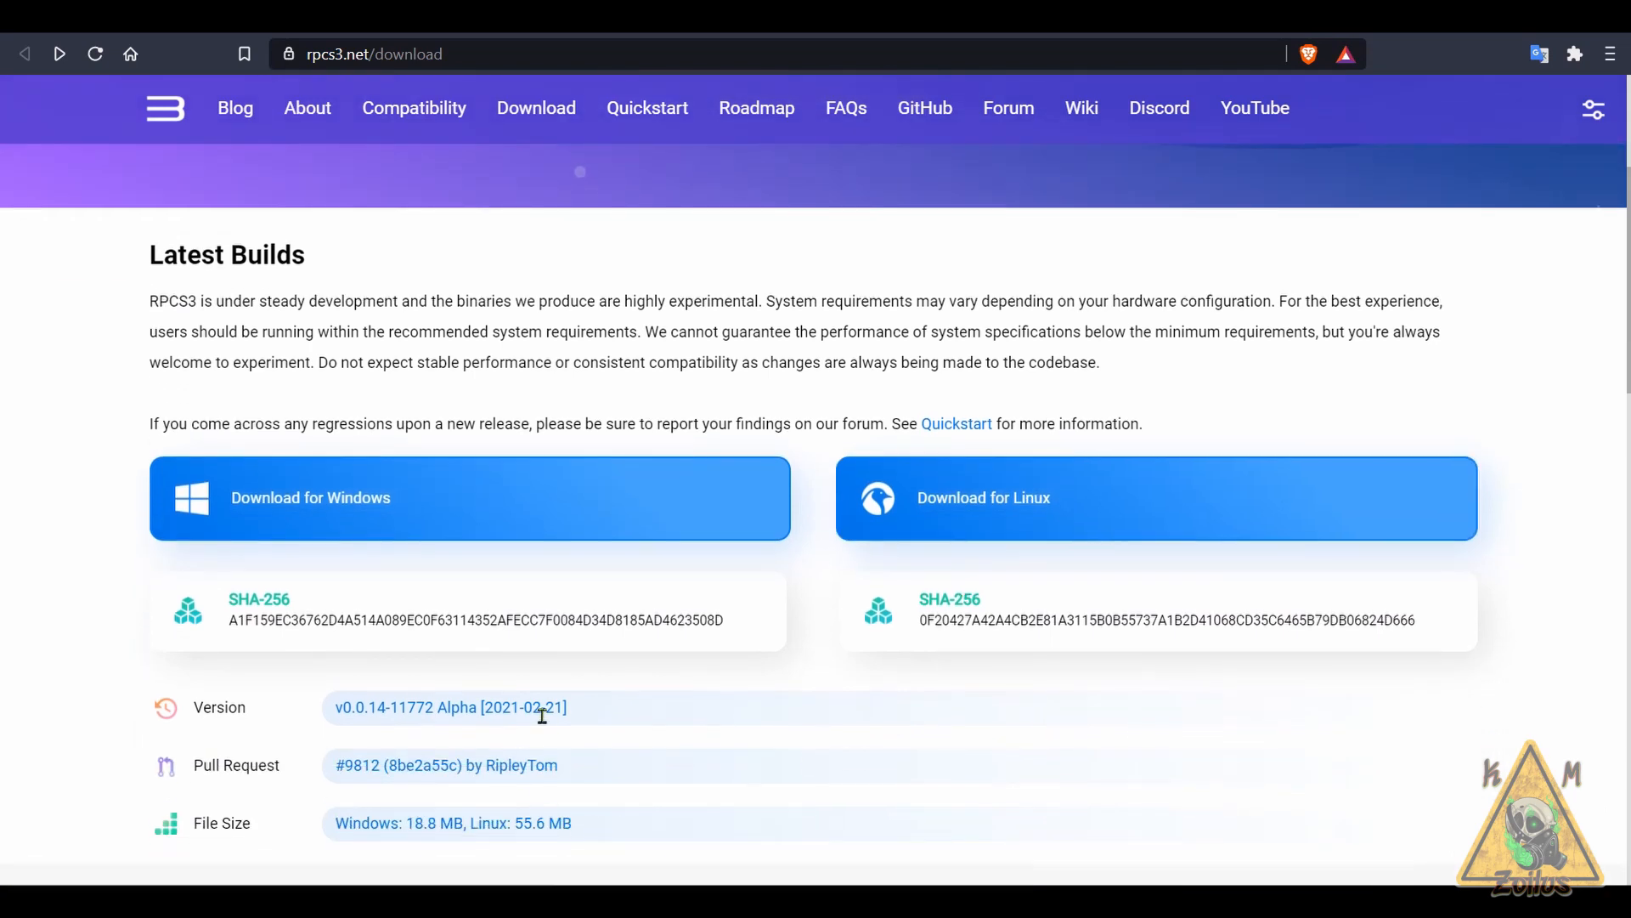
mouse_move(582, 551)
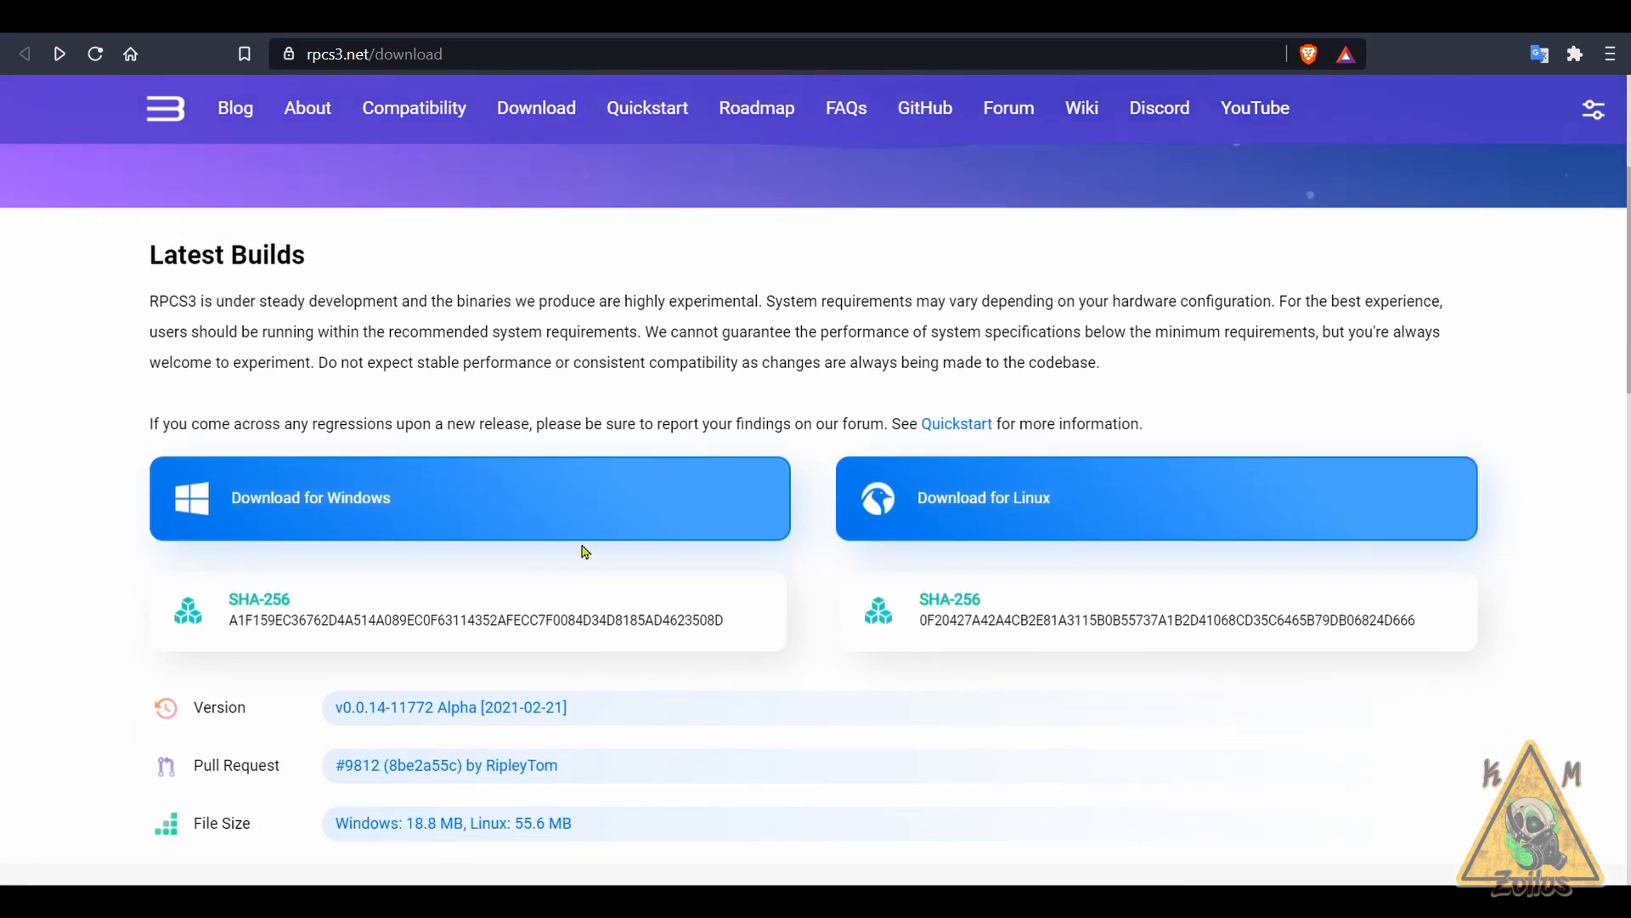
mouse_move(1001, 504)
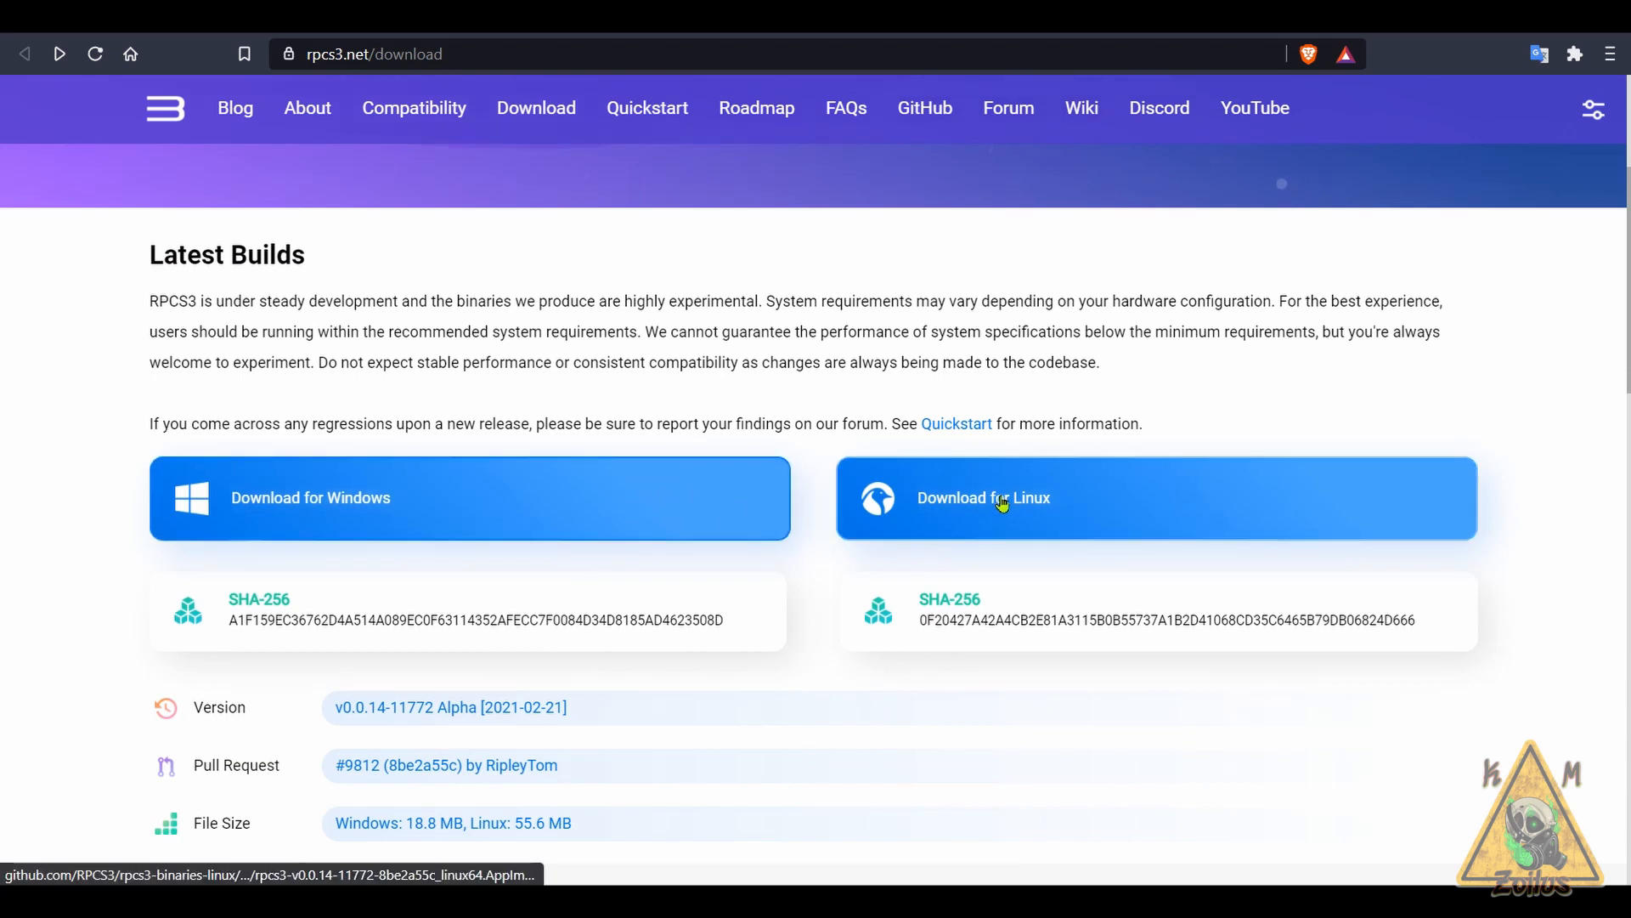
mouse_move(874, 666)
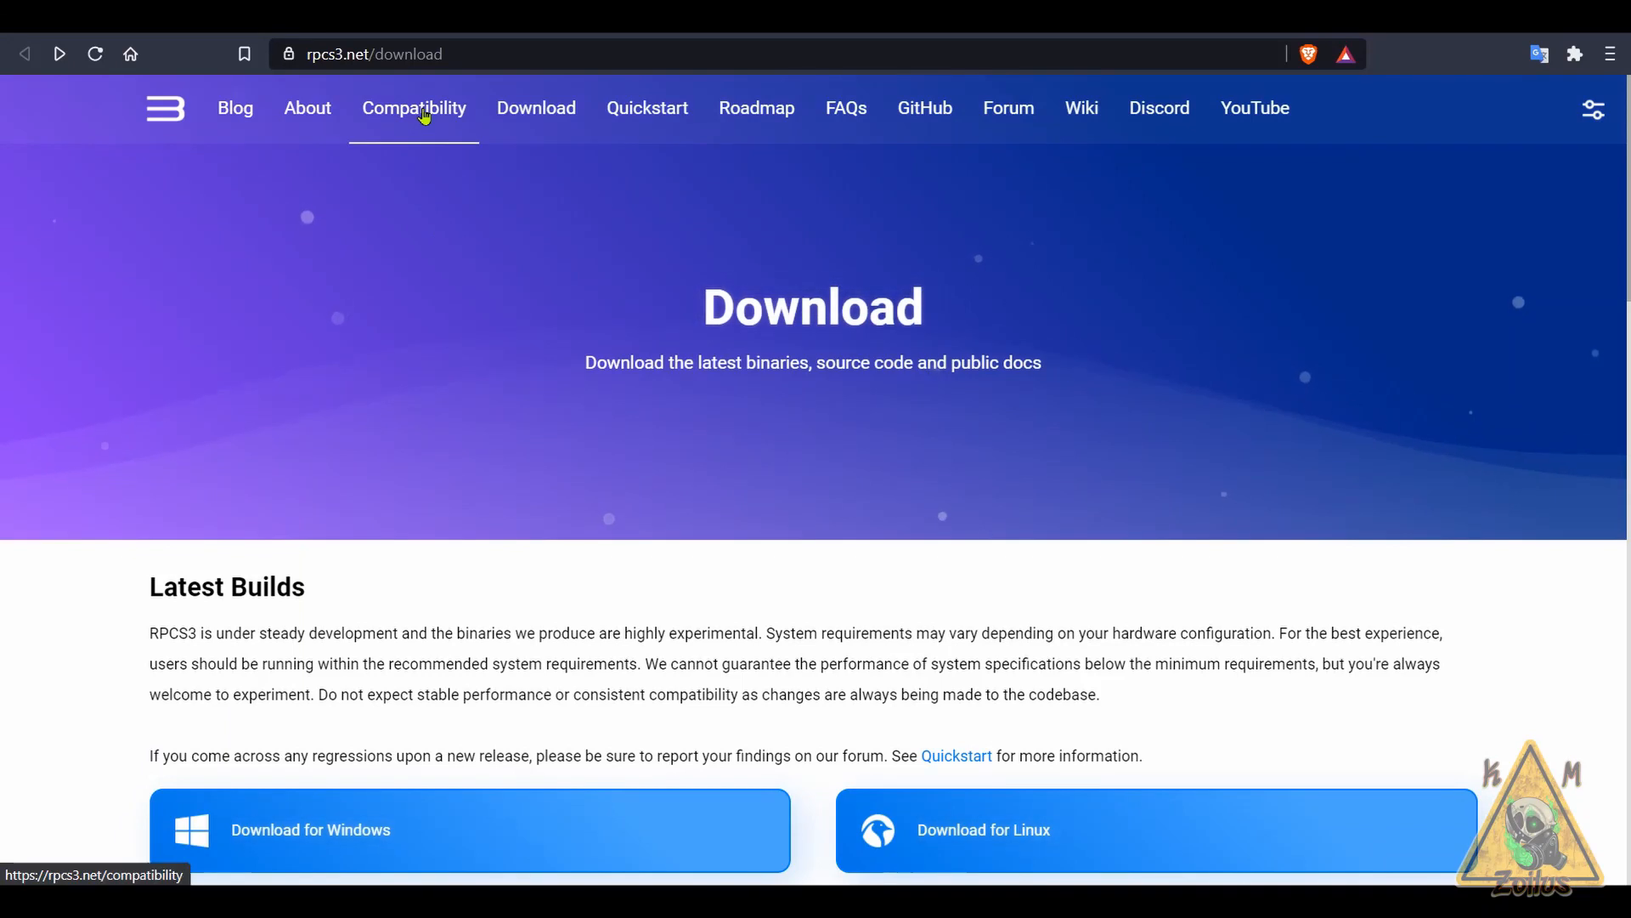
click(413, 107)
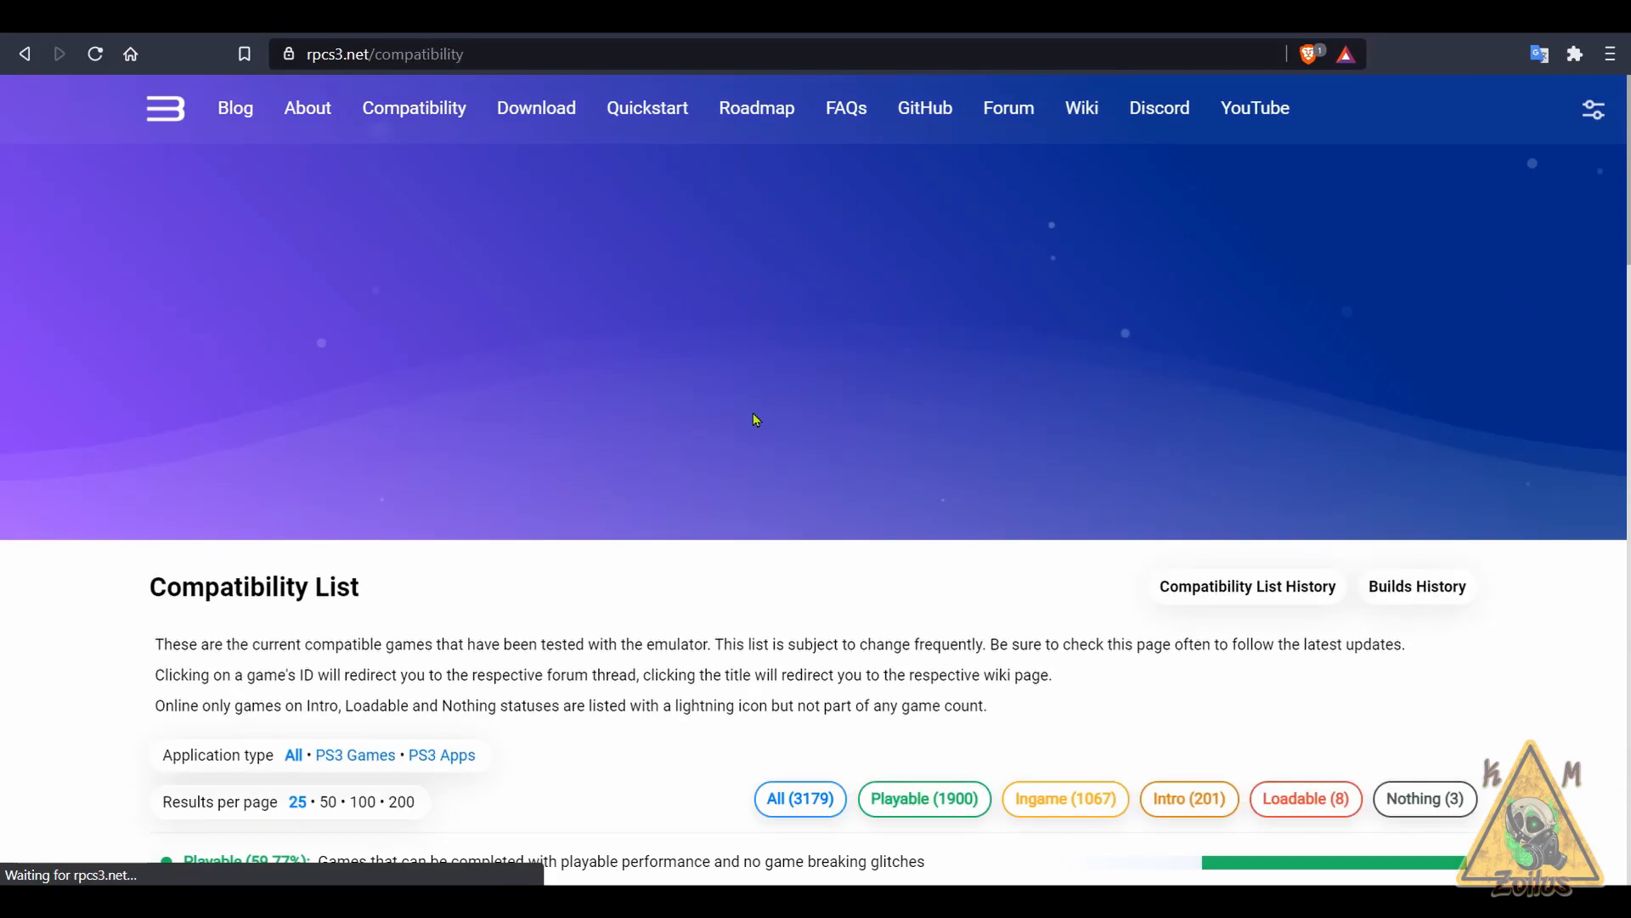
scroll(down, 3)
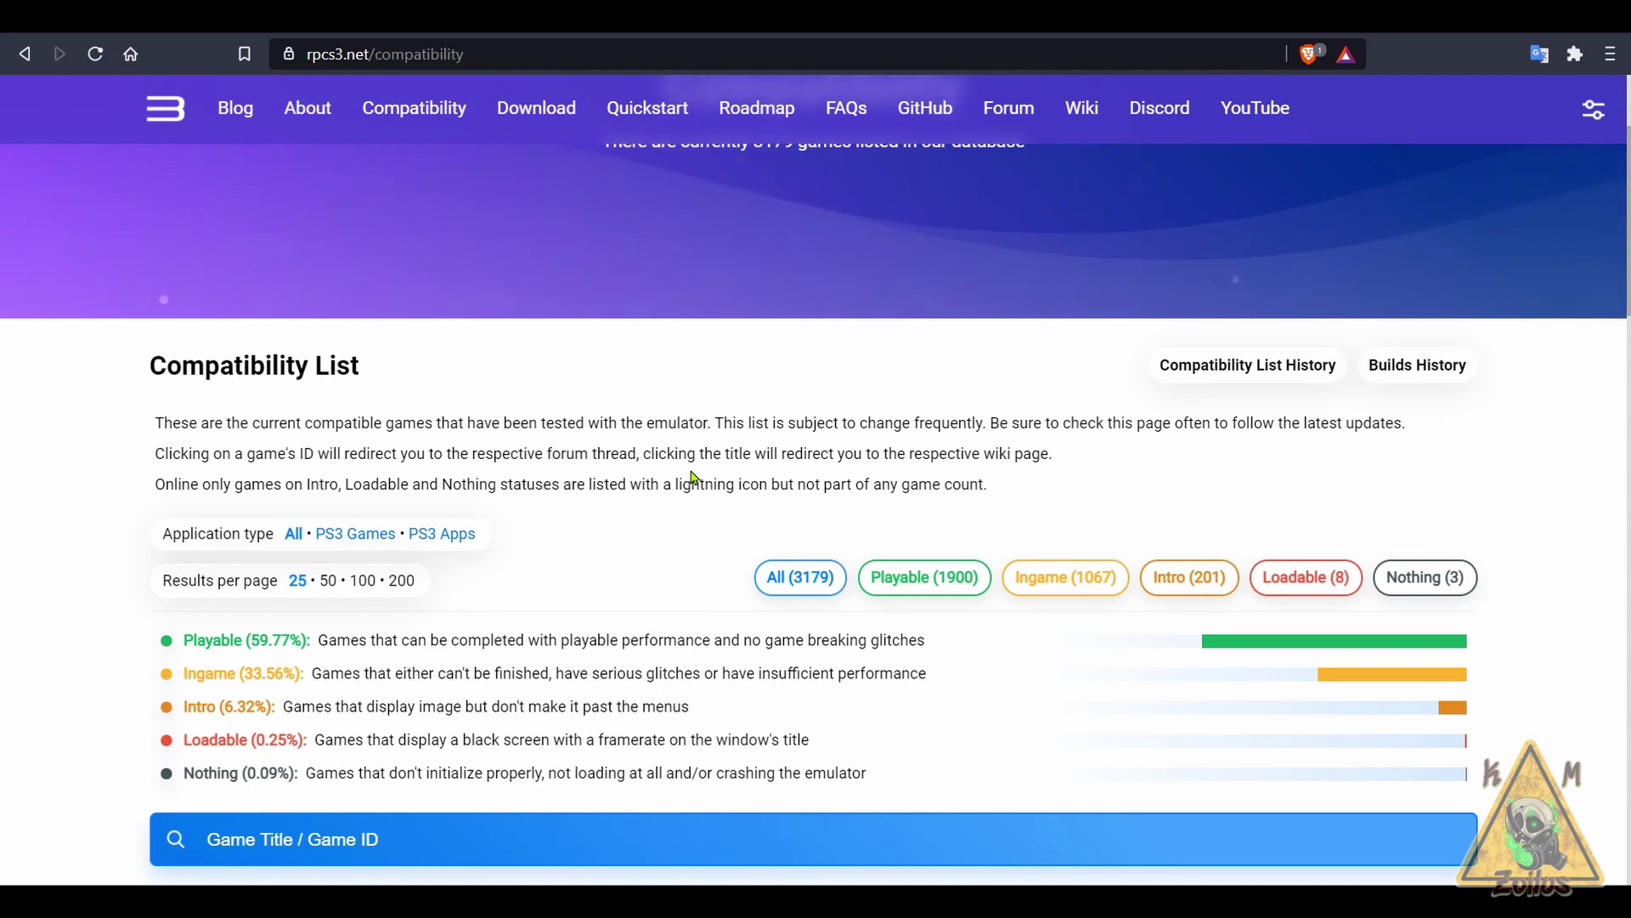
scroll(down, 3)
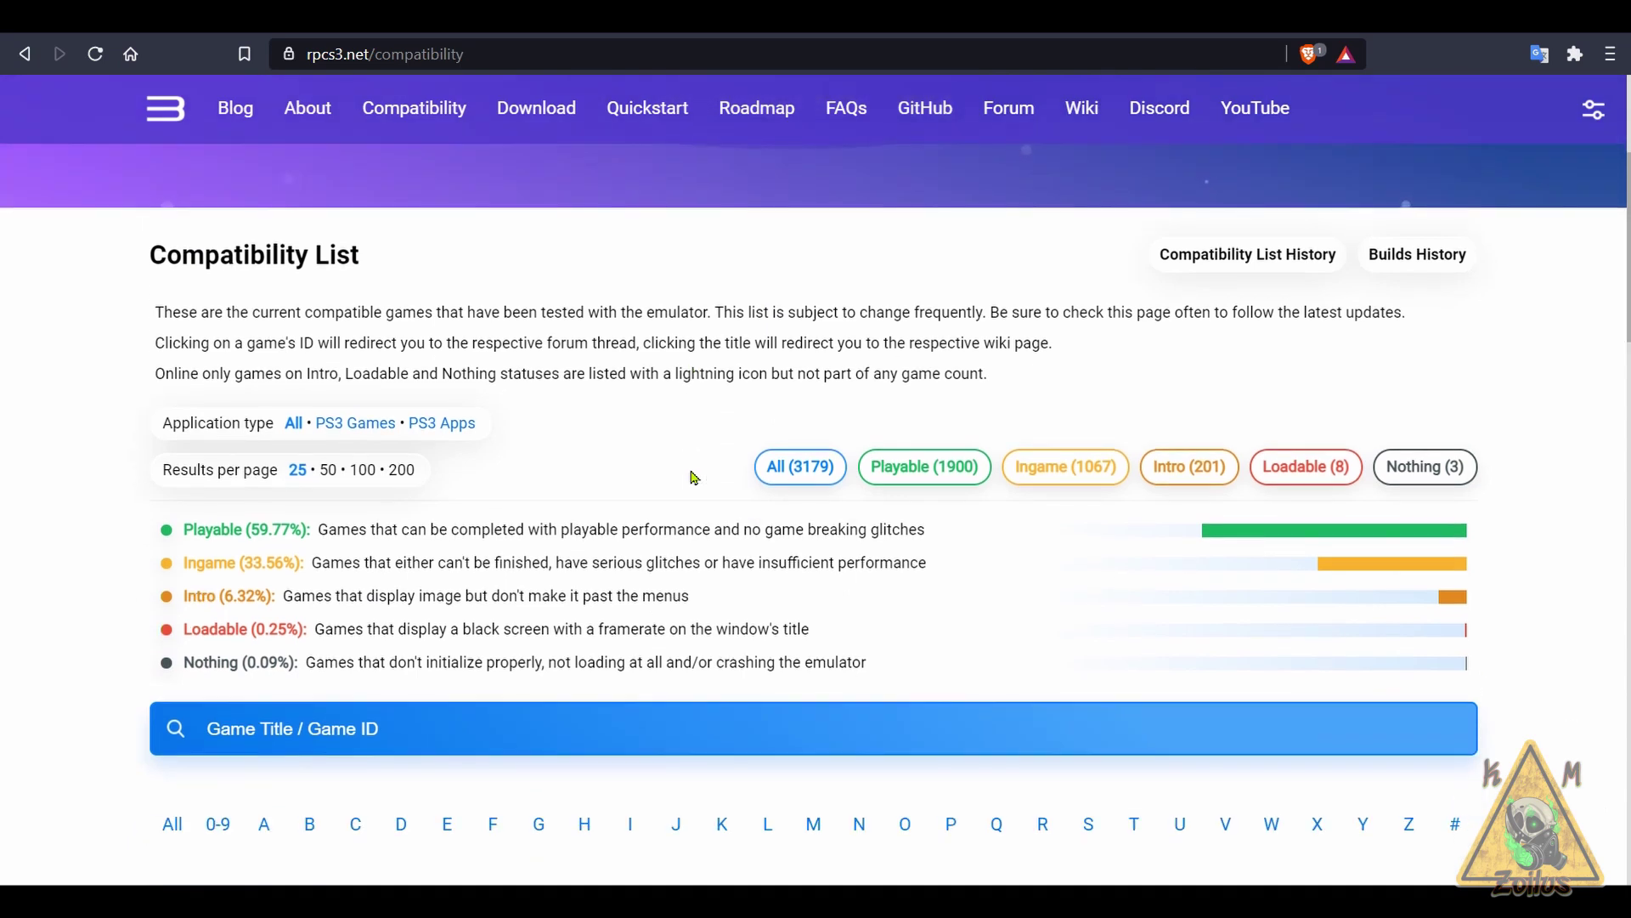
mouse_move(923, 466)
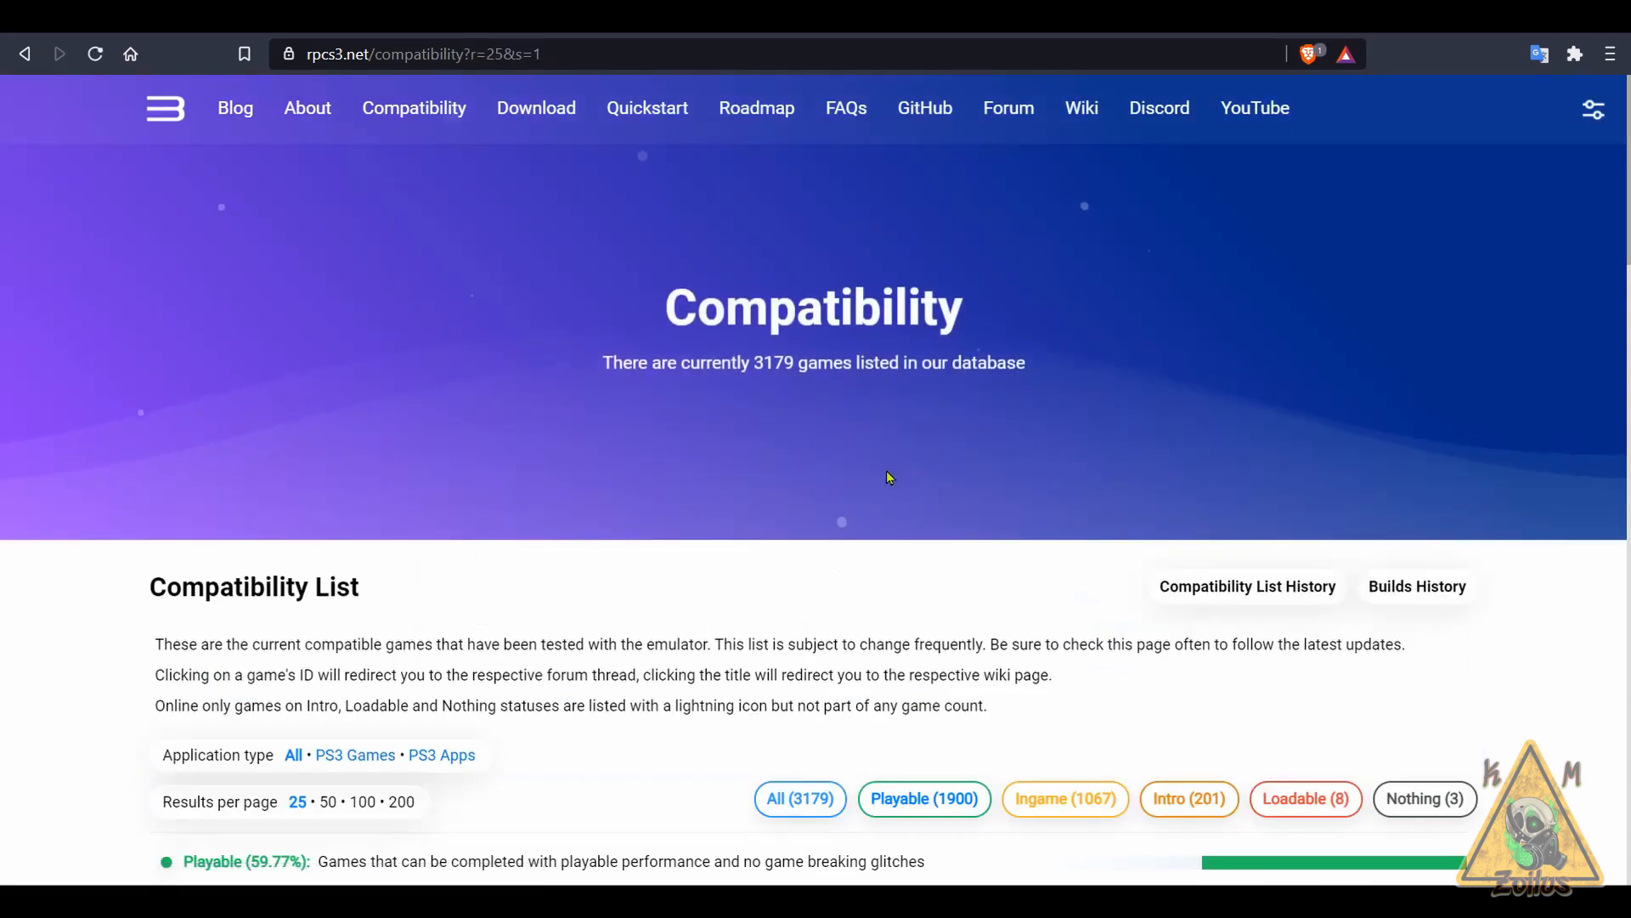
scroll(down, 3)
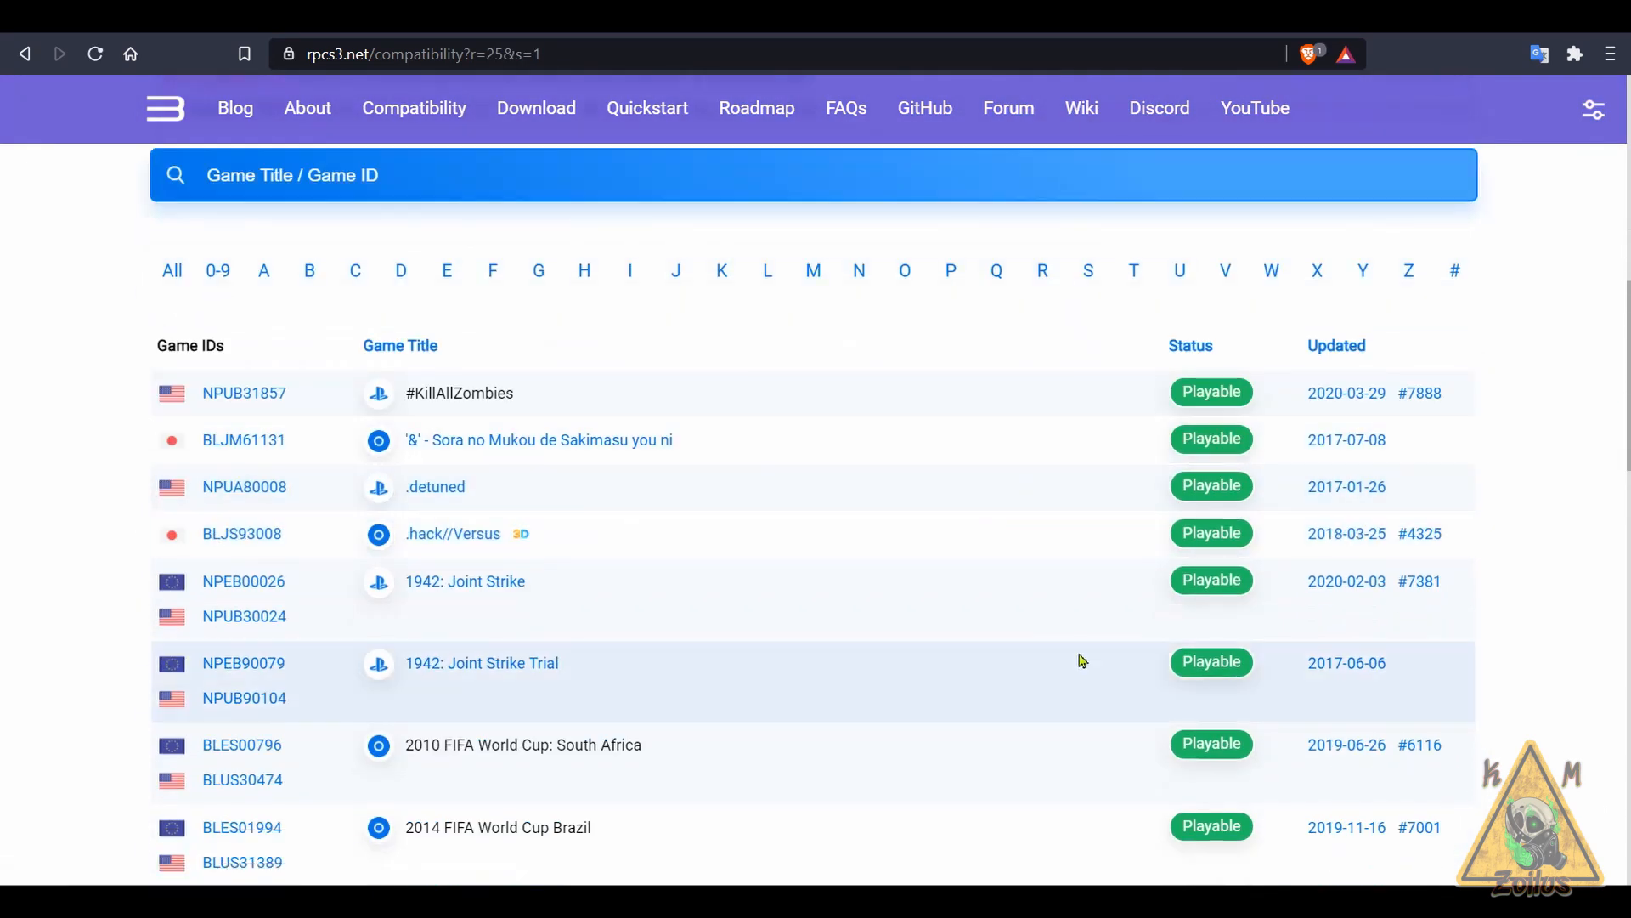
- Look over the status legend and search box, then return to the list's top
scroll(up, 3)
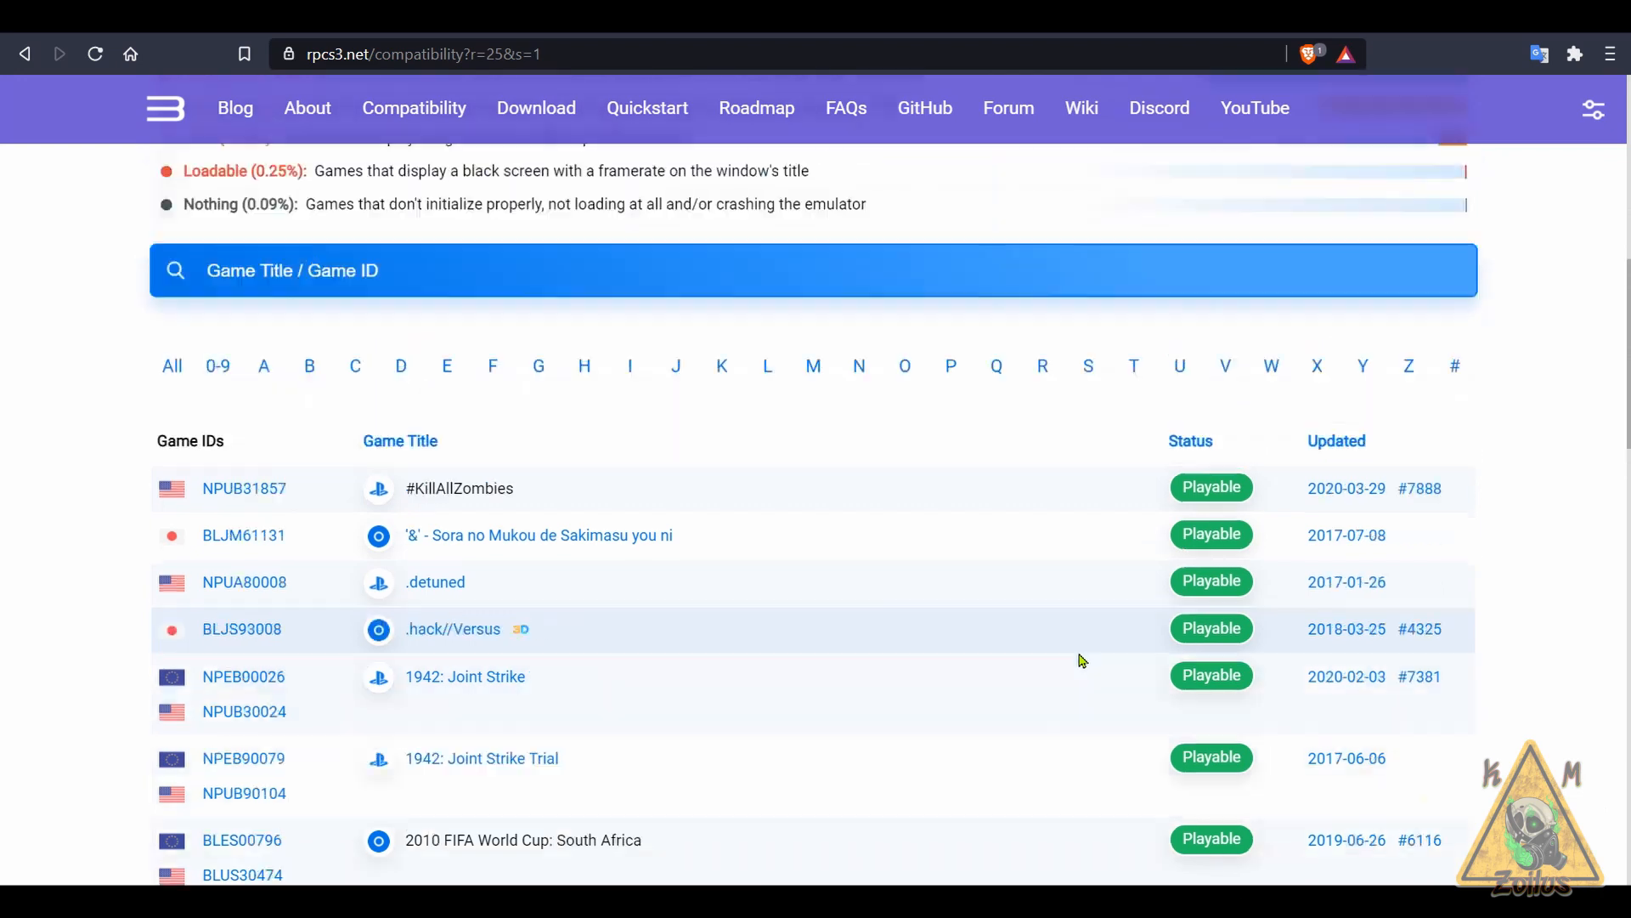
scroll(up, 3)
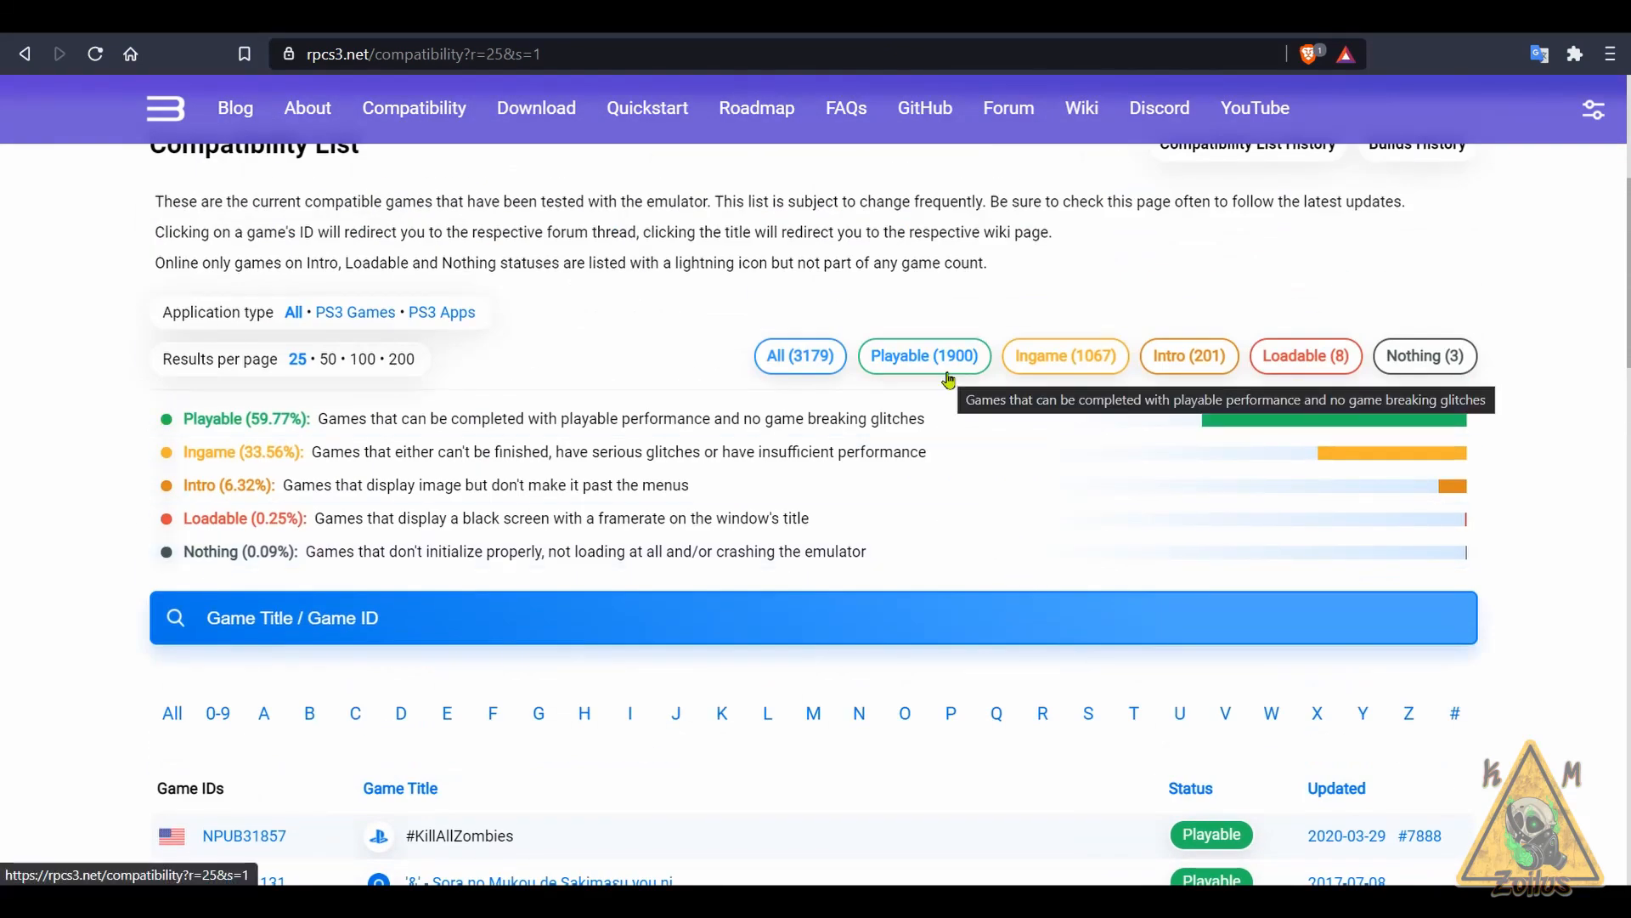
mouse_move(978, 782)
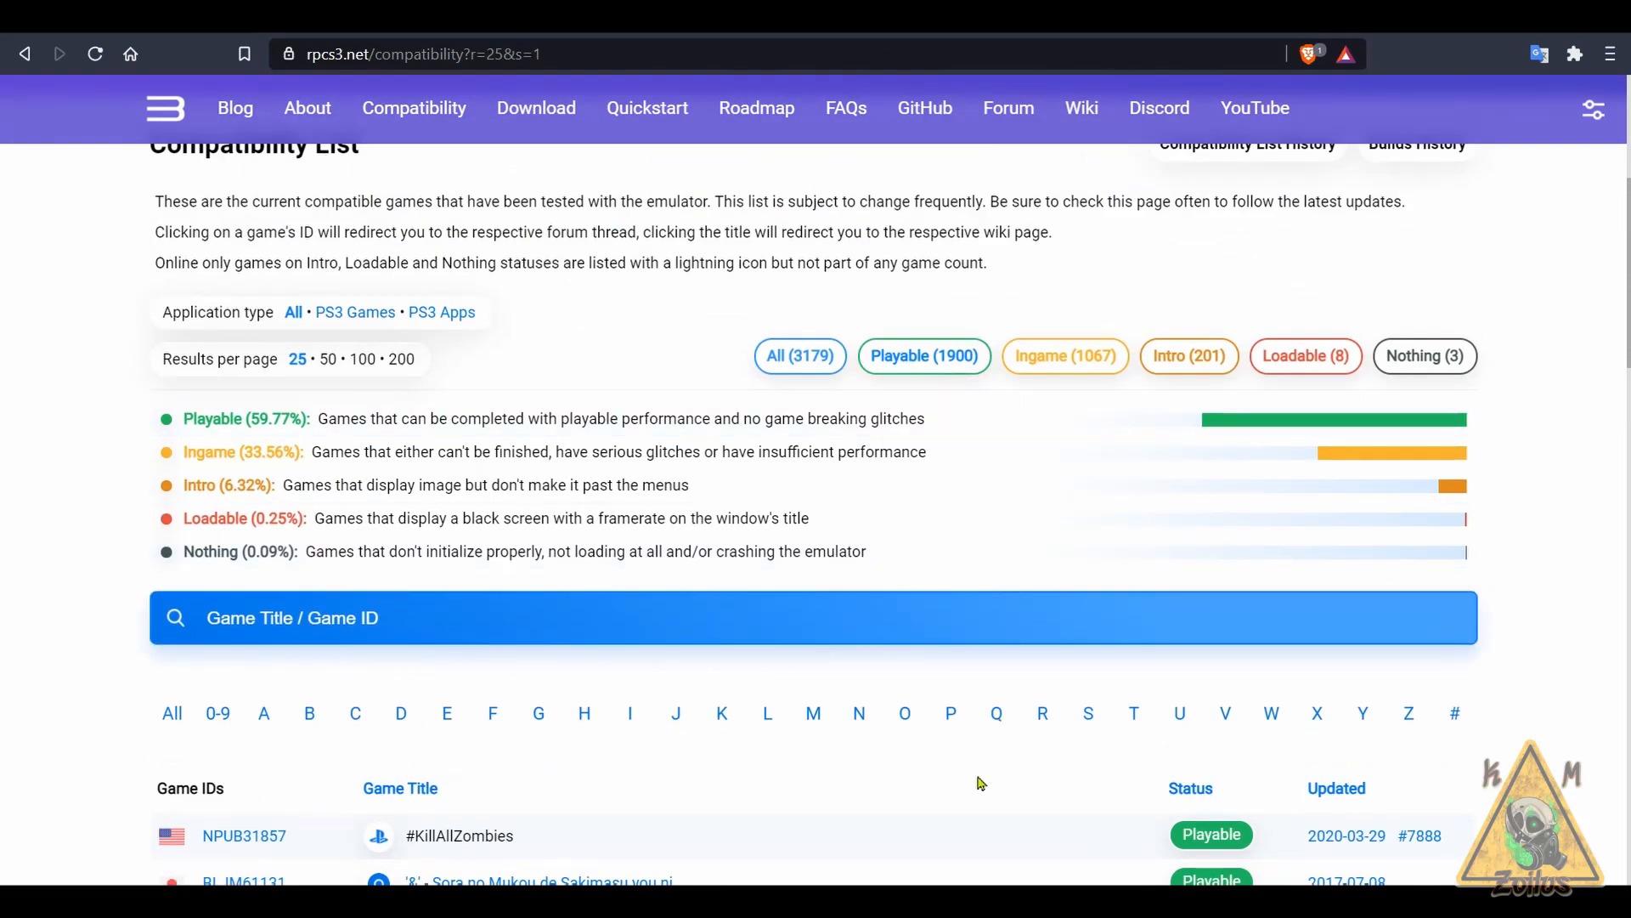
scroll(down, 3)
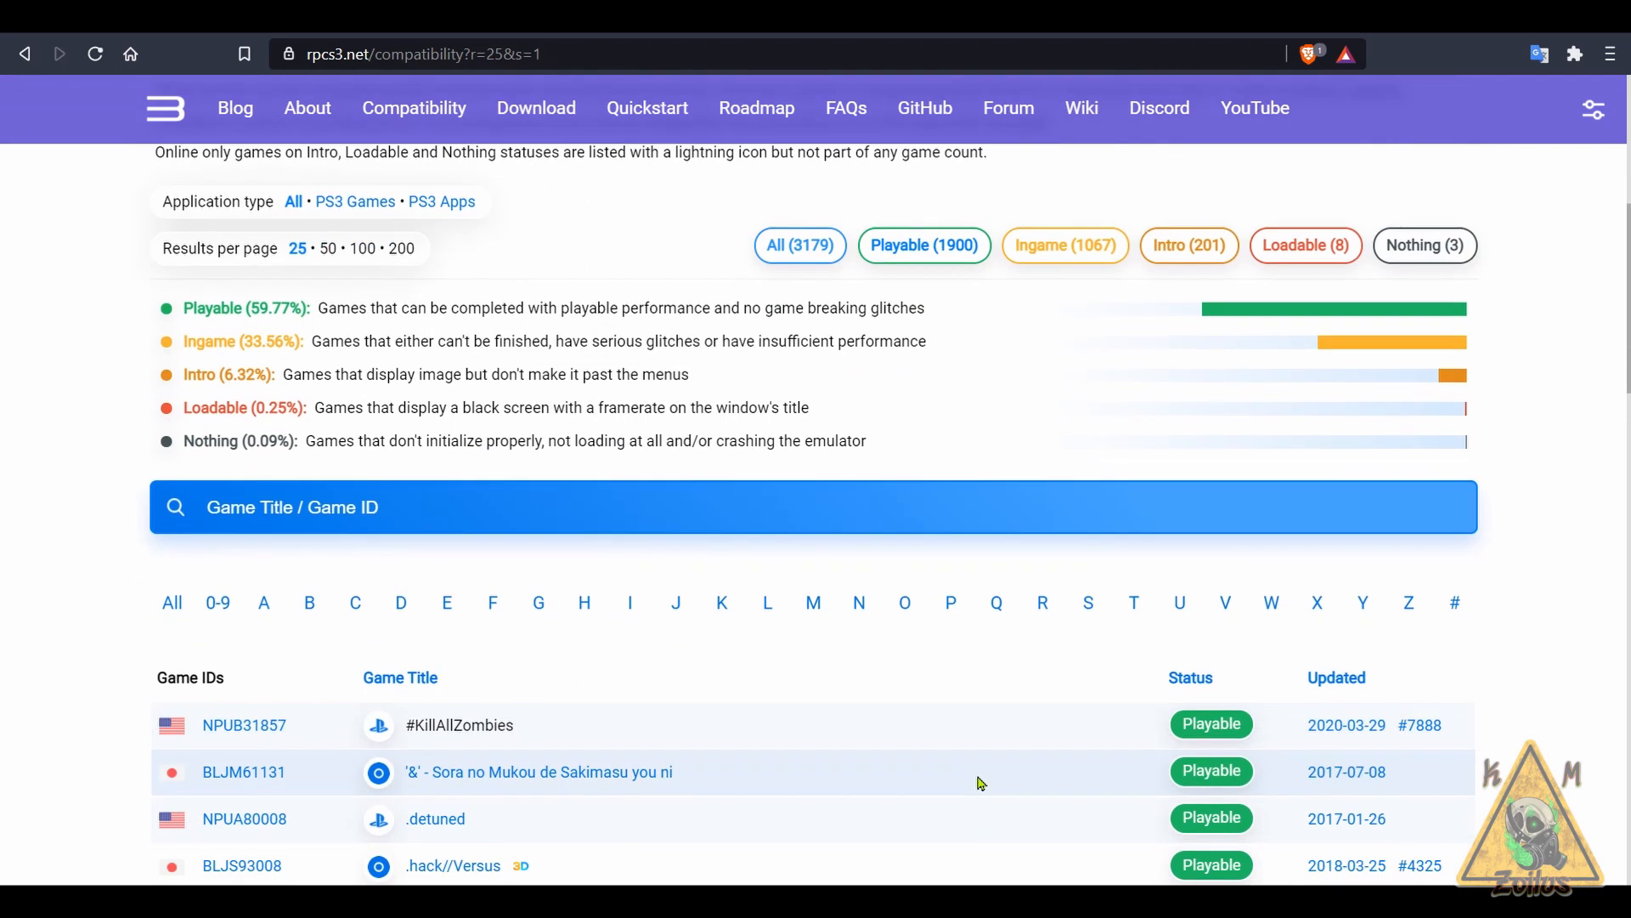
scroll(down, 3)
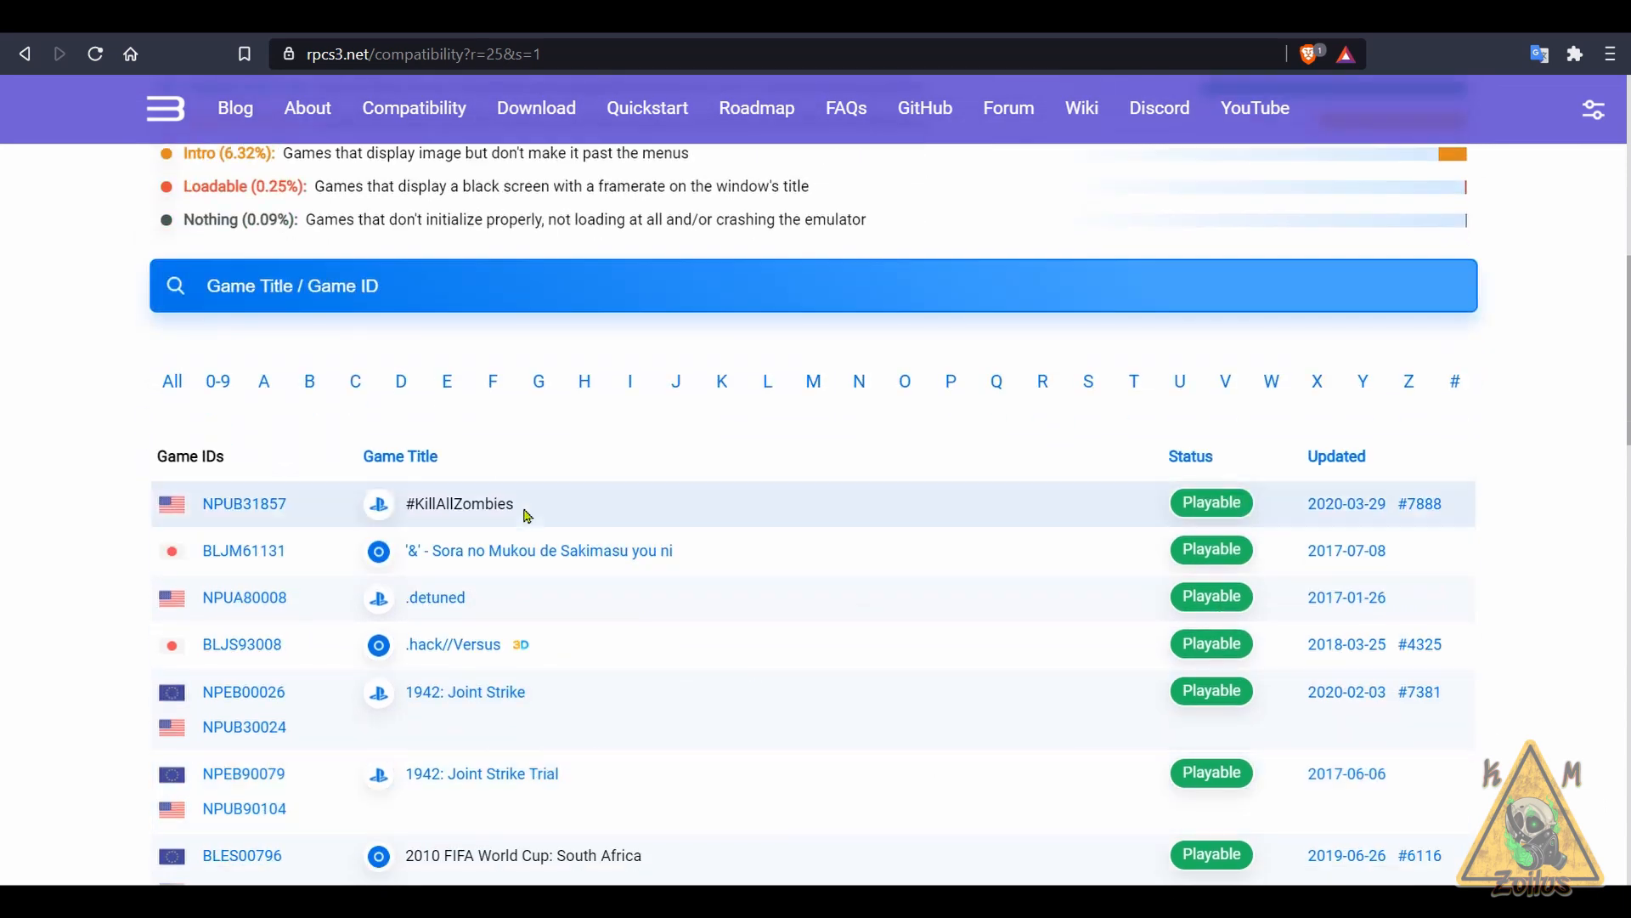
mouse_move(497, 681)
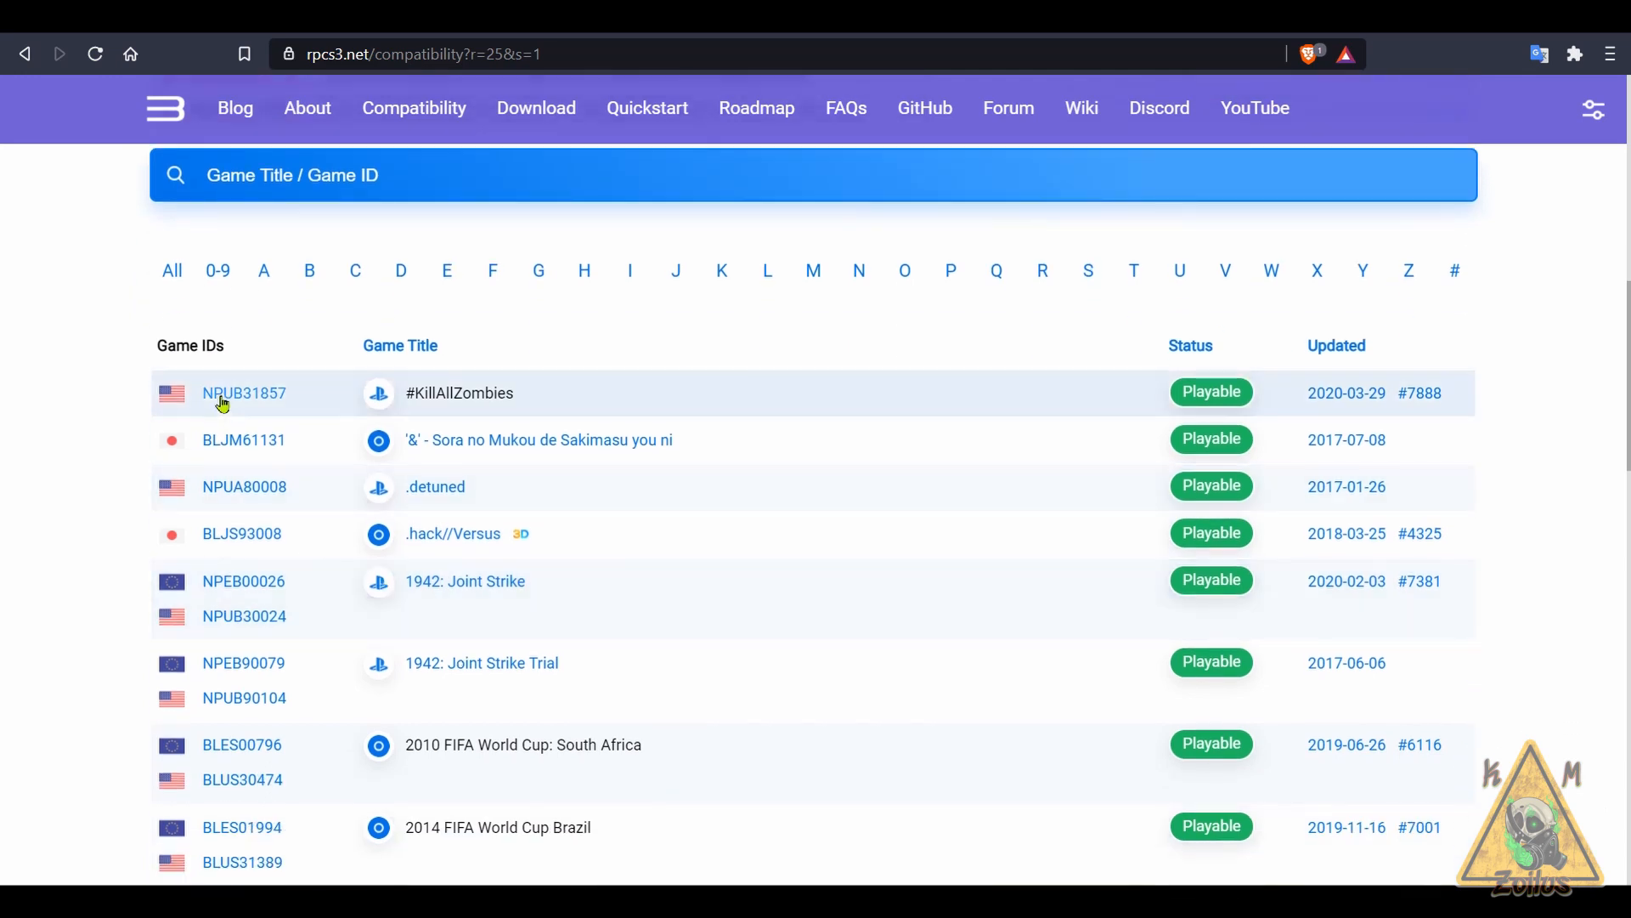
scroll(up, 3)
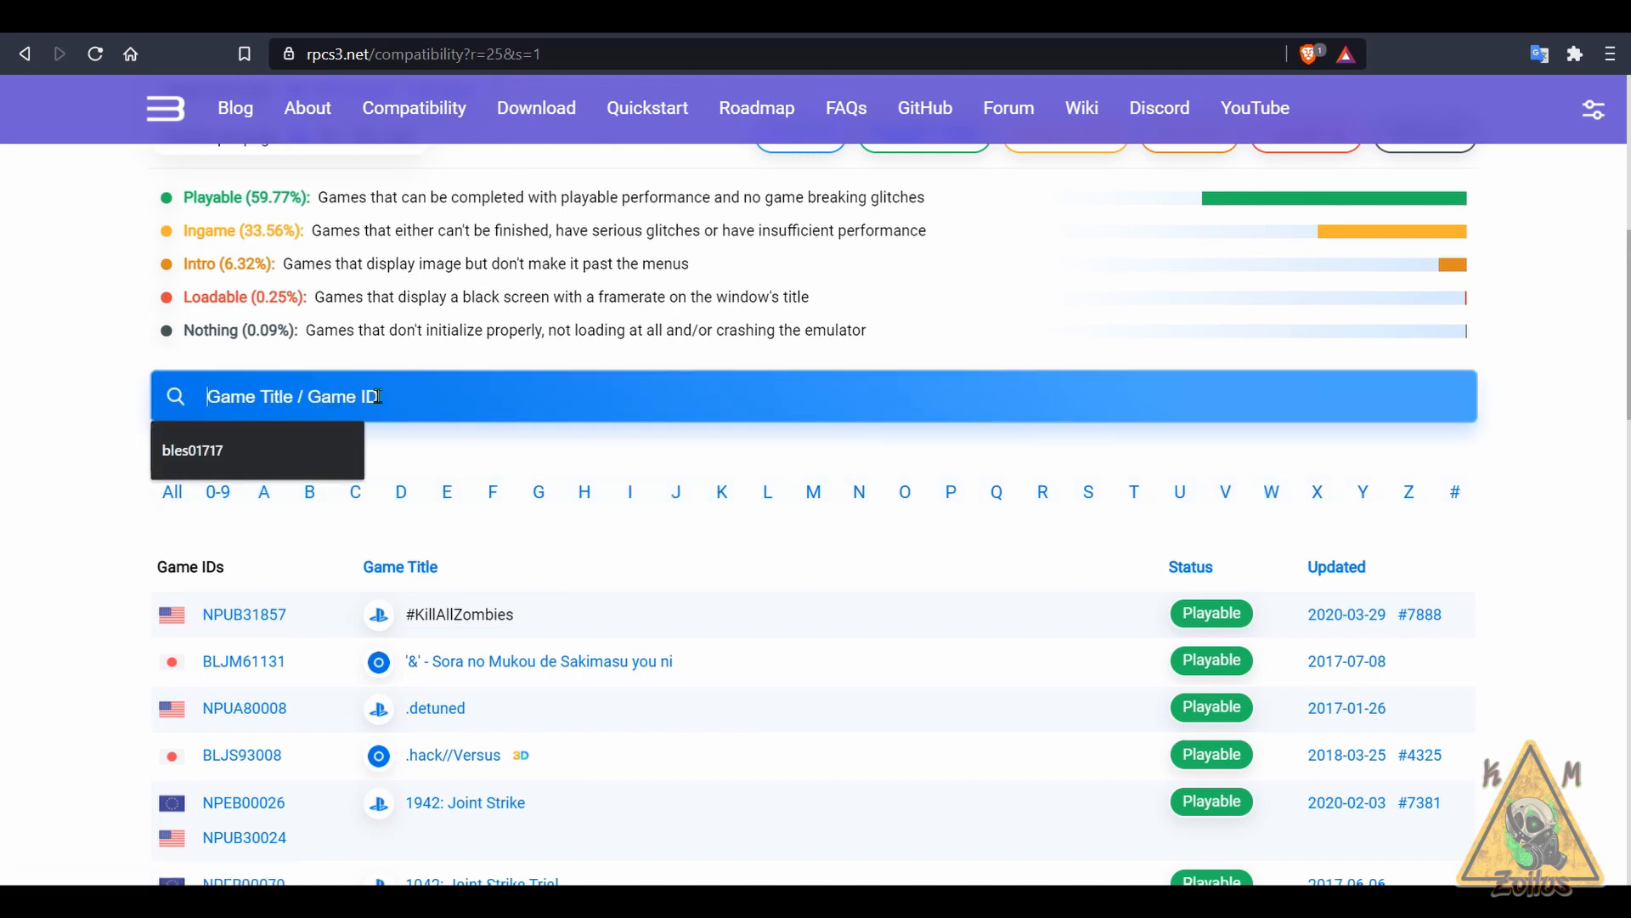
mouse_move(1345, 614)
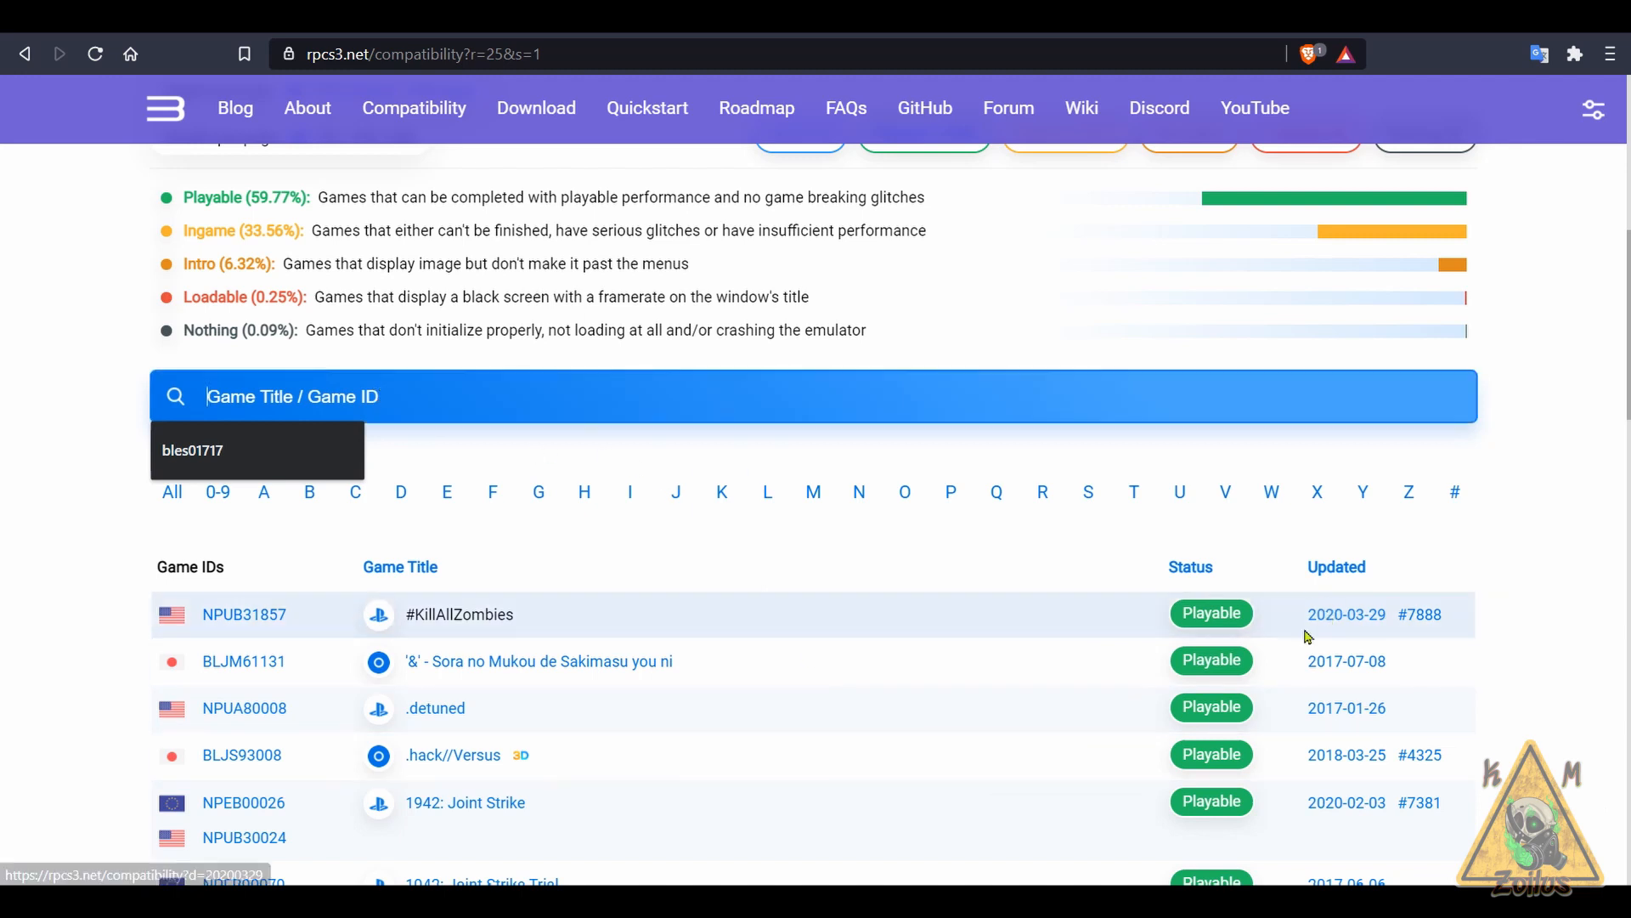
scroll(up, 3)
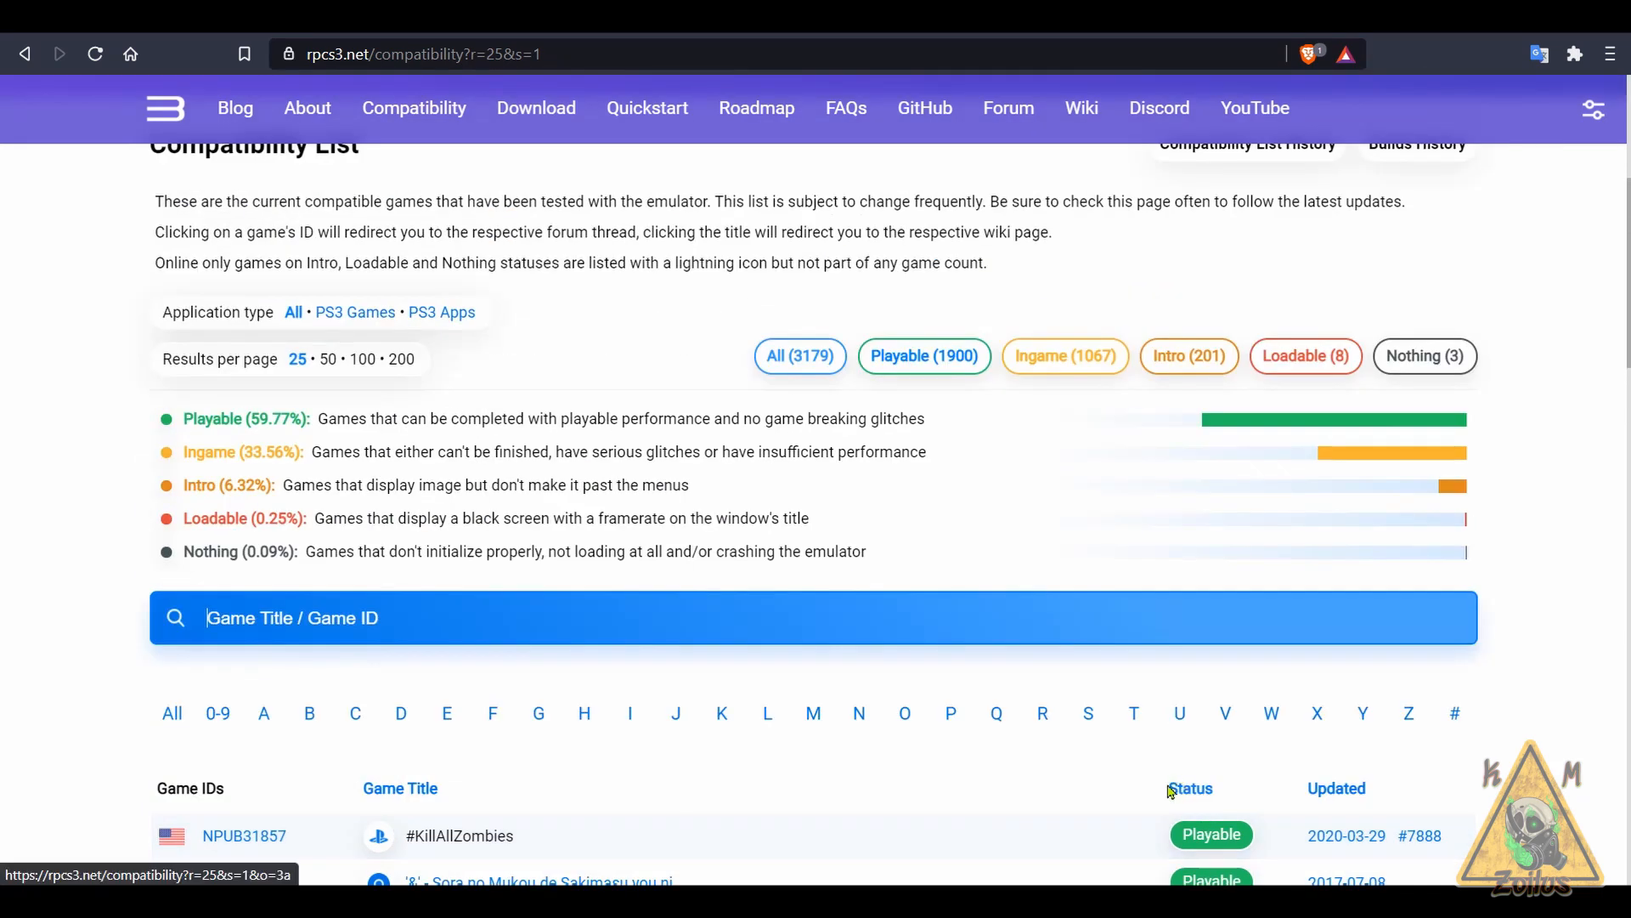
scroll(up, 3)
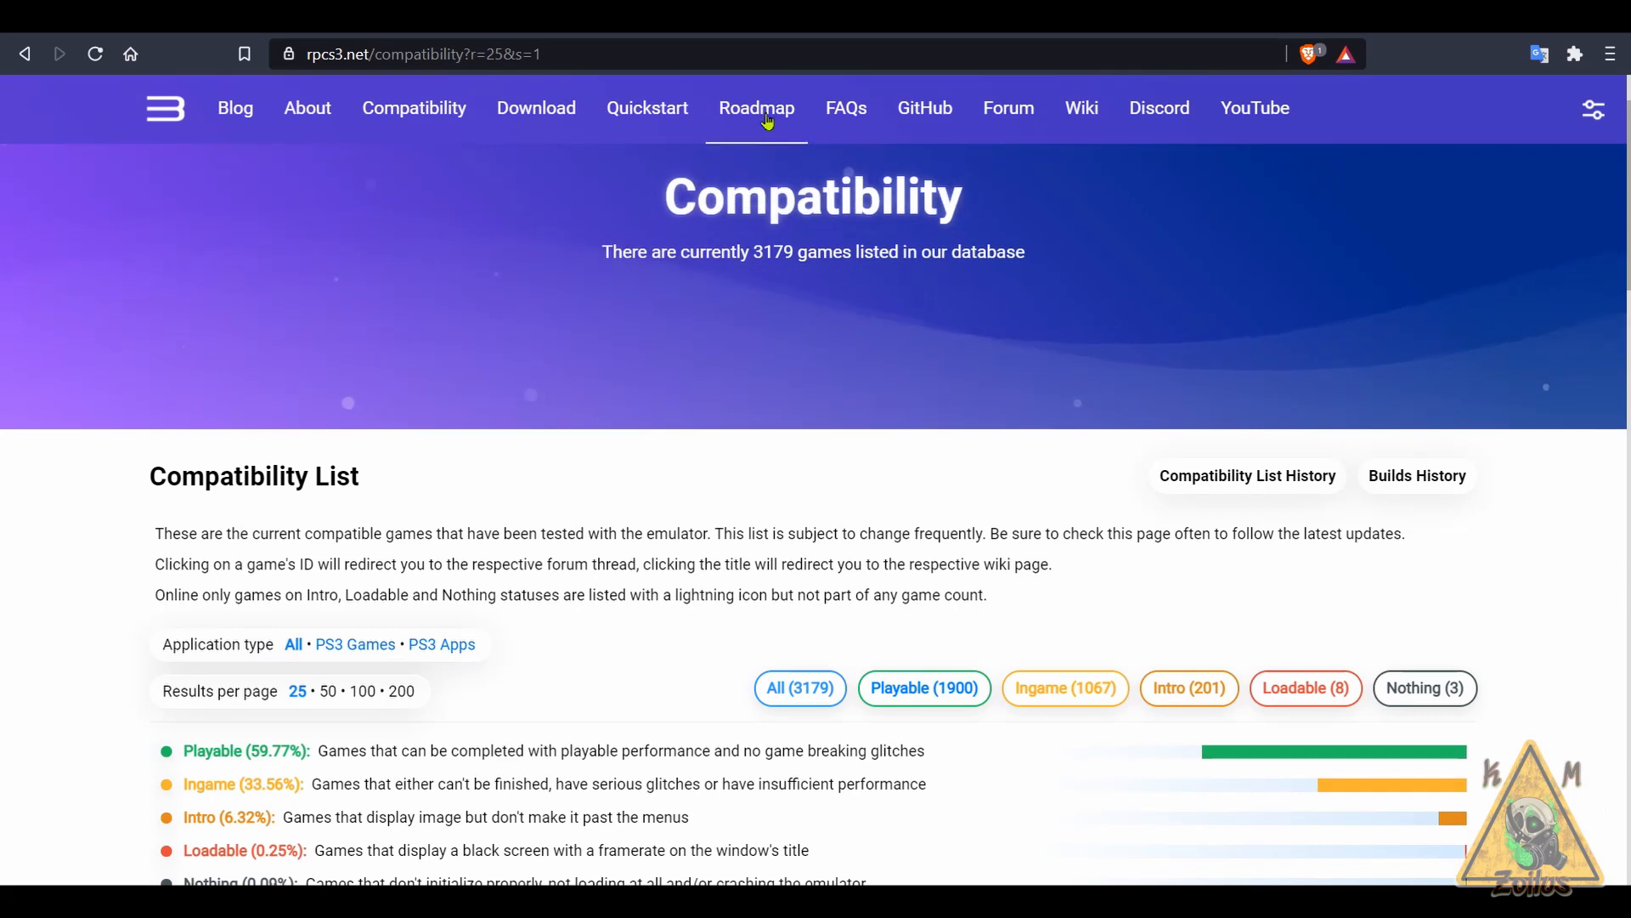
mouse_move(929, 363)
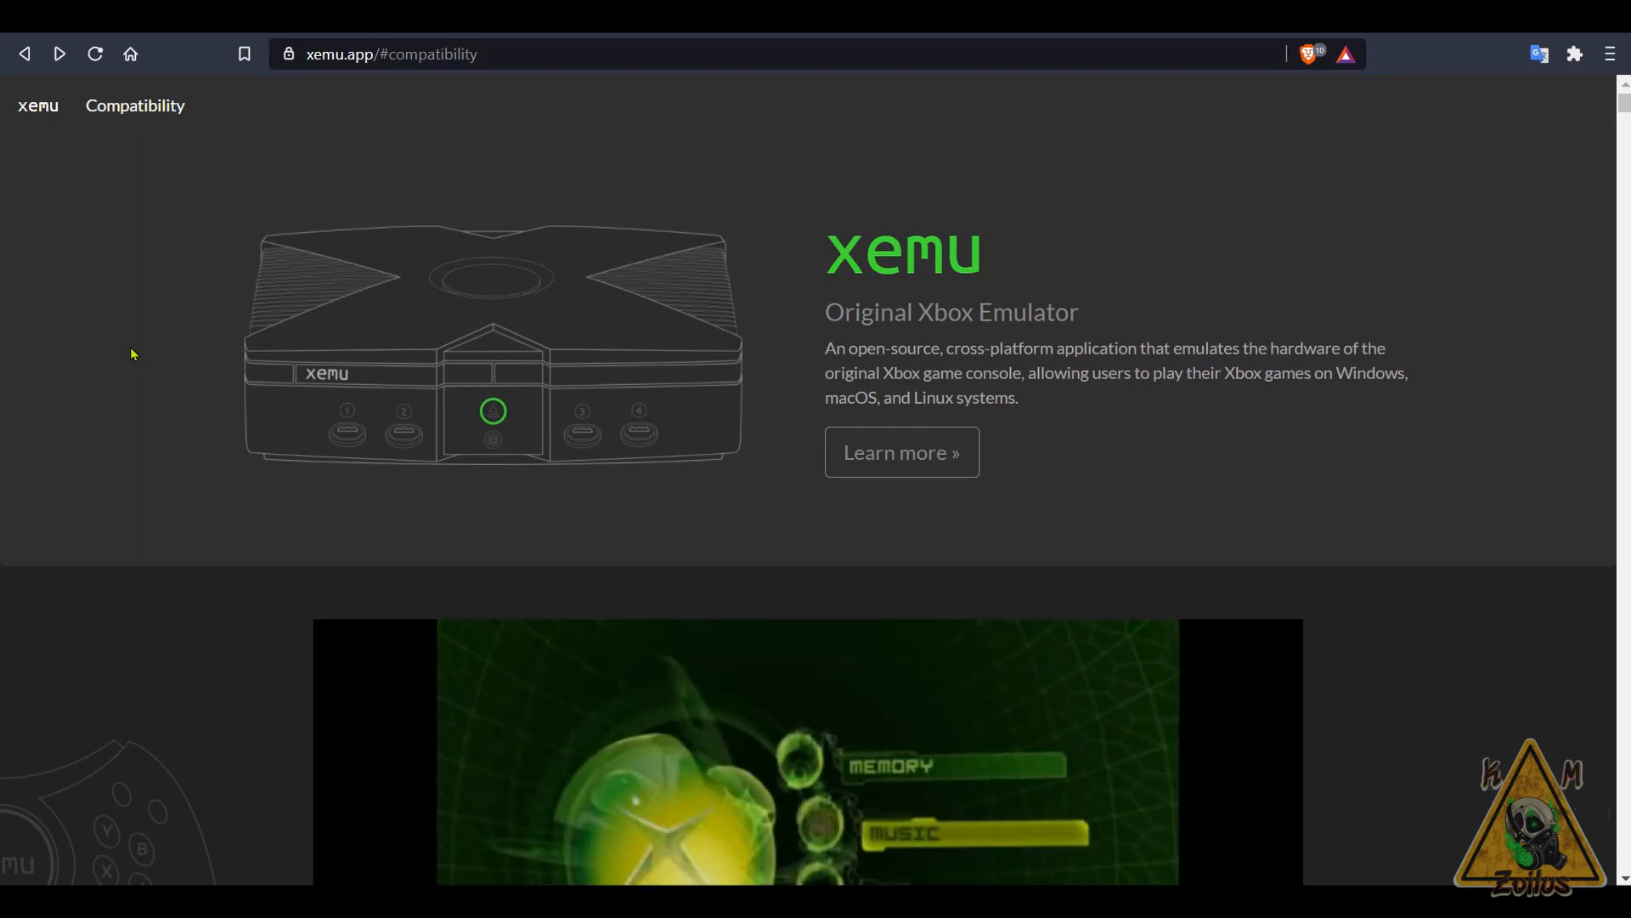
mouse_move(814, 259)
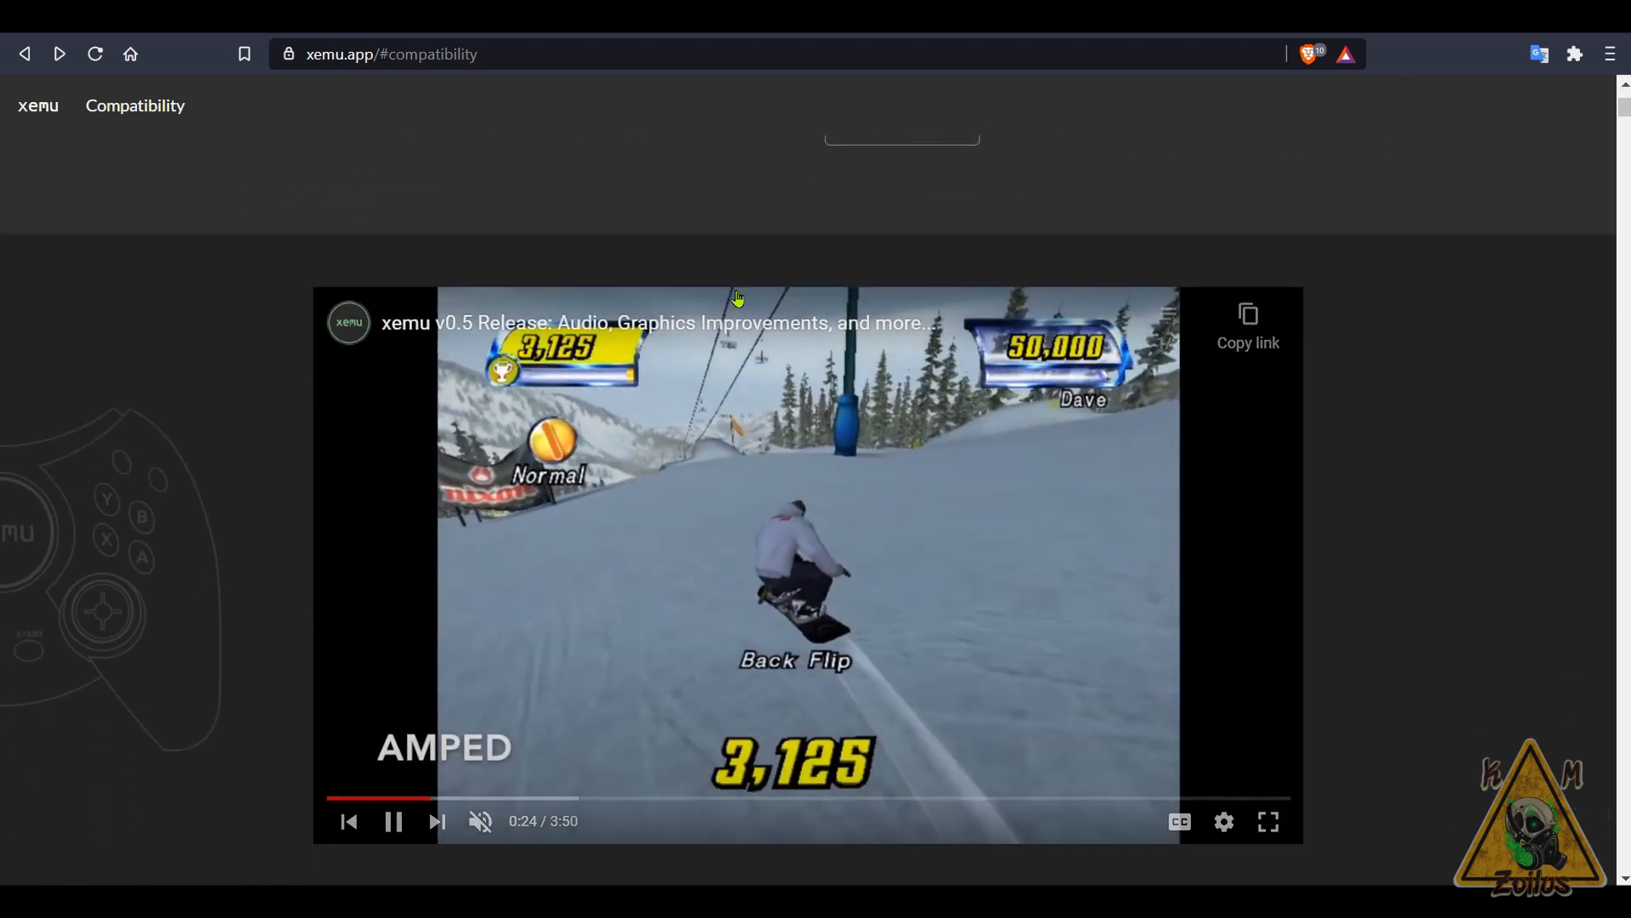
- Scroll past xemu's demo video to the Features list and Playable/Starts compatibility covers
scroll(down, 3)
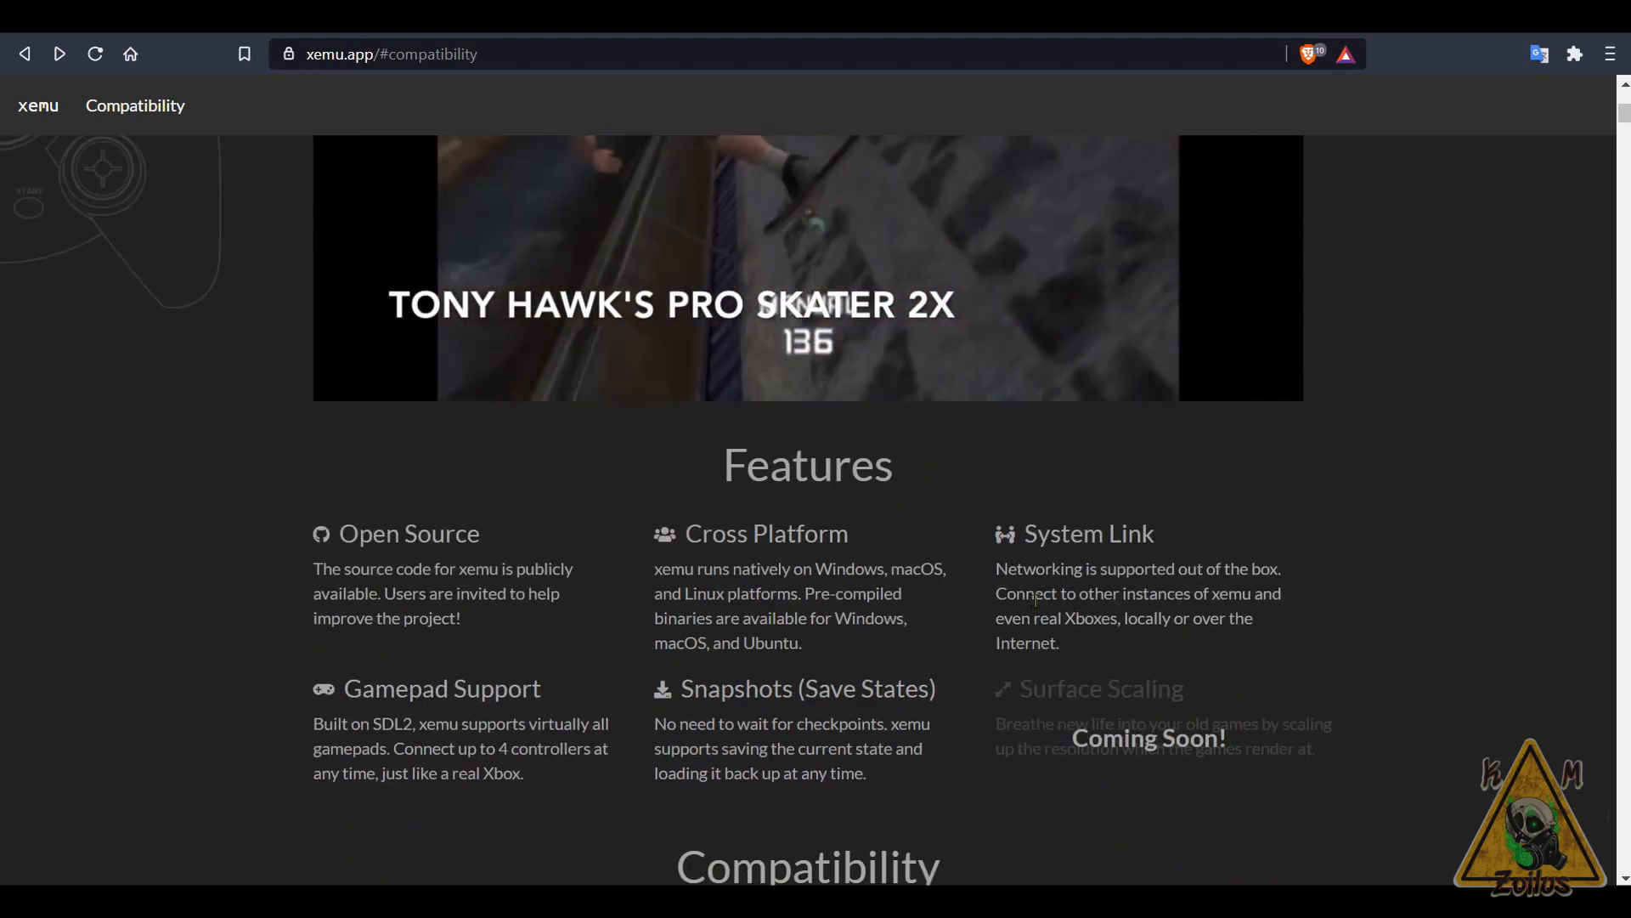
scroll(down, 3)
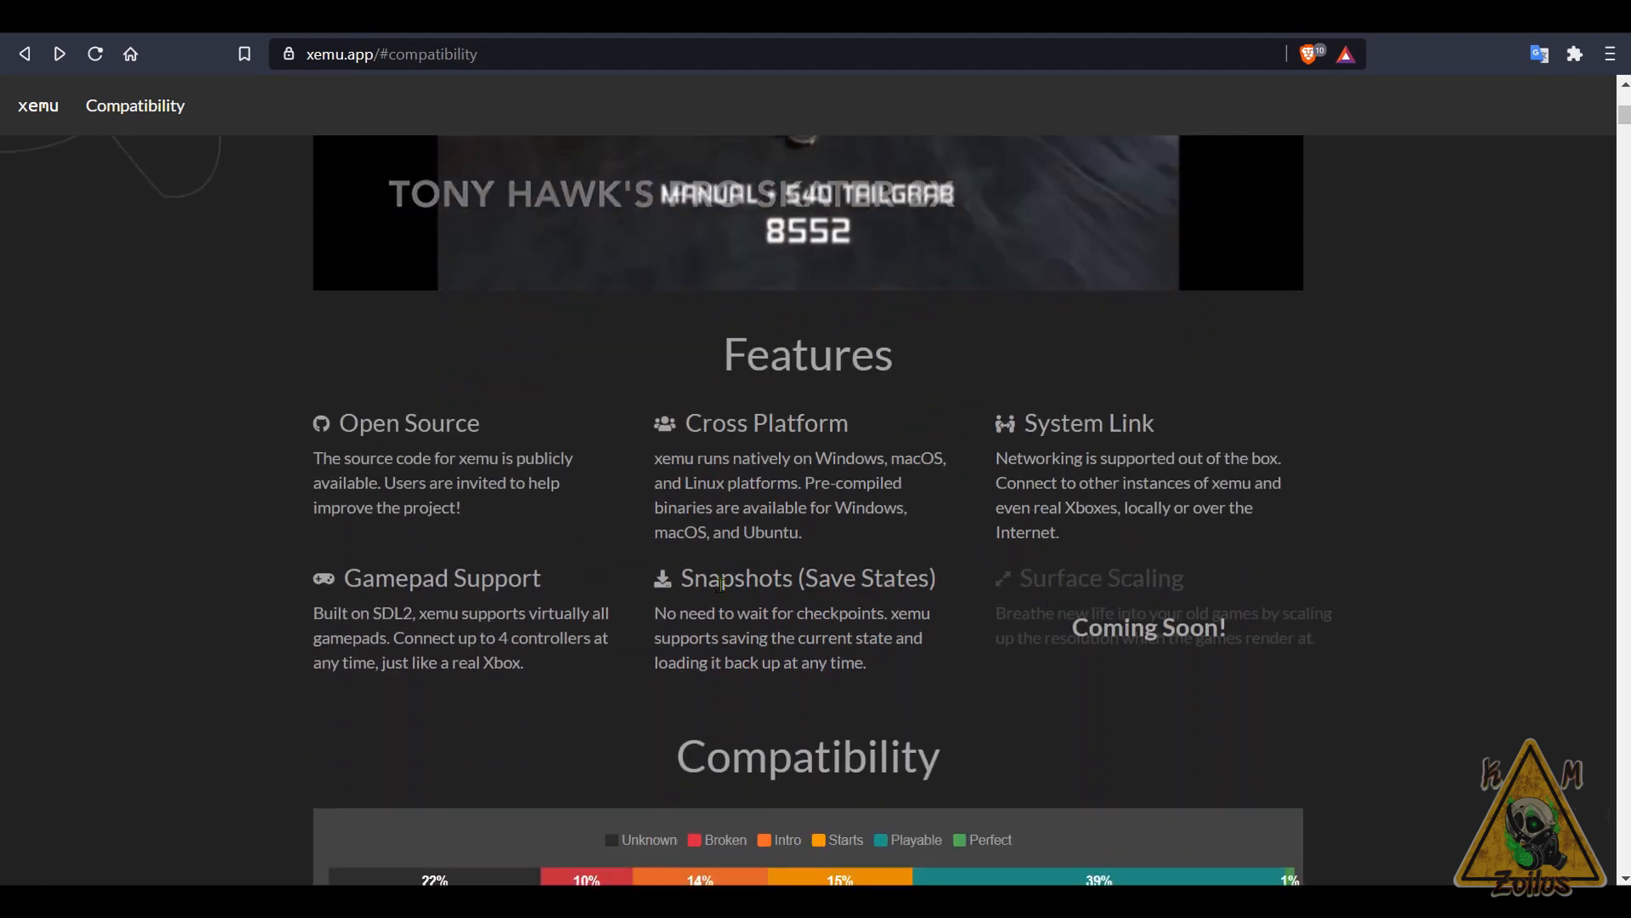
scroll(down, 3)
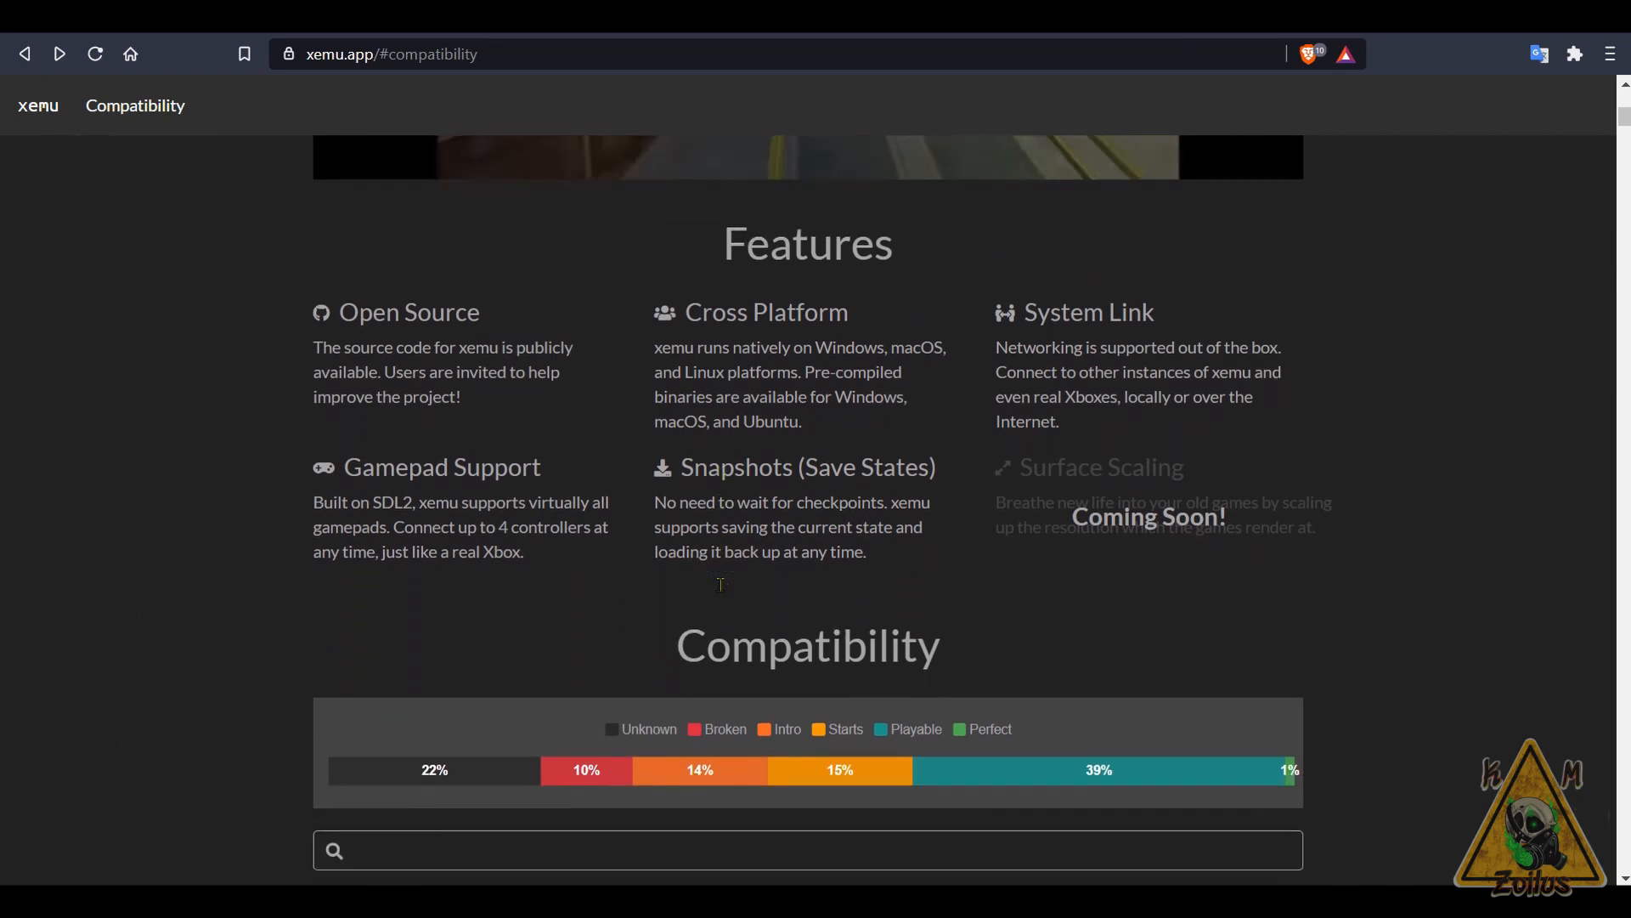
scroll(down, 3)
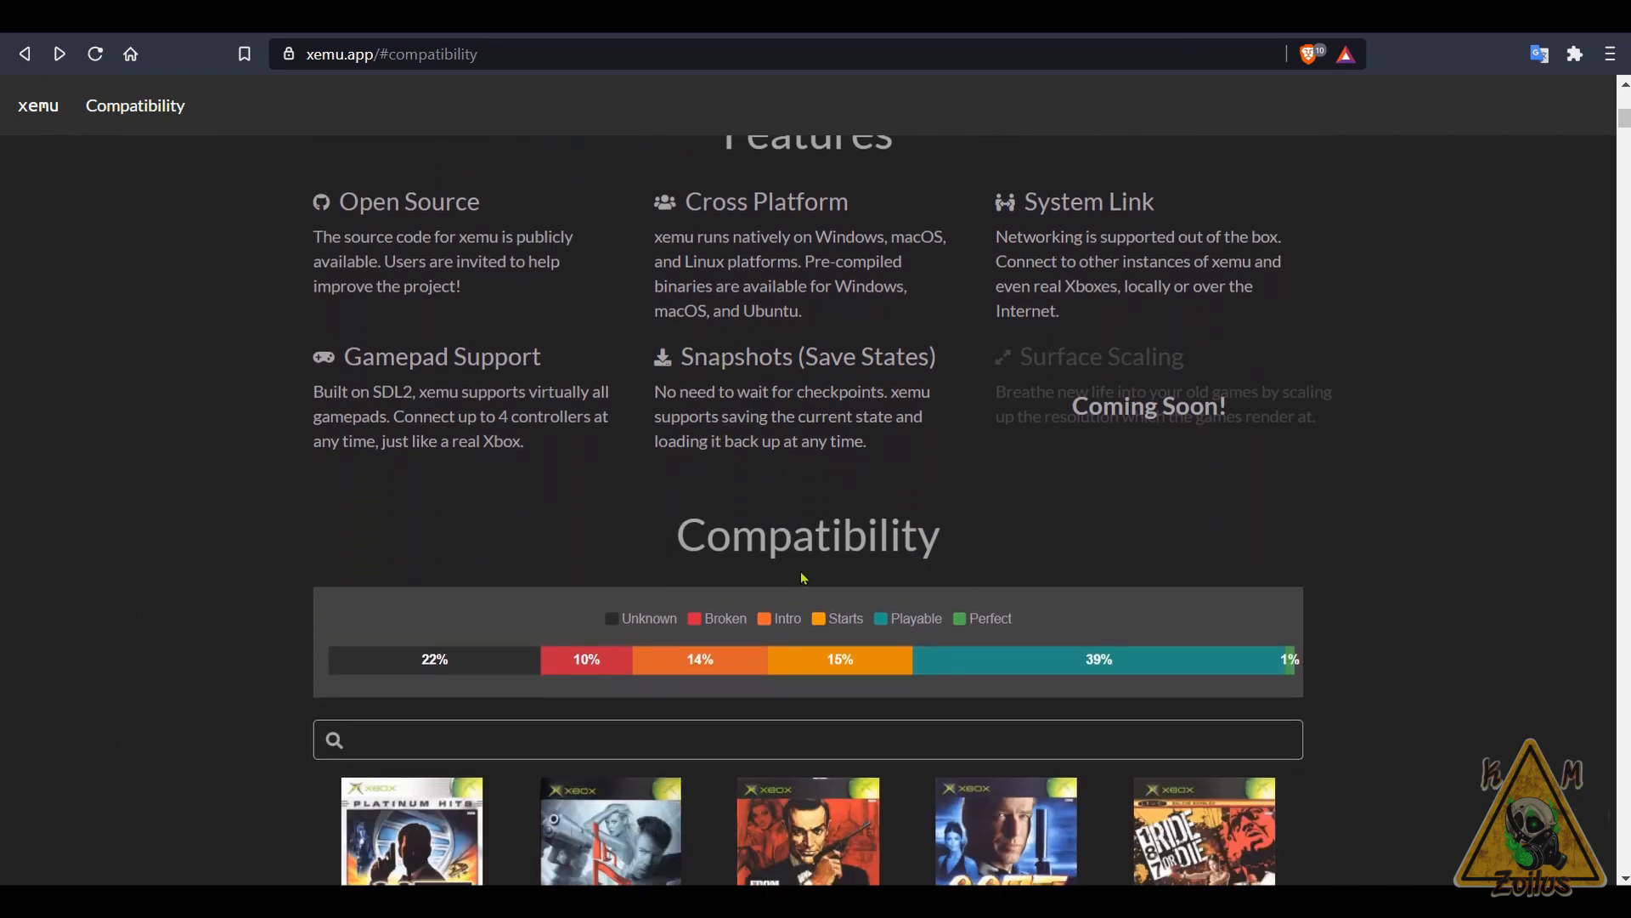
scroll(down, 3)
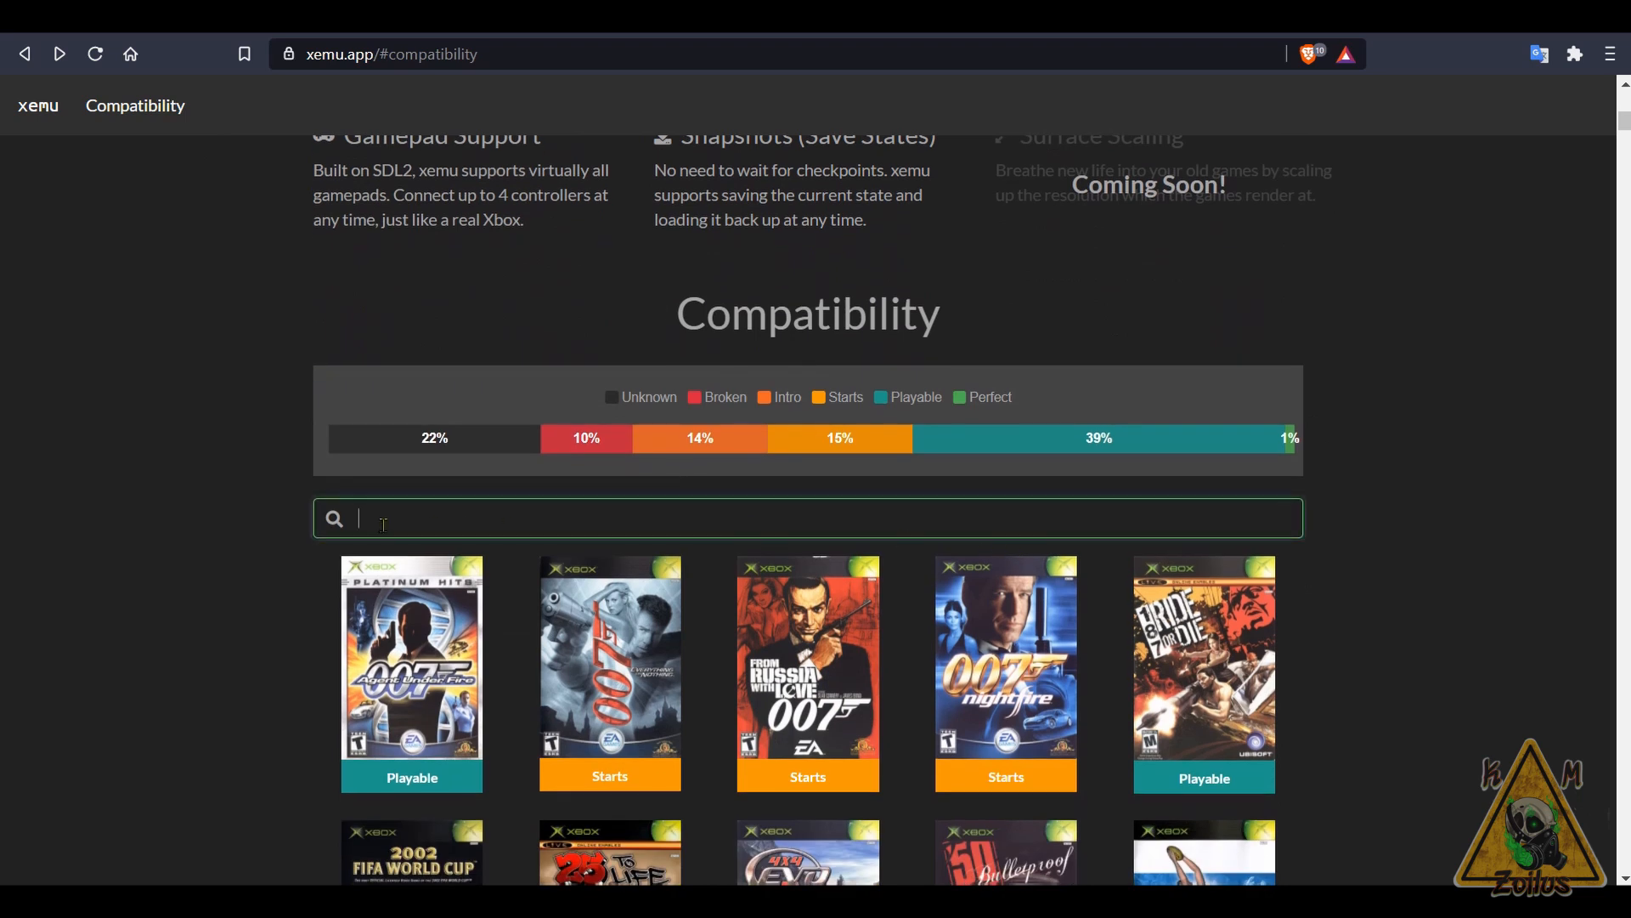
mouse_move(461, 527)
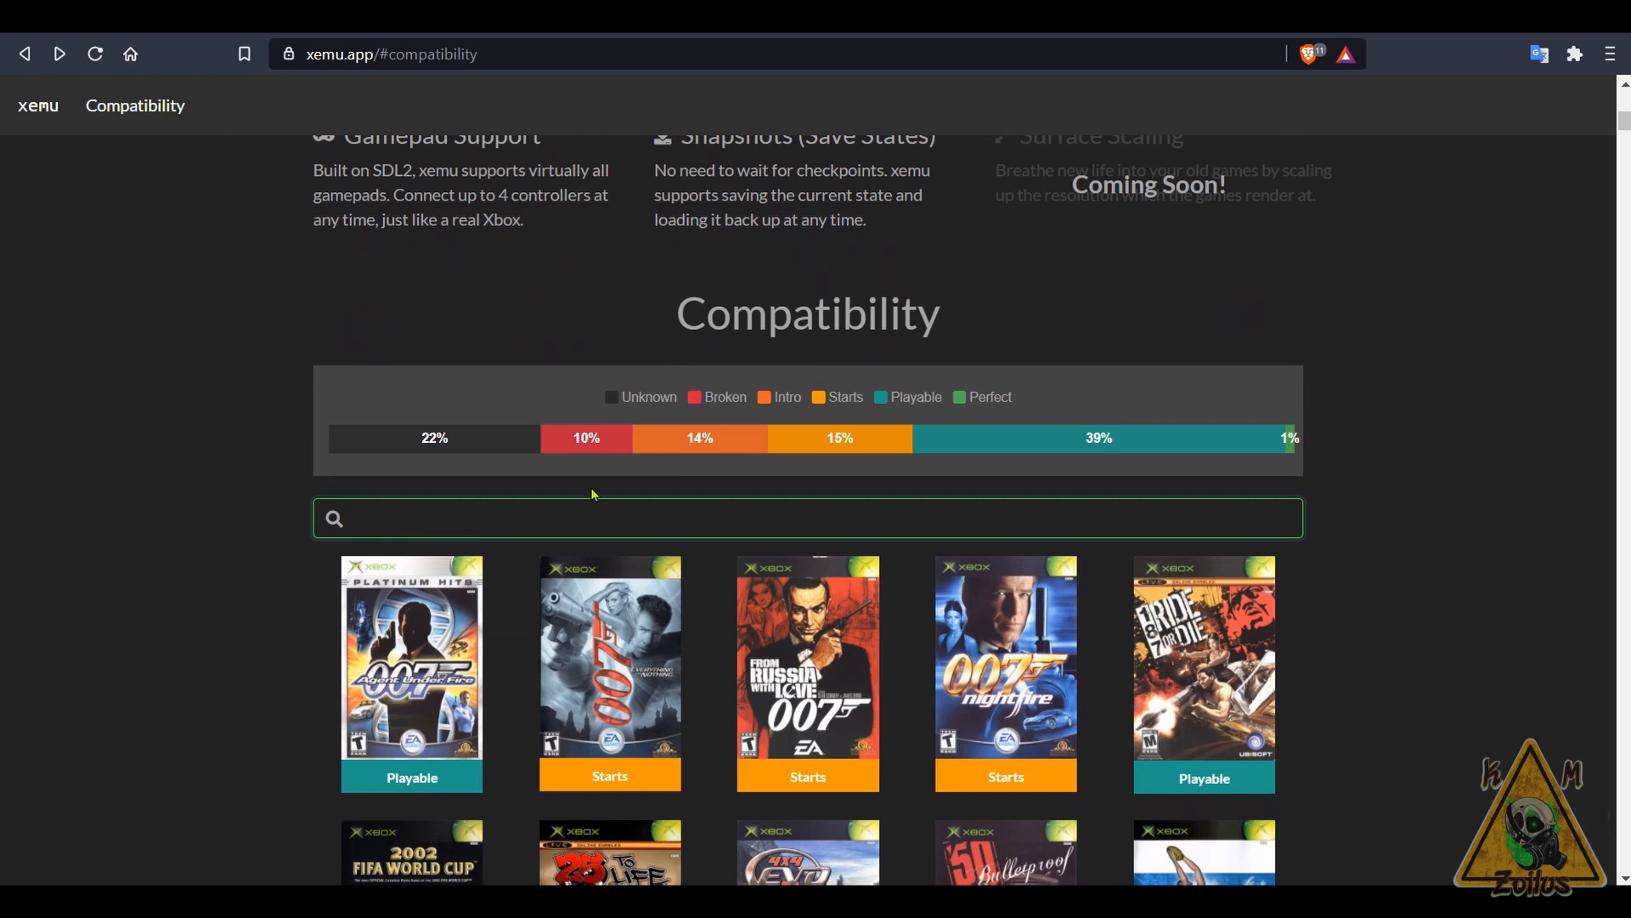
mouse_move(838, 438)
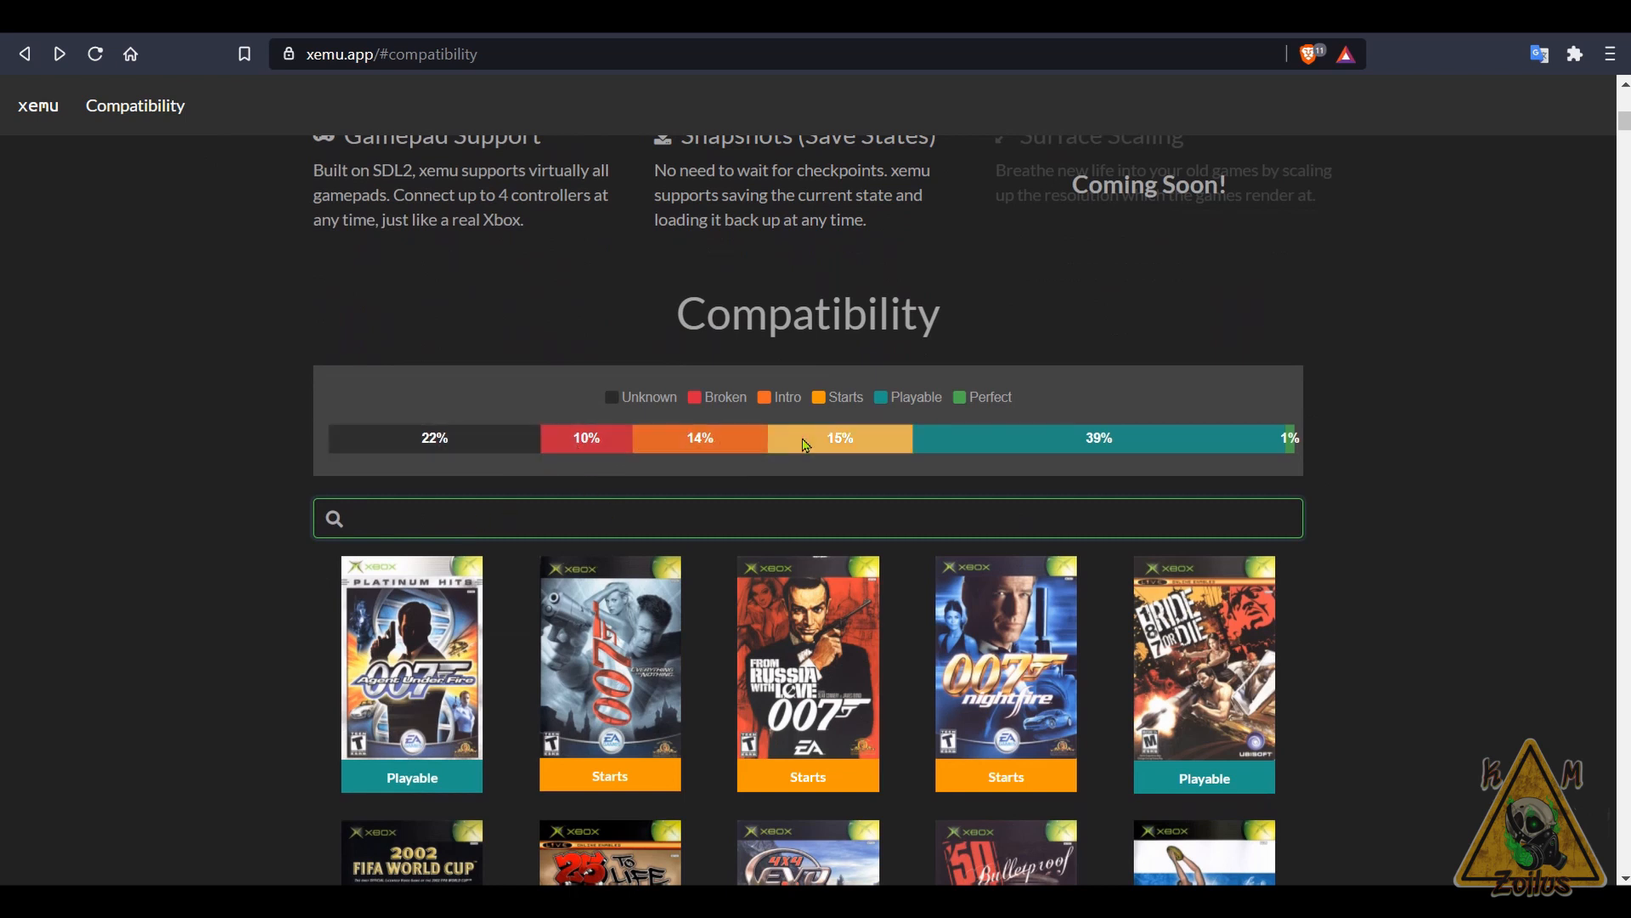
mouse_move(1037, 458)
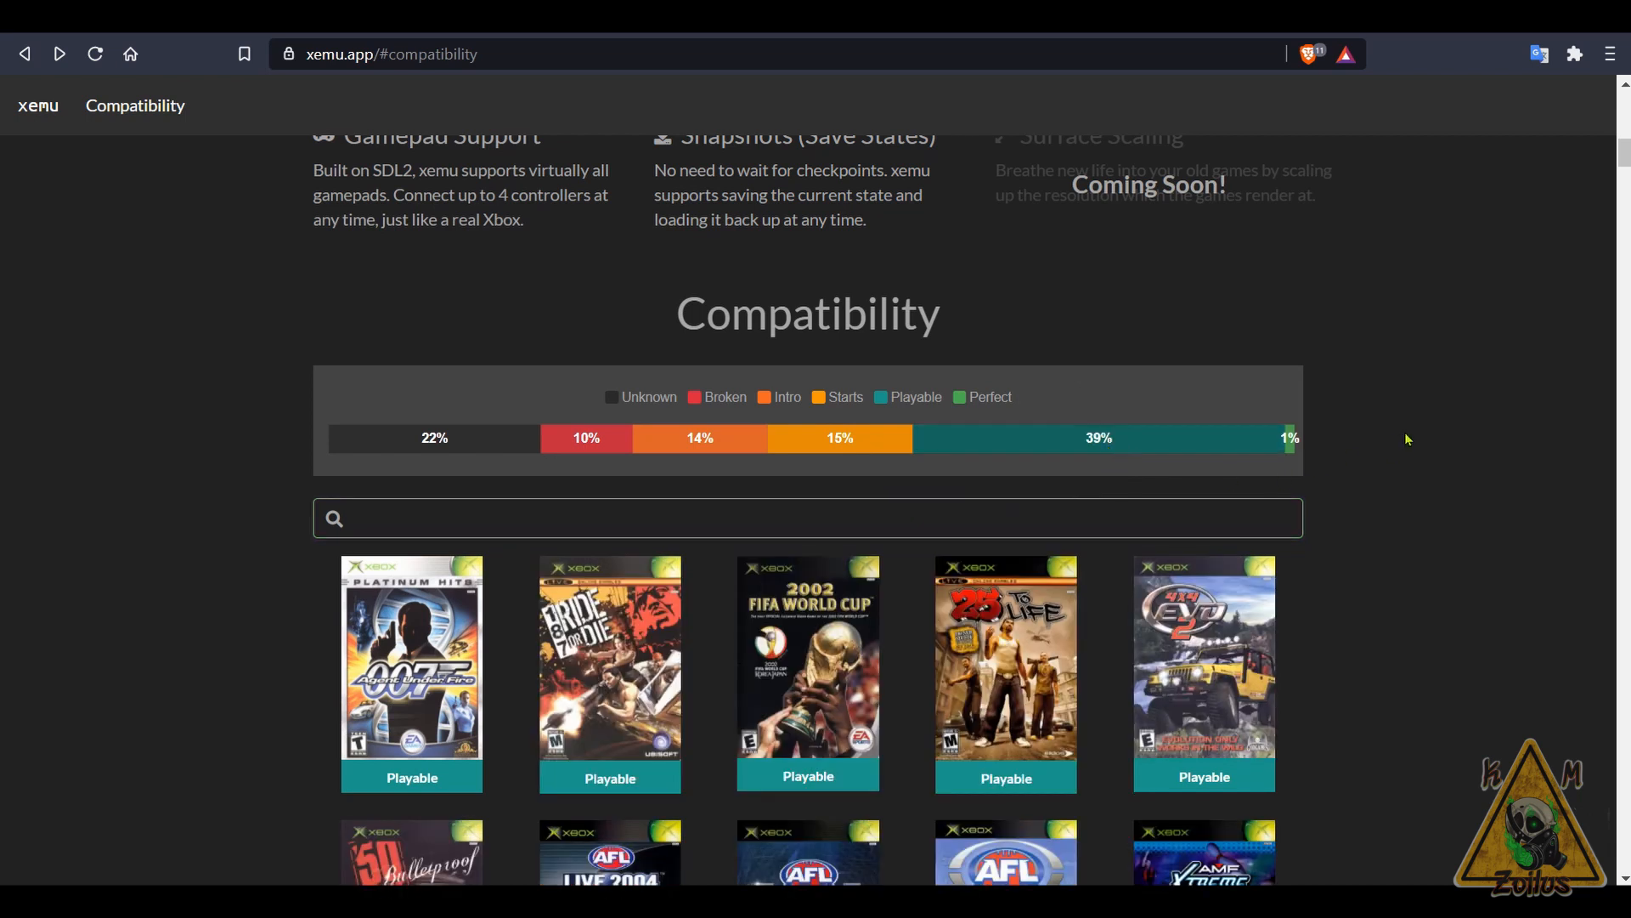
- Scroll the game grid down to Perfect-rated titles, then back up to the intro video
scroll(down, 3)
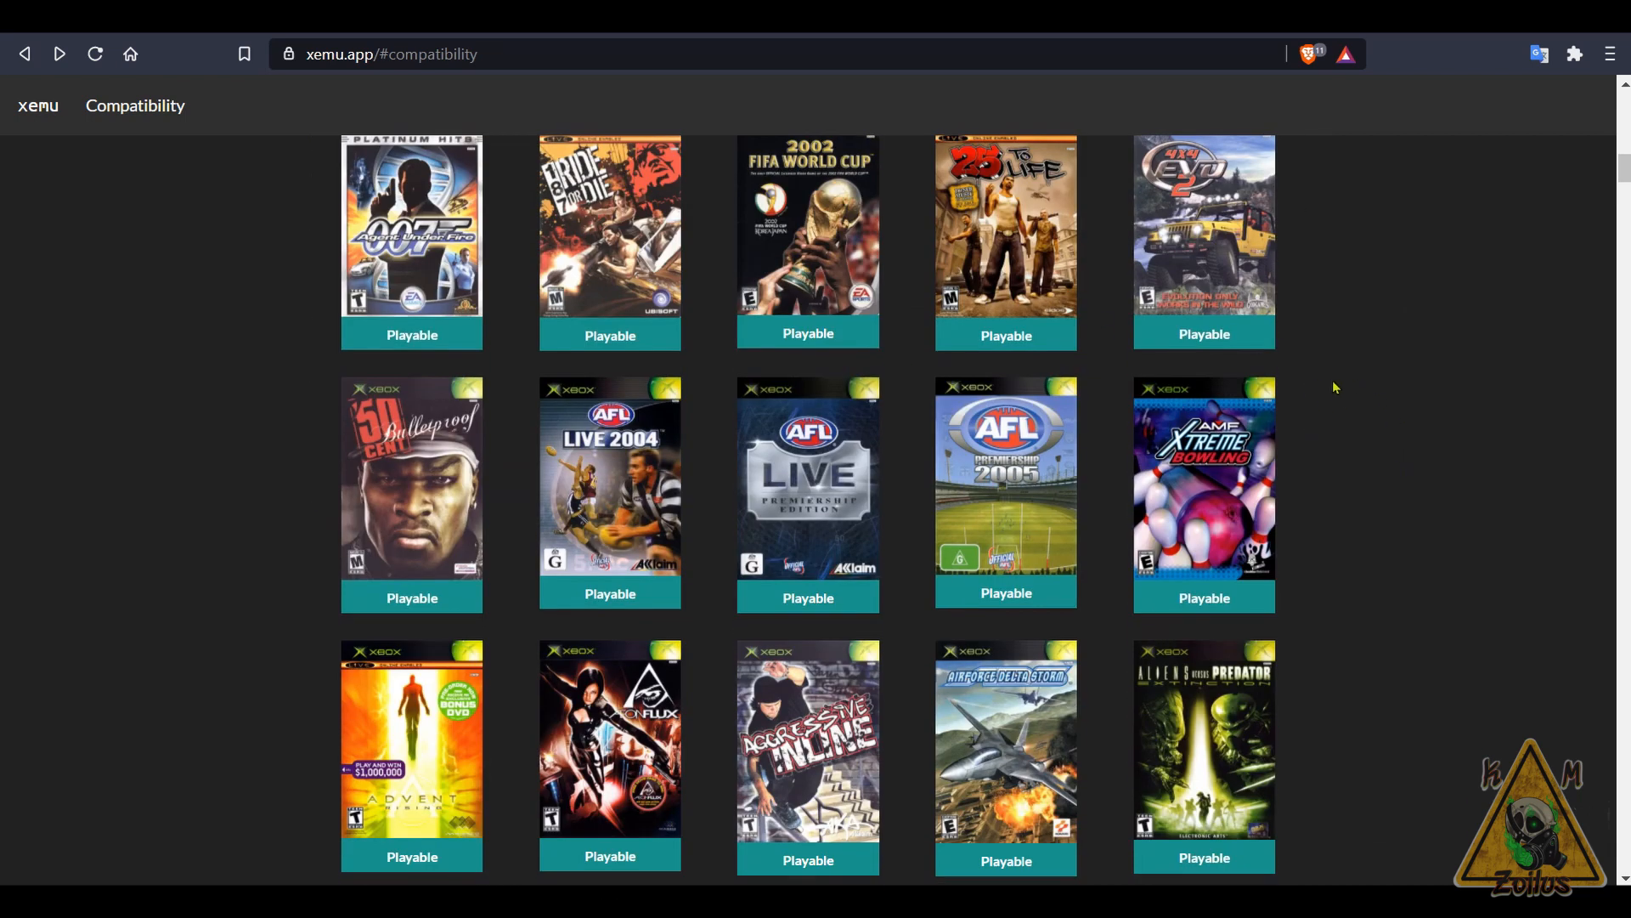
scroll(down, 3)
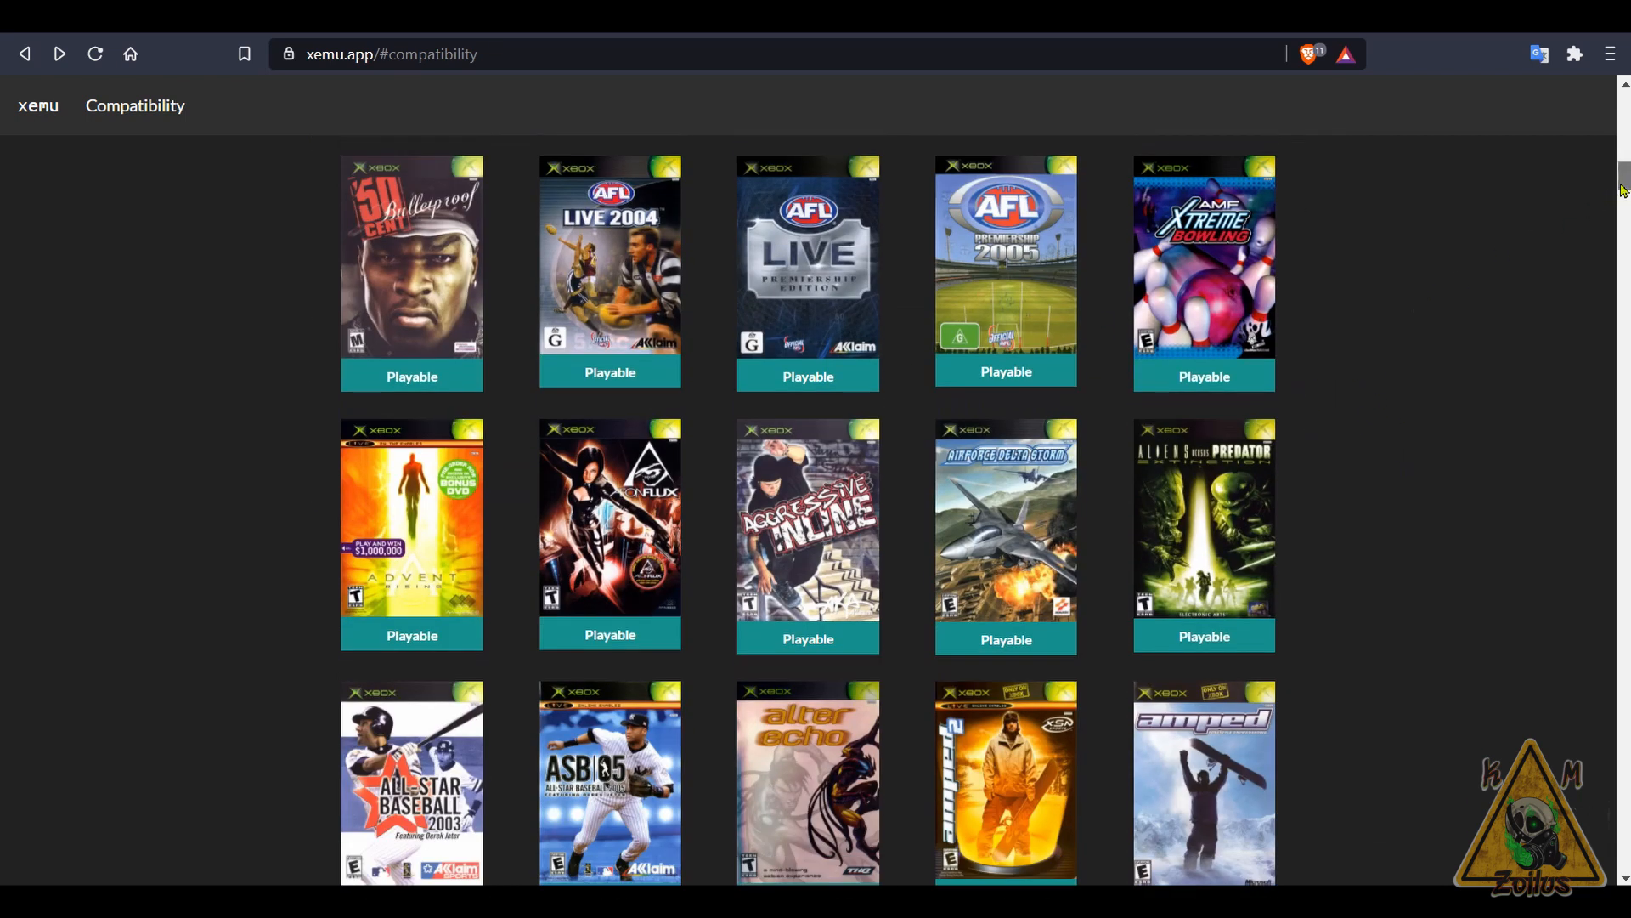
scroll(down, 3)
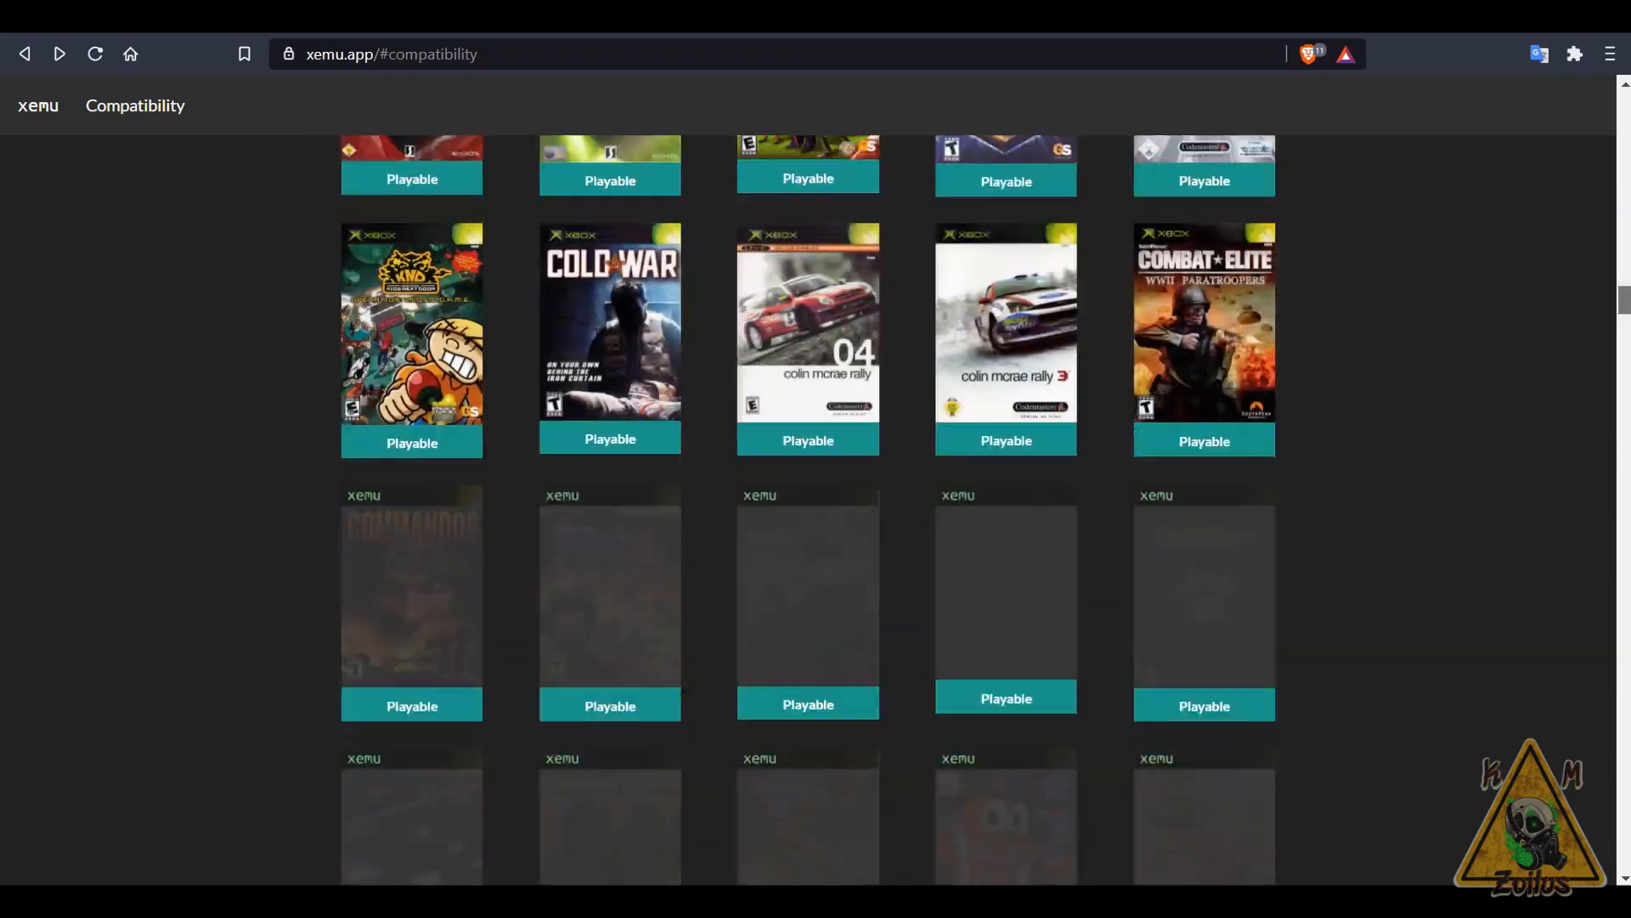
scroll(down, 3)
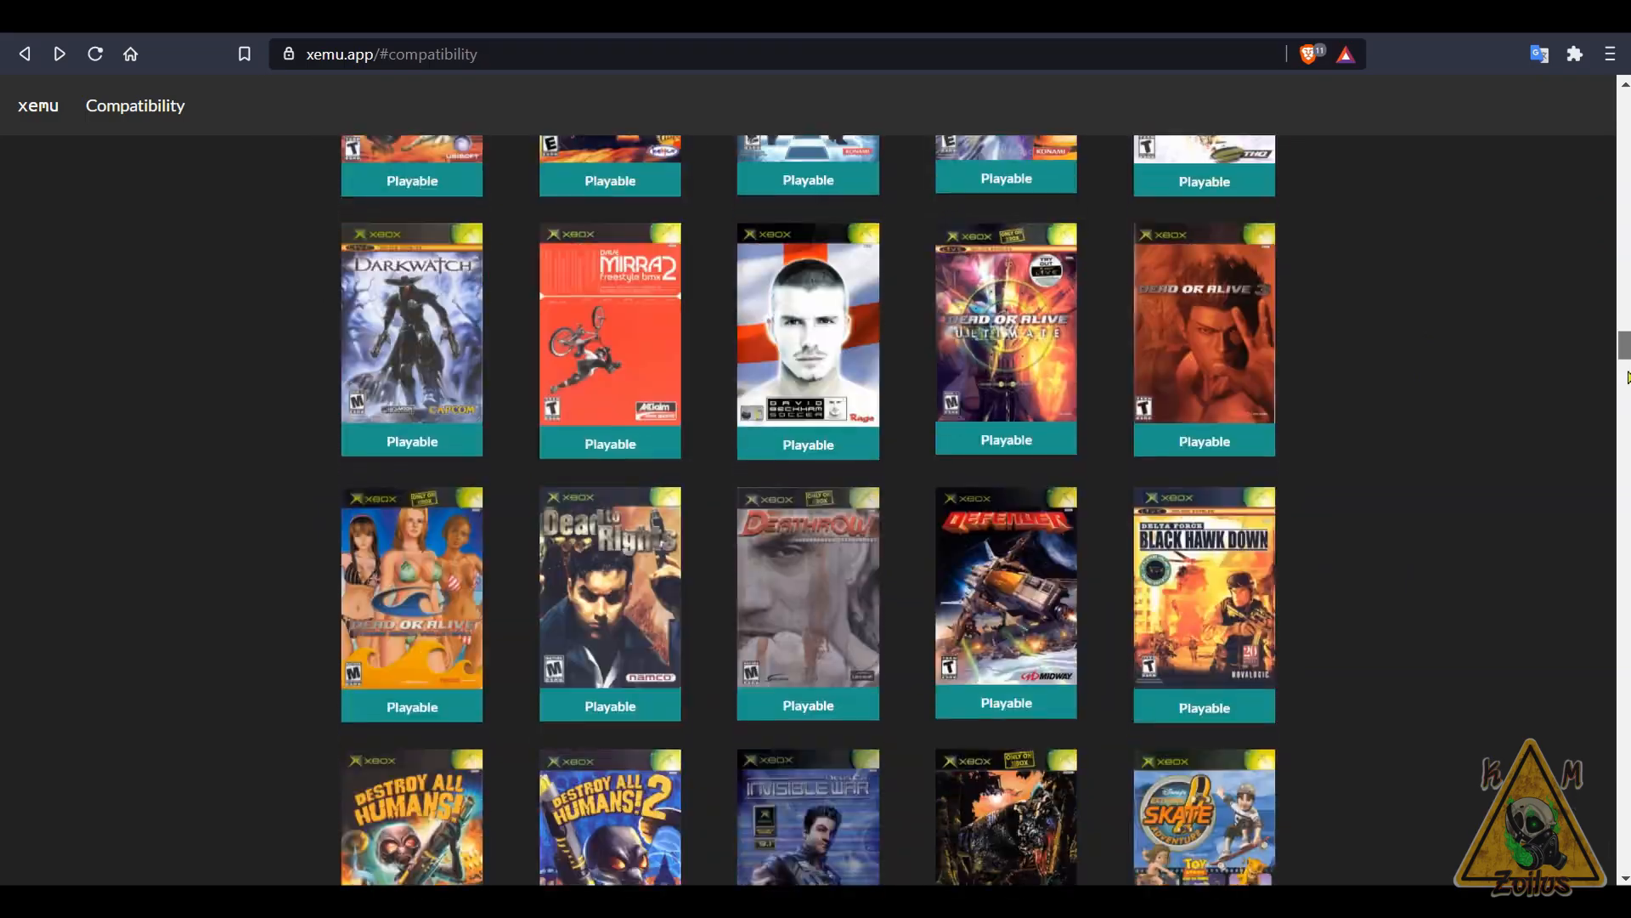
scroll(up, 3)
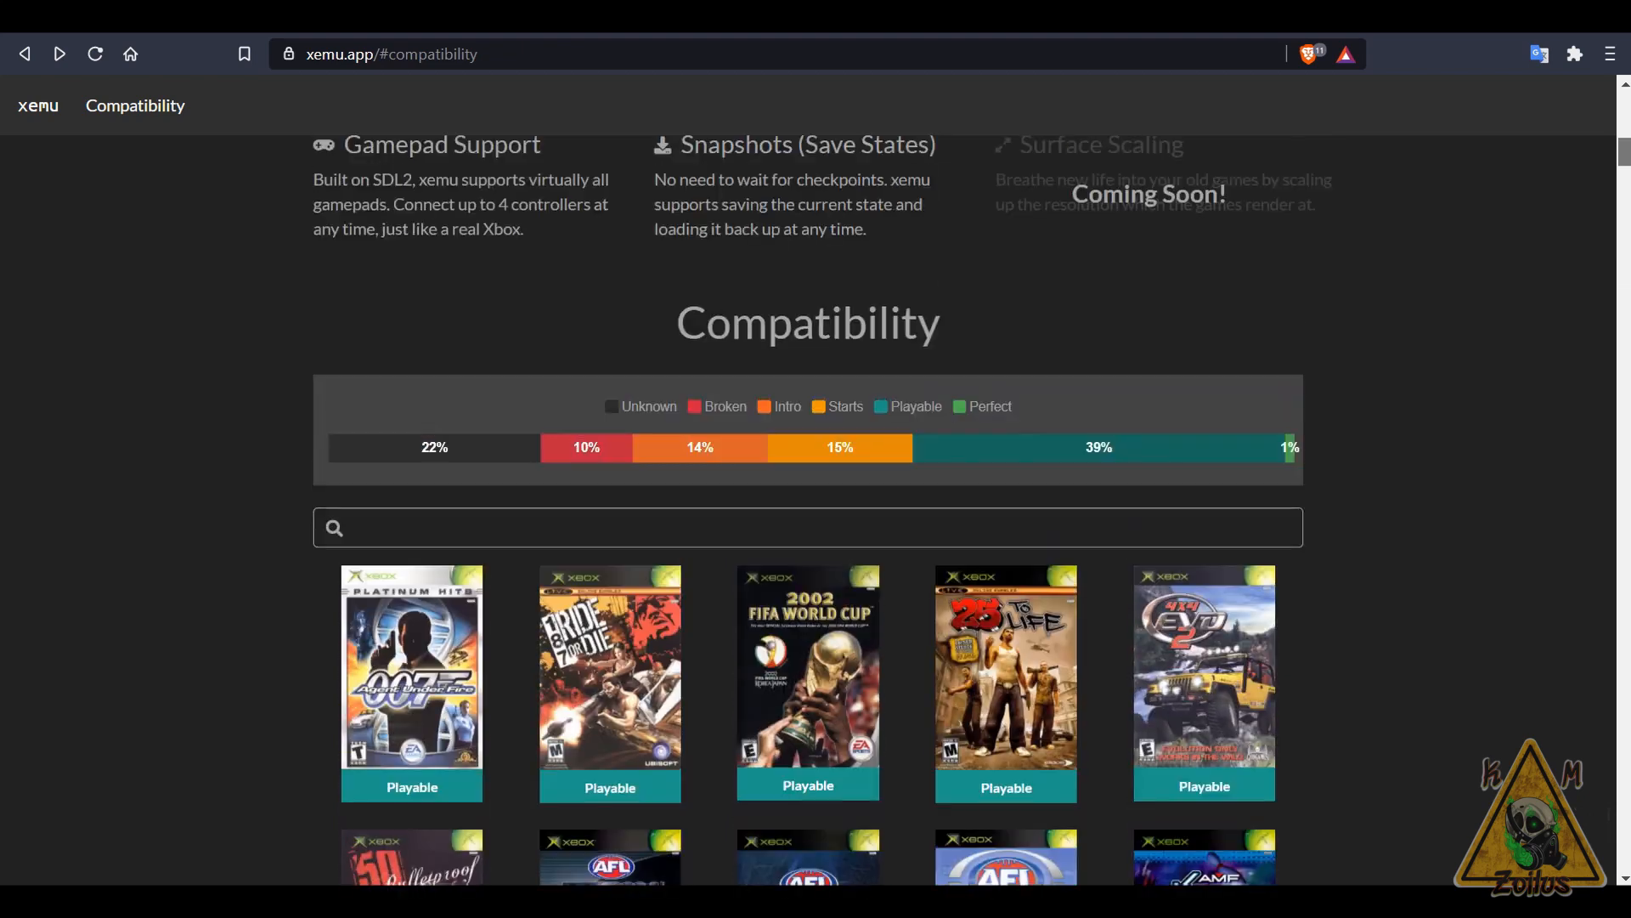
scroll(up, 3)
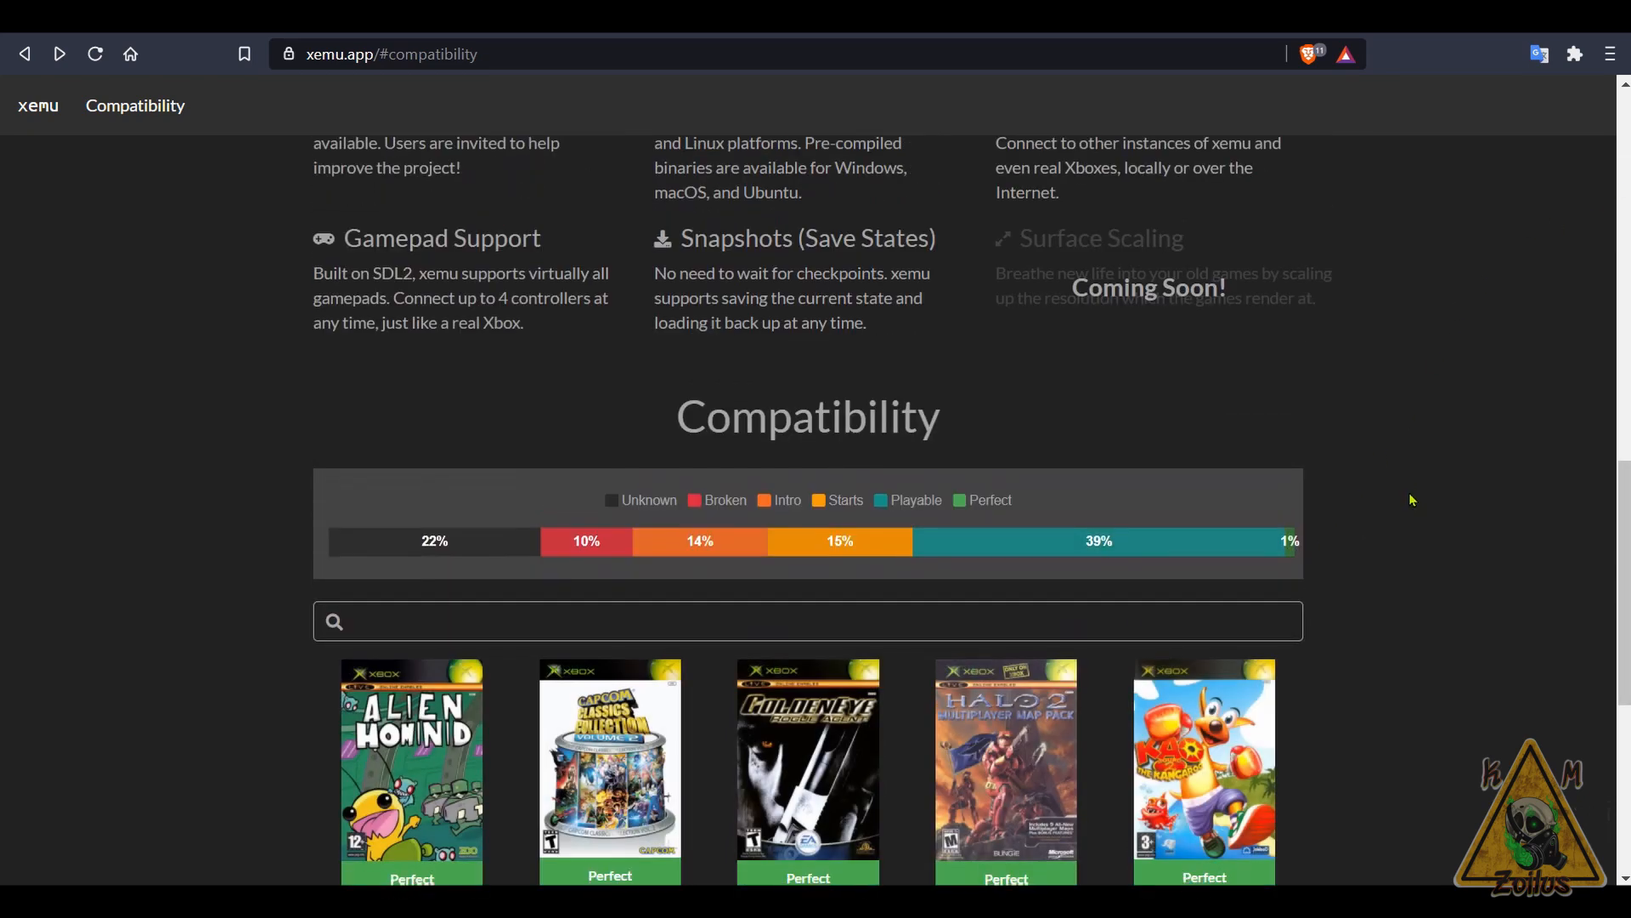
scroll(down, 3)
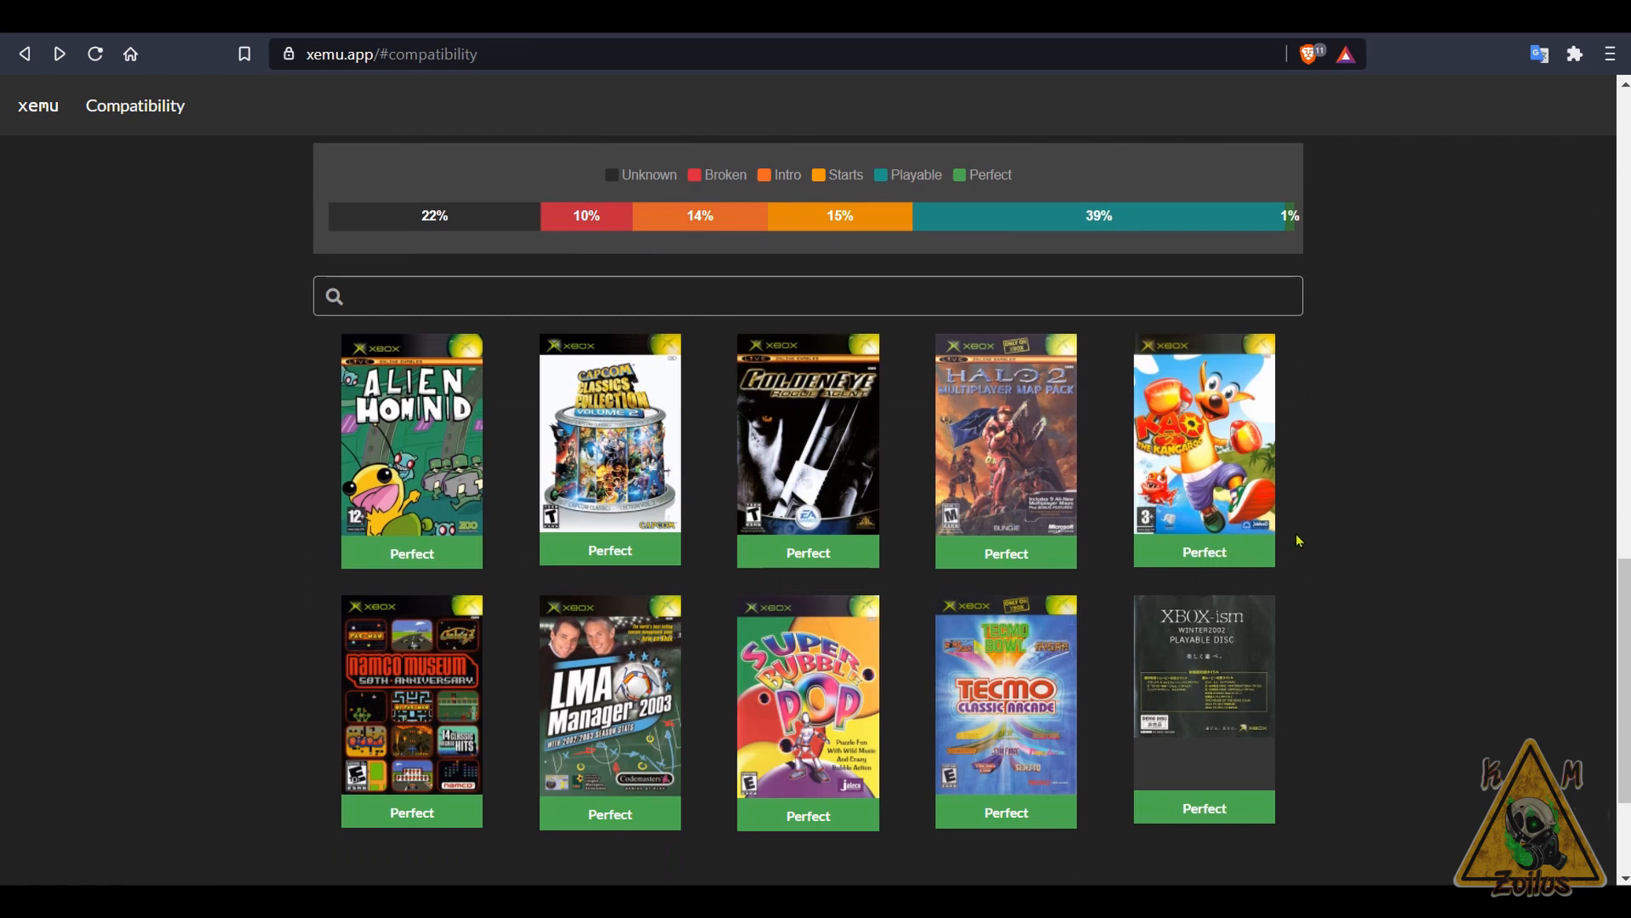
mouse_move(1316, 539)
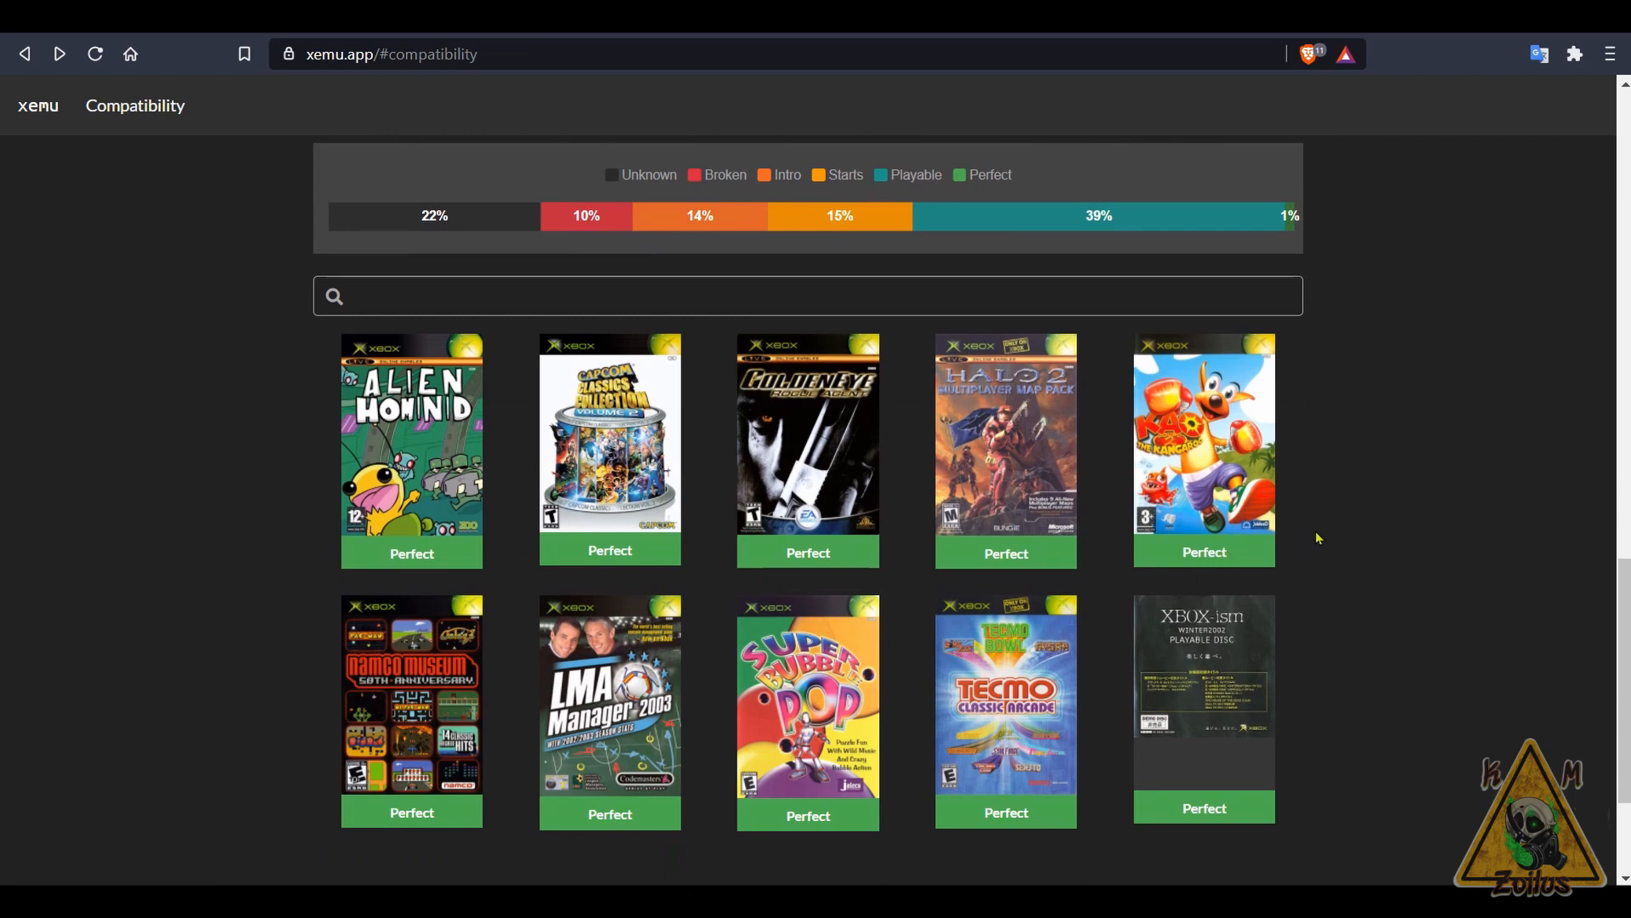
scroll(up, 3)
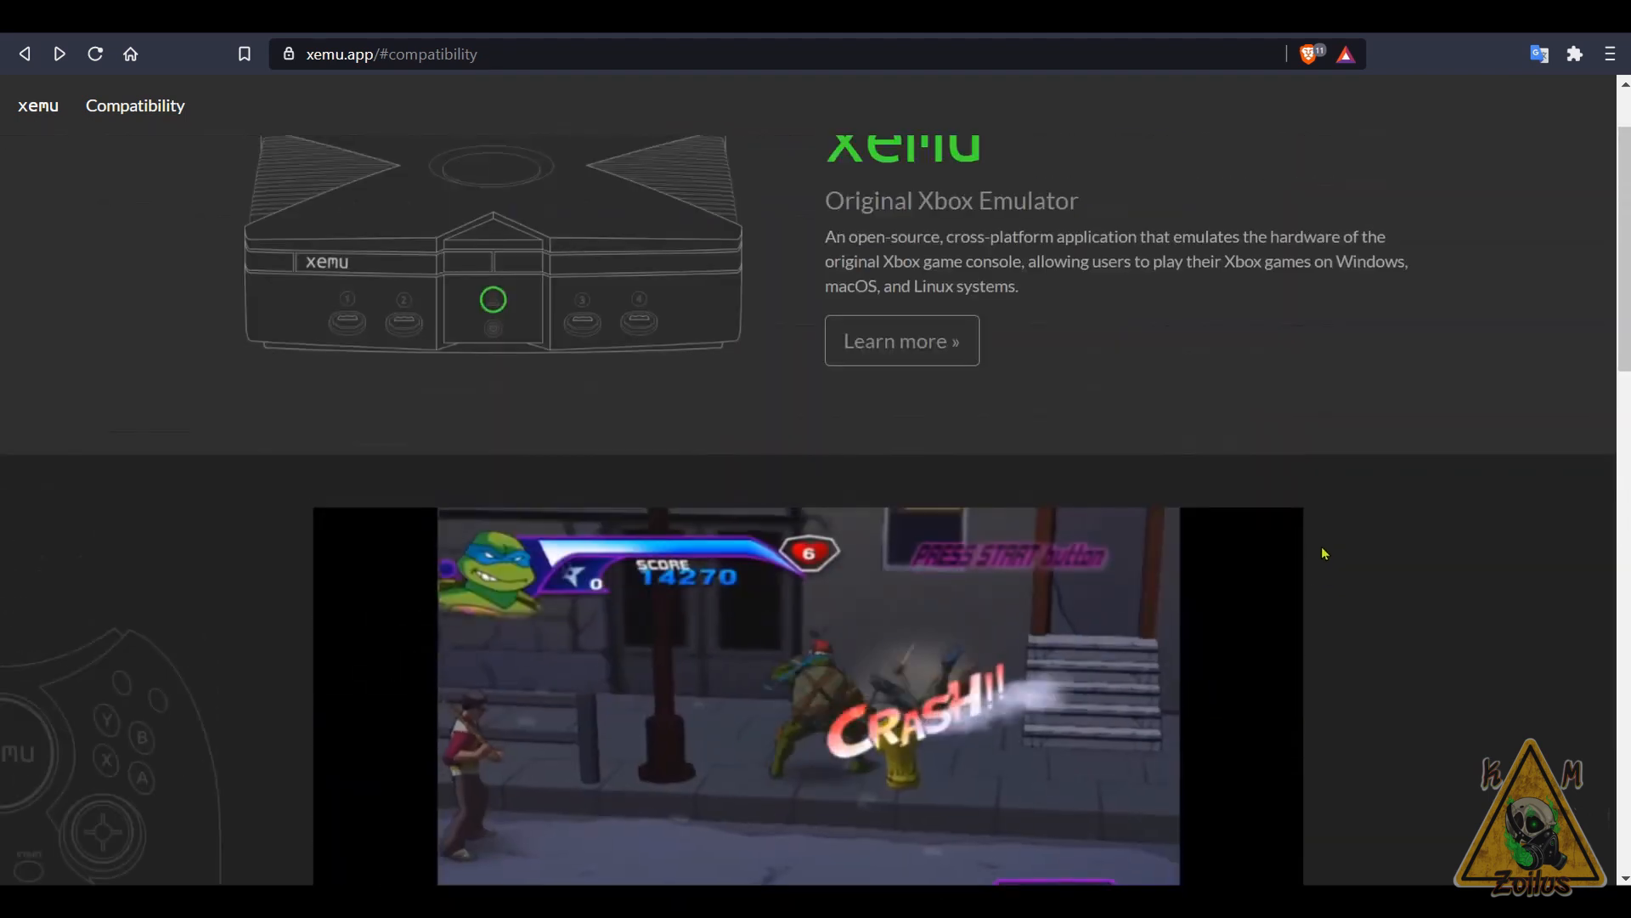
click(901, 340)
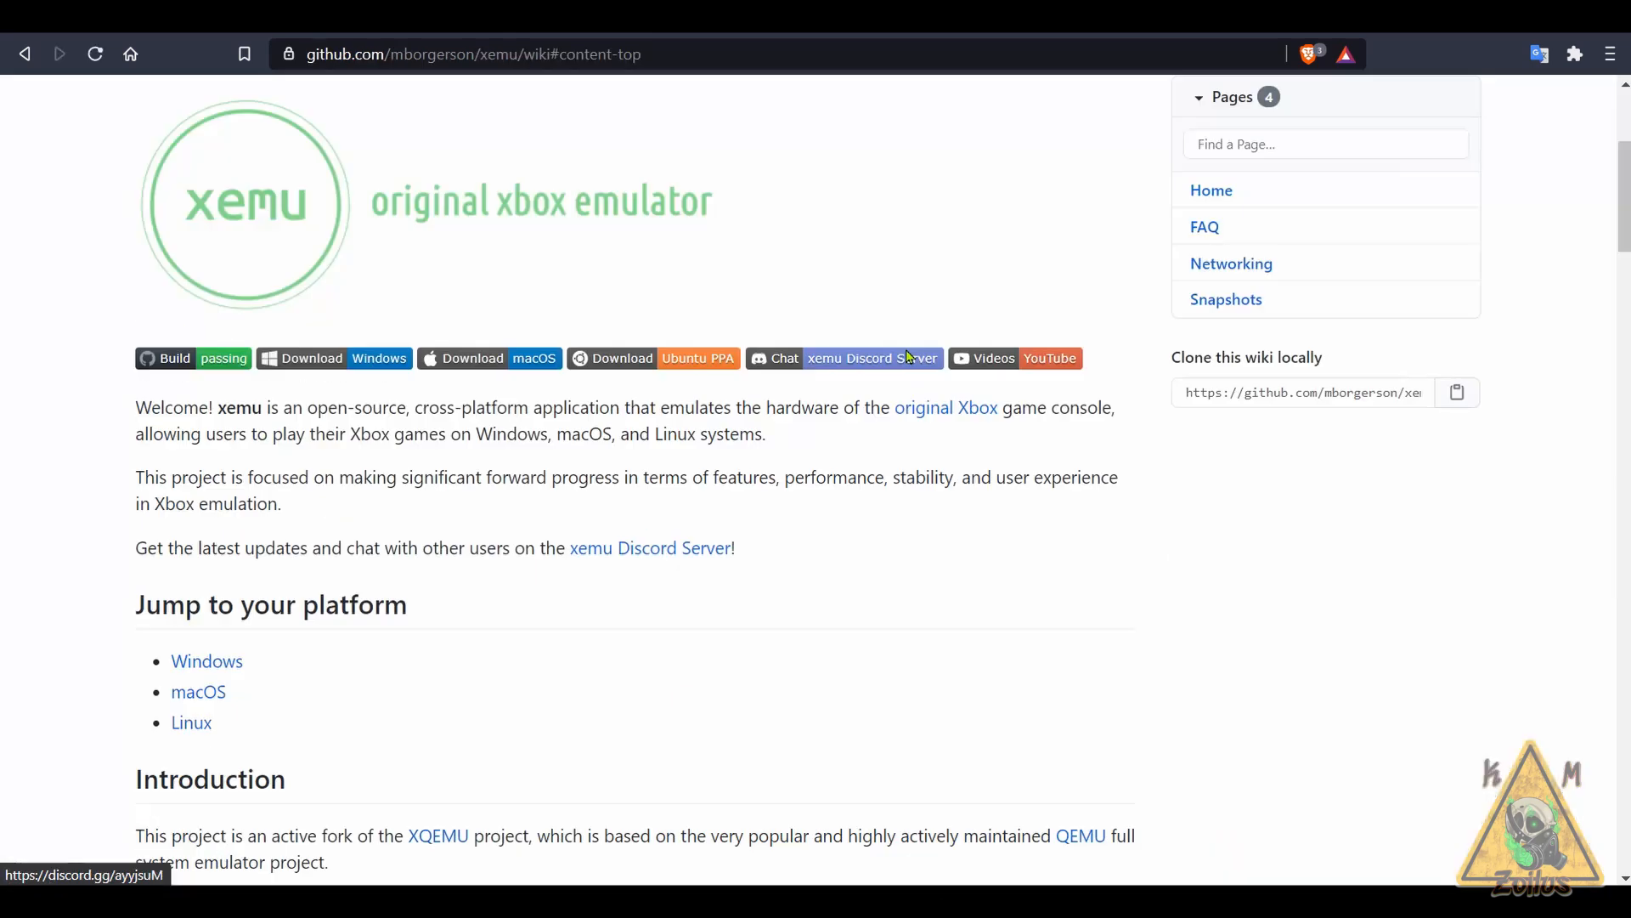
mouse_move(335, 358)
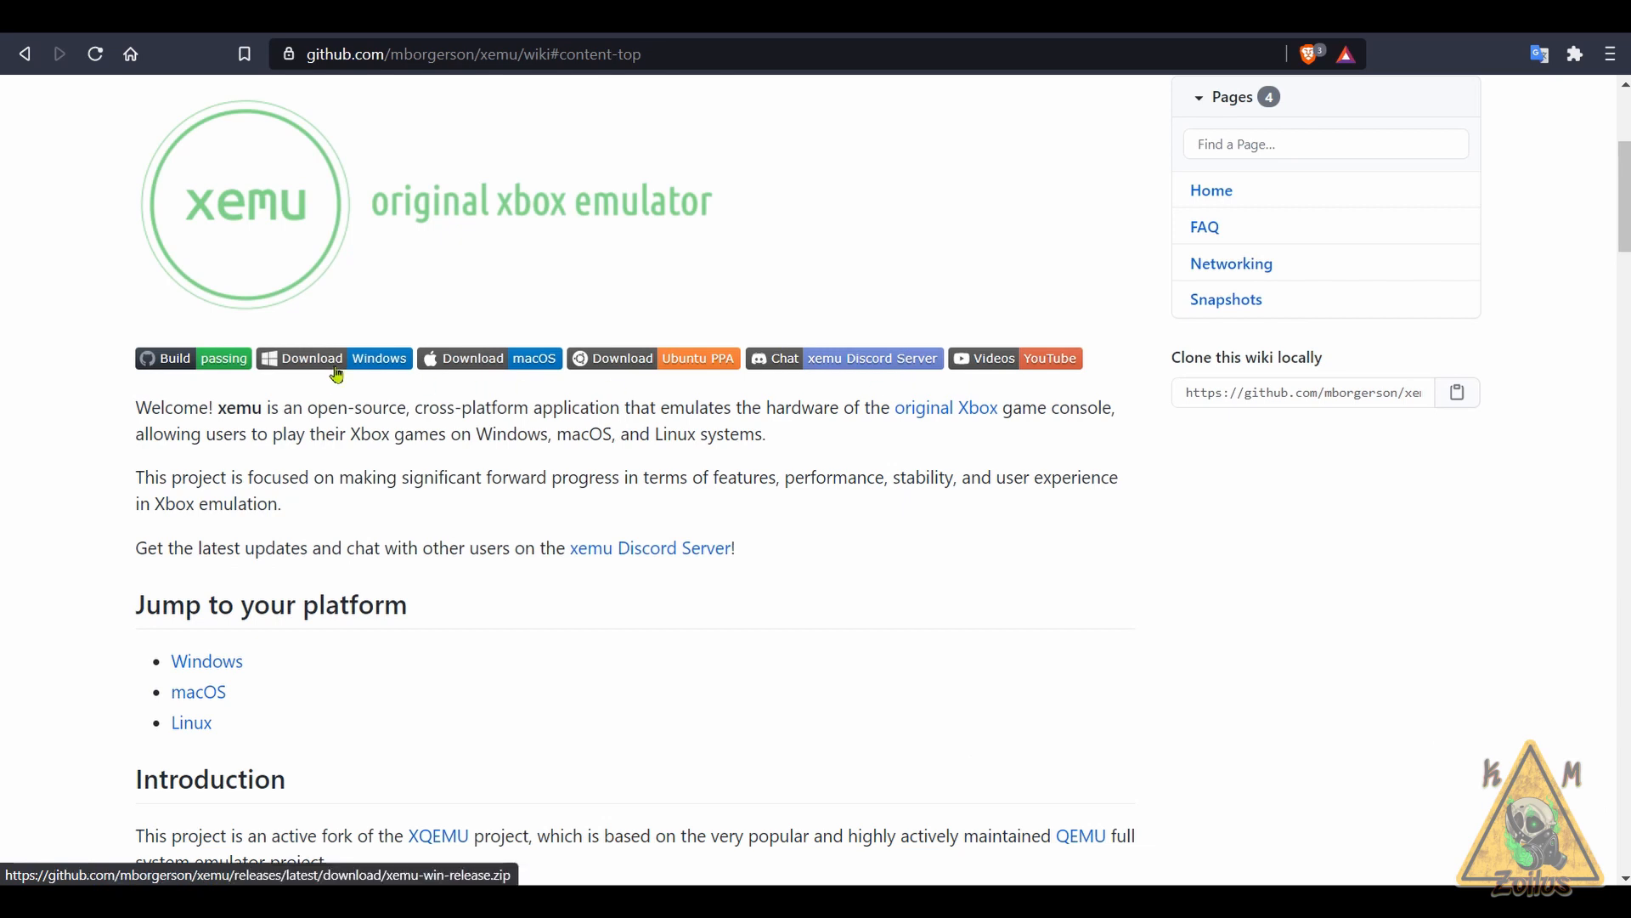
mouse_move(385, 371)
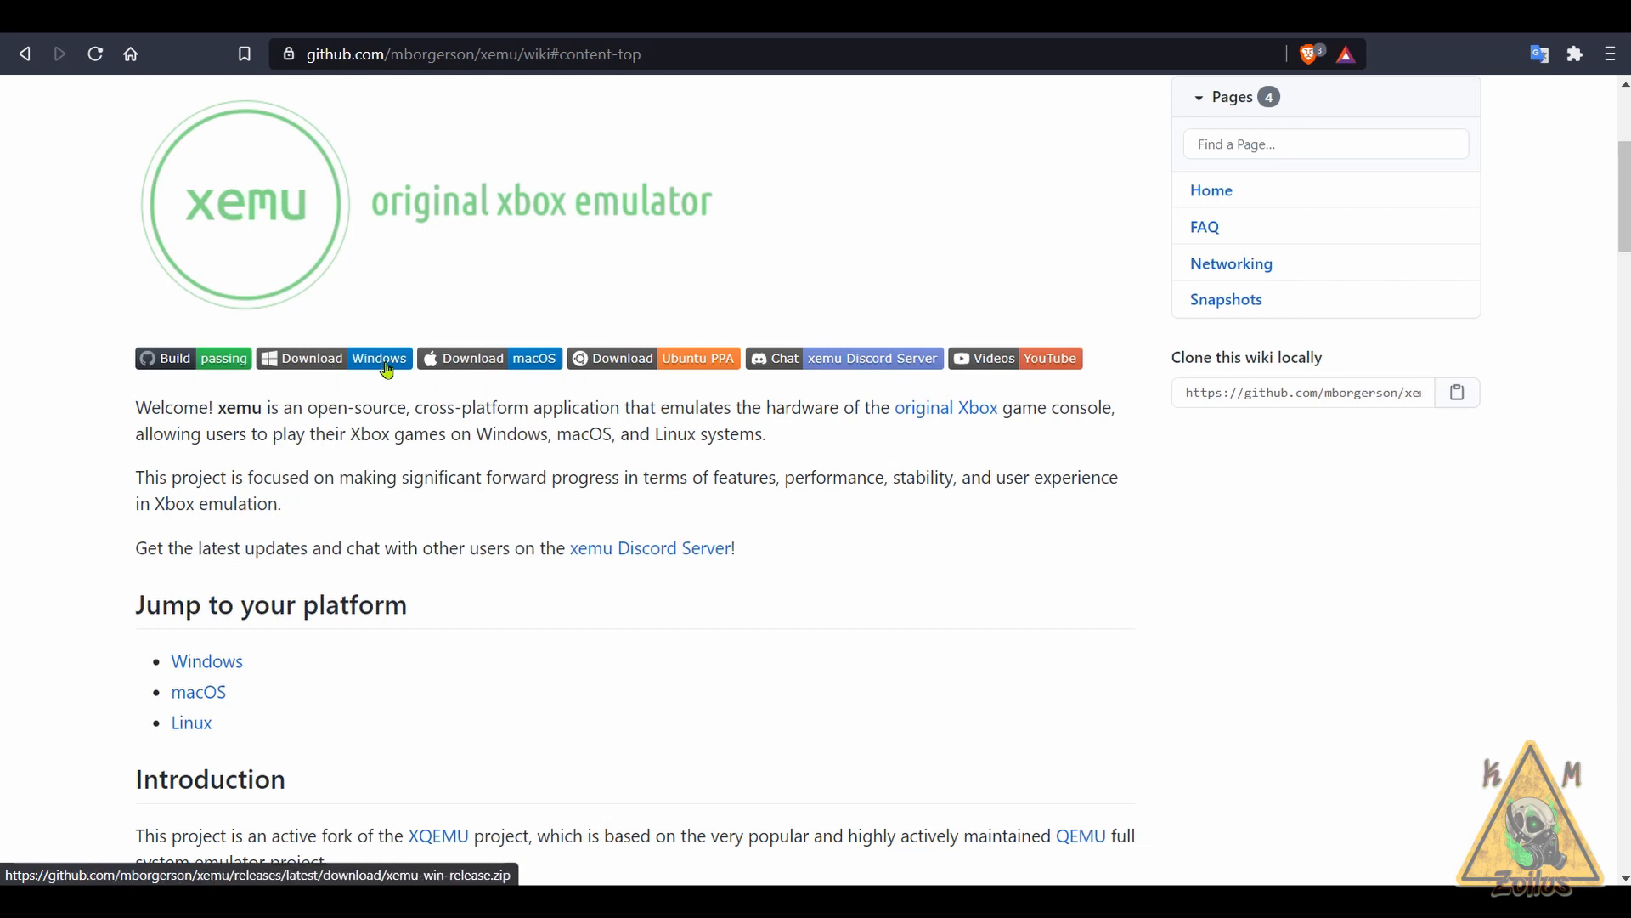
mouse_move(650, 384)
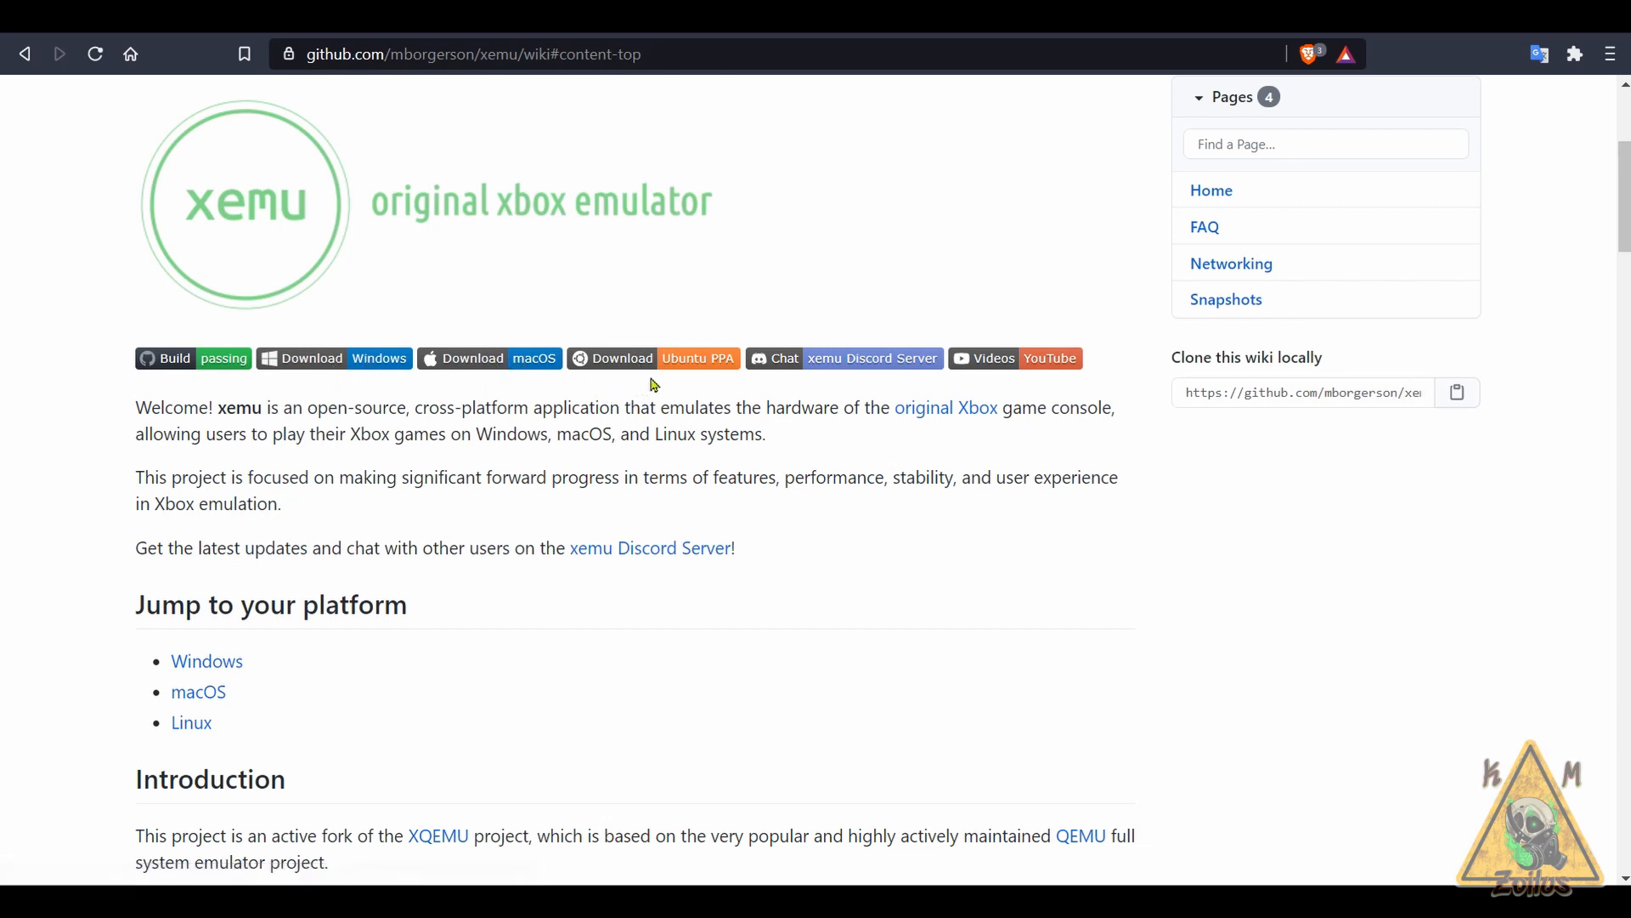
mouse_move(817, 361)
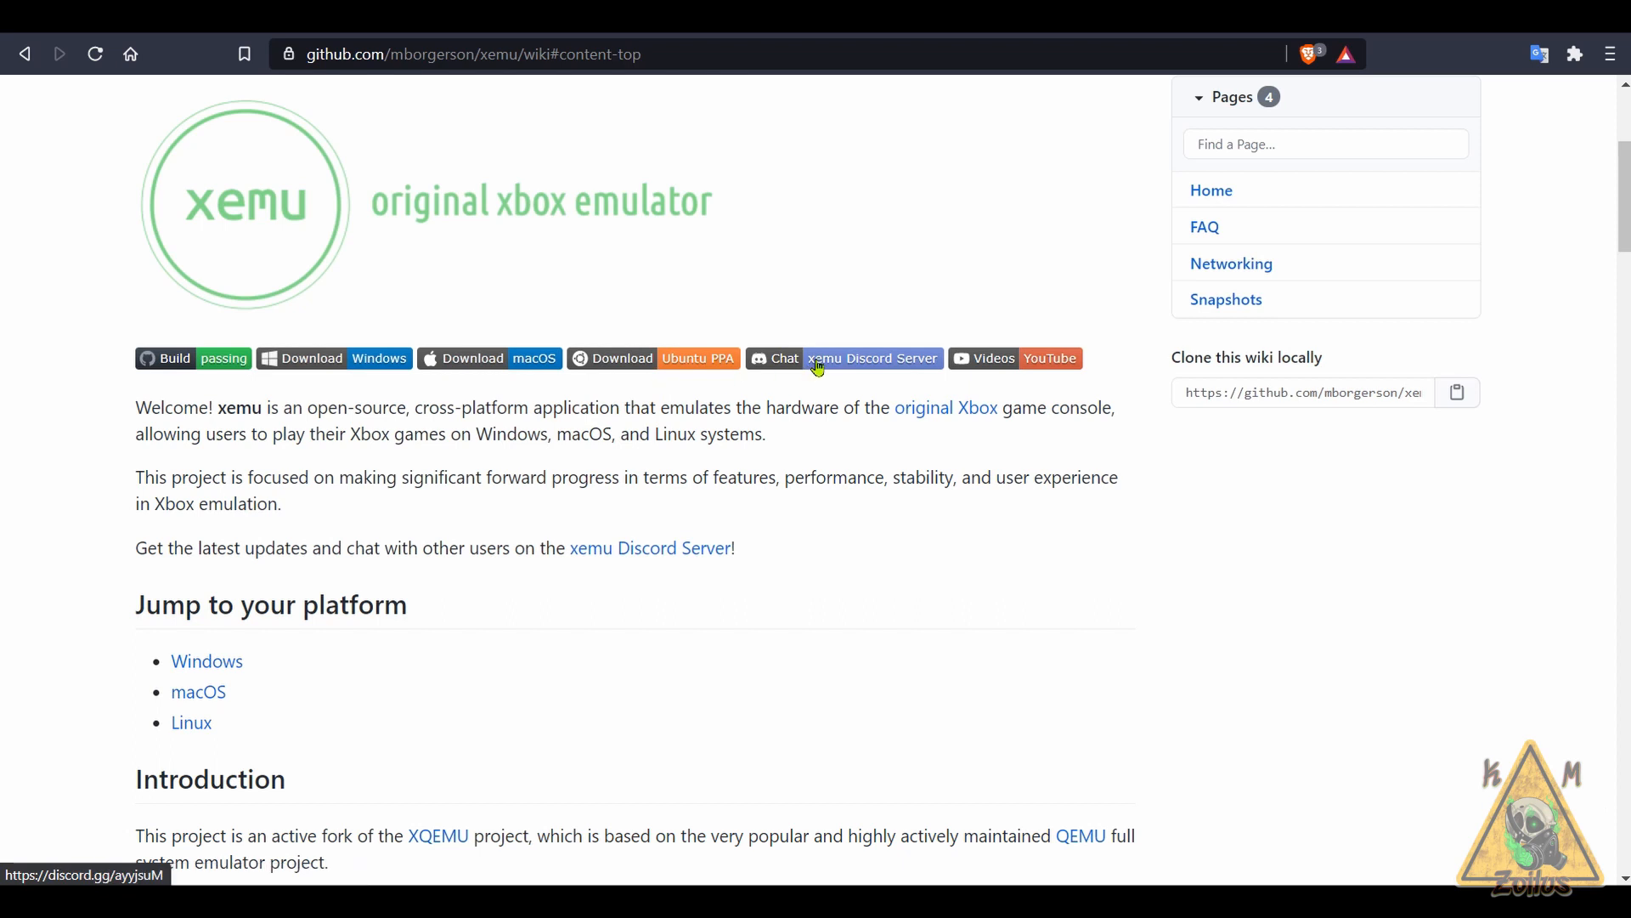
scroll(down, 3)
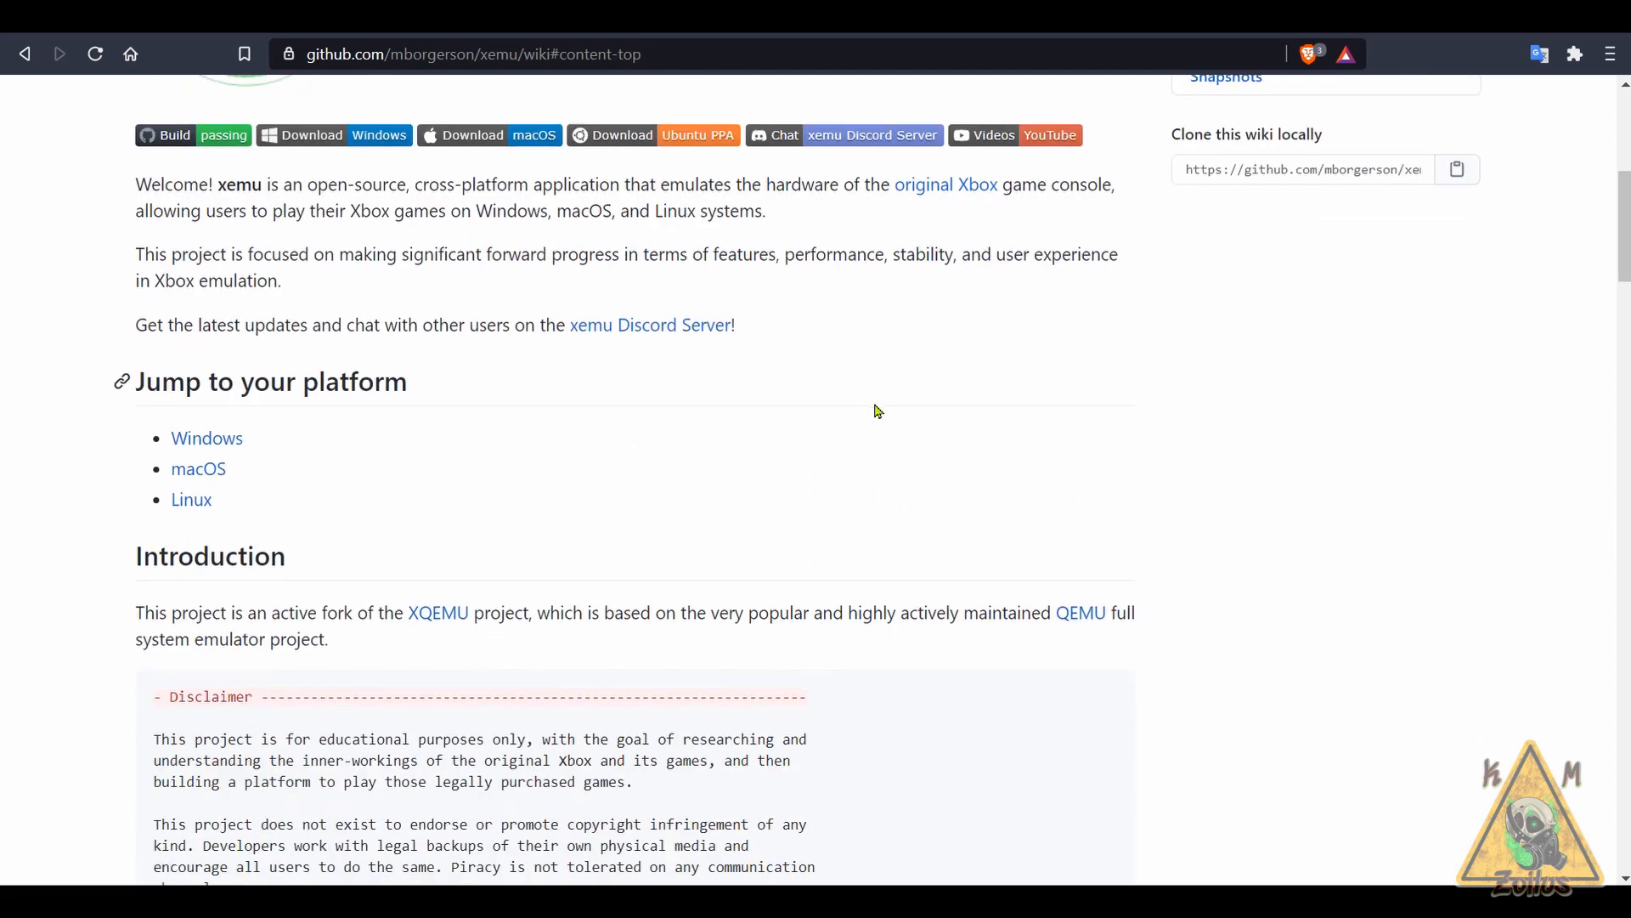
scroll(down, 3)
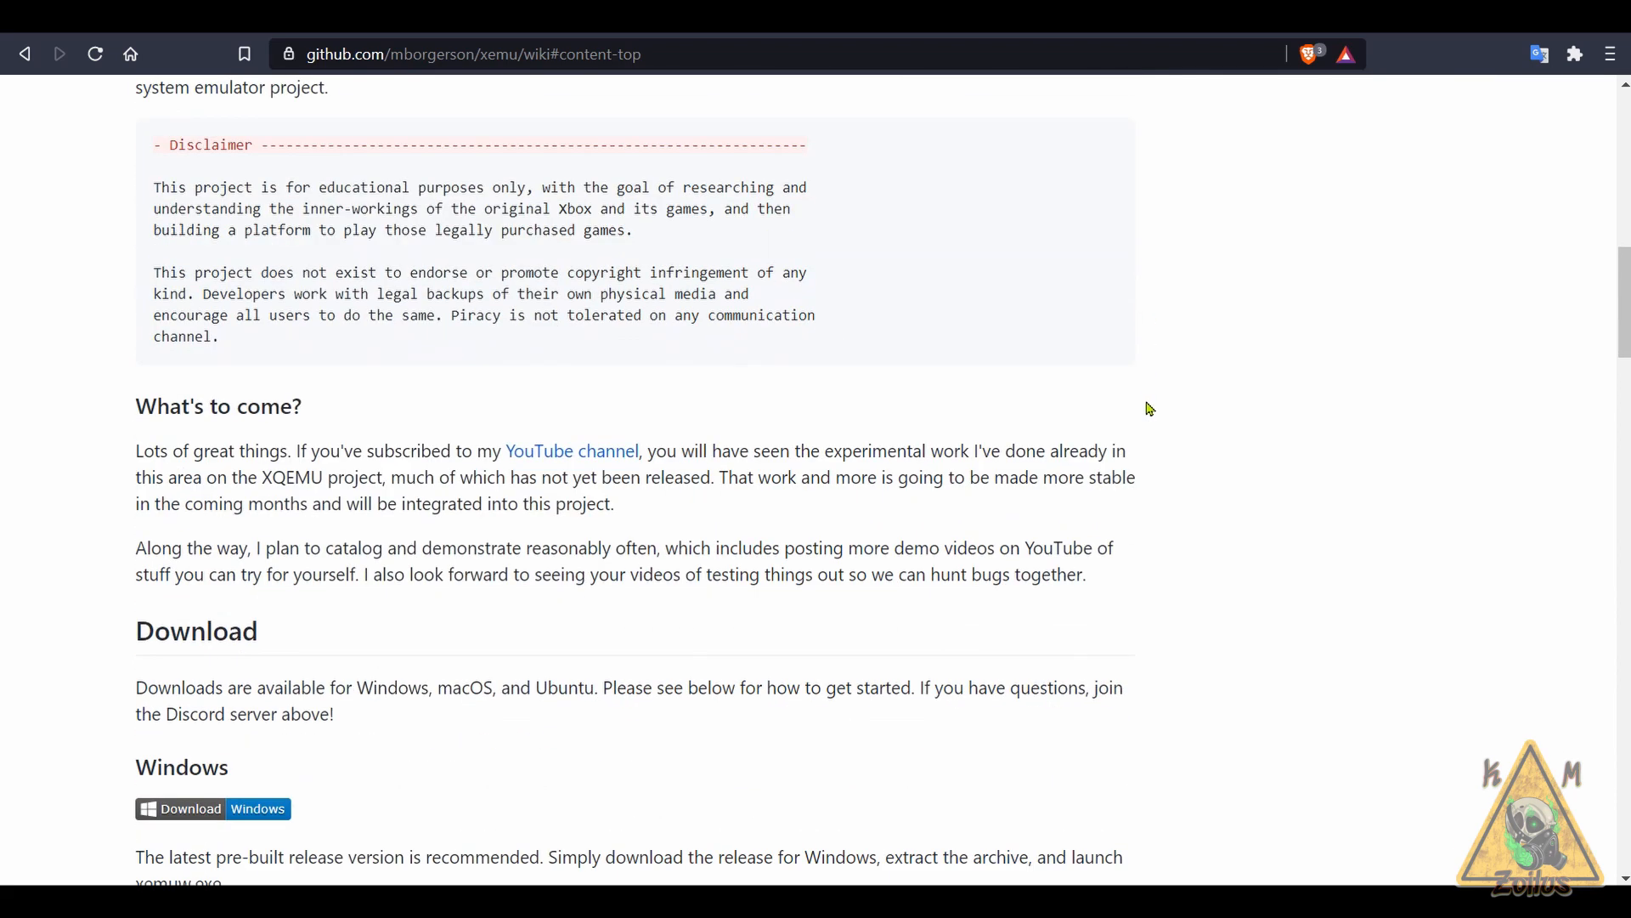
click(463, 54)
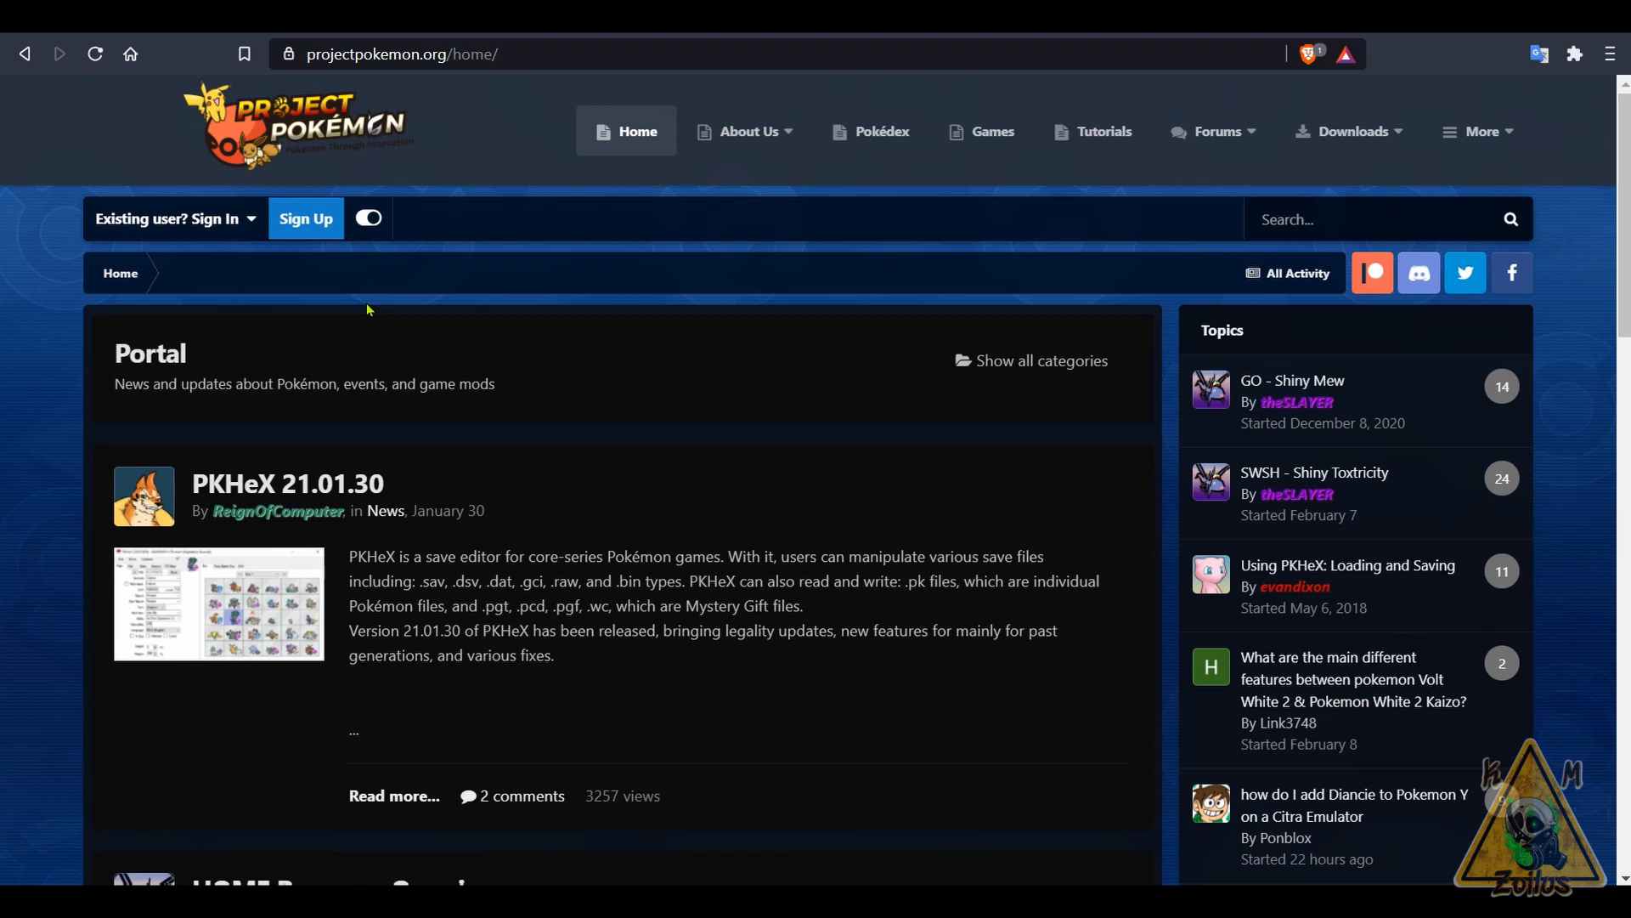
- Start loading the Tutorials page from the Project Pokémon portal's PKHeX 21.01.30 news
click(1093, 131)
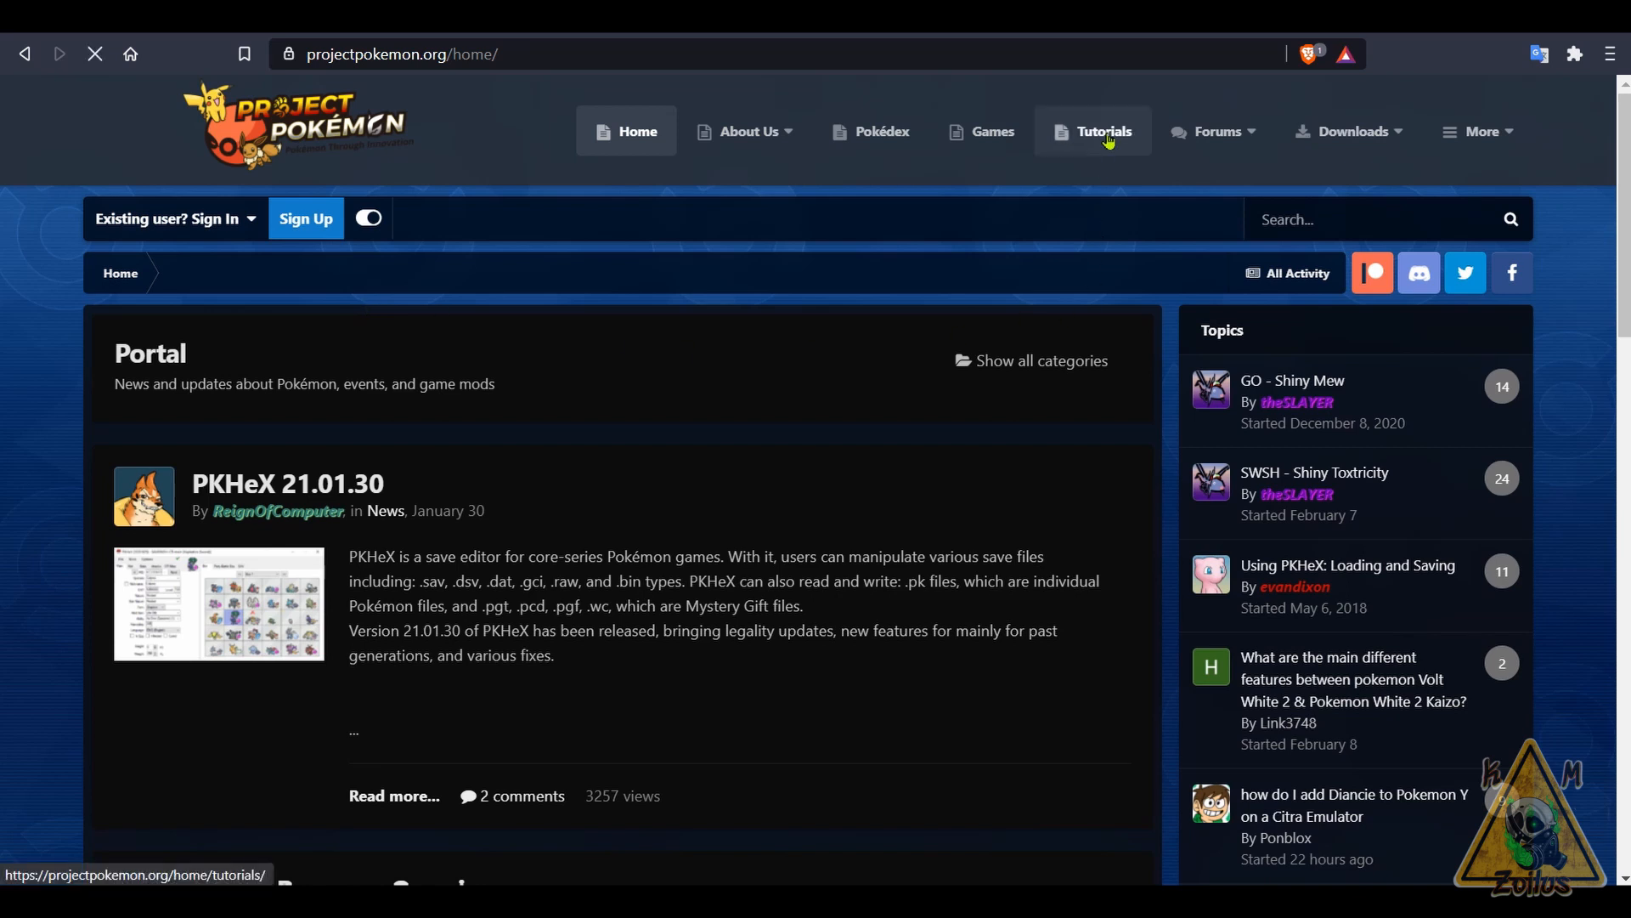
- View the Save Editing tutorials, then switch to Universal Media Server's Version 10.0.1 announcement
click(1091, 131)
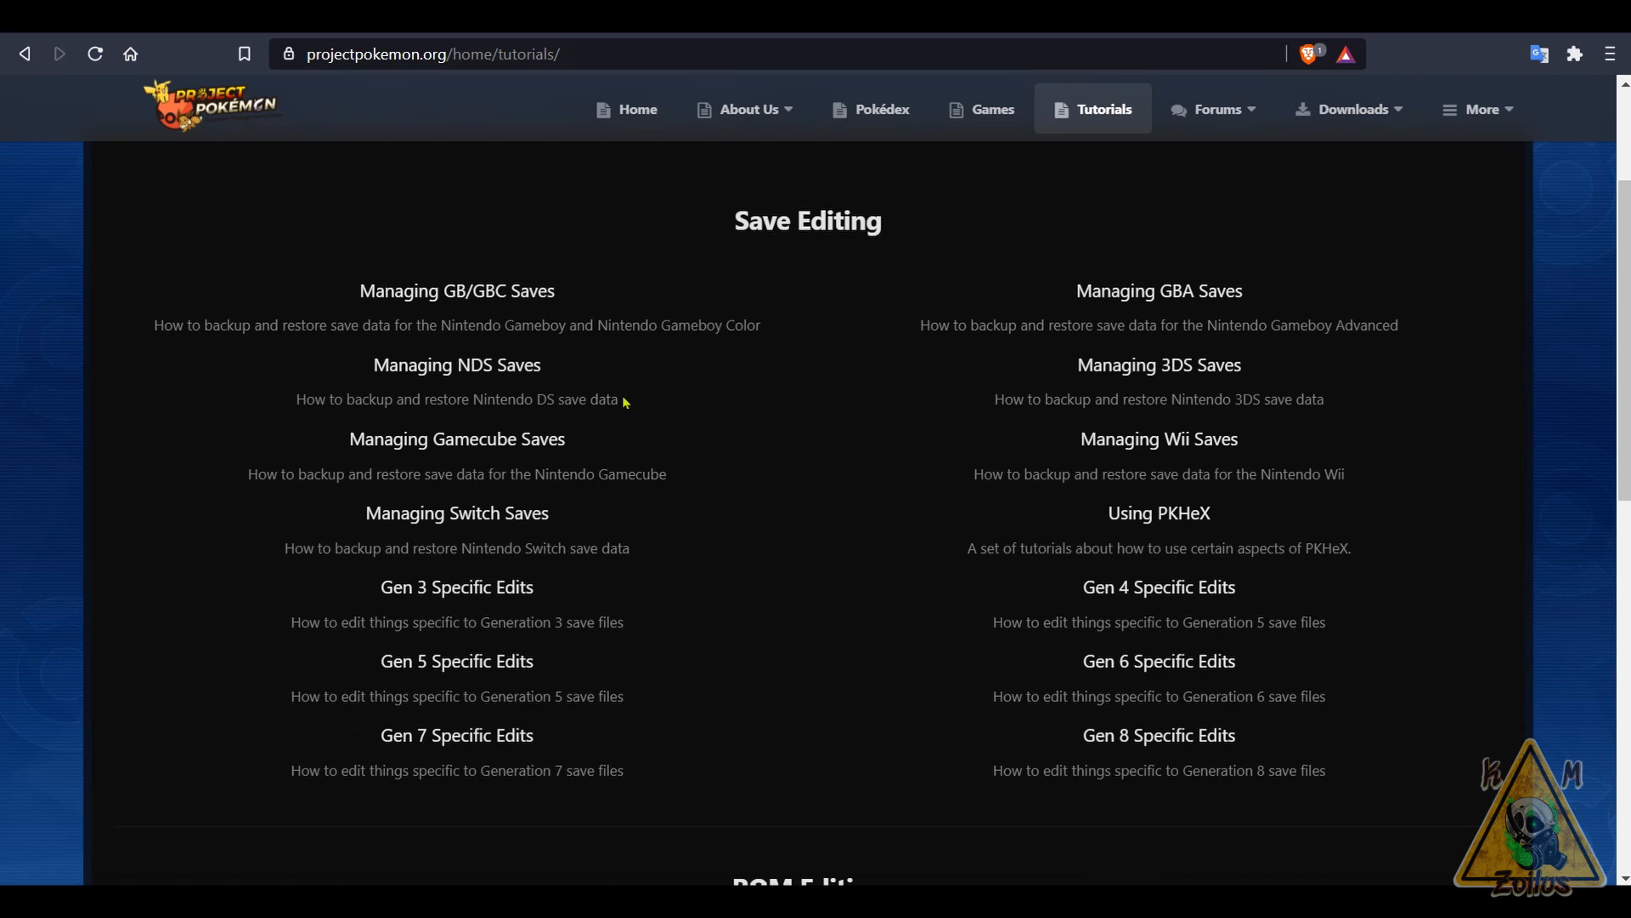
mouse_move(501, 390)
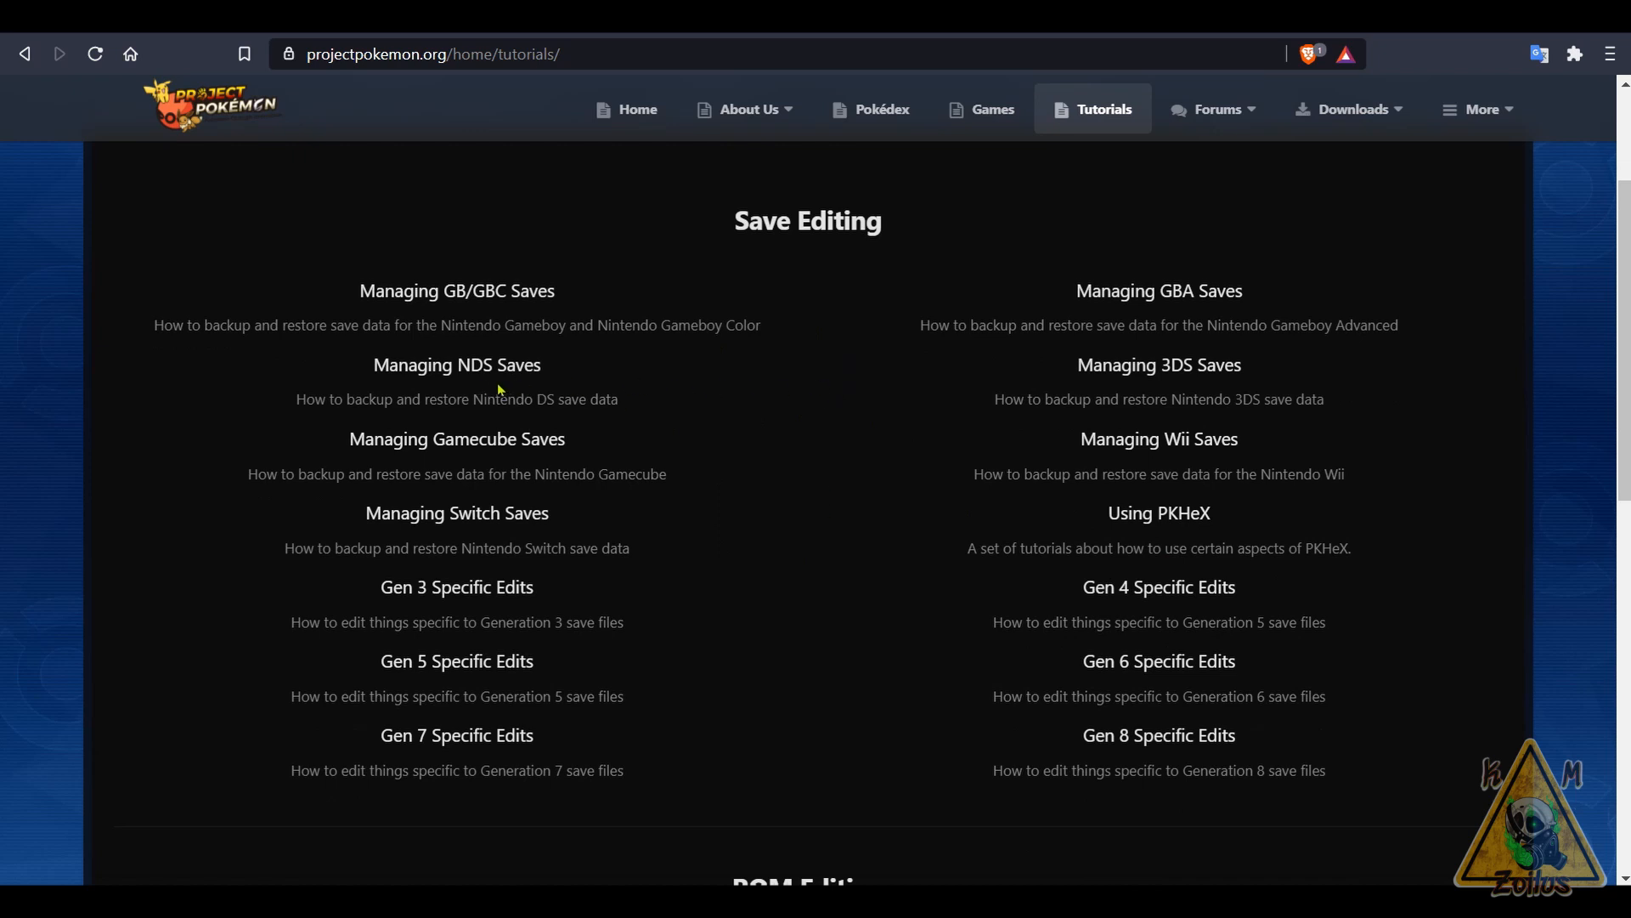
mouse_move(572, 330)
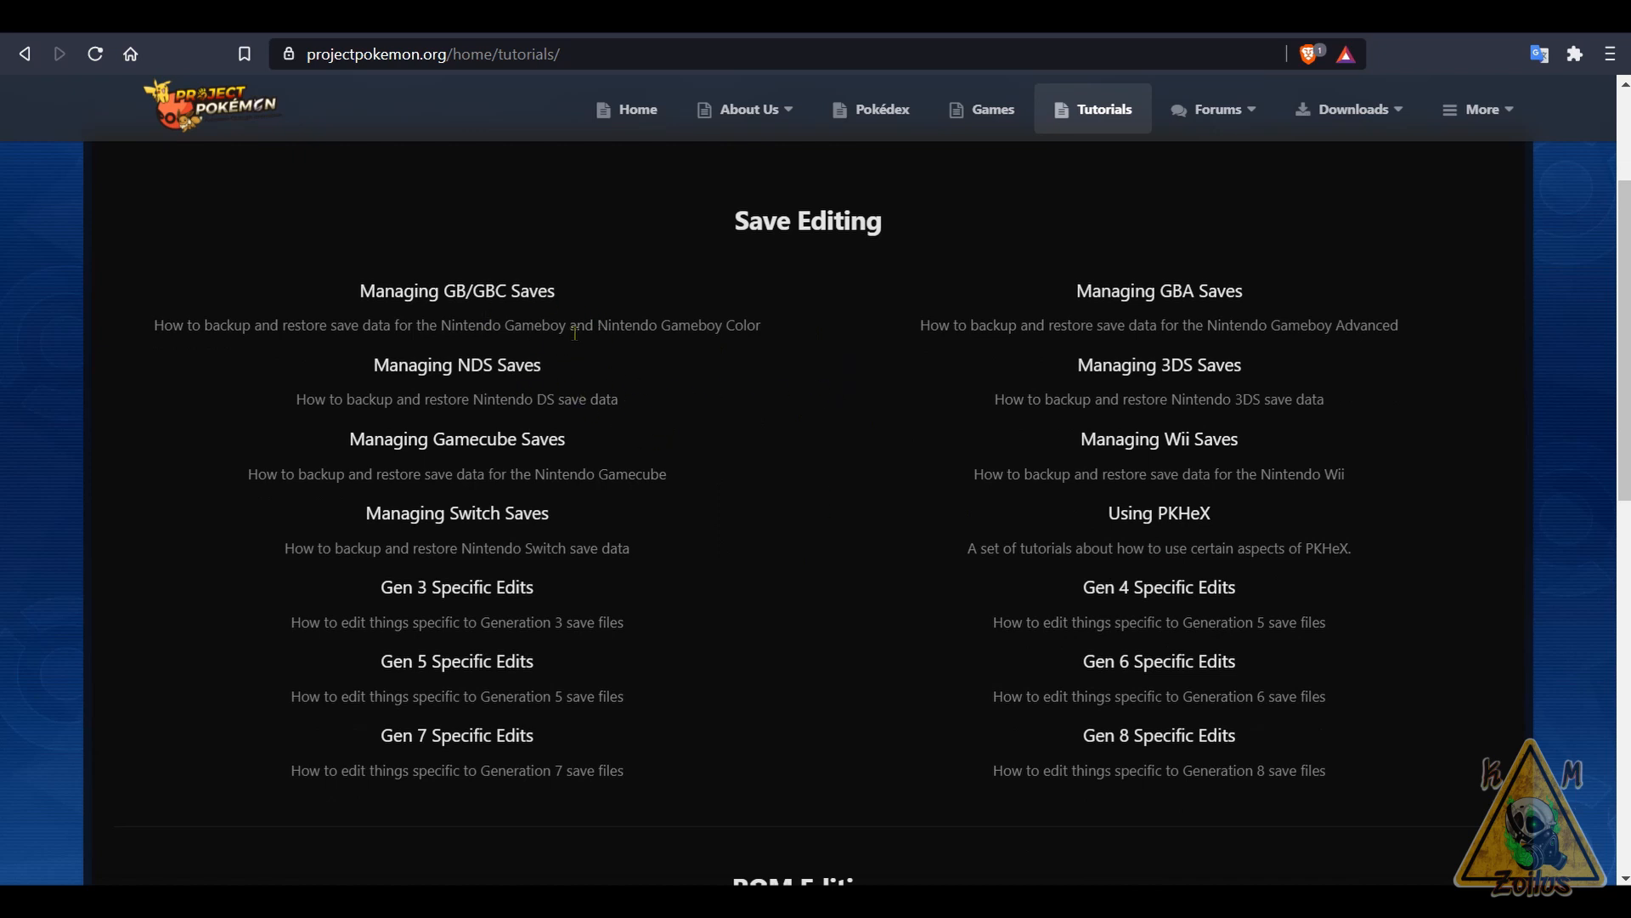
mouse_move(608, 413)
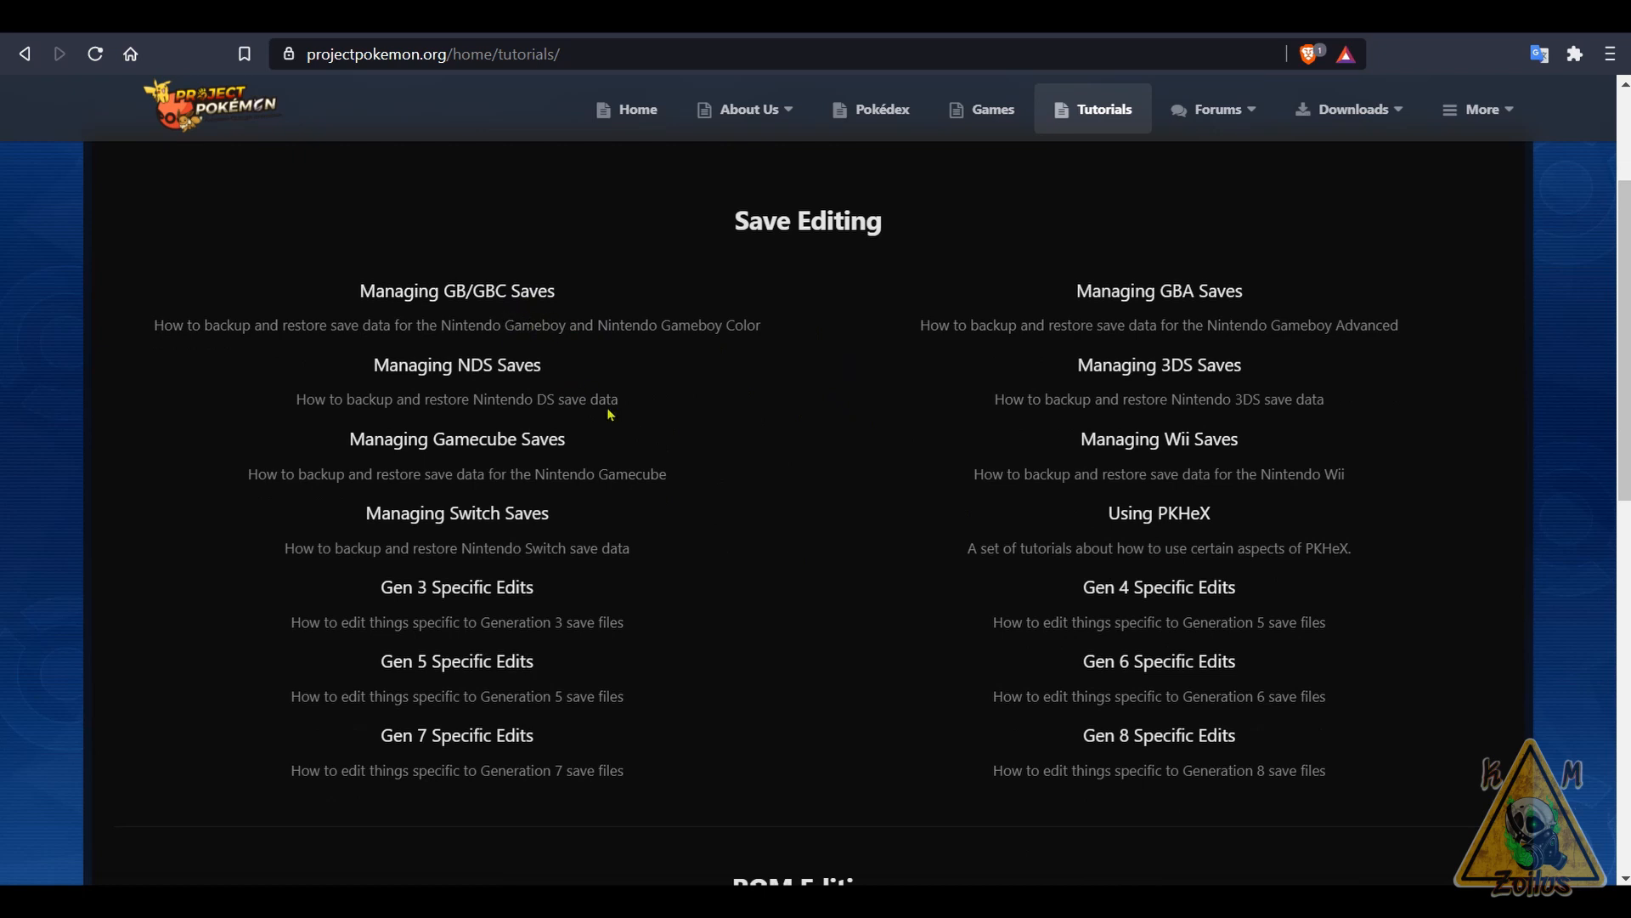
mouse_move(551, 543)
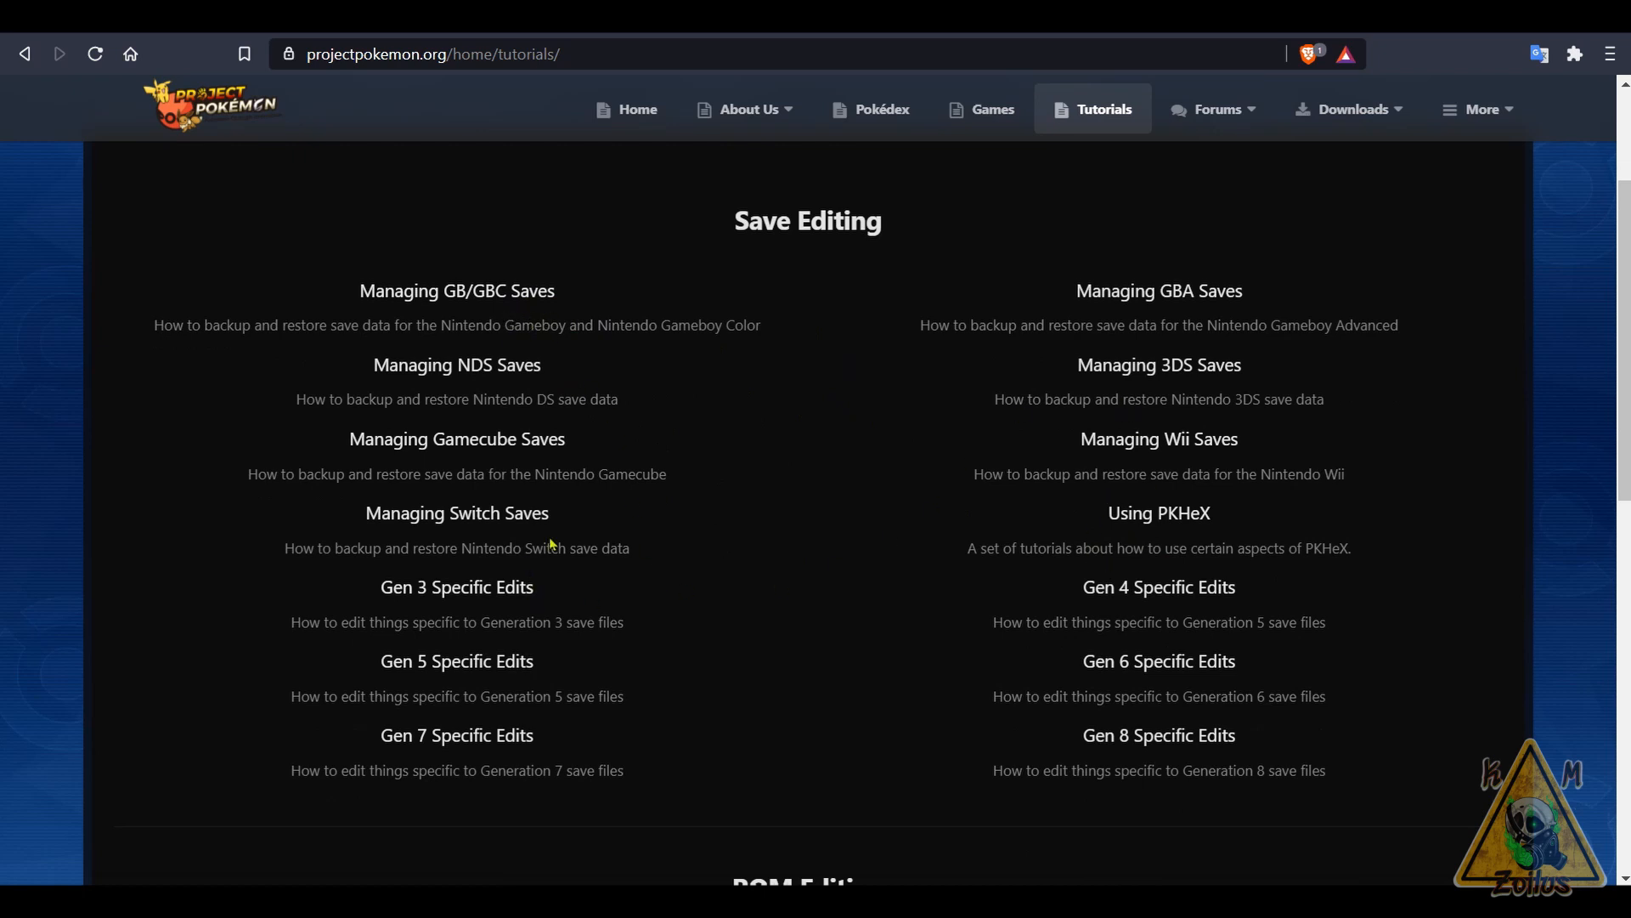
mouse_move(1267, 161)
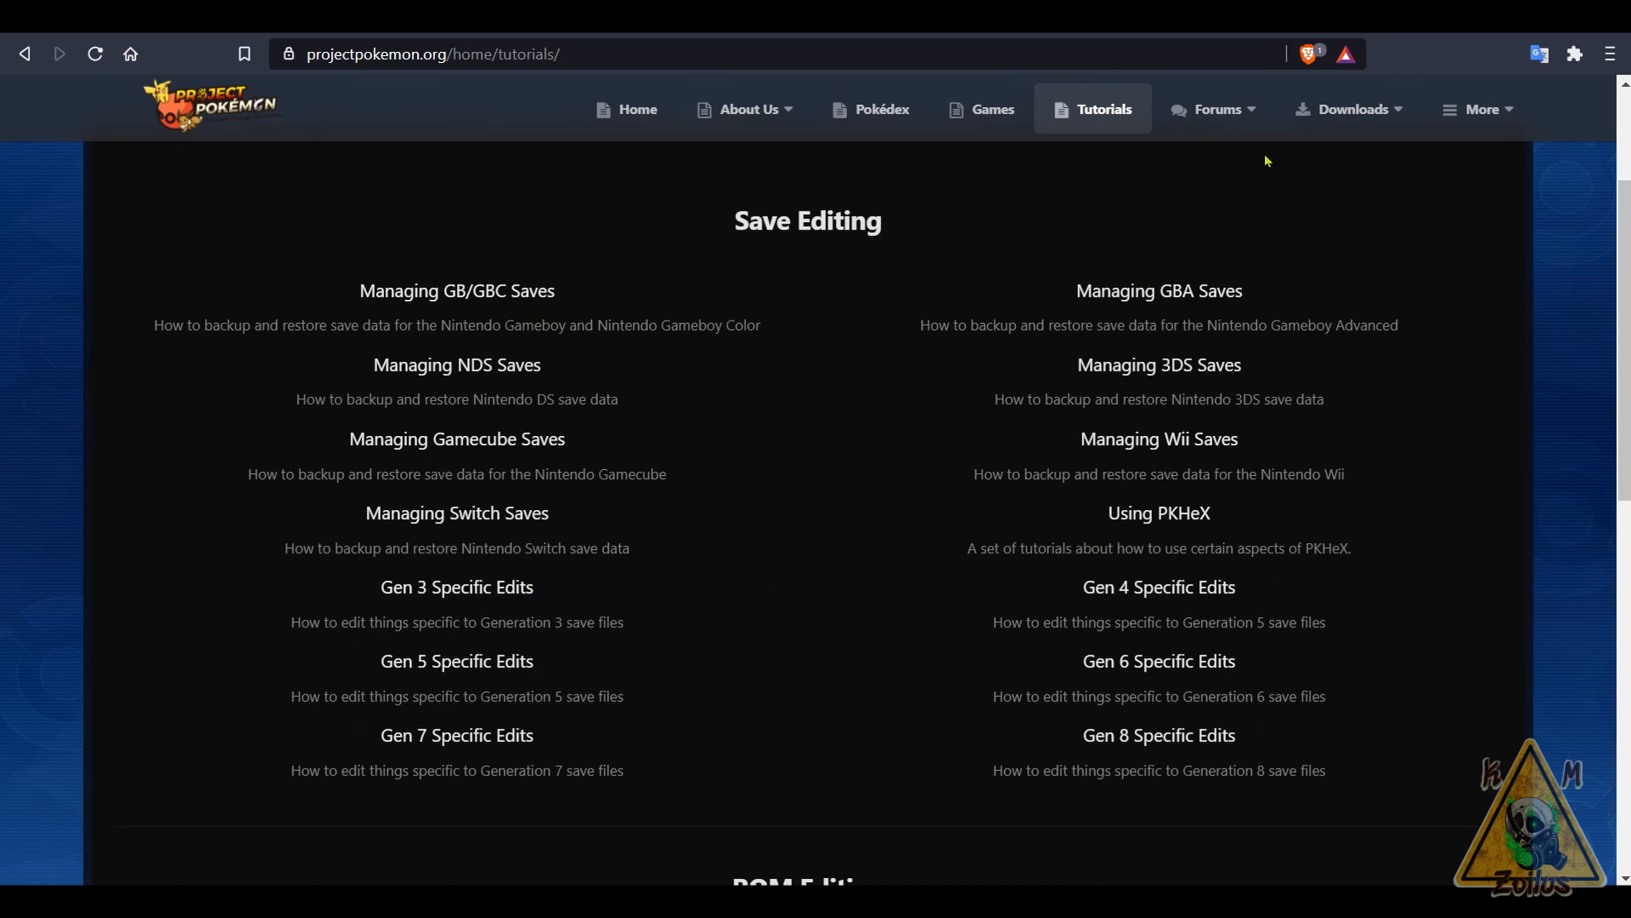
click(1346, 108)
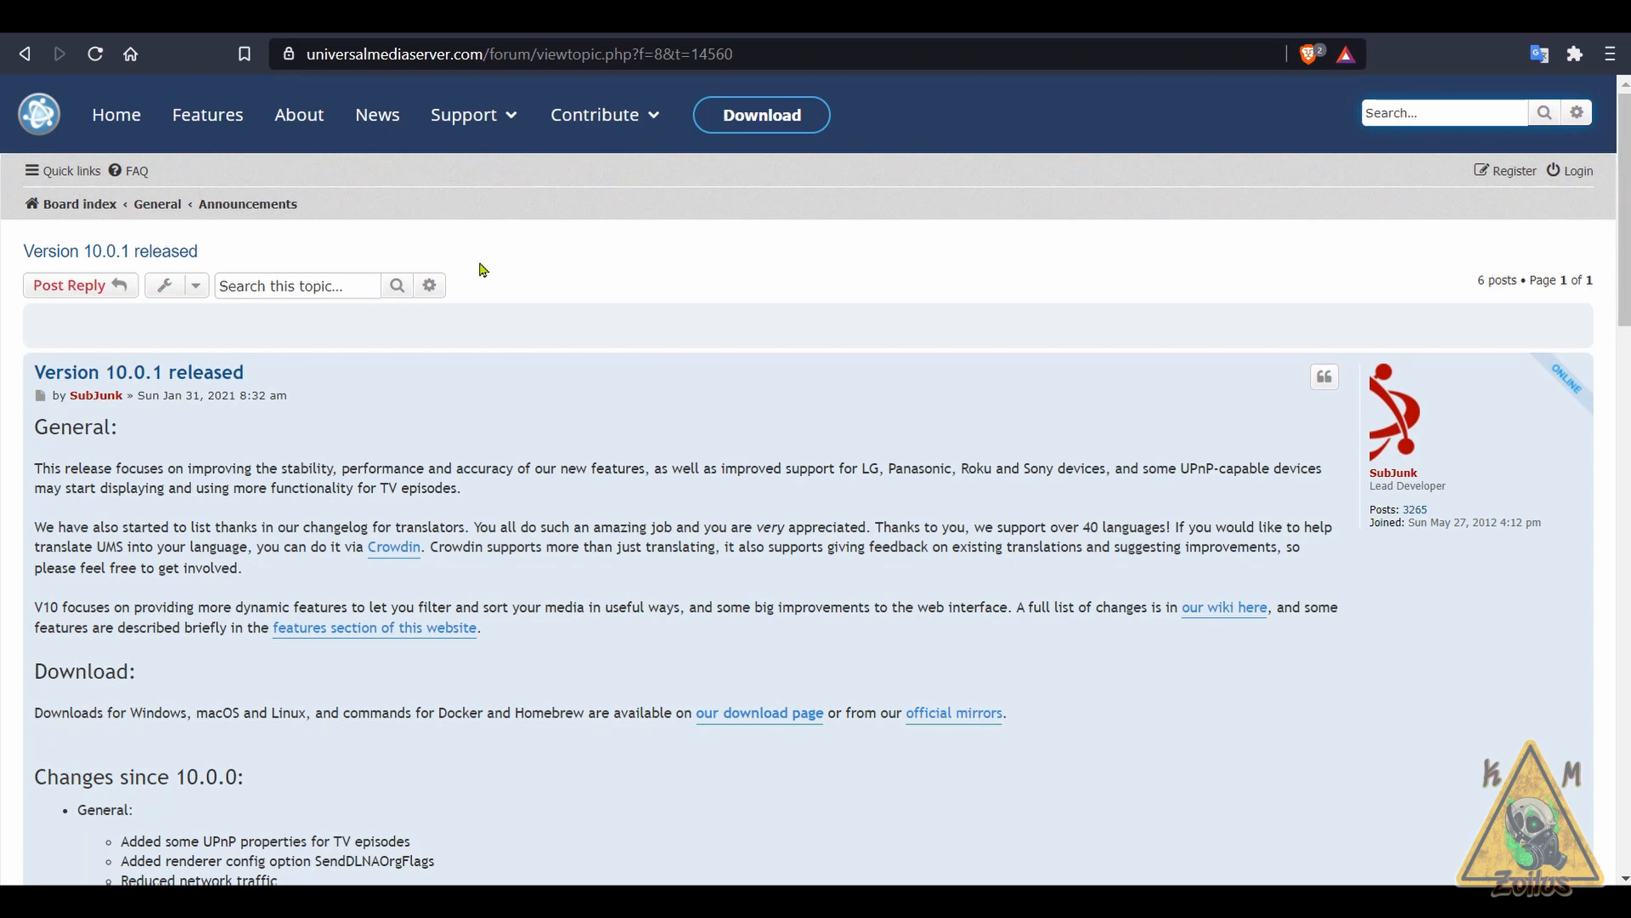
scroll(down, 3)
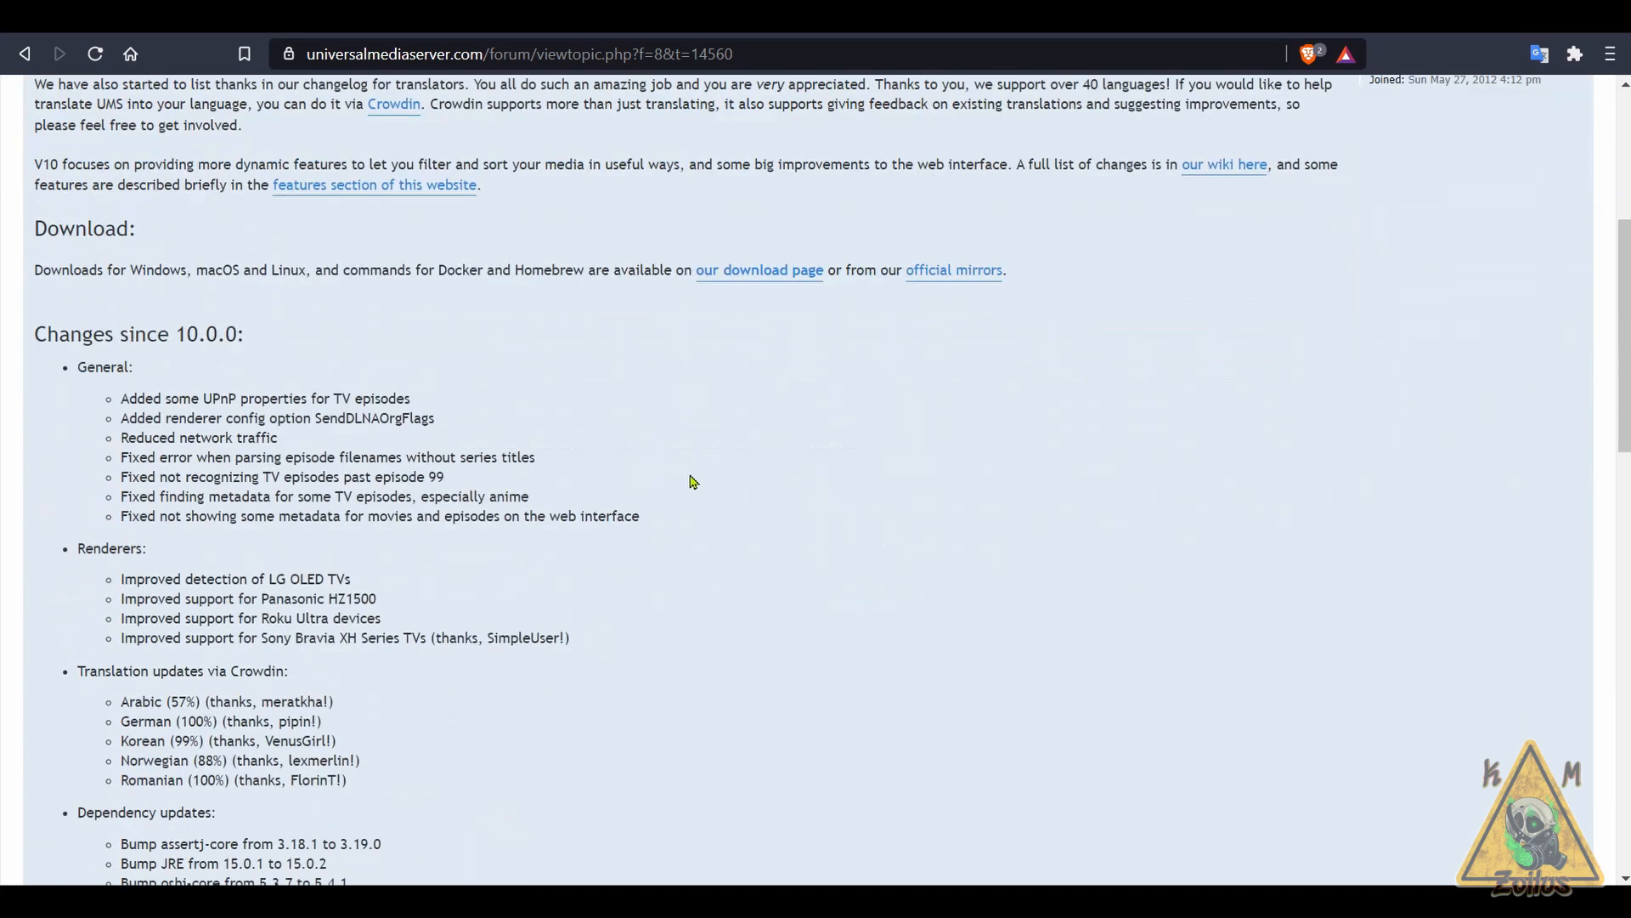
scroll(down, 3)
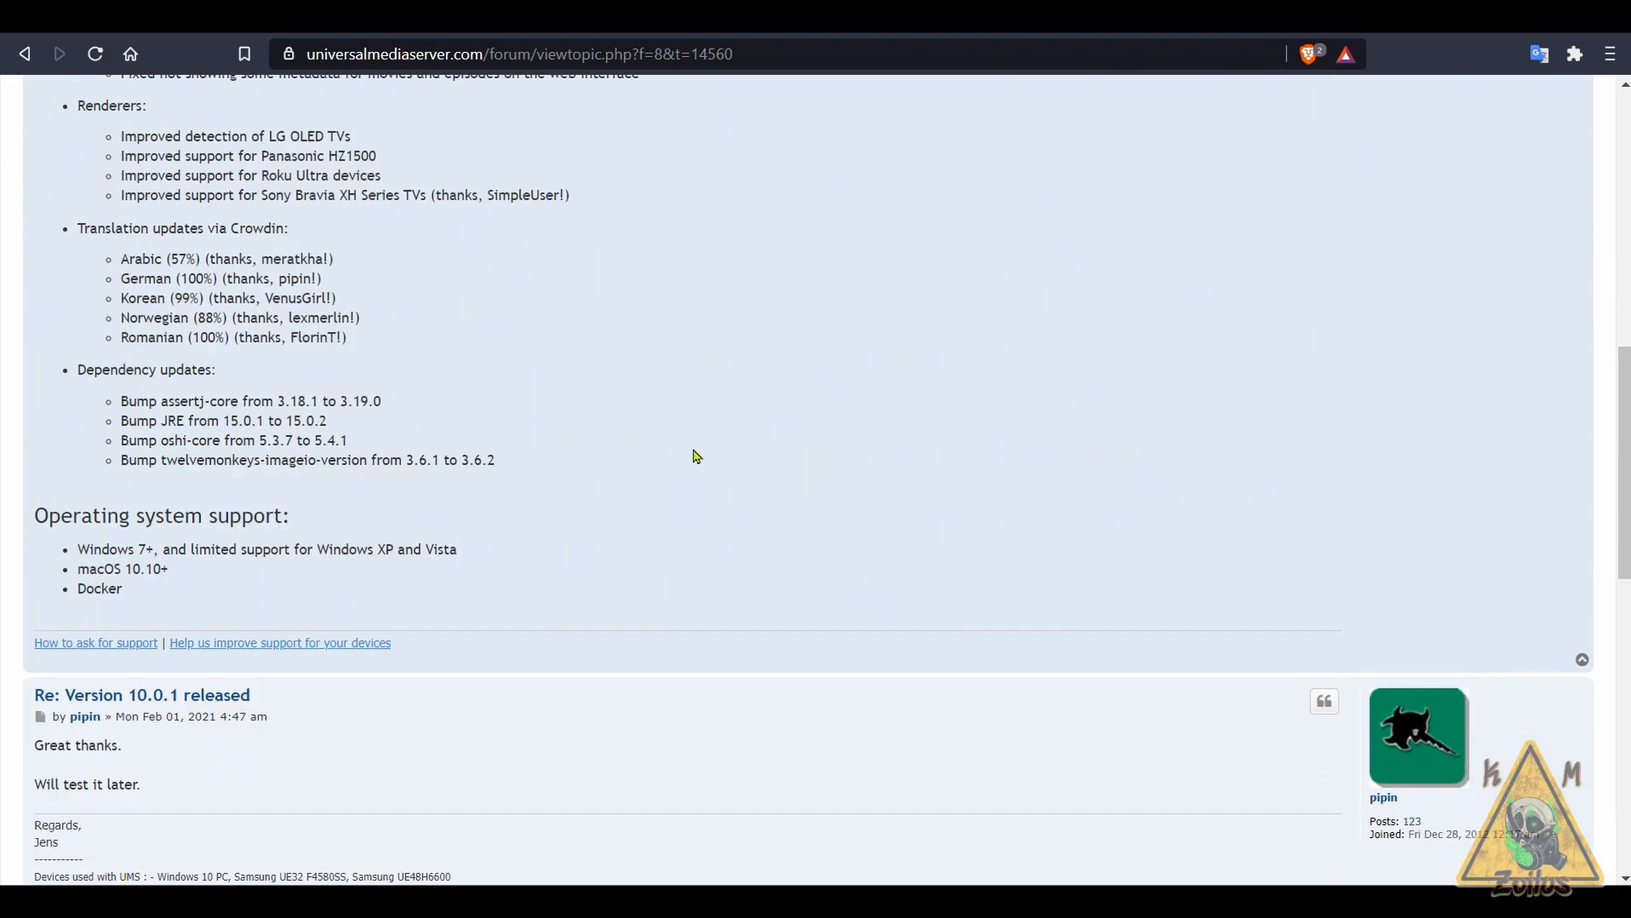
scroll(down, 3)
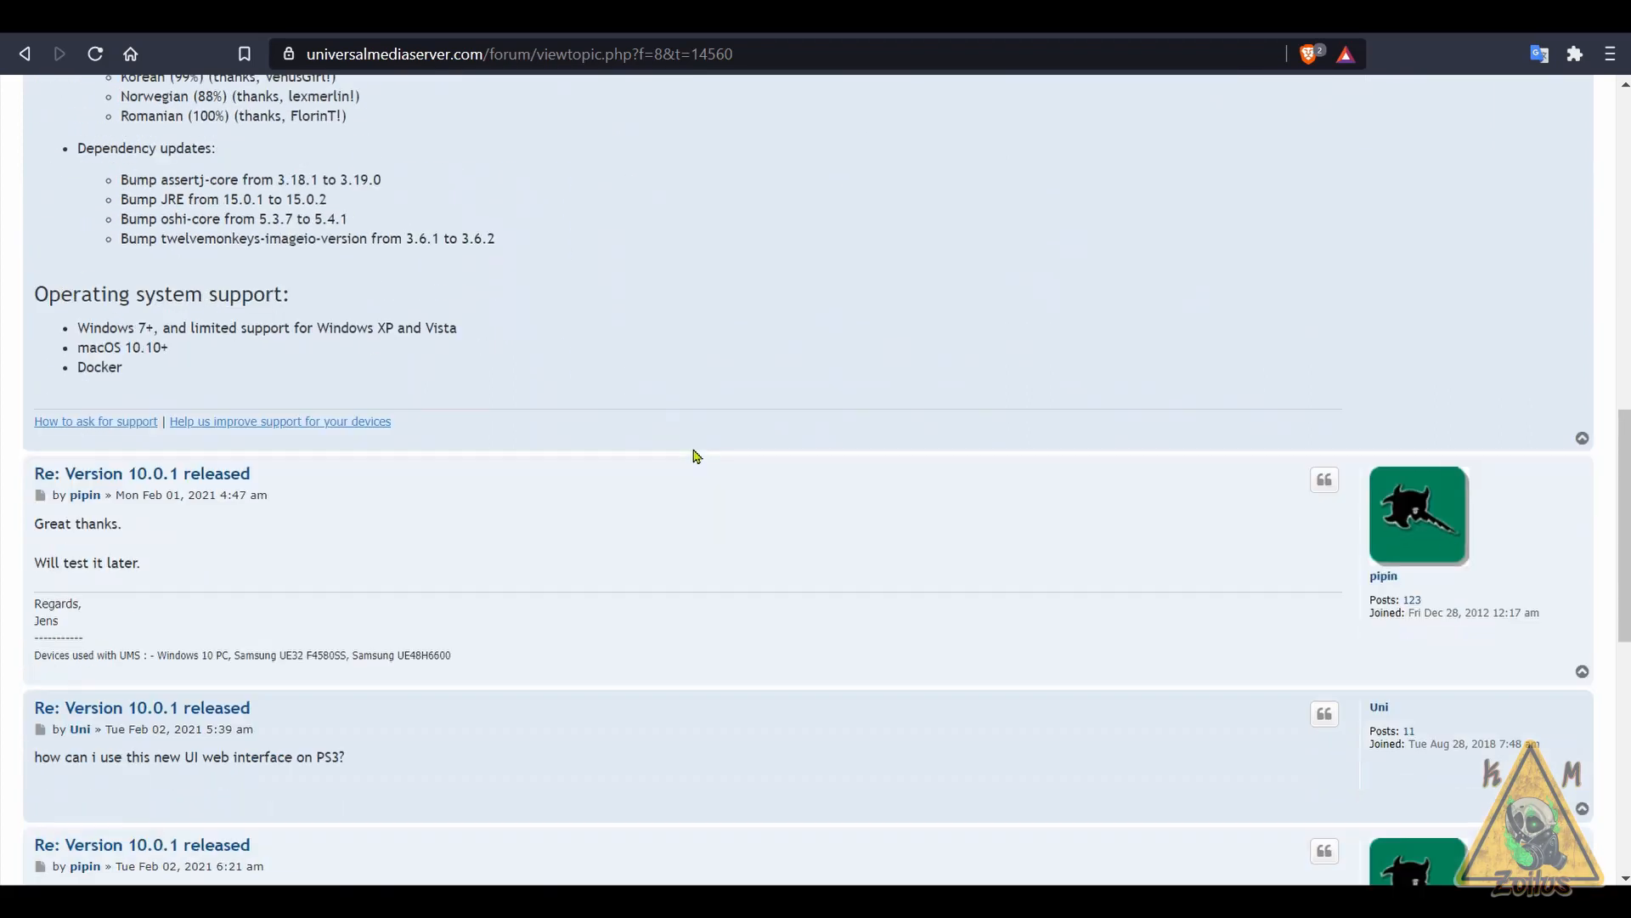
scroll(up, 3)
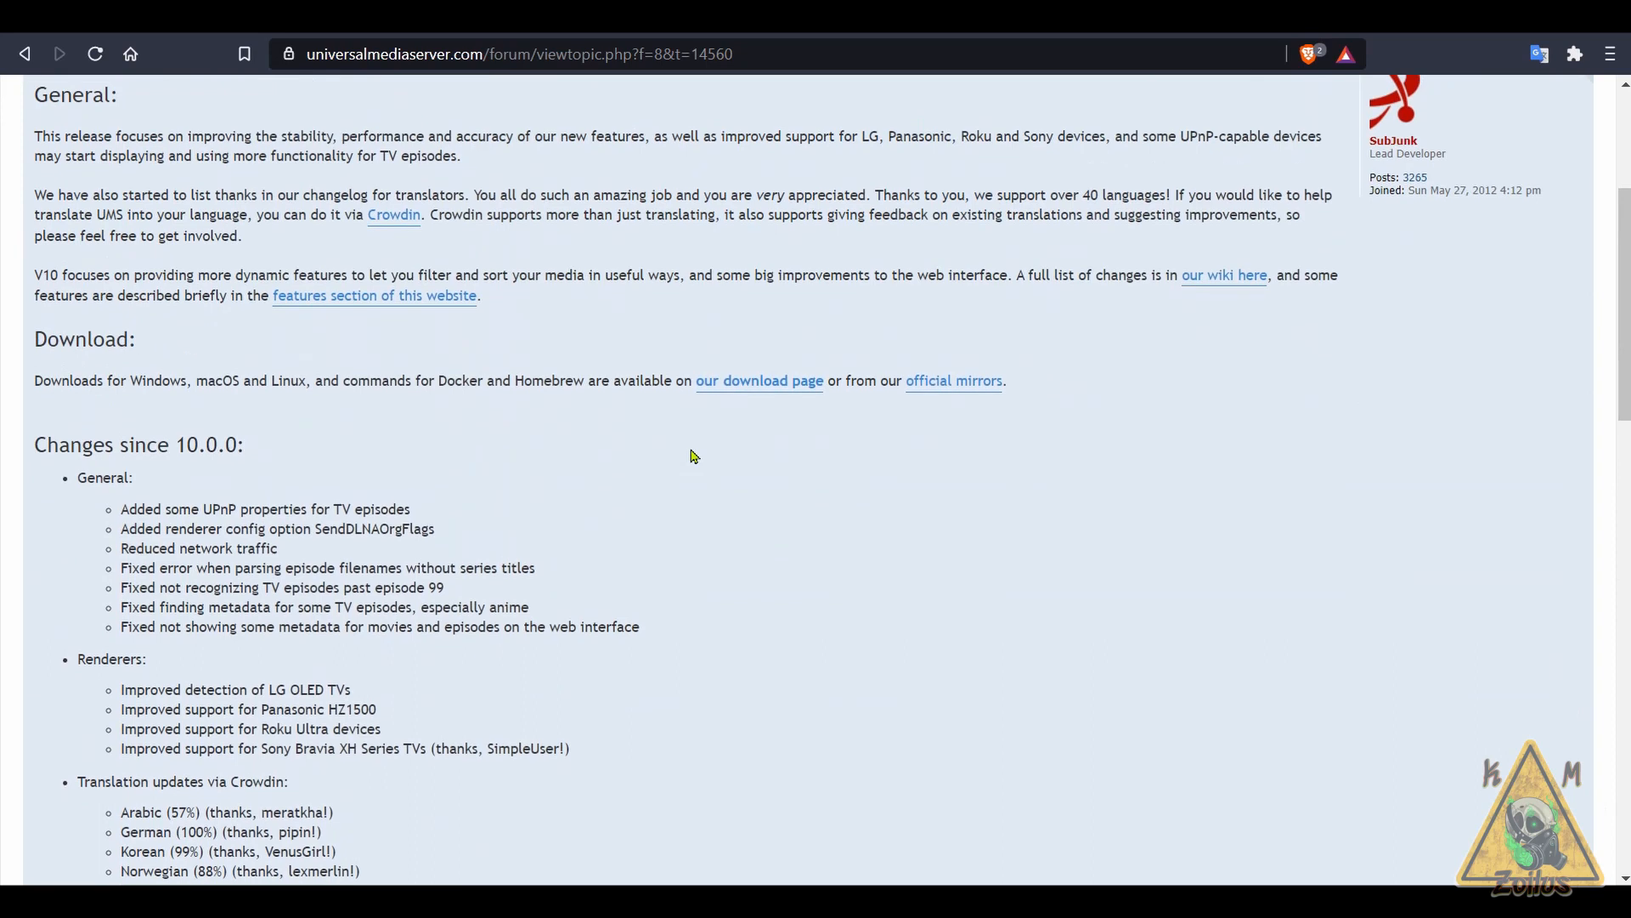
scroll(up, 3)
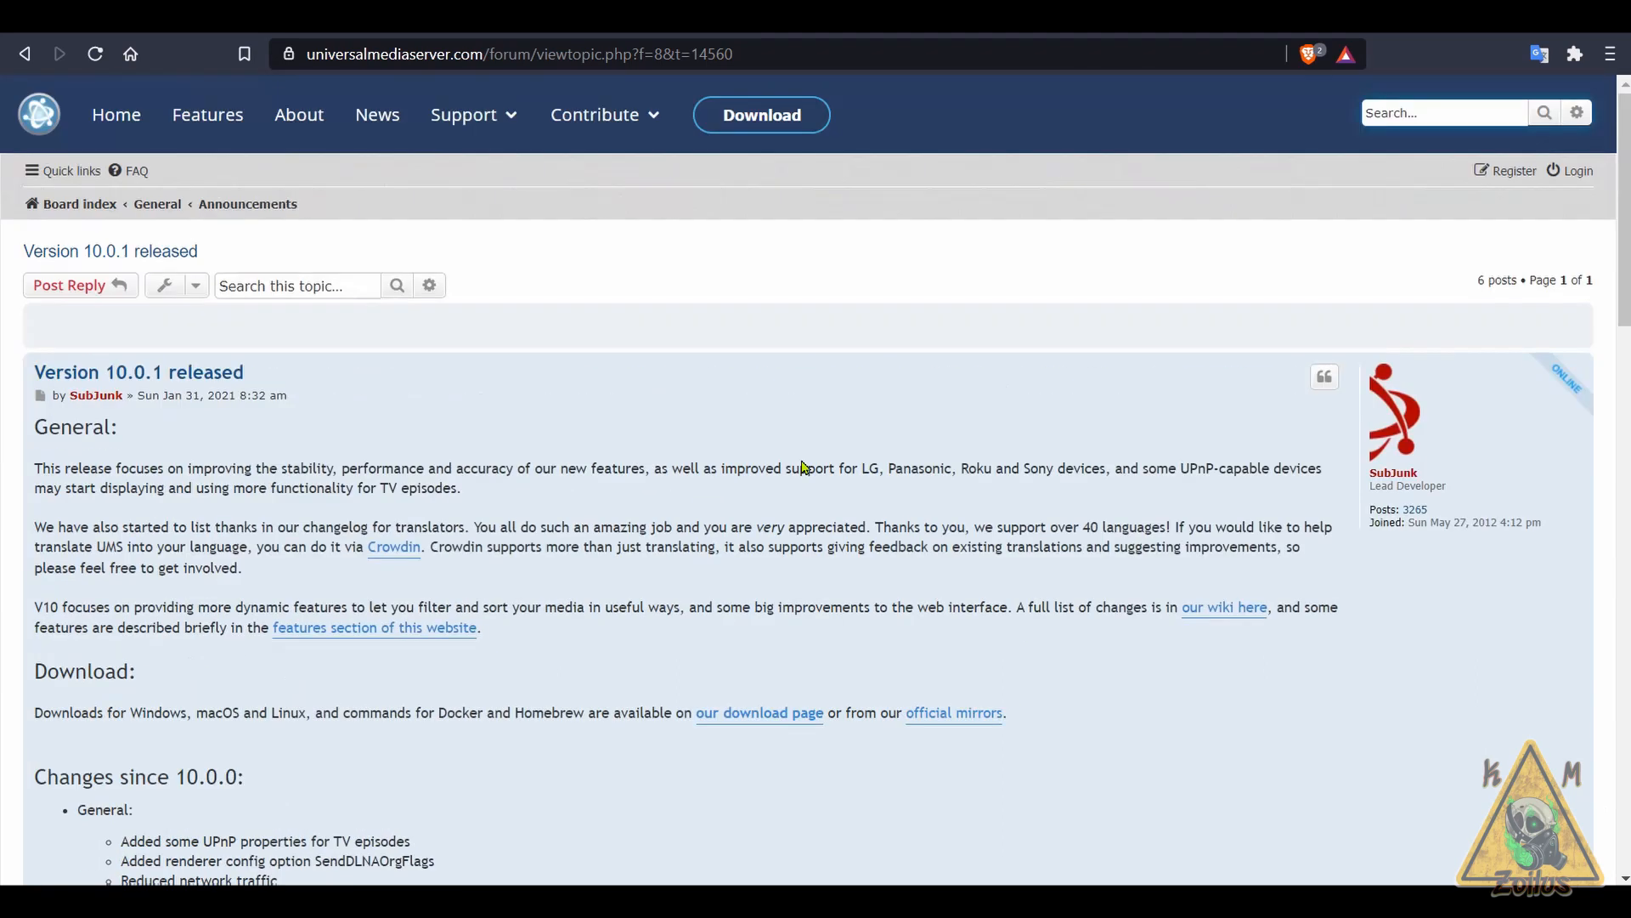
mouse_move(765, 481)
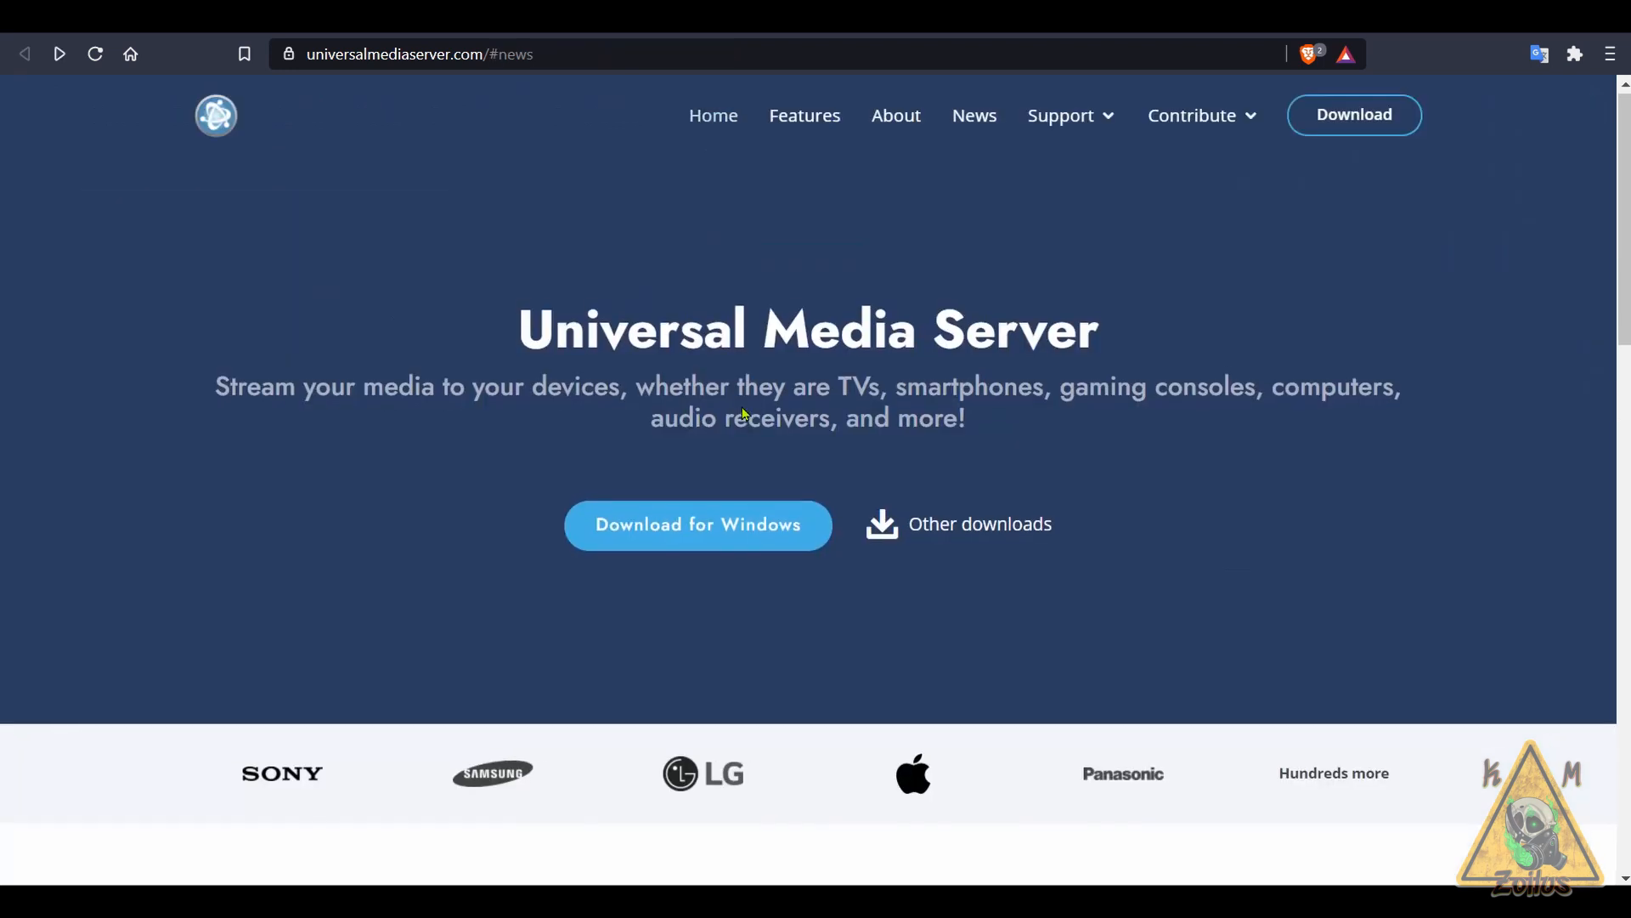
- Scroll through universalmediaserver.com's Features section and back up to Download for Windows
scroll(down, 3)
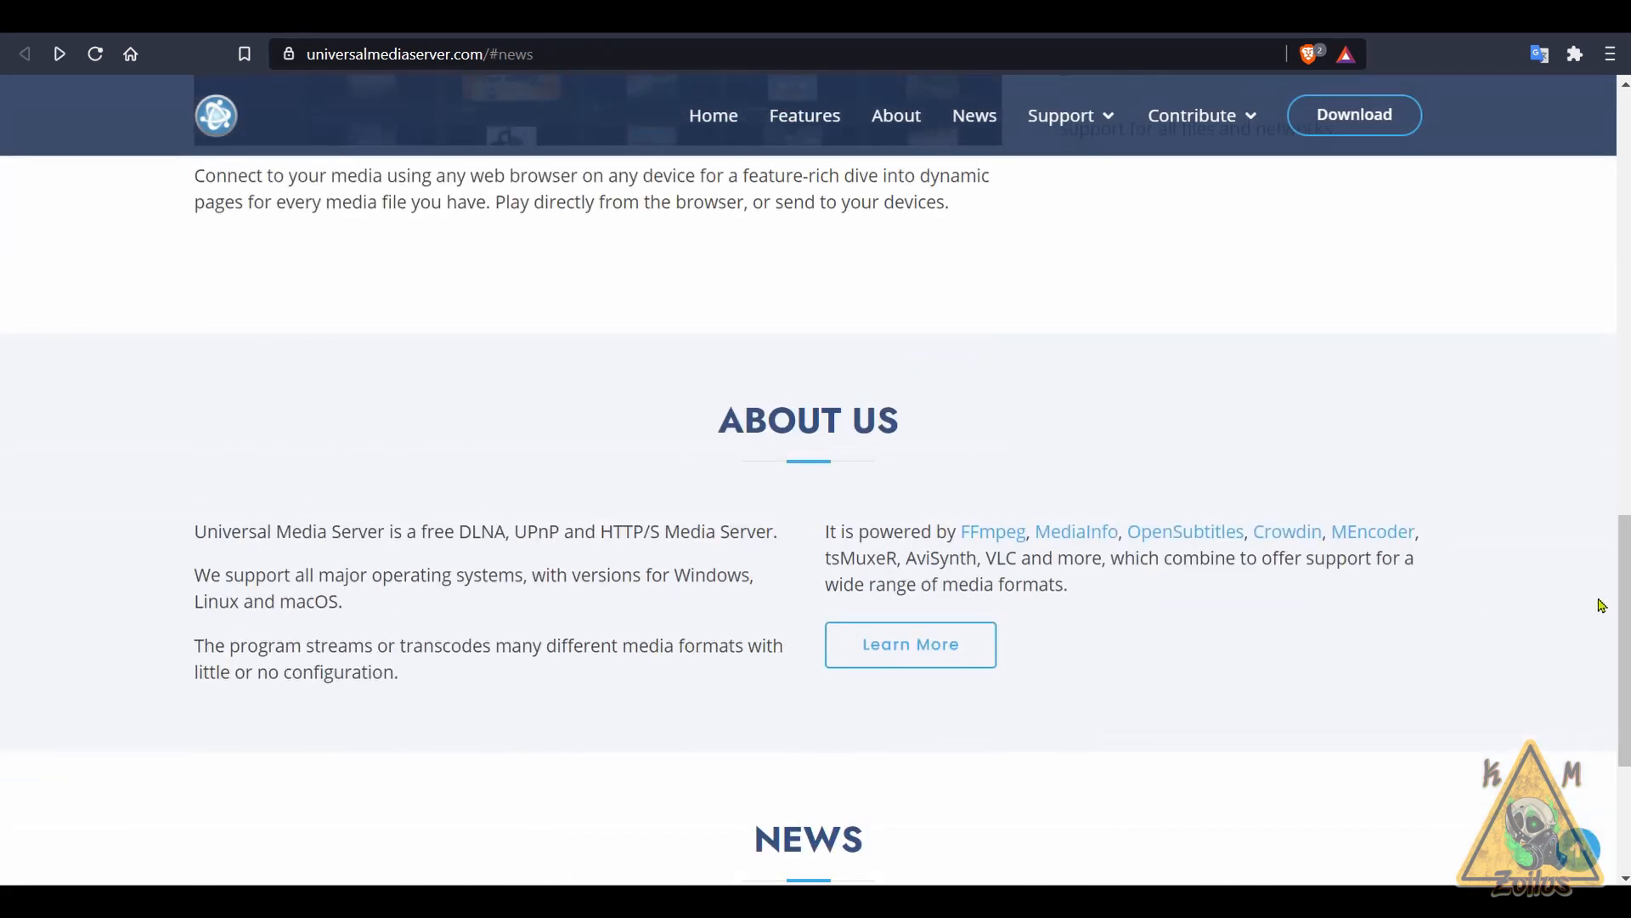
scroll(up, 3)
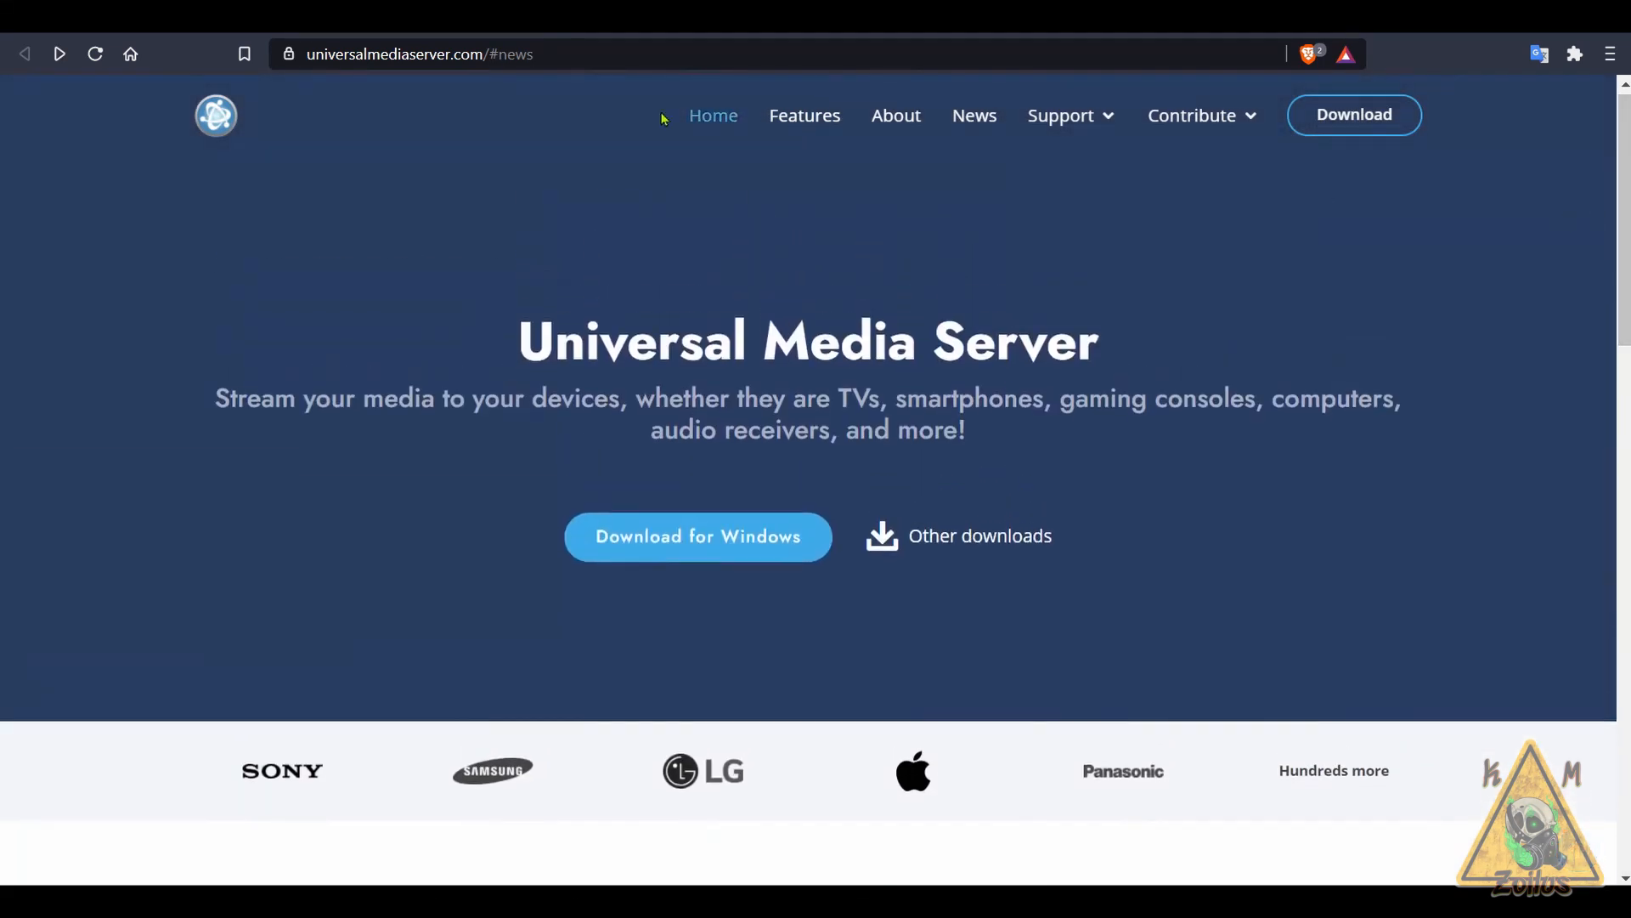
mouse_move(1053, 441)
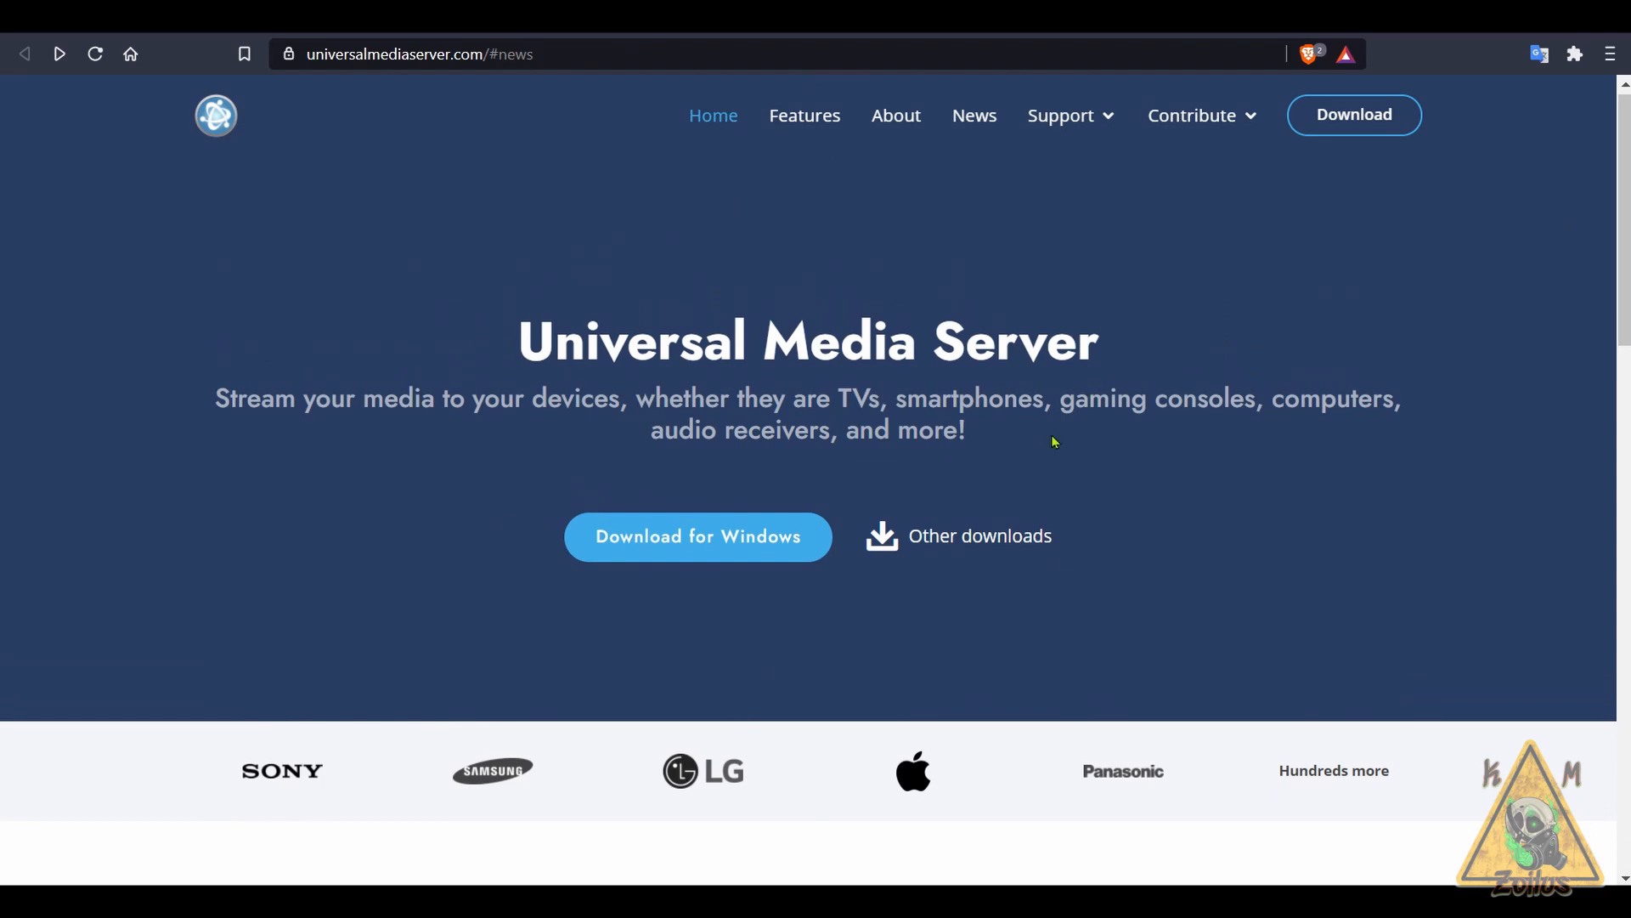
mouse_move(974, 412)
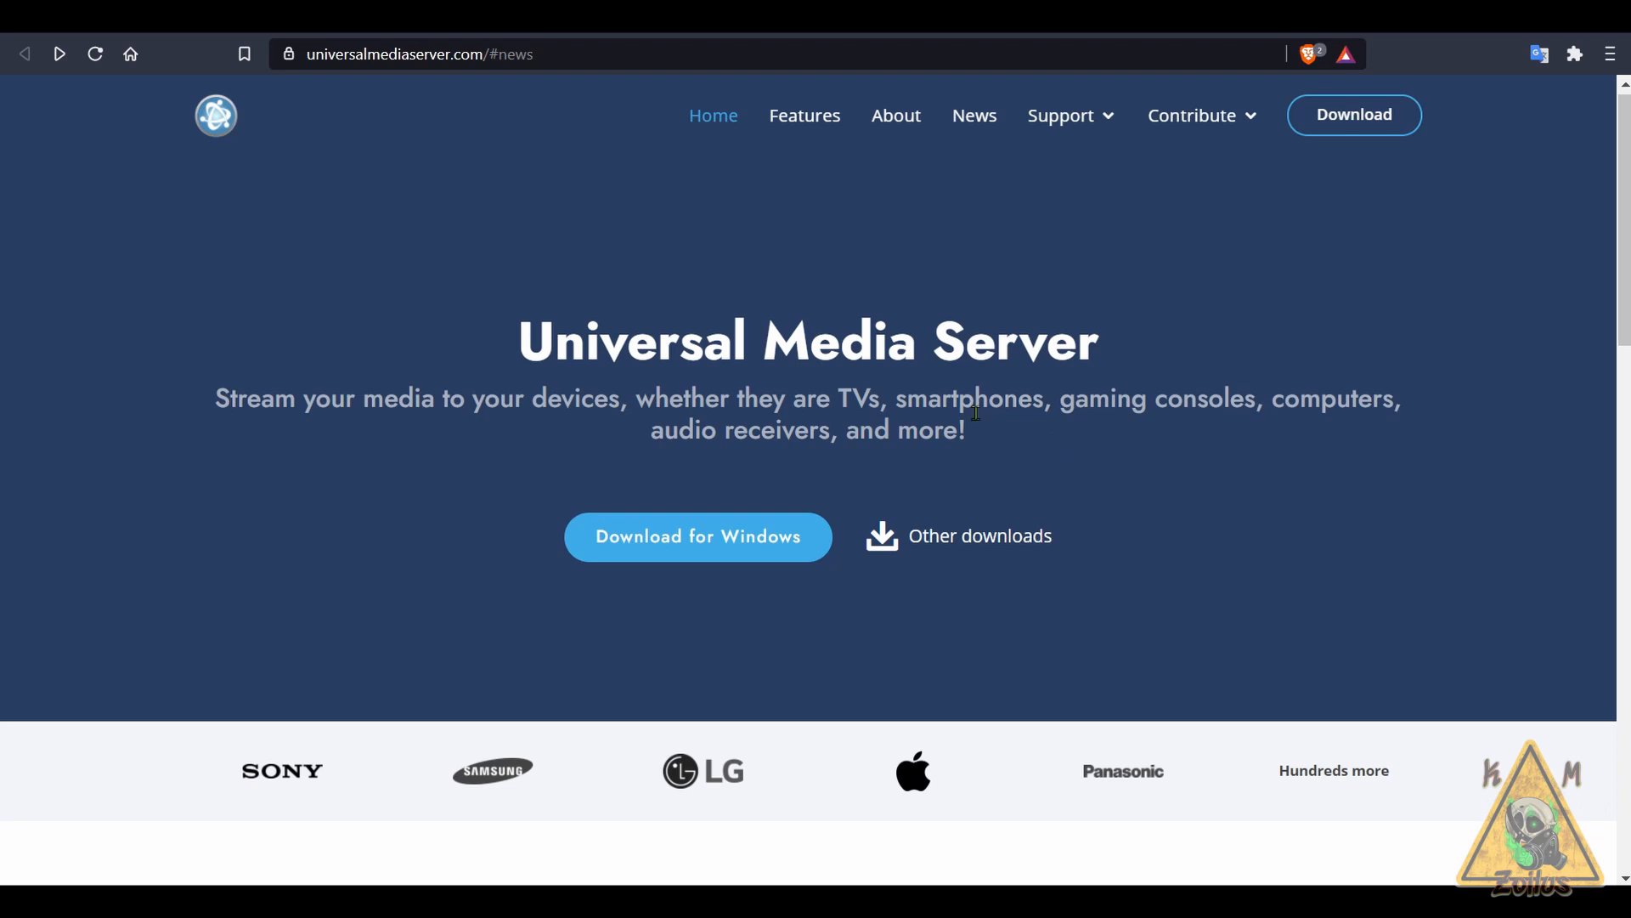
mouse_move(876, 422)
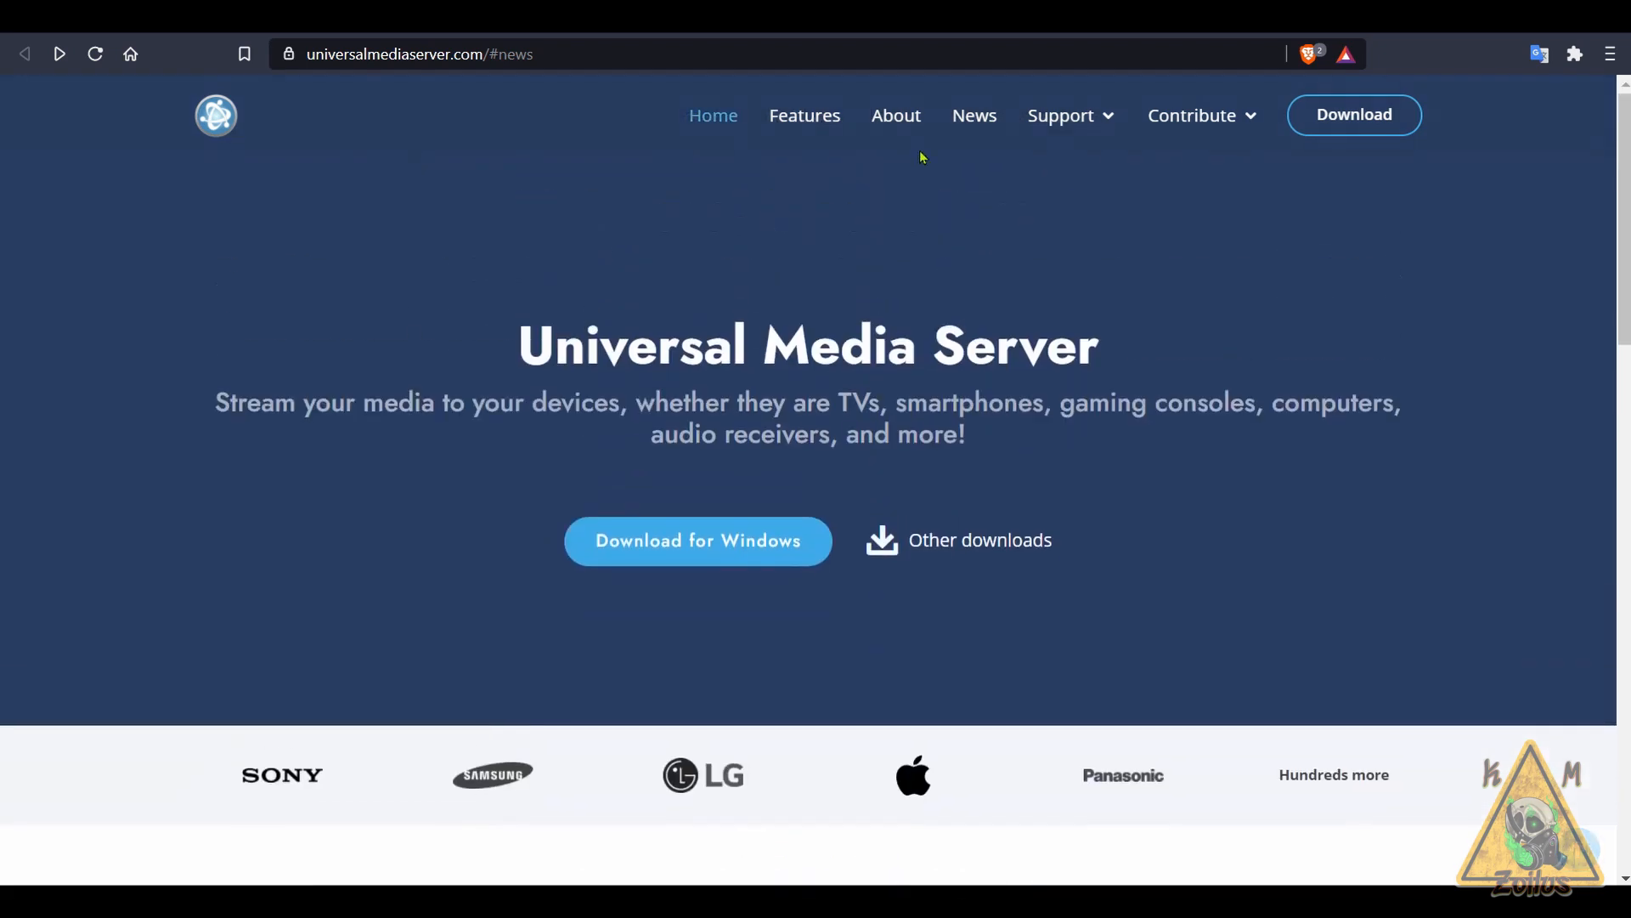
mouse_move(894, 116)
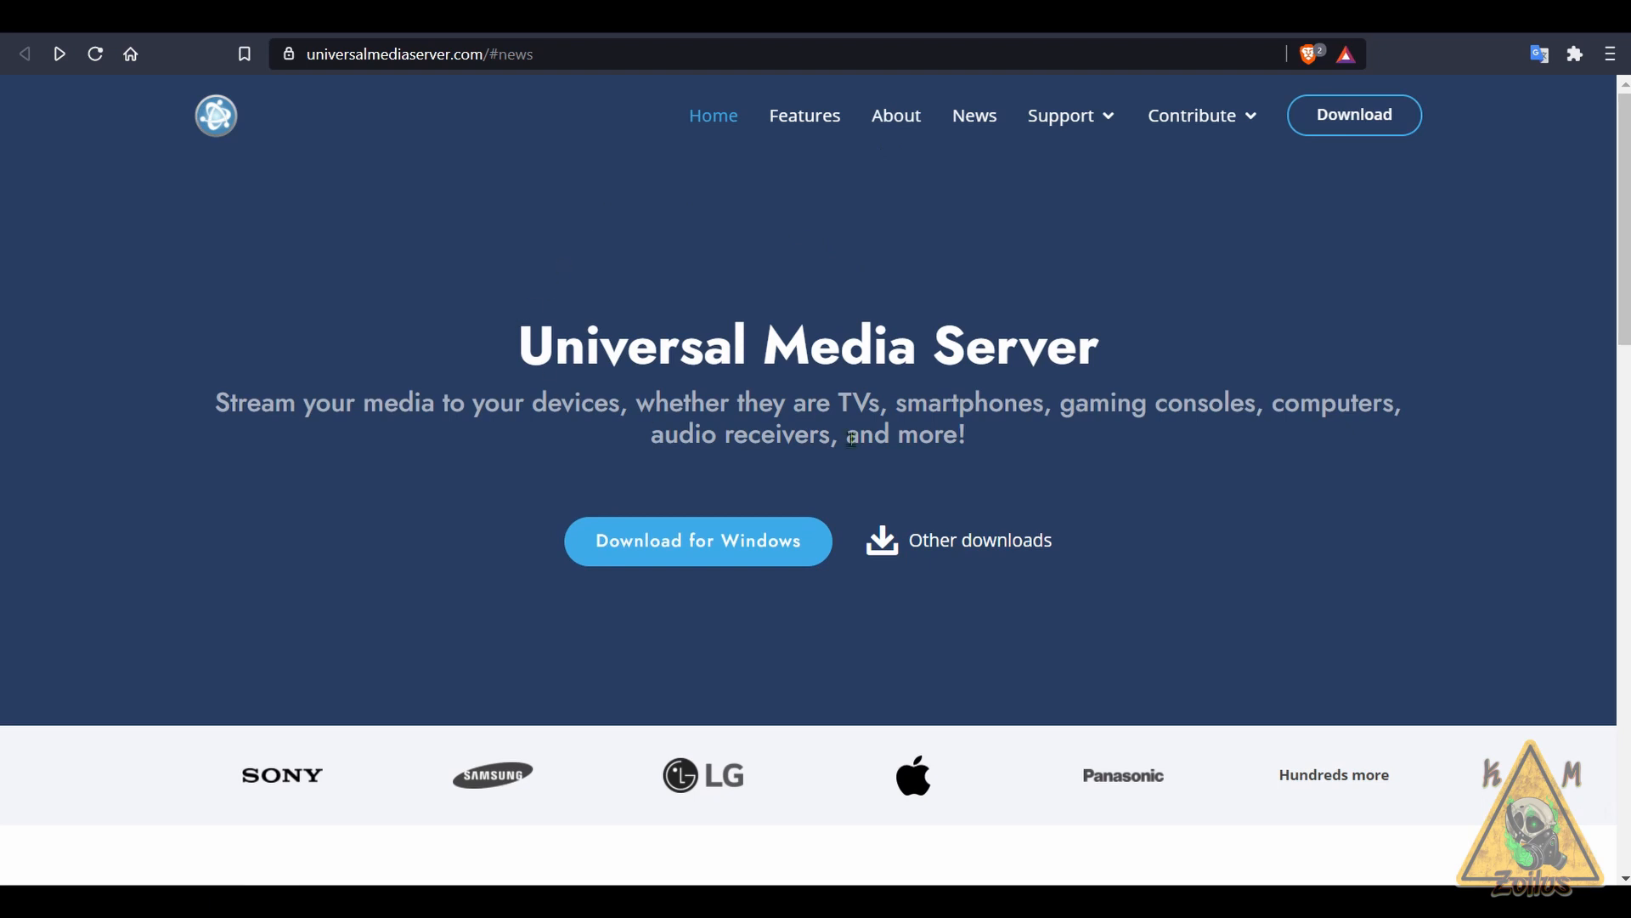
mouse_move(514, 264)
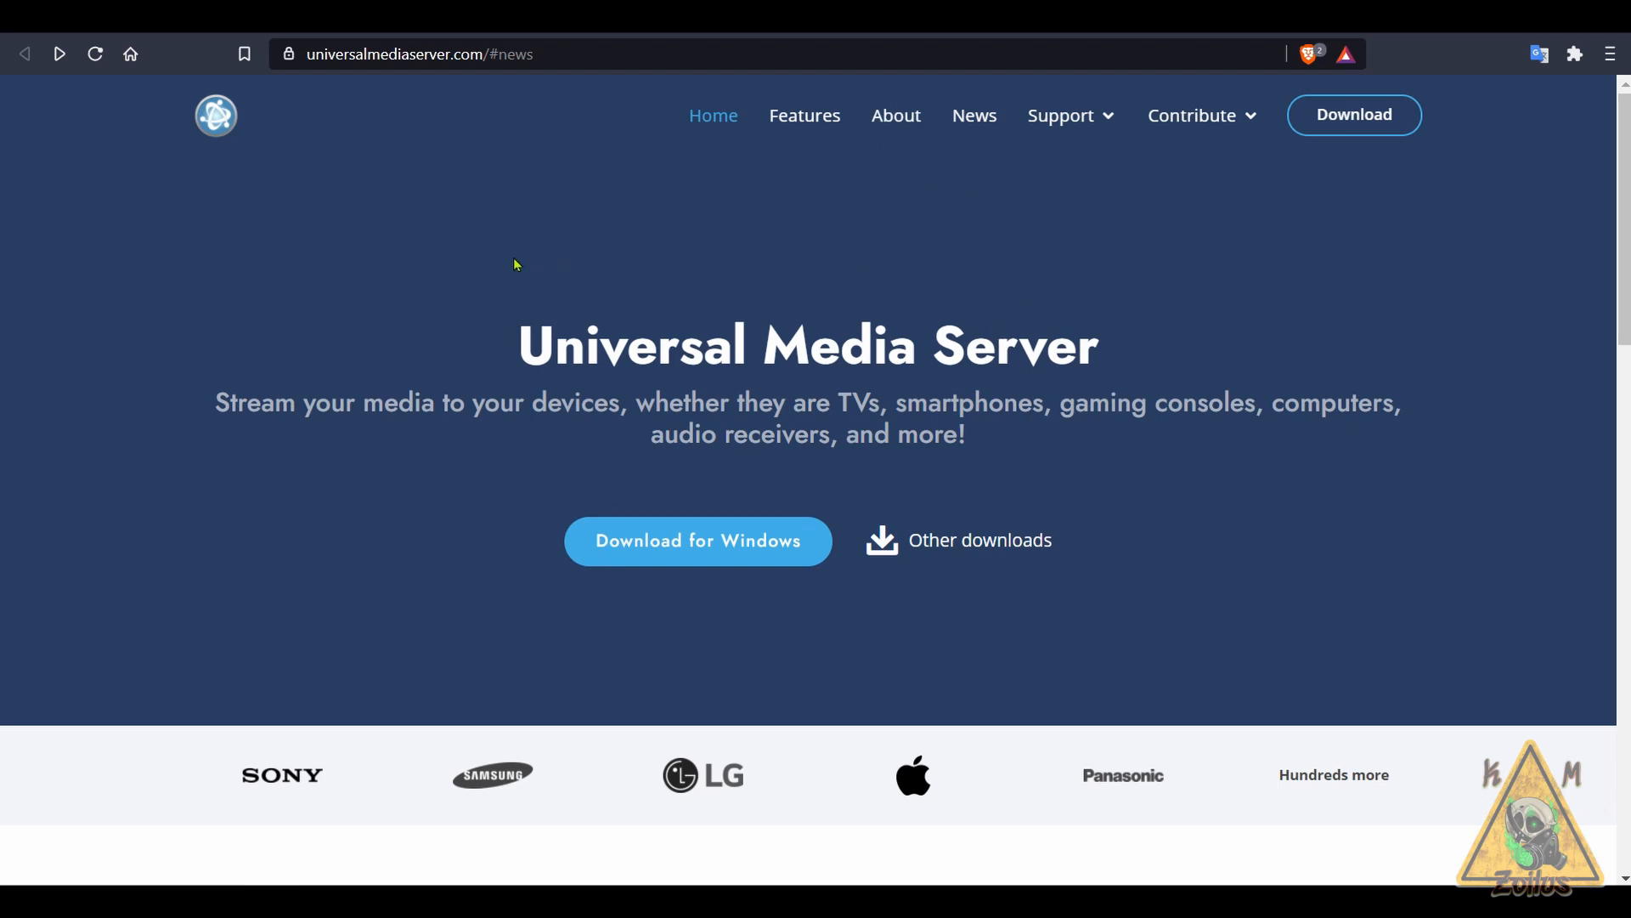
scroll(down, 3)
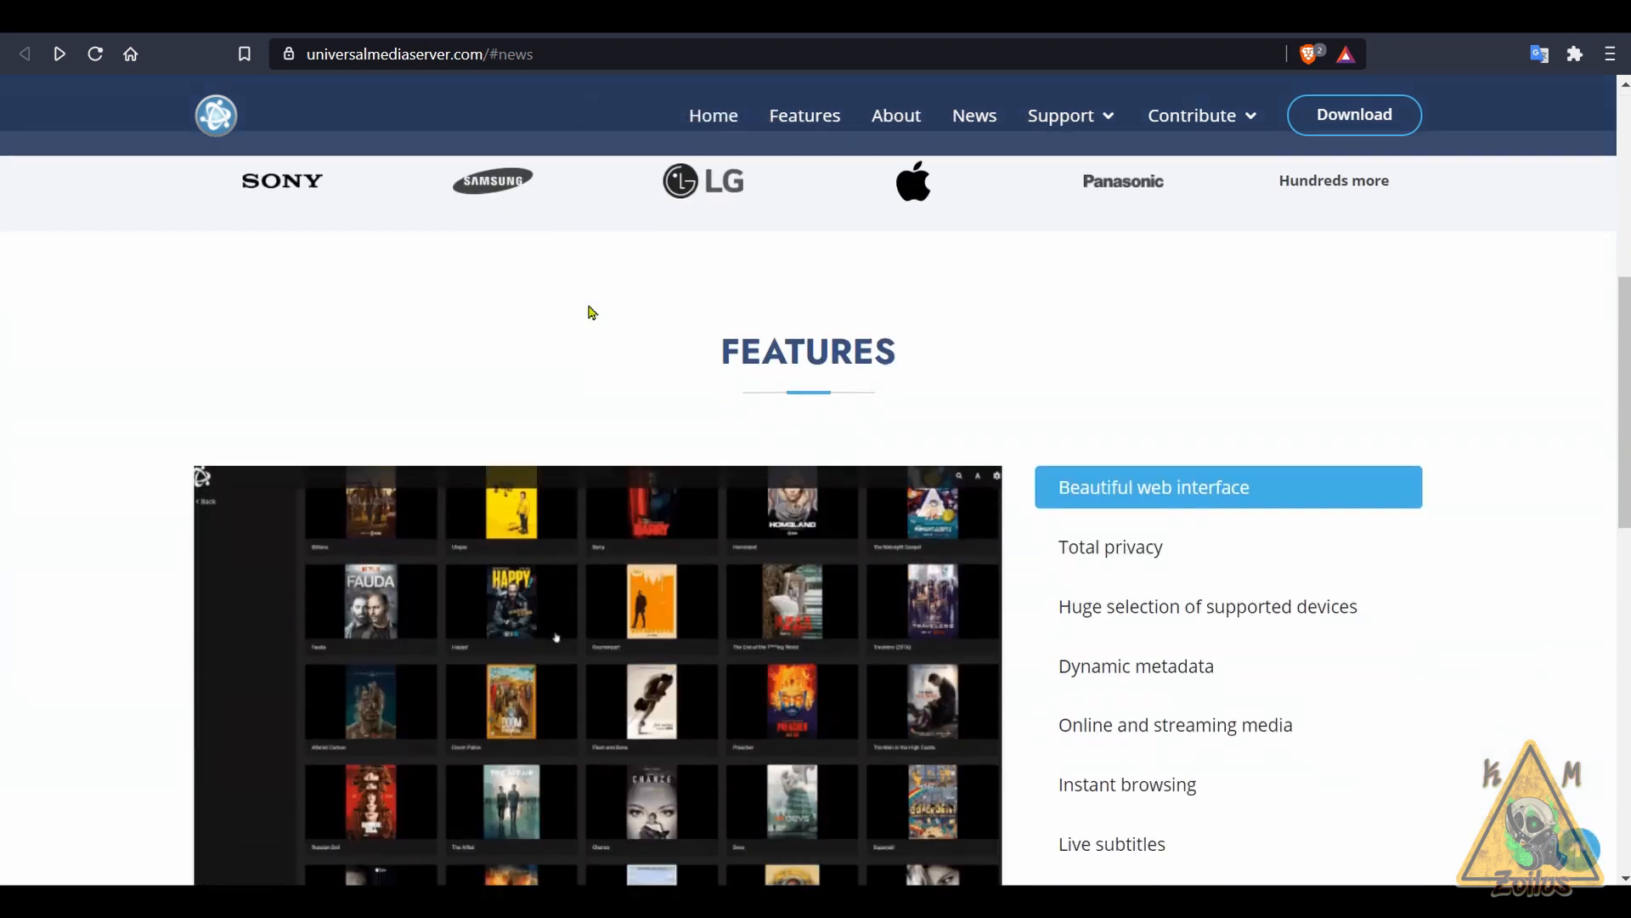
scroll(down, 3)
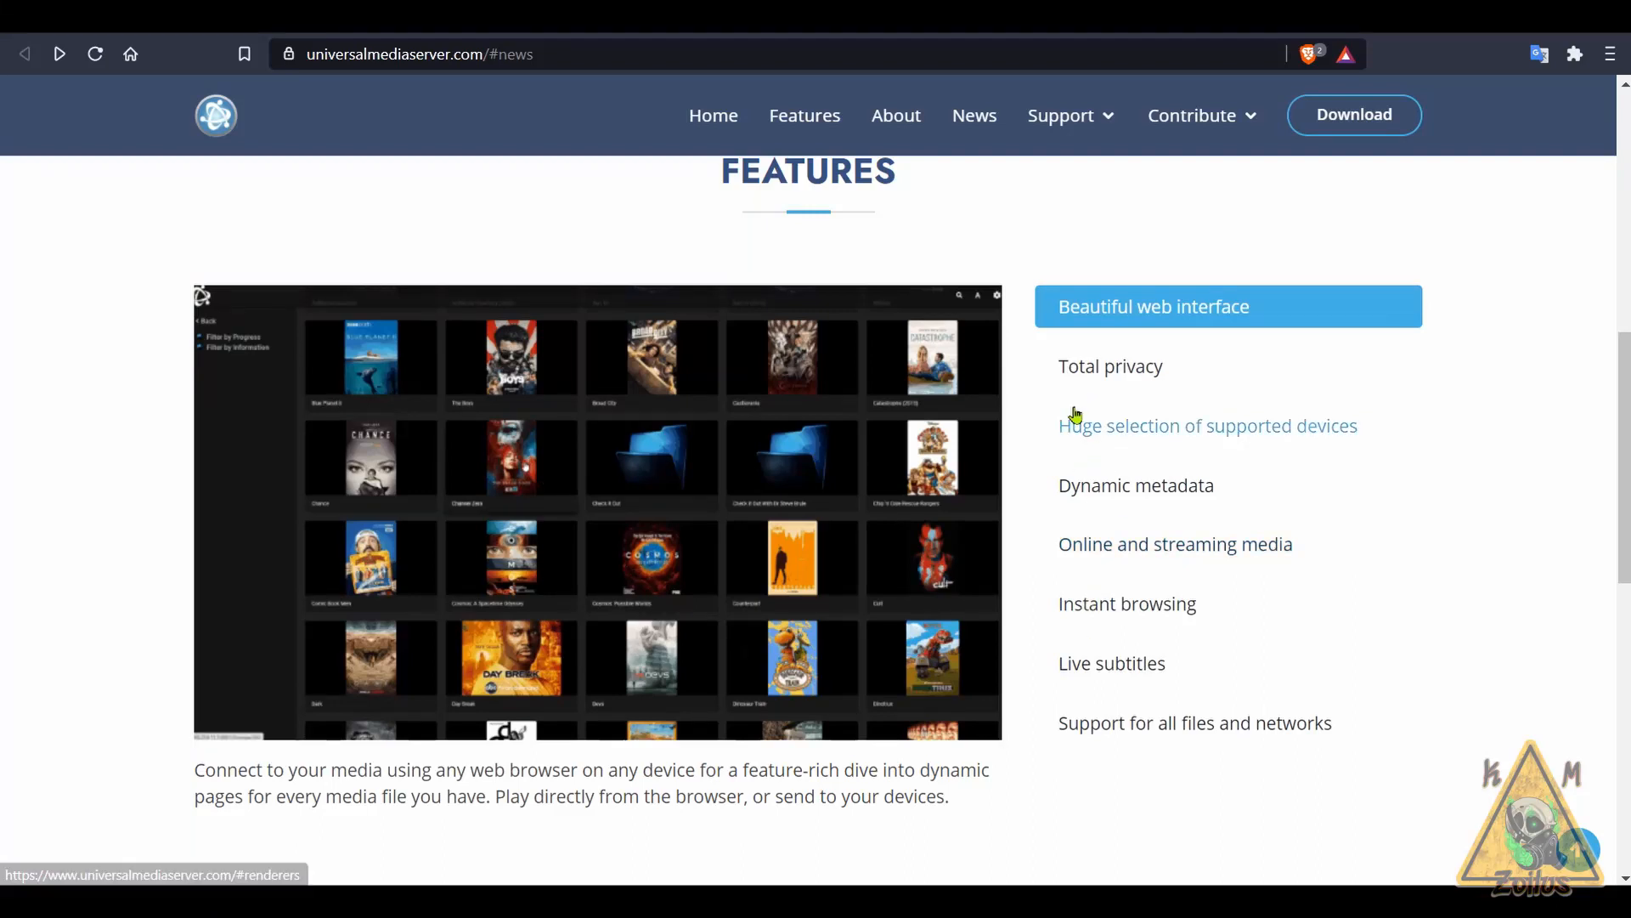
scroll(down, 3)
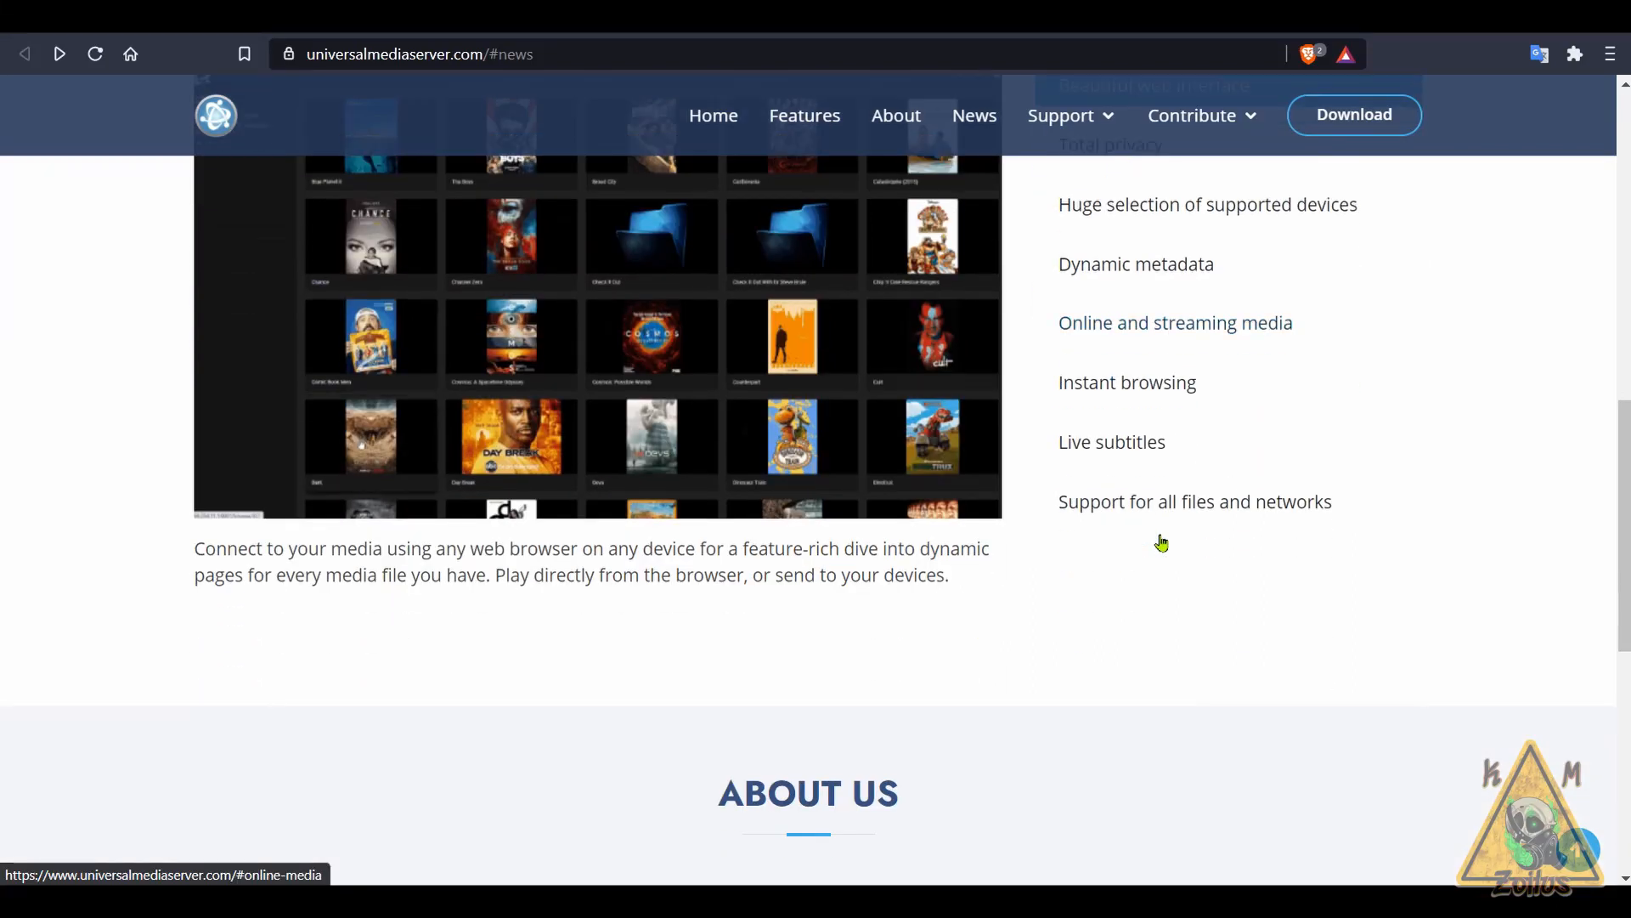
scroll(up, 3)
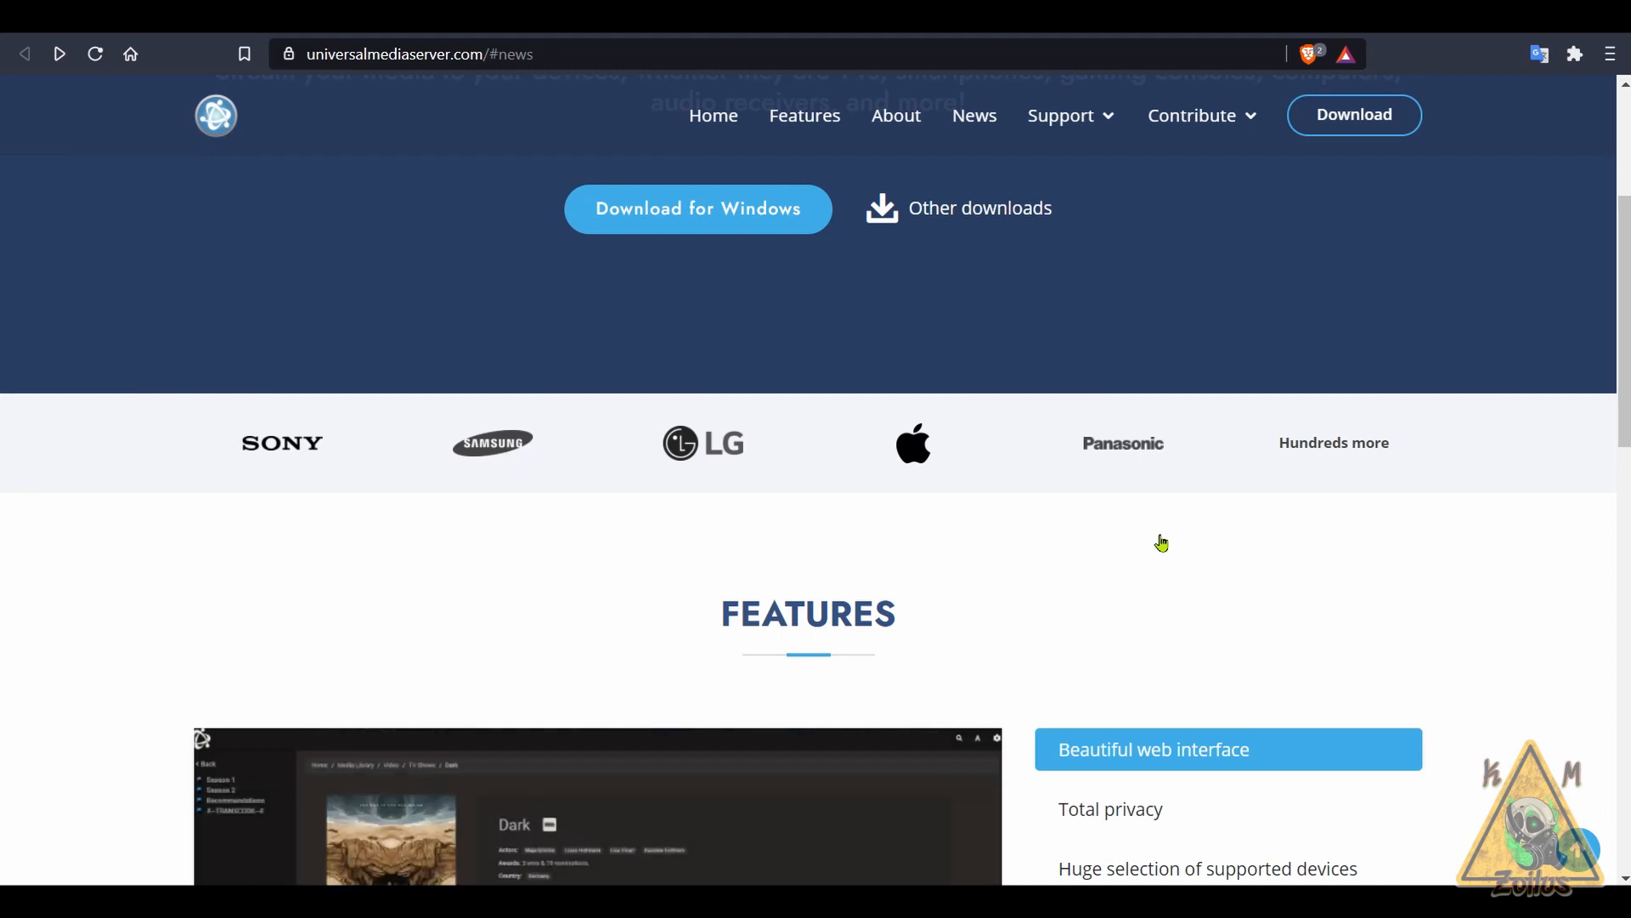
scroll(up, 3)
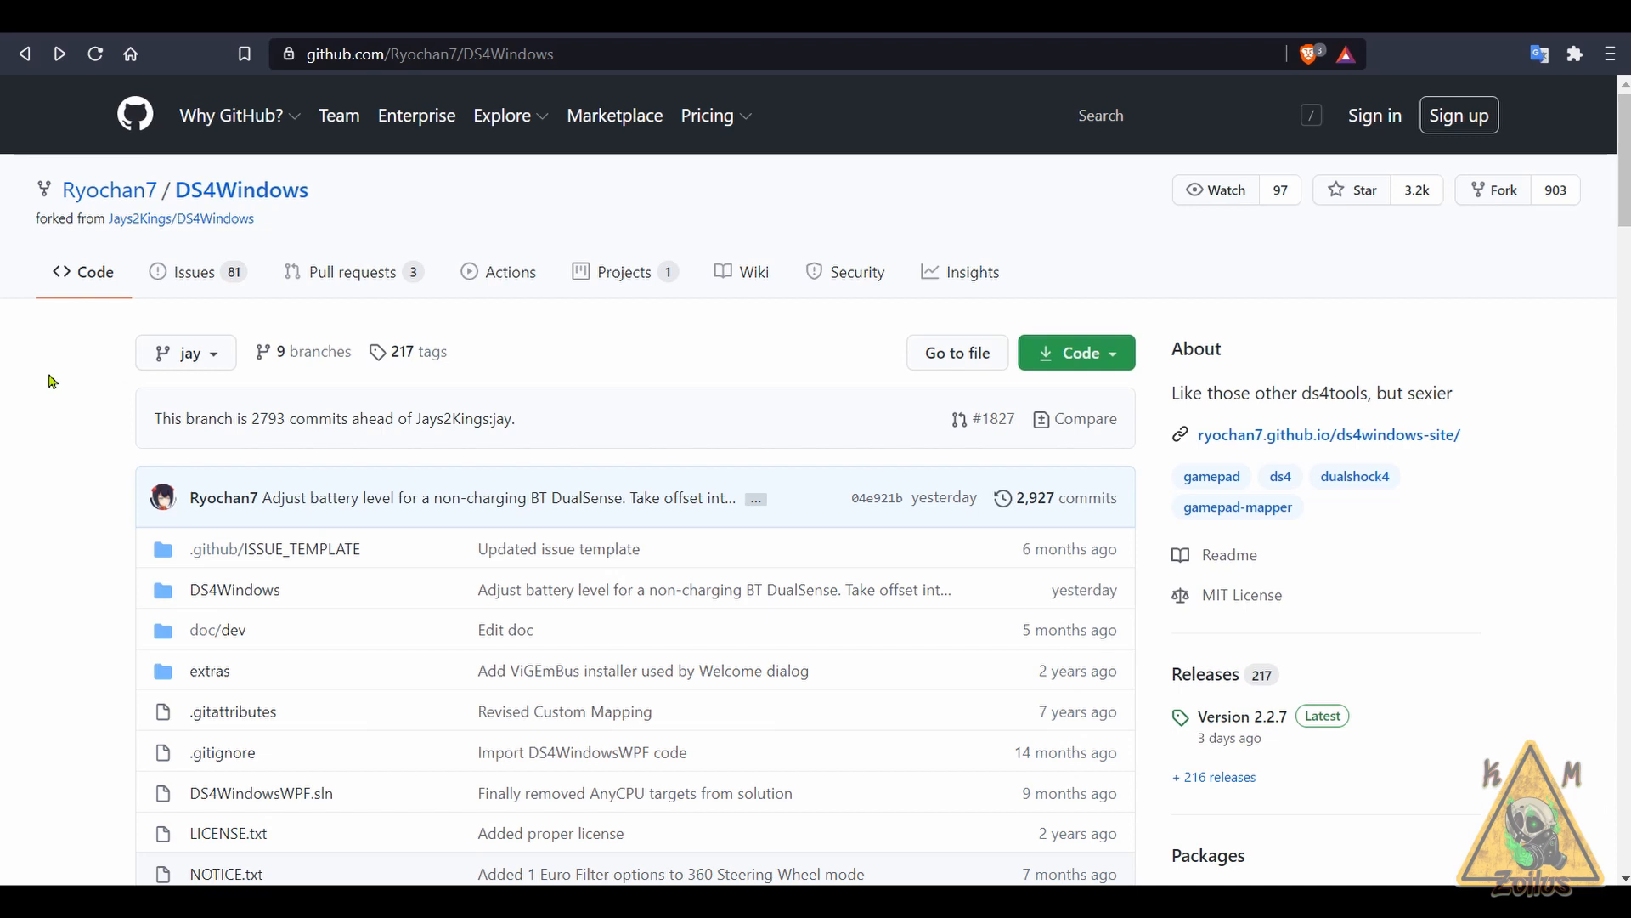
- Scroll down the Ryochan7/DS4Windows repository to its file list and languages (C# 83.5%)
scroll(down, 3)
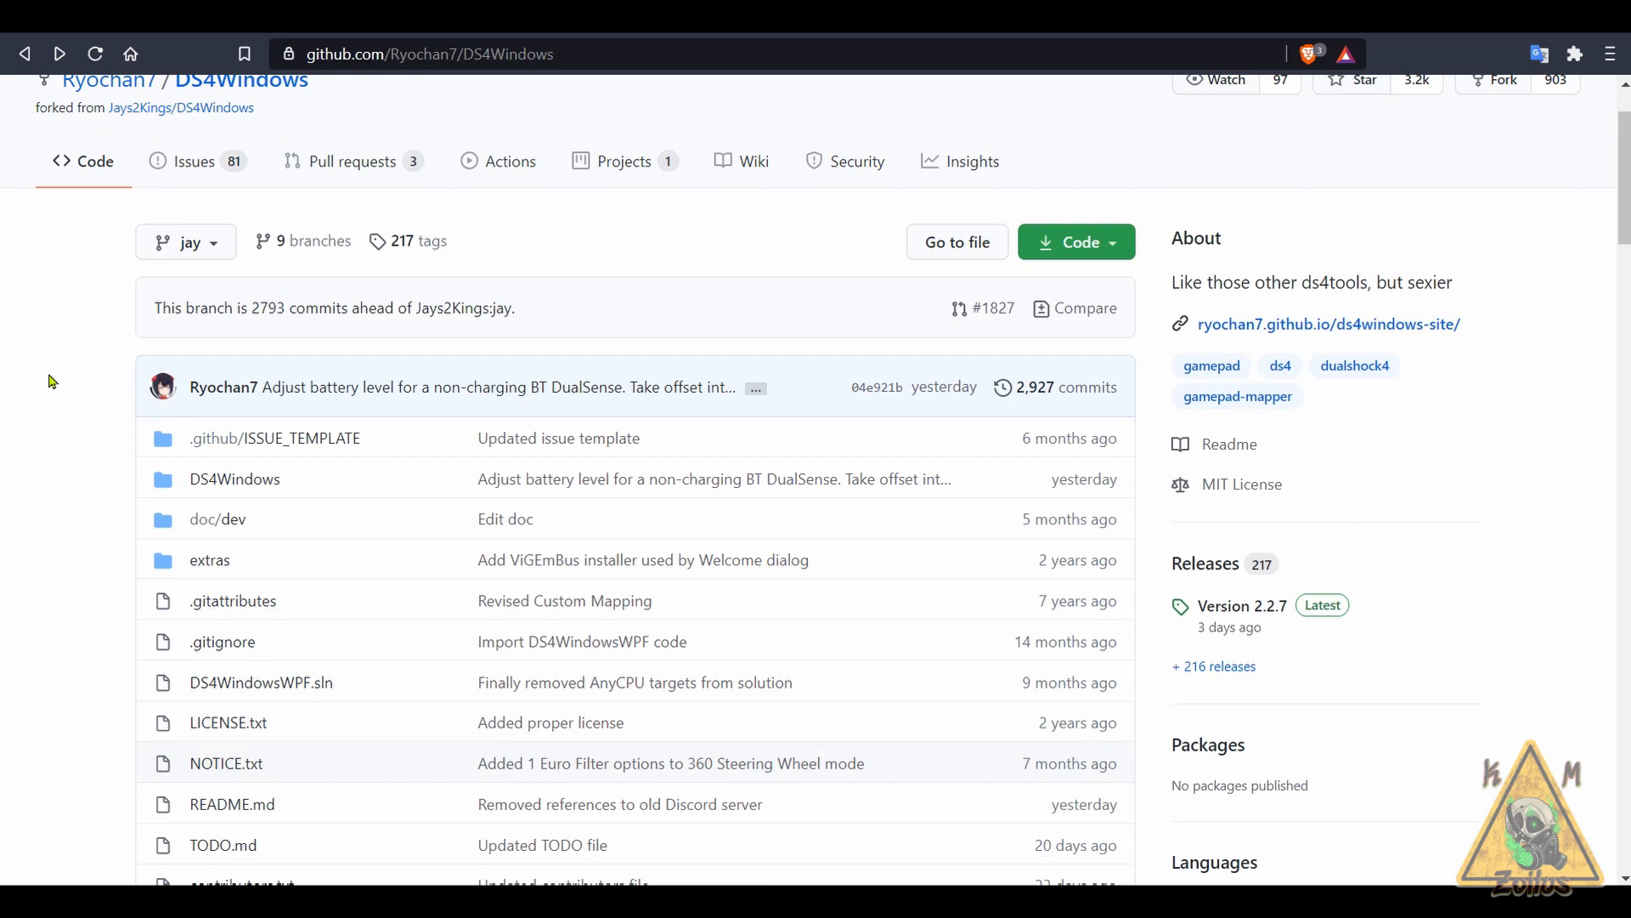
scroll(down, 3)
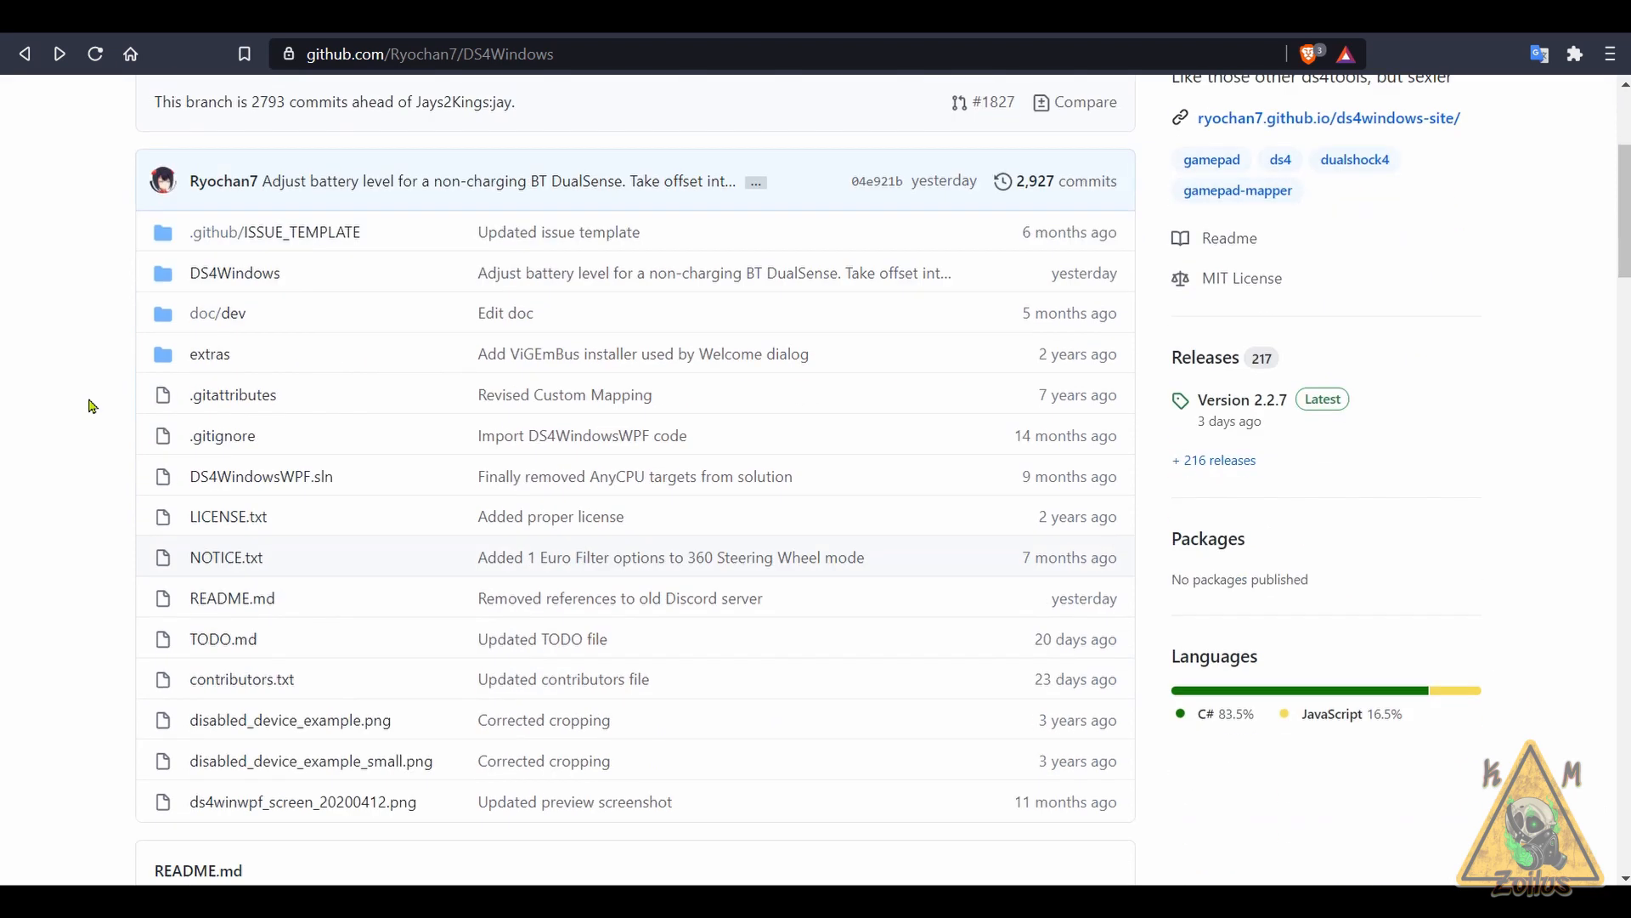
- Open DS4Windows Releases and browse Version 2.2.7 notes, assets and older 2.2.6/2.2.4 entries
click(1239, 399)
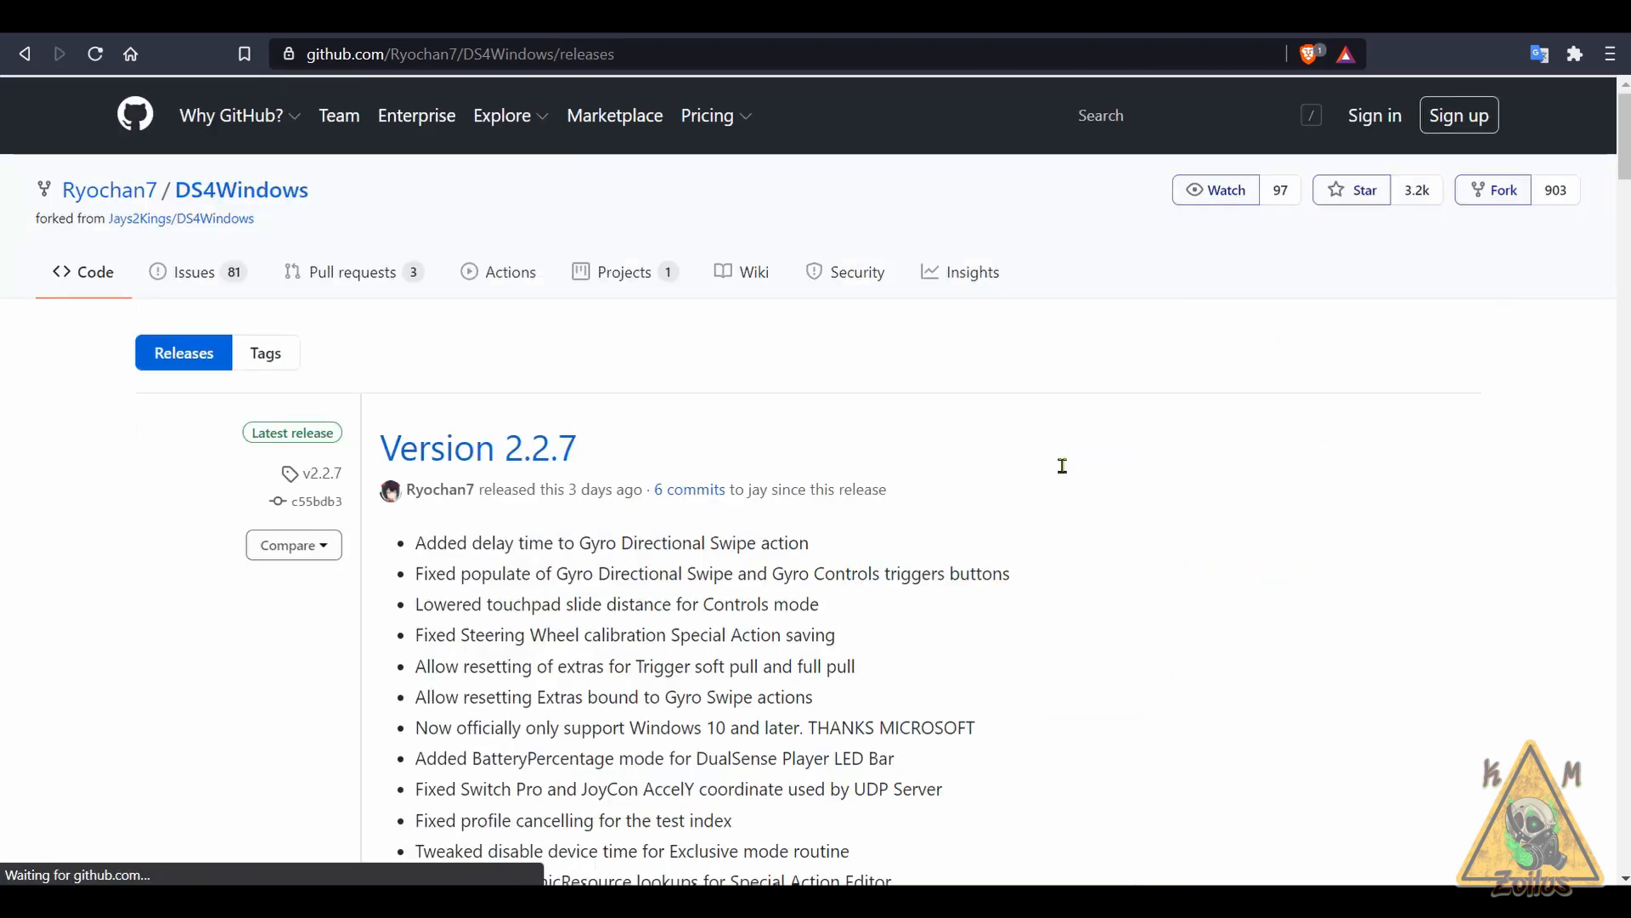
scroll(down, 3)
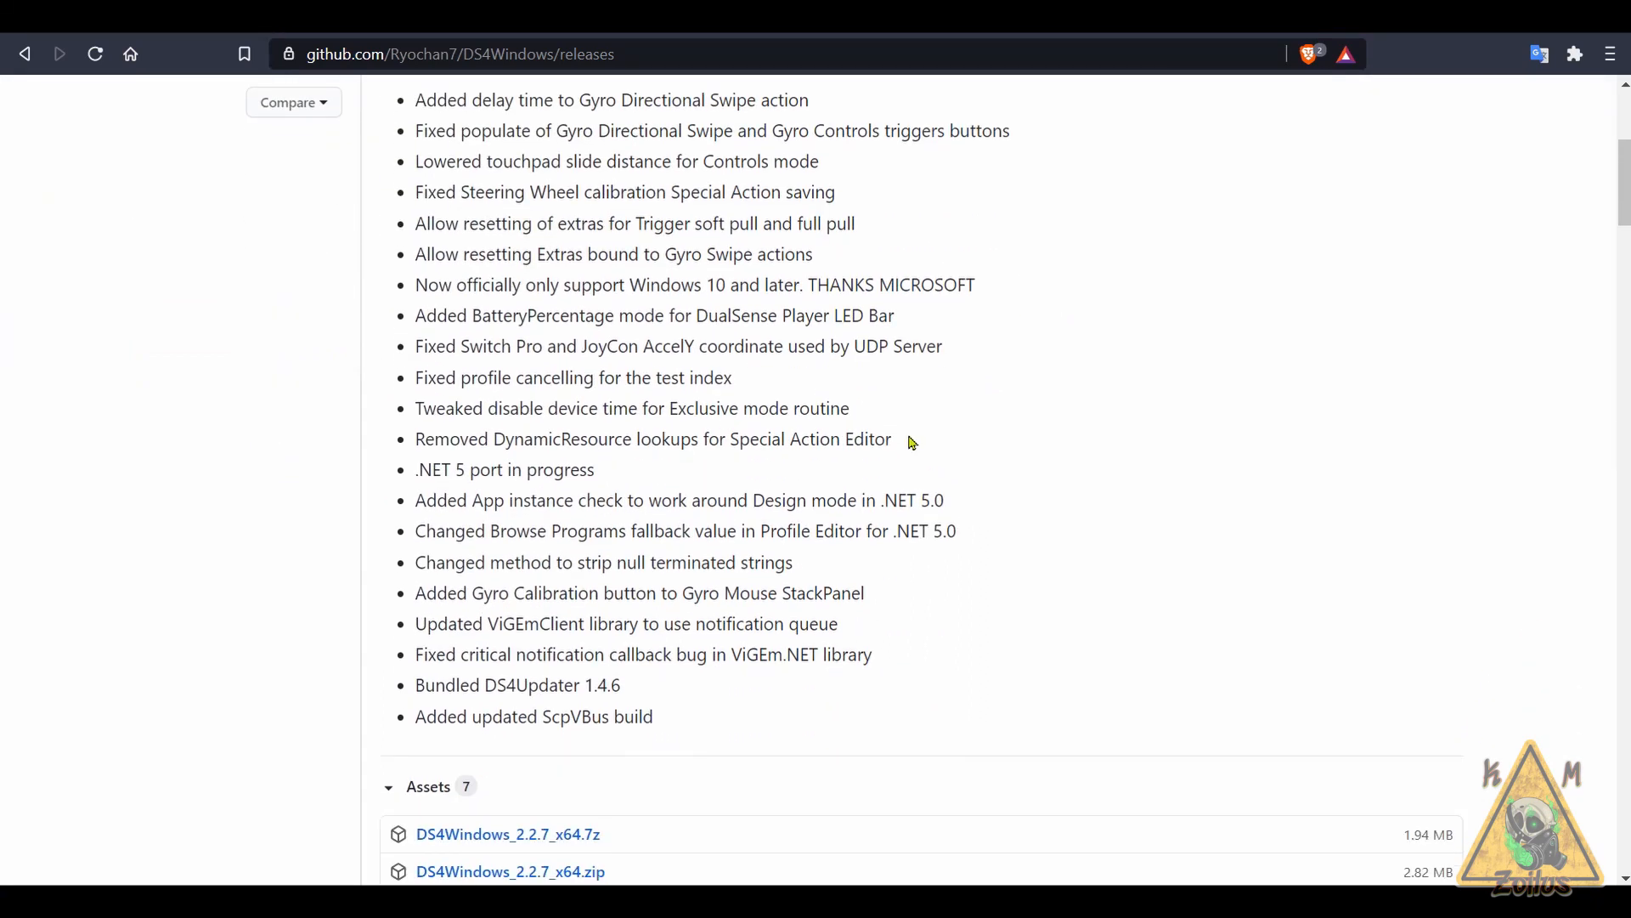
scroll(up, 3)
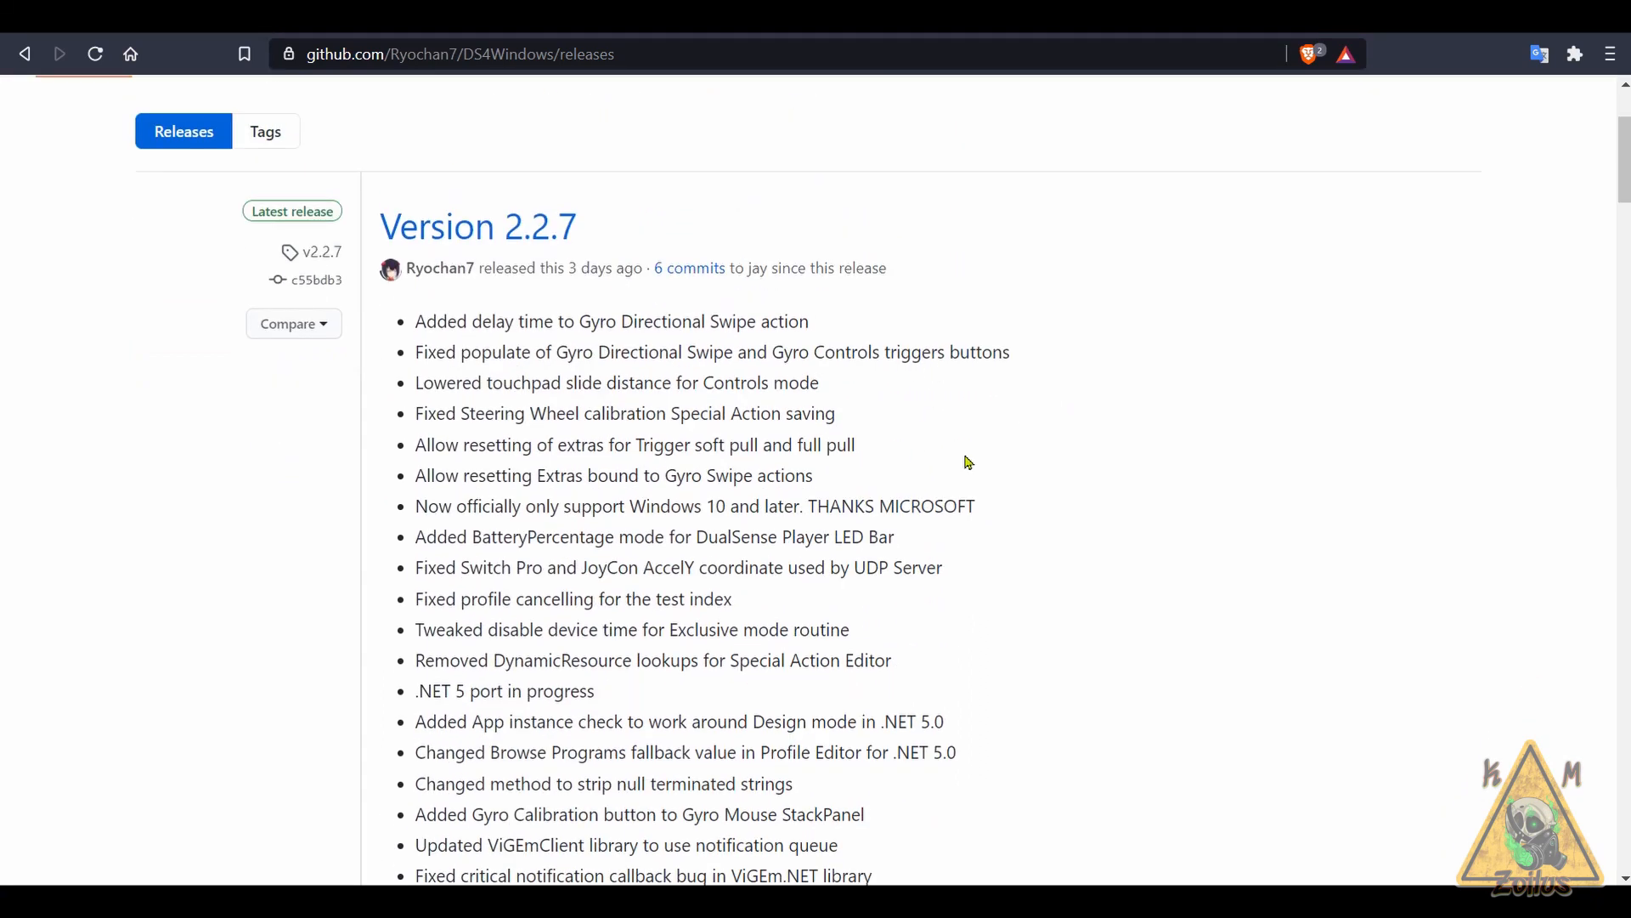
scroll(down, 3)
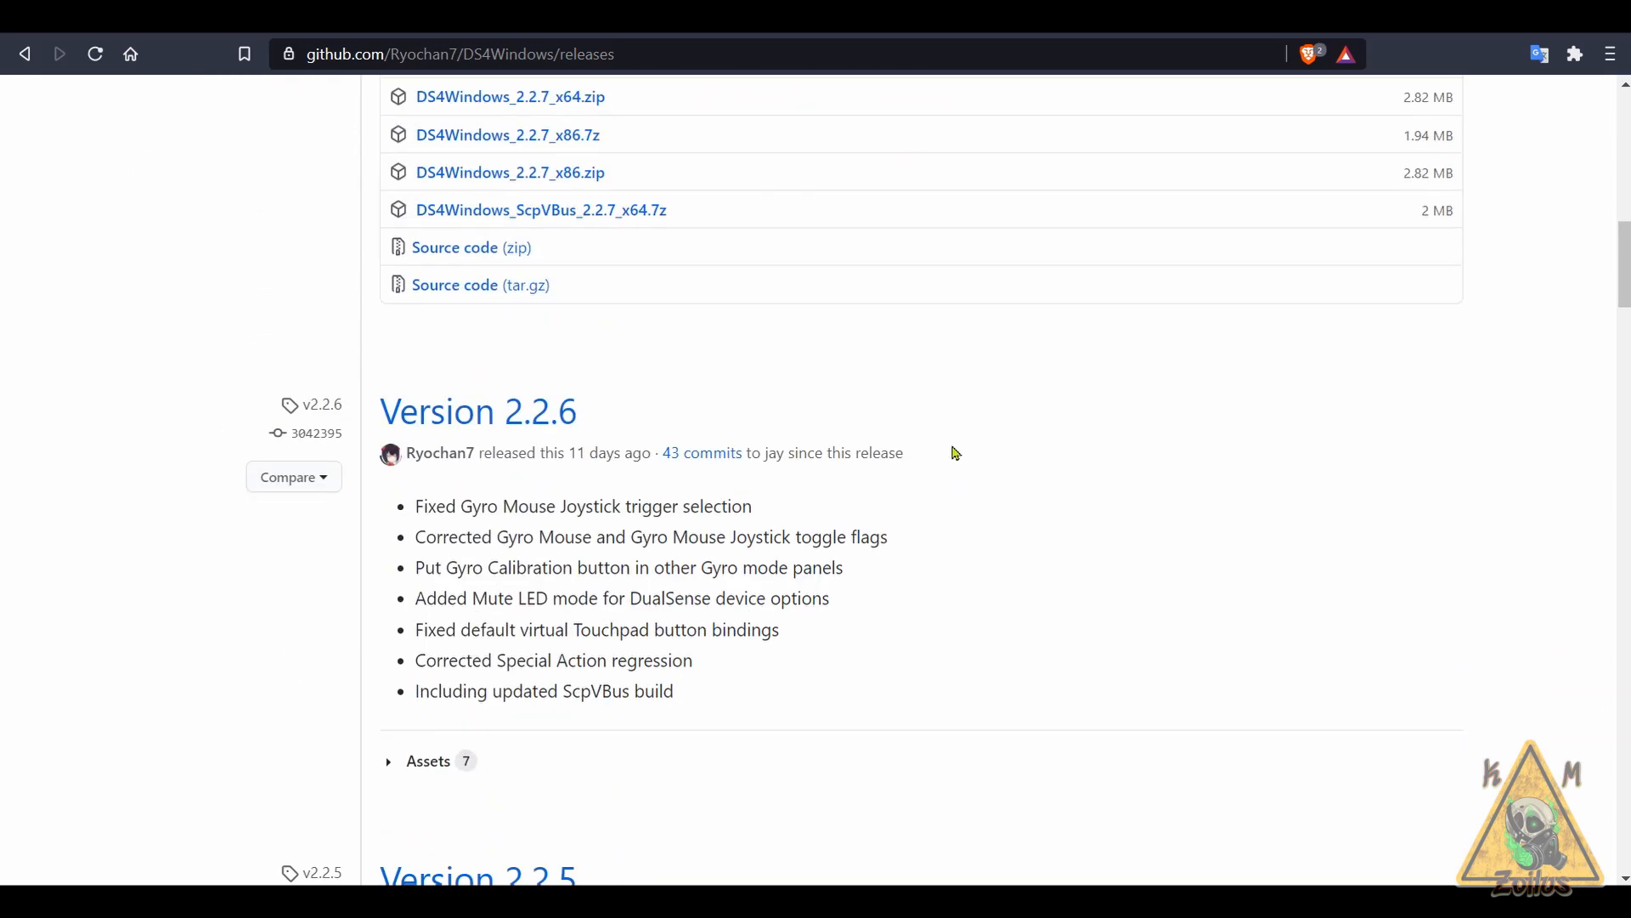
scroll(down, 3)
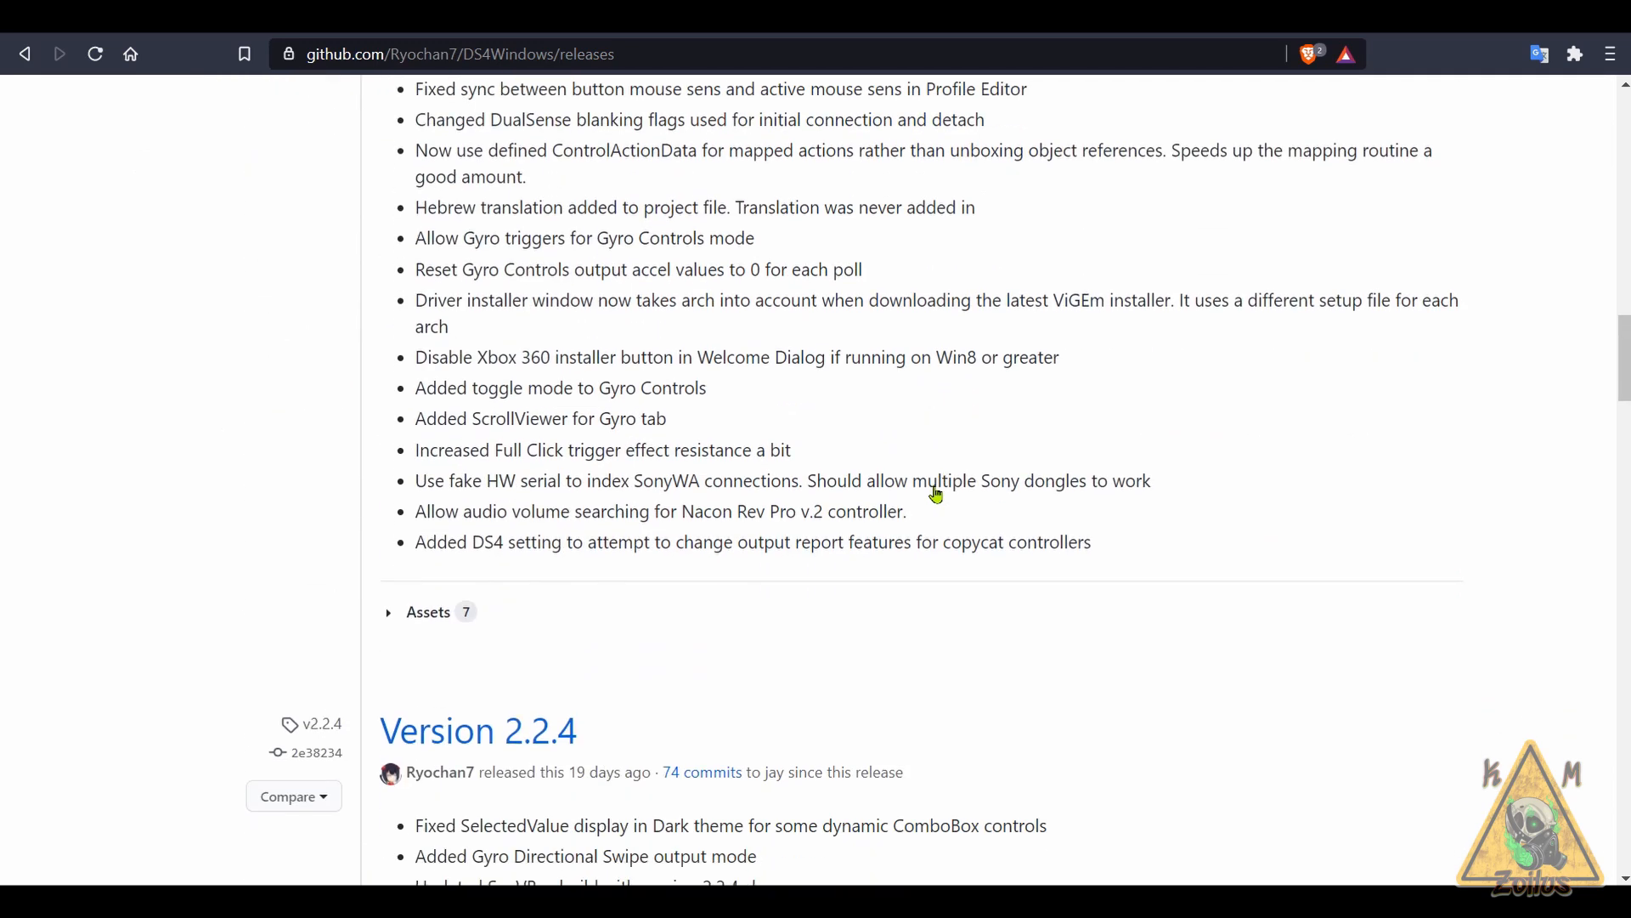
scroll(up, 3)
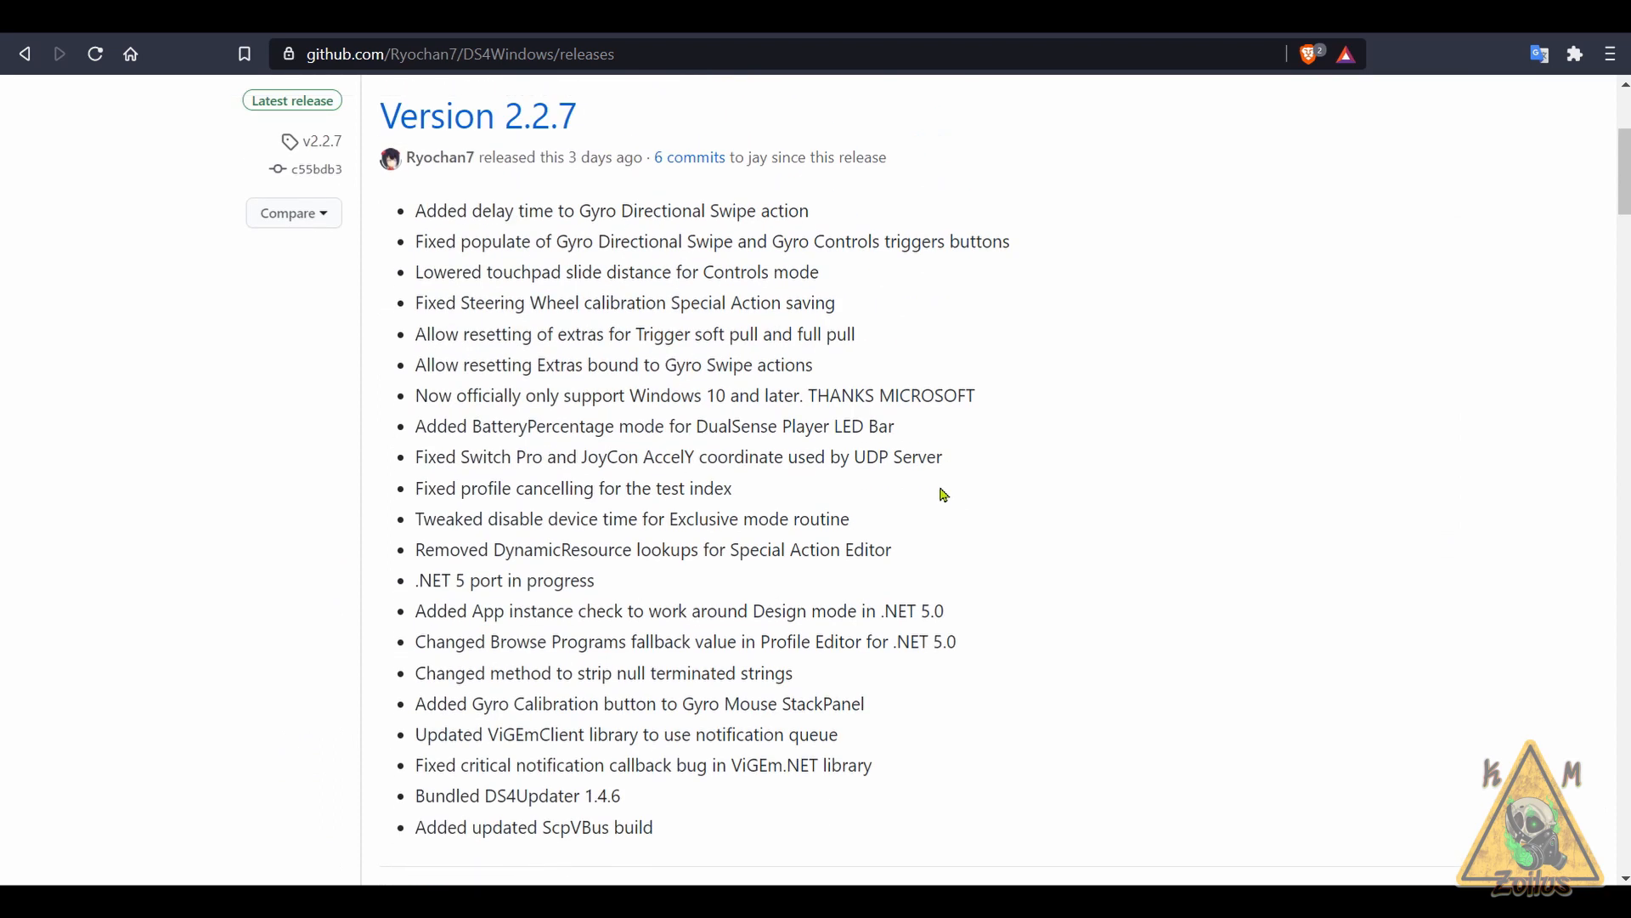
mouse_move(811, 444)
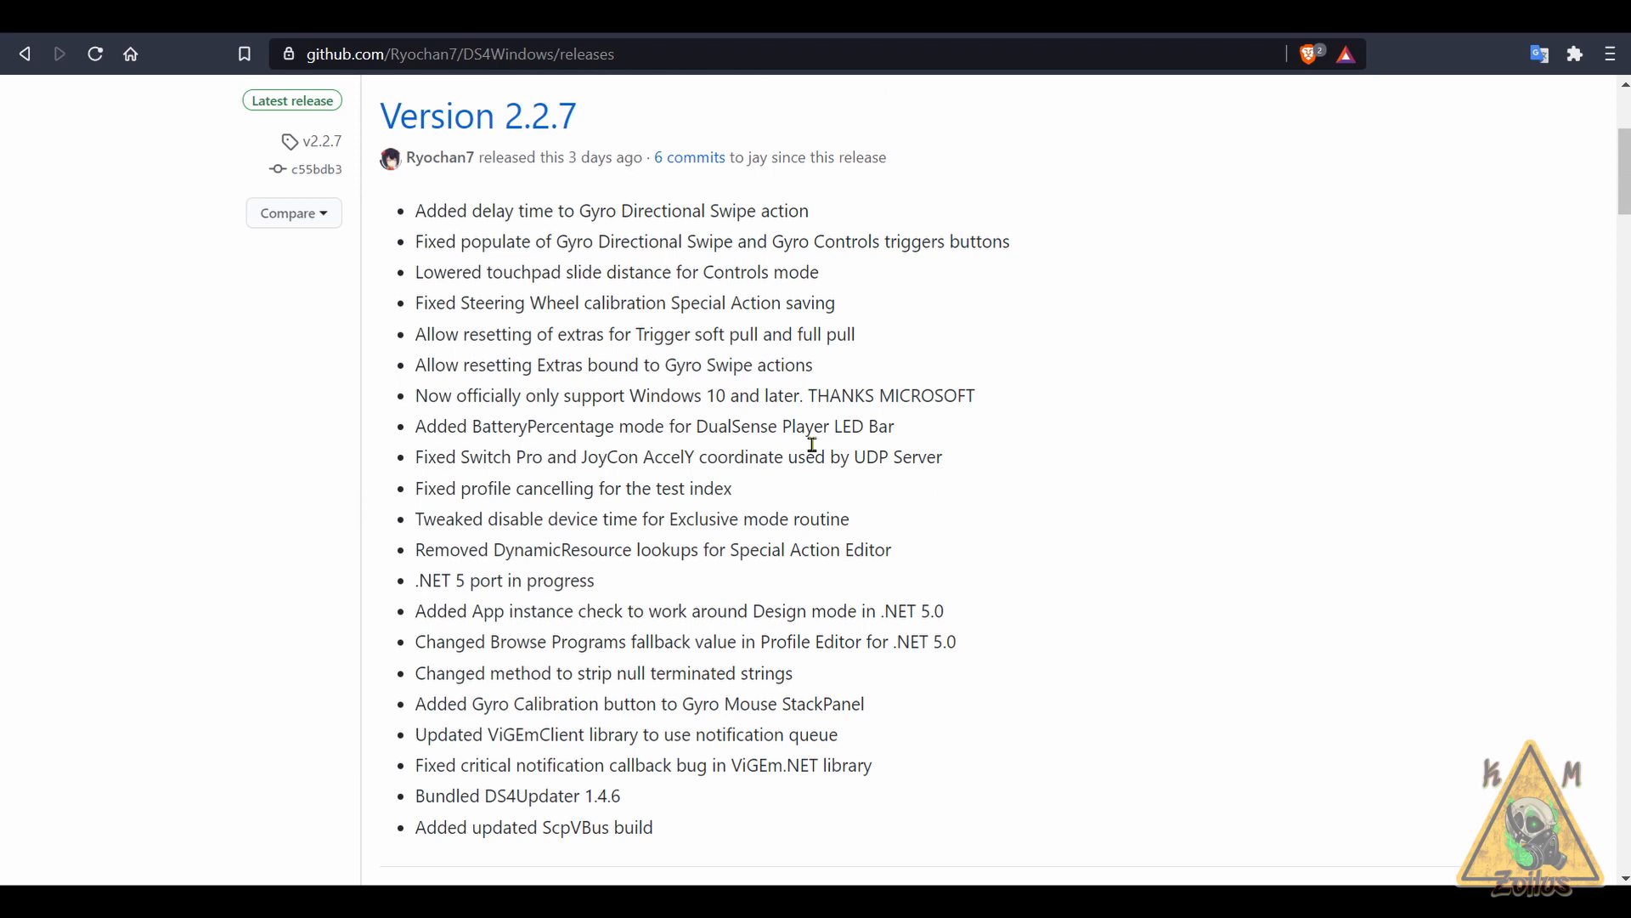
mouse_move(552, 520)
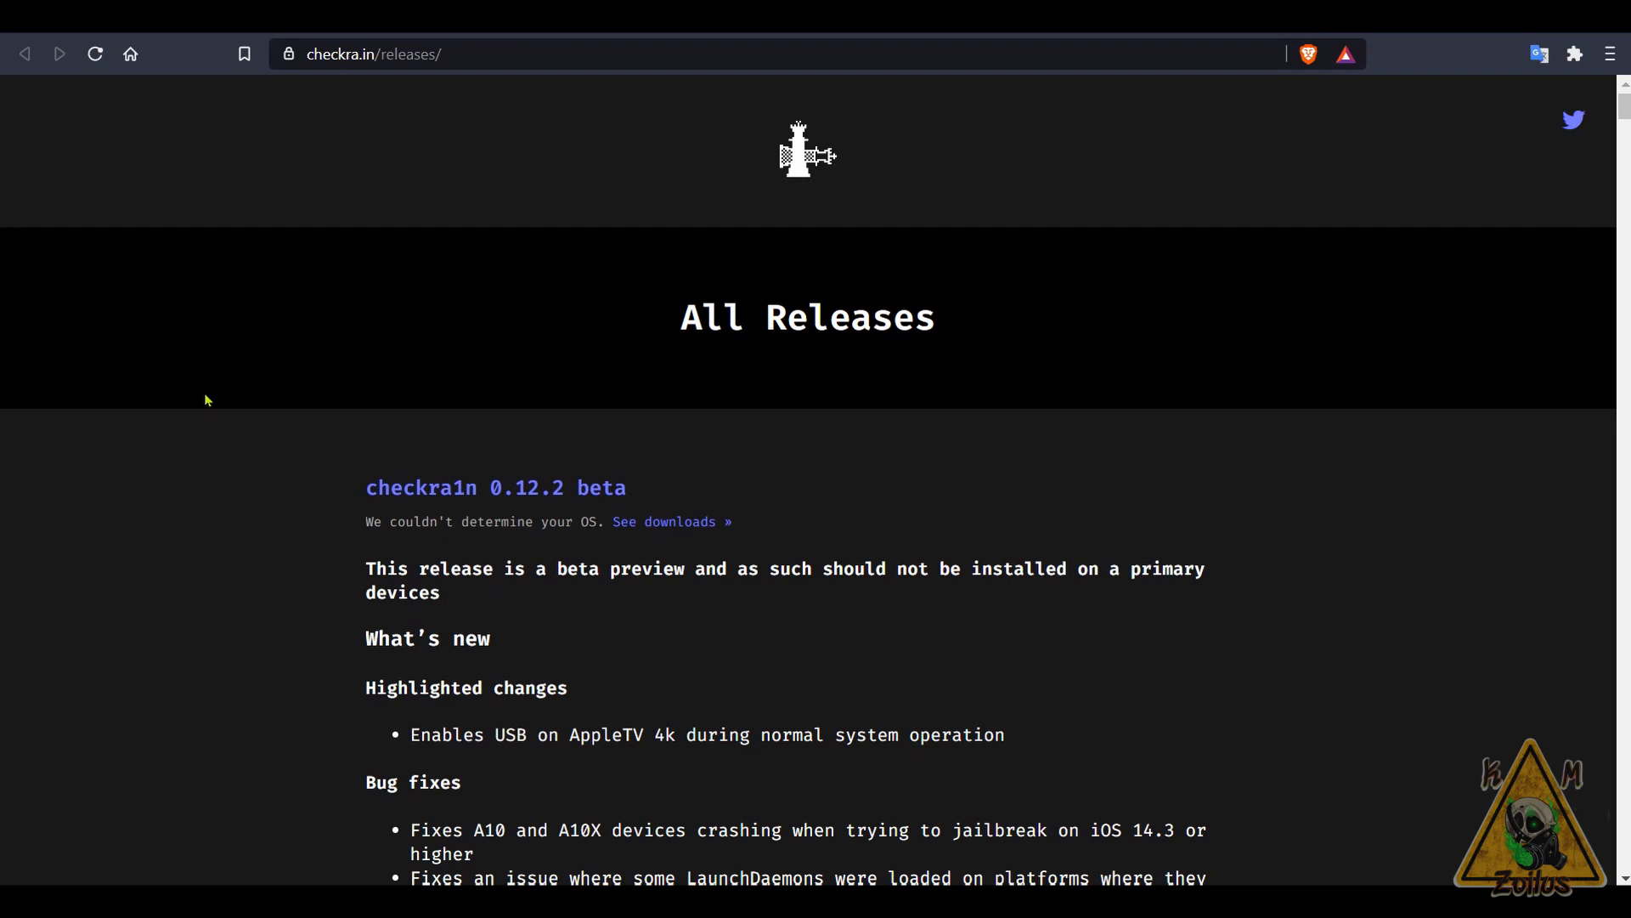
- Scroll through checkra.in/releases 0.12.2 beta notes, known issues and download links, then back up
scroll(down, 3)
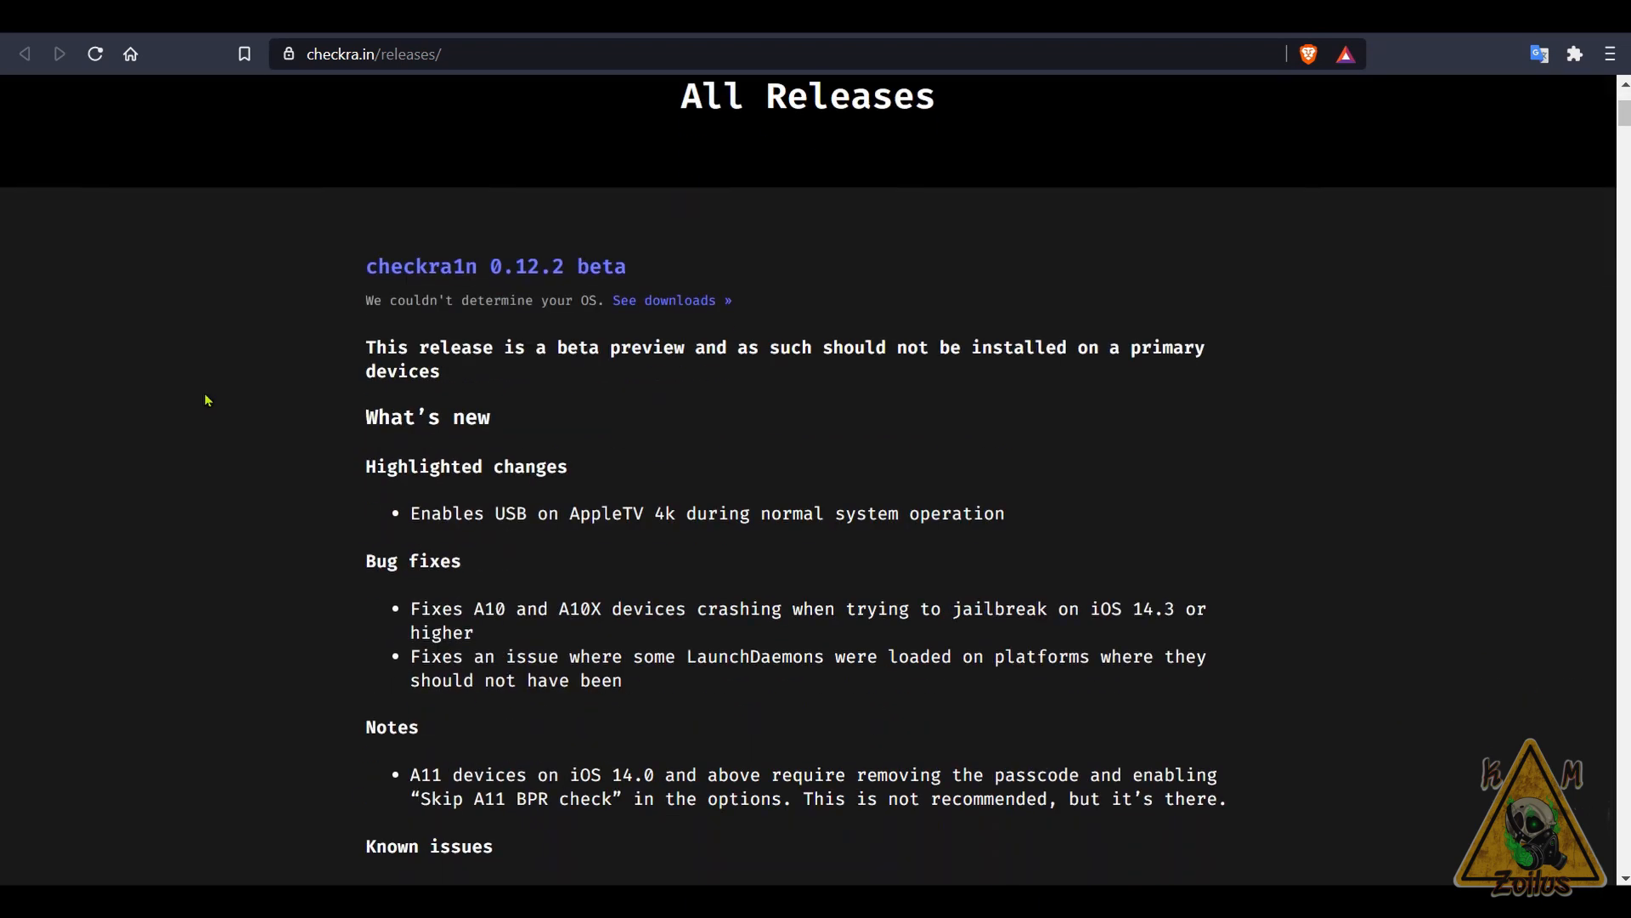
scroll(down, 3)
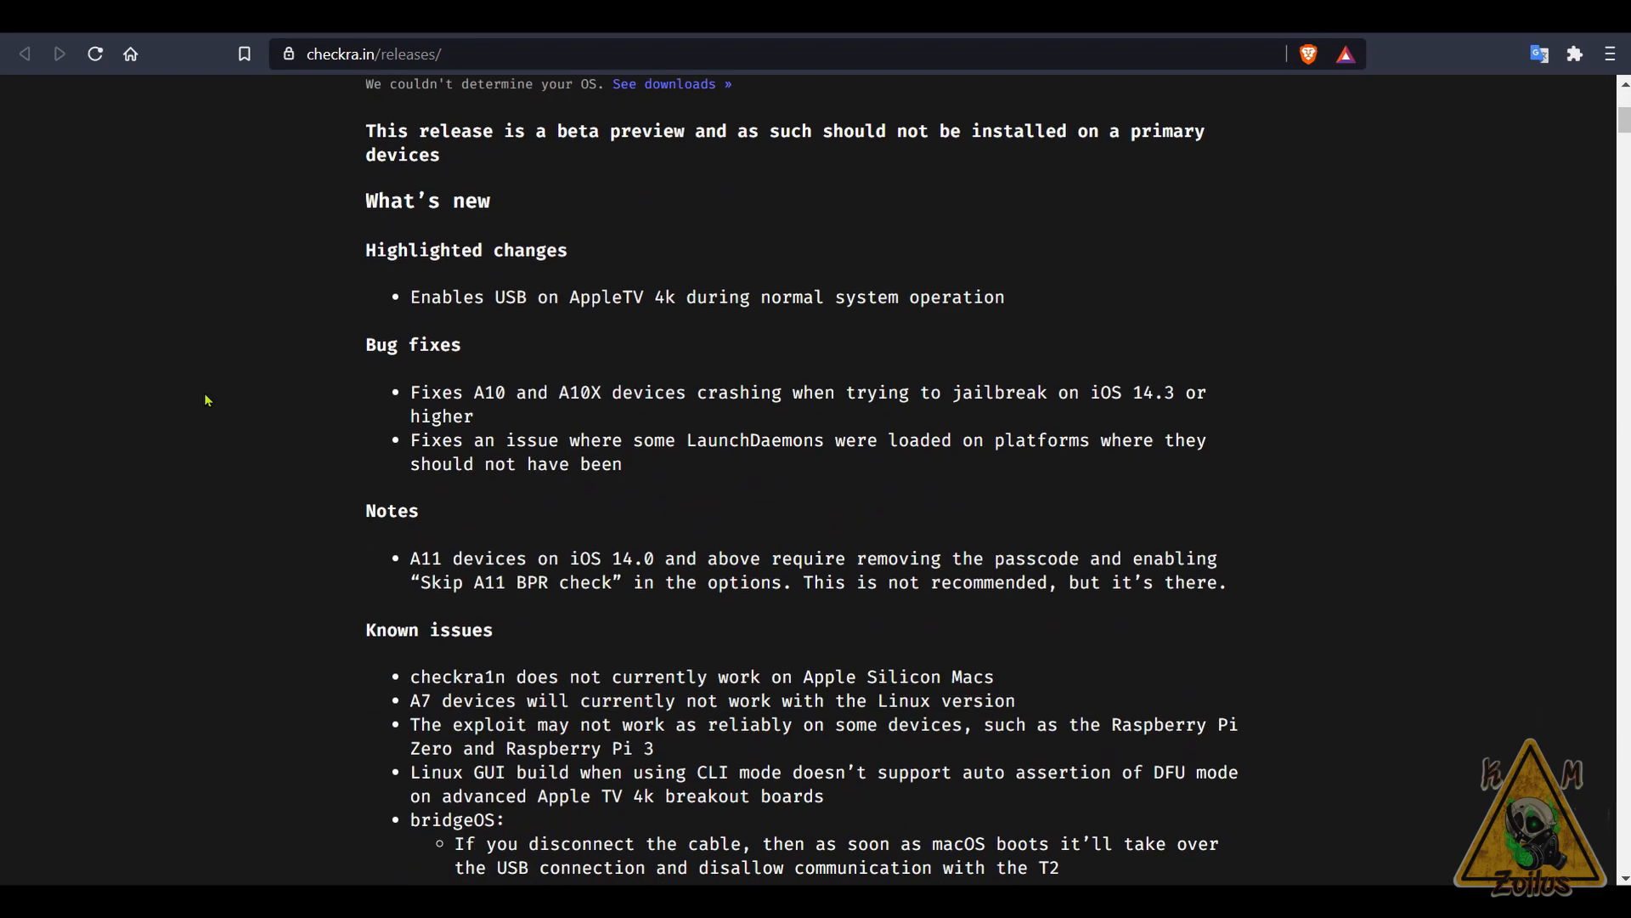
scroll(down, 3)
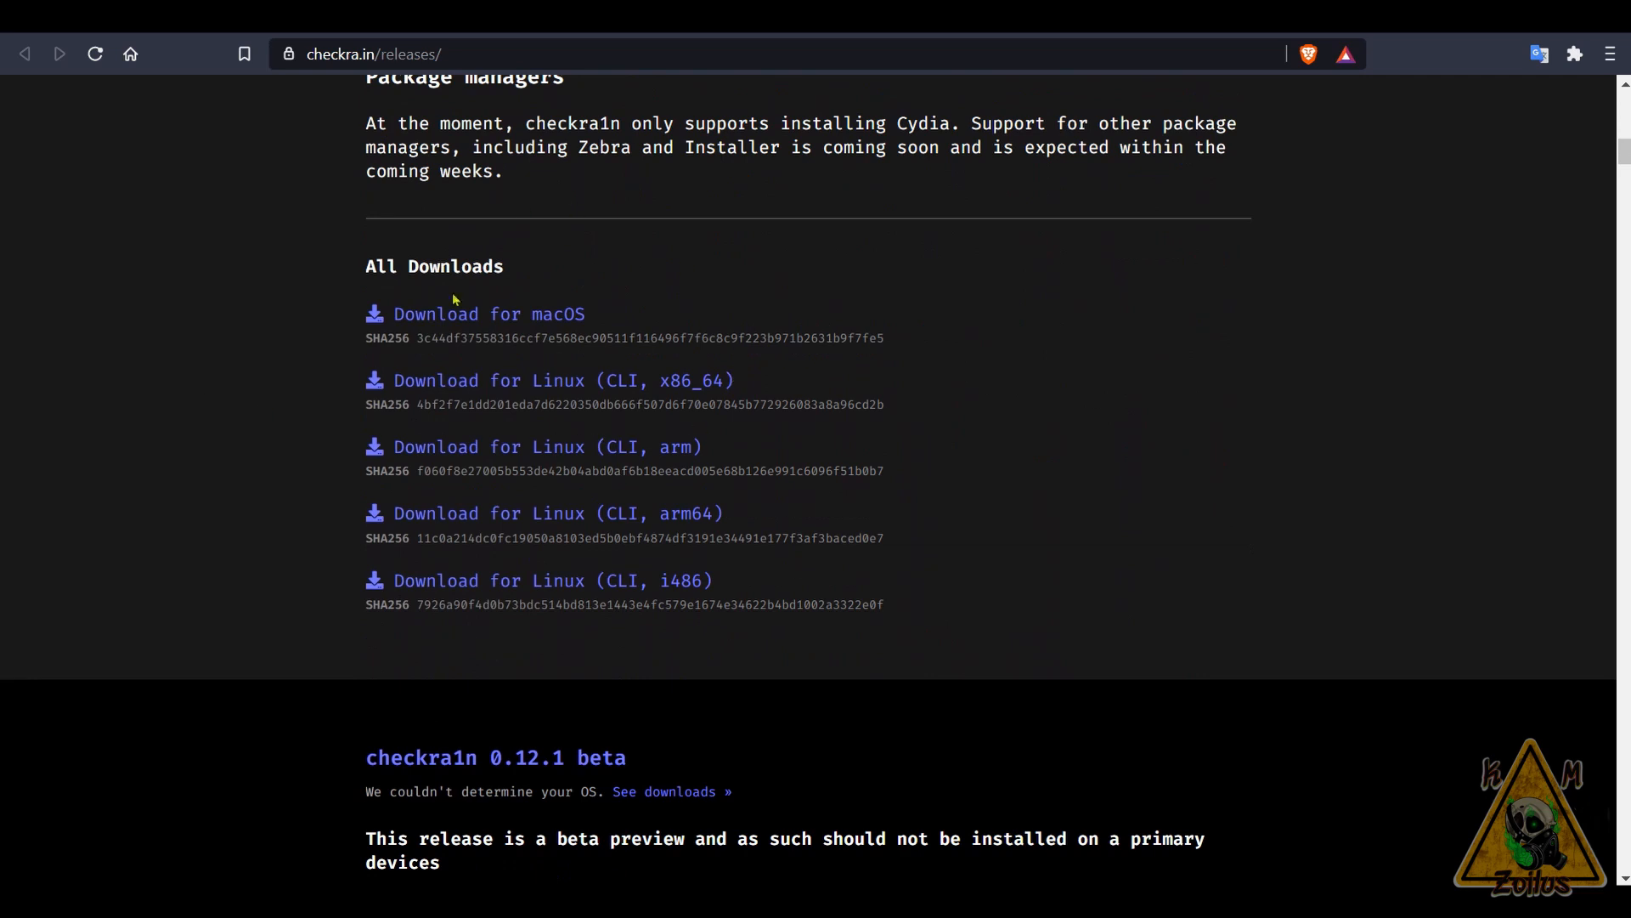
mouse_move(310, 555)
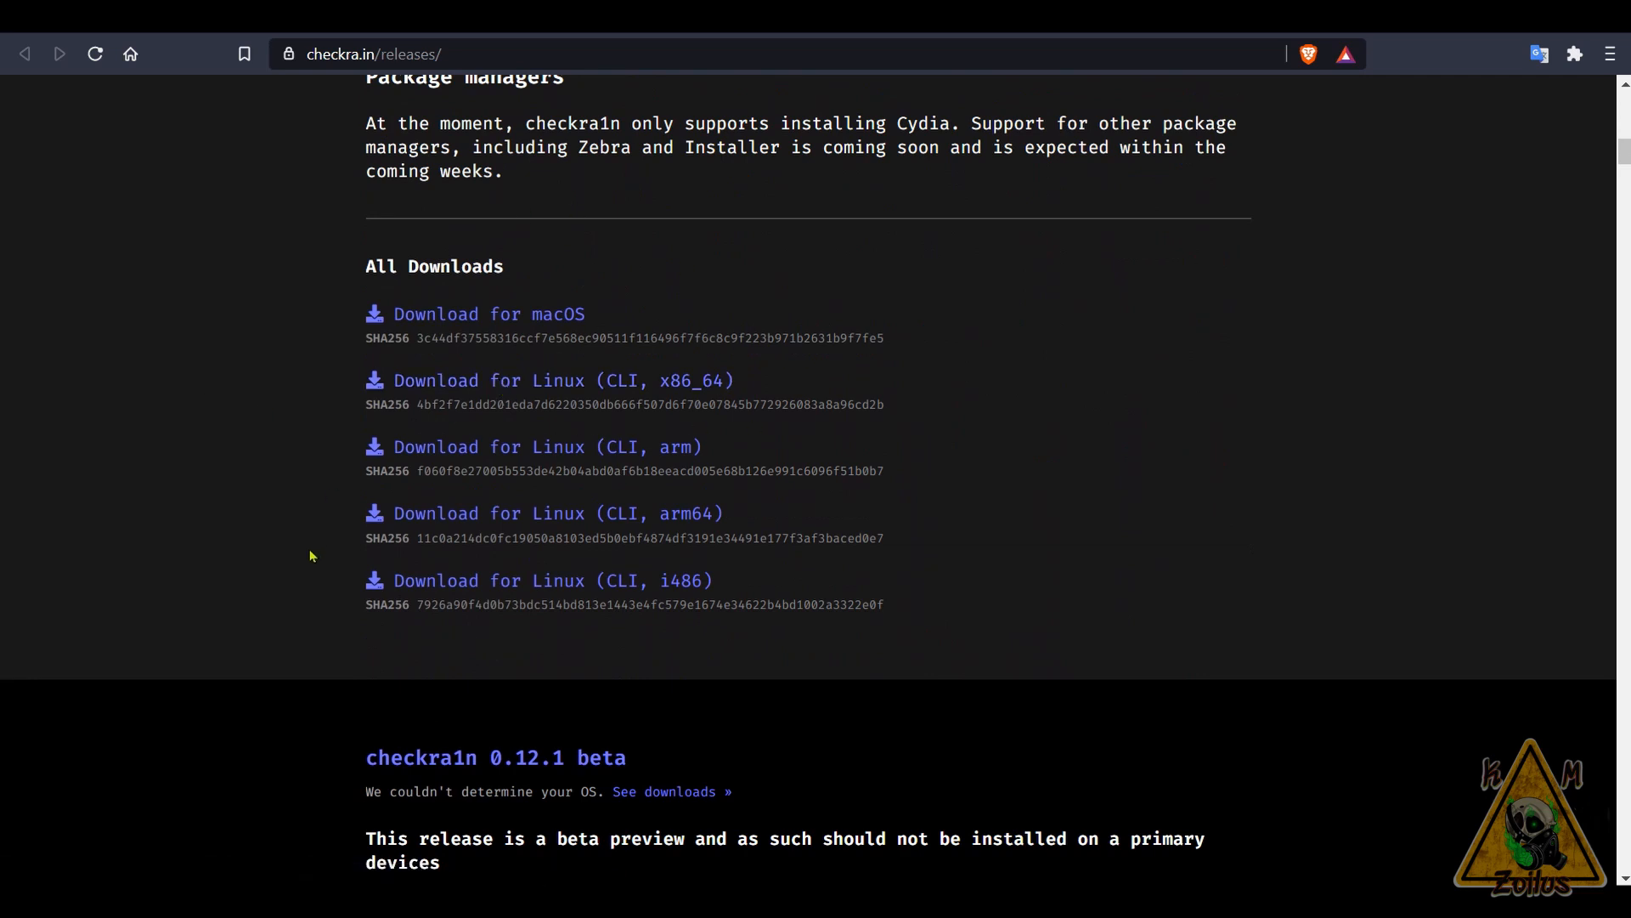
scroll(up, 3)
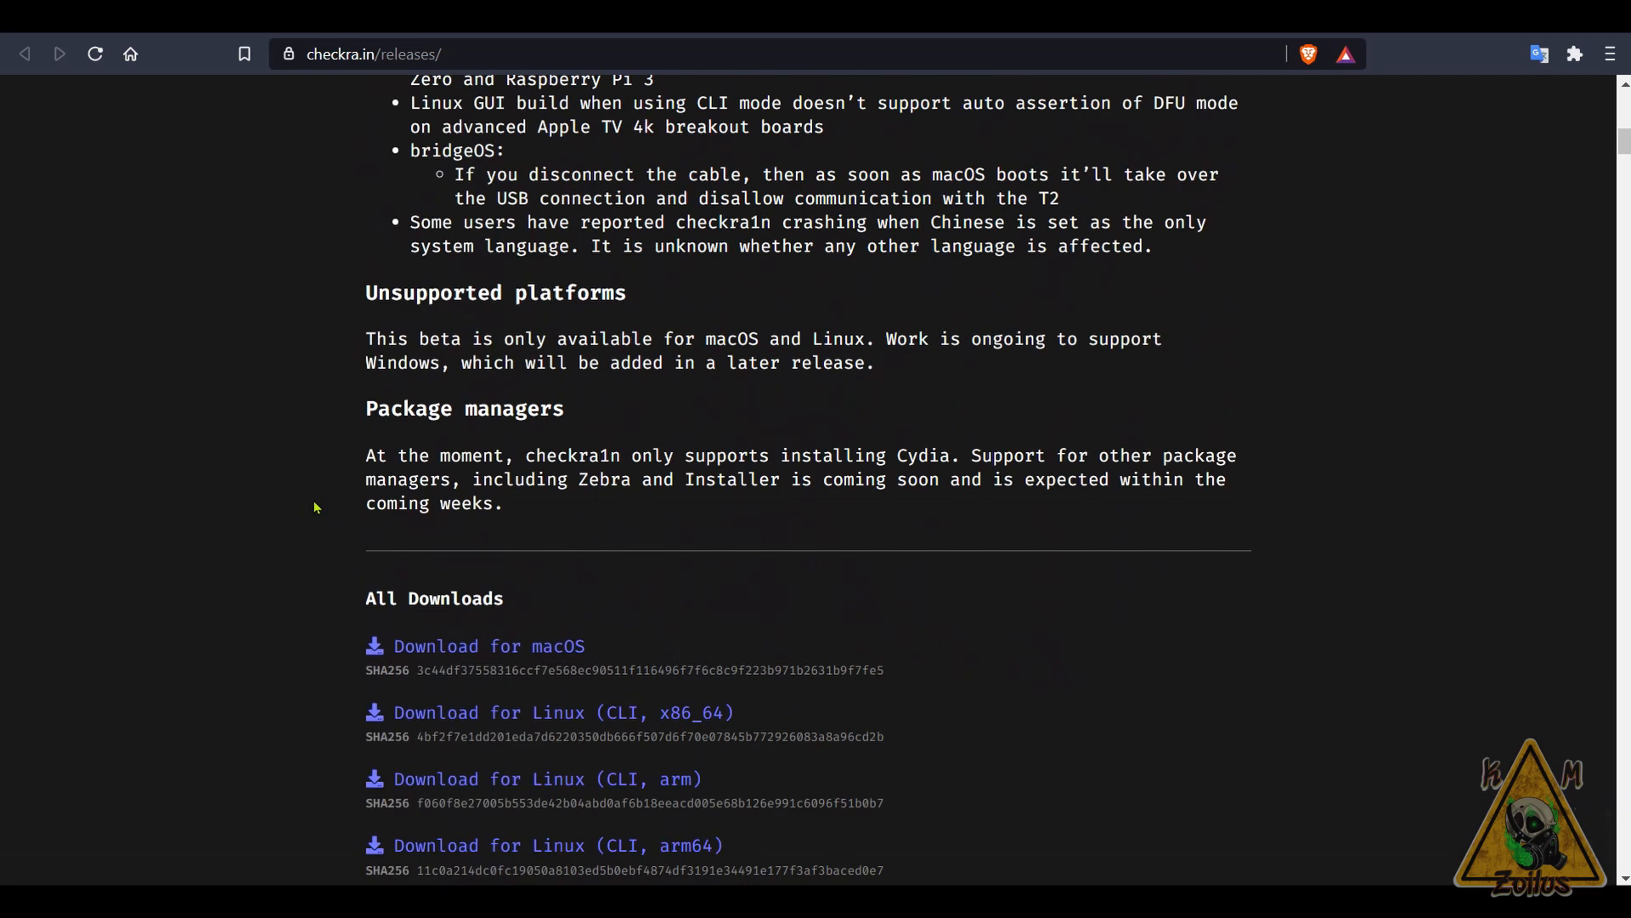
scroll(up, 3)
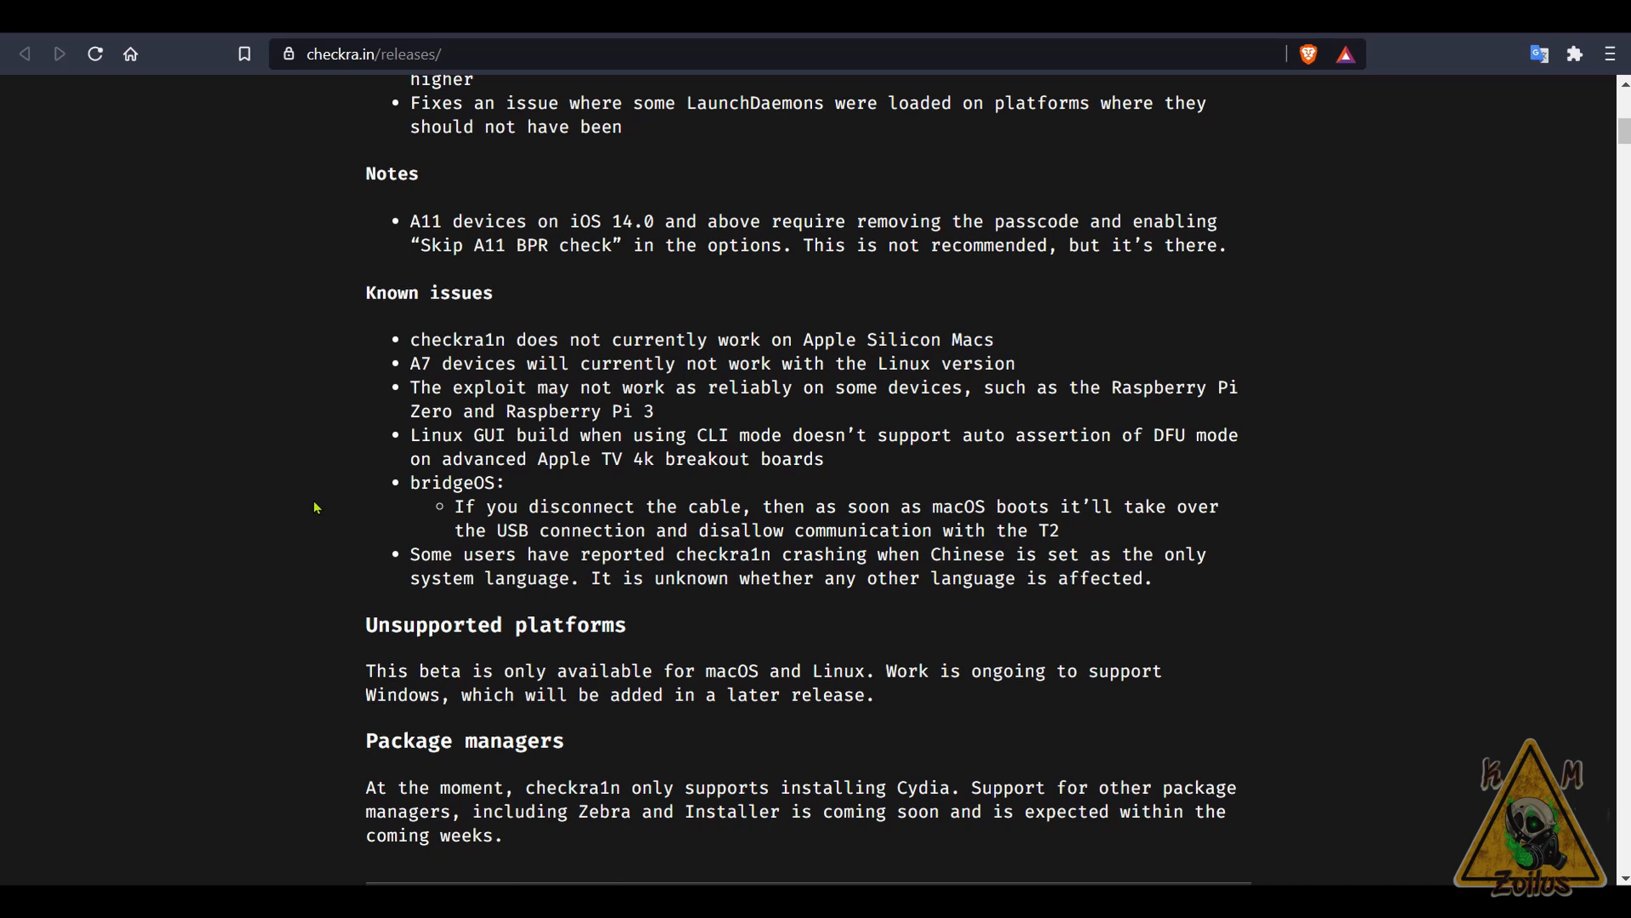
scroll(up, 3)
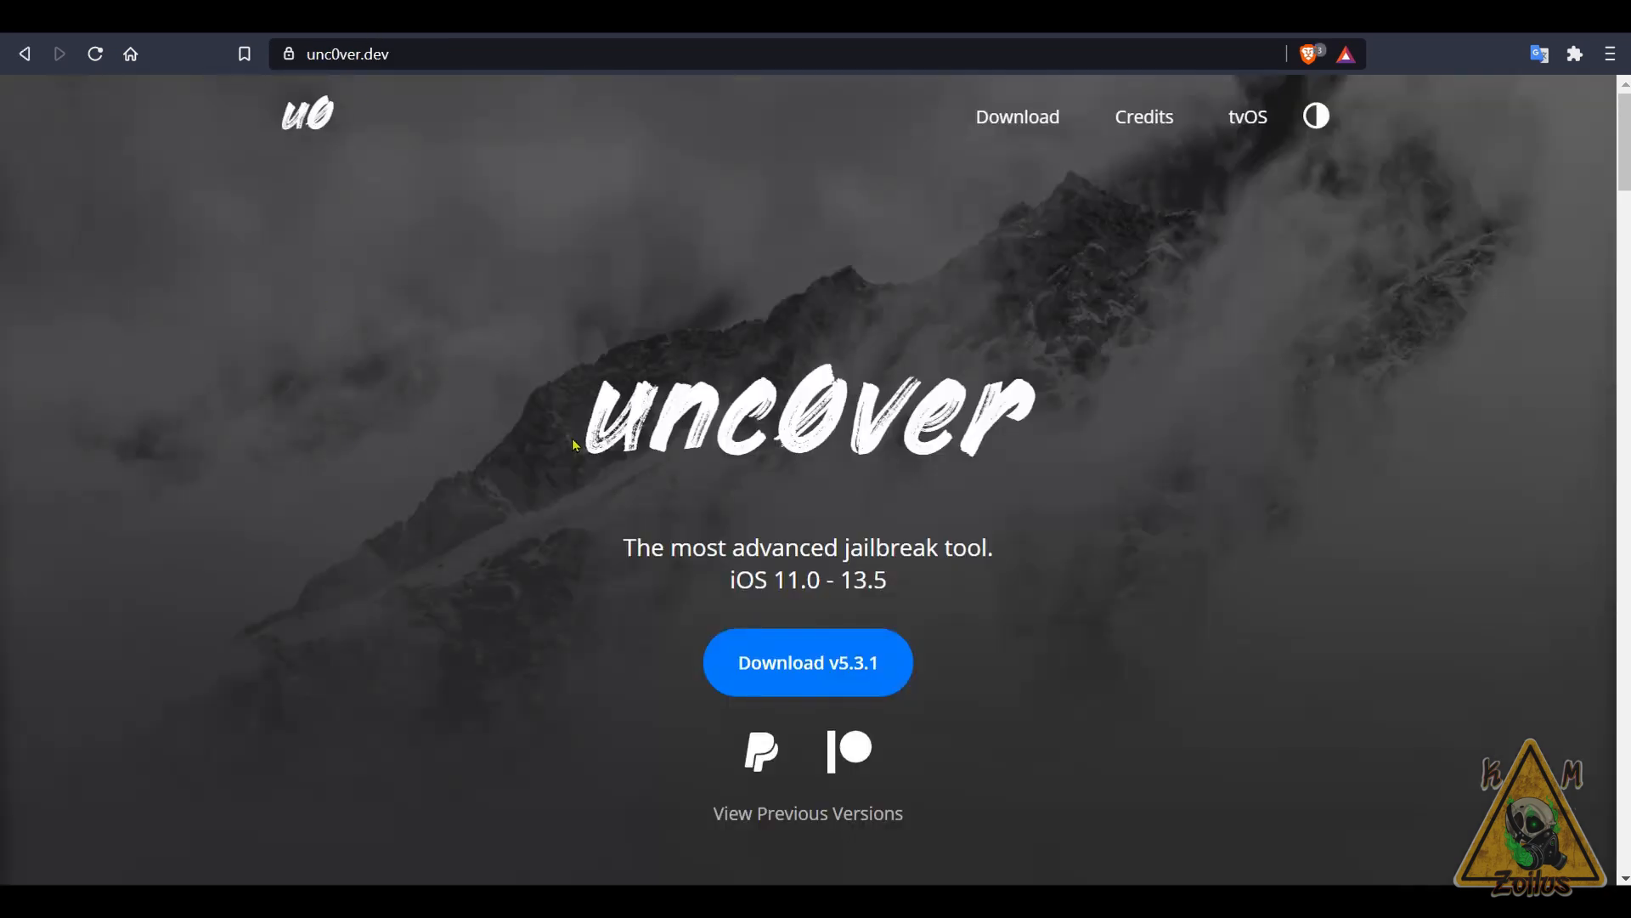
mouse_move(690, 666)
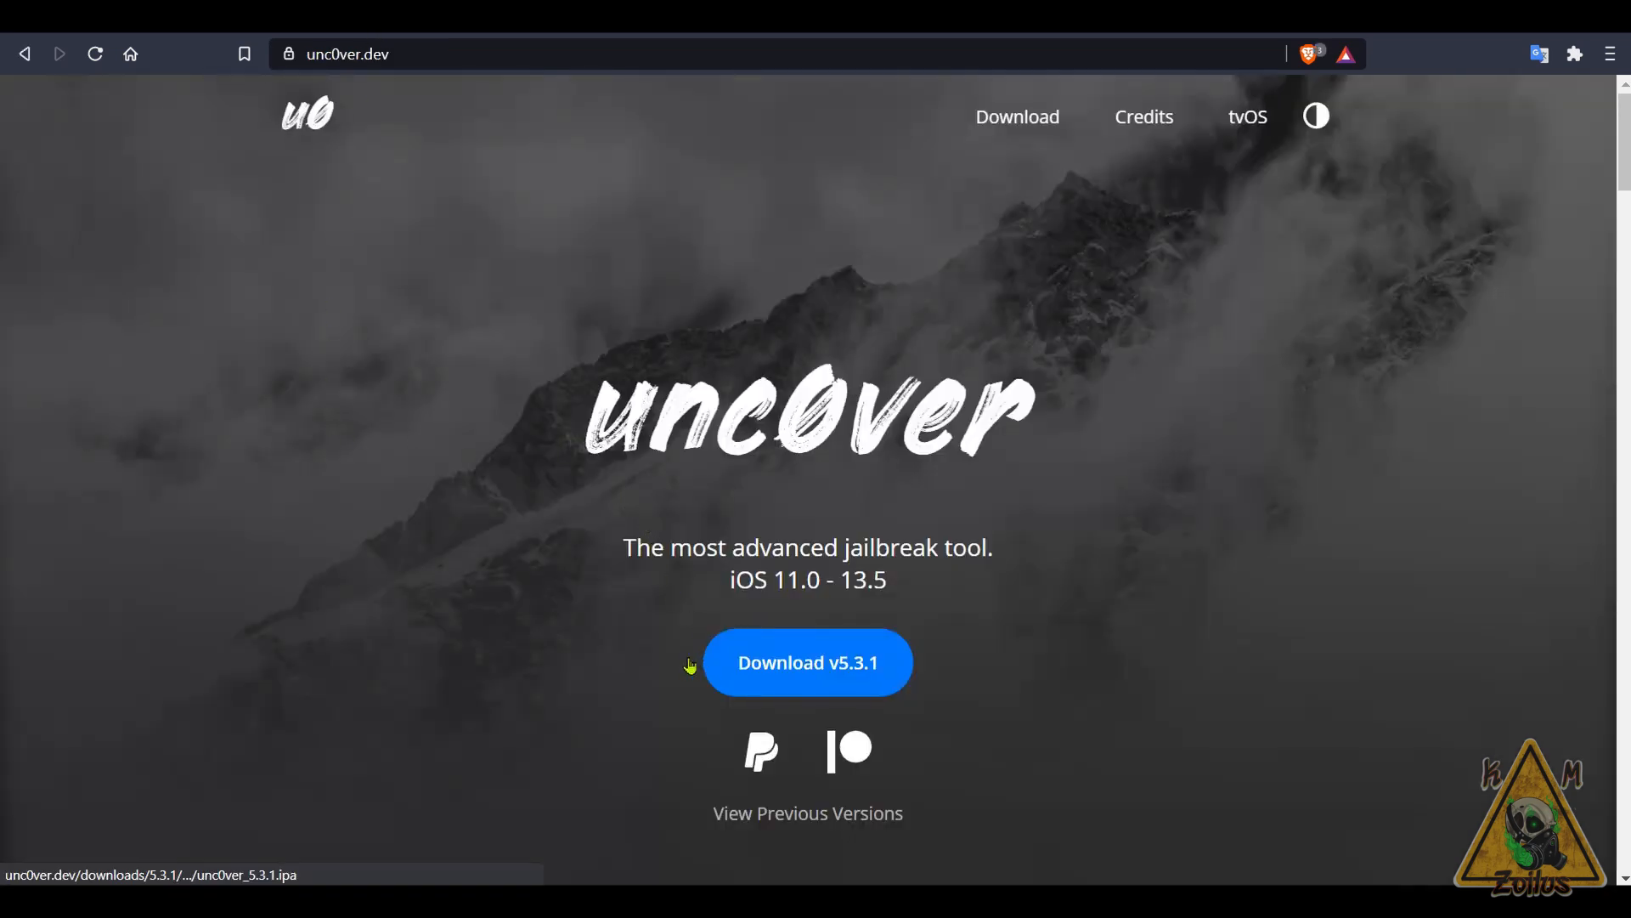
mouse_move(672, 632)
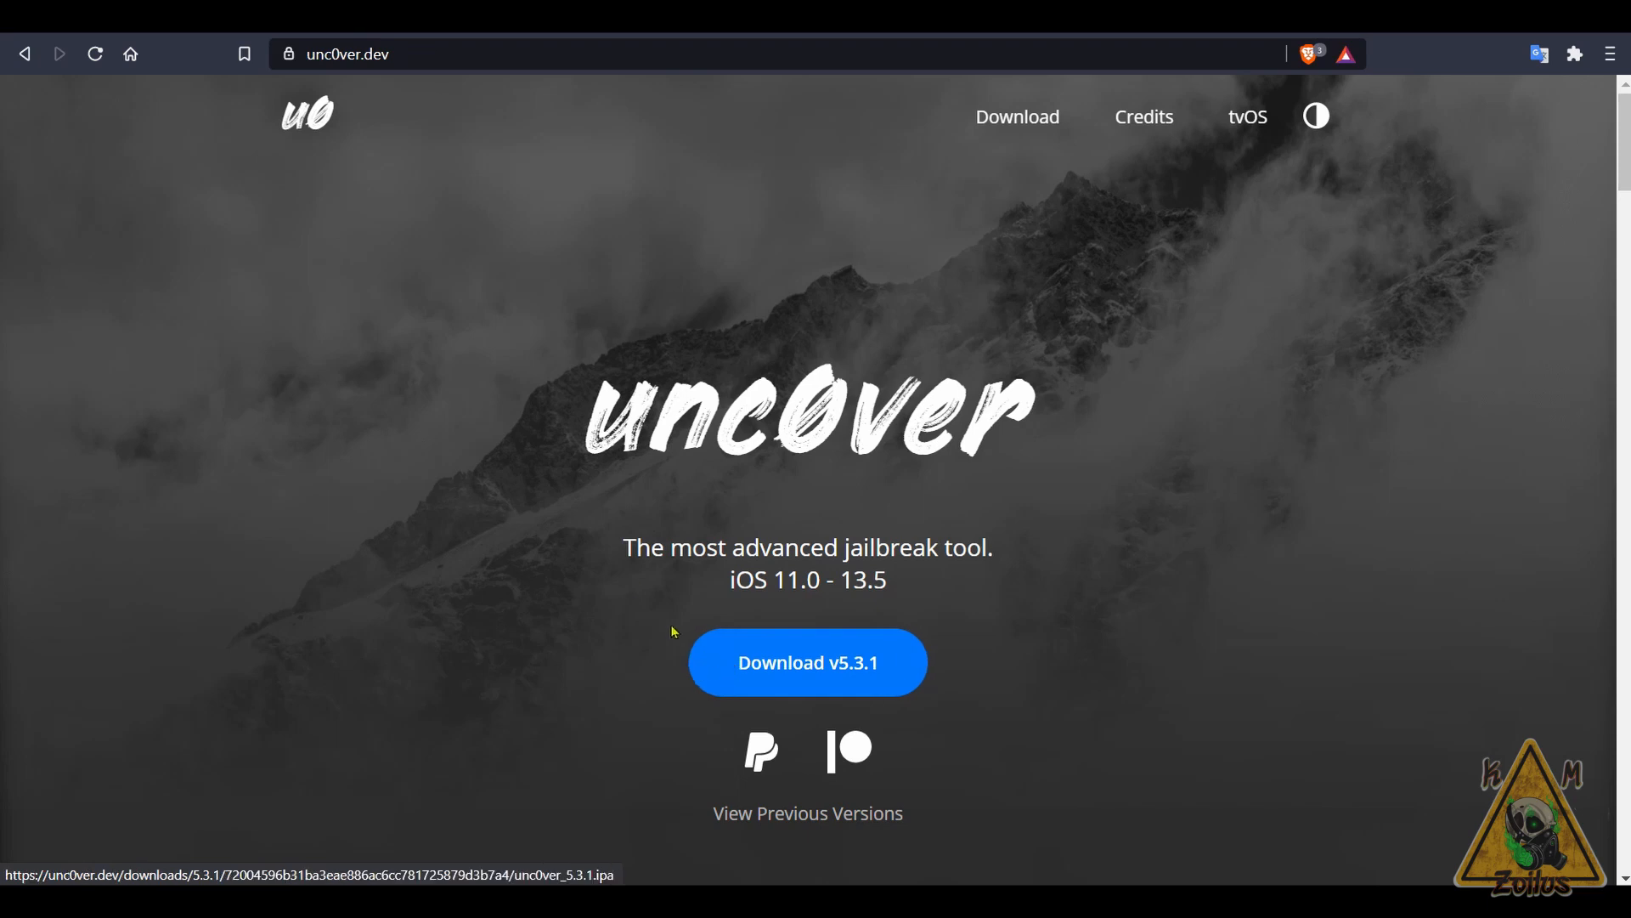
mouse_move(474, 468)
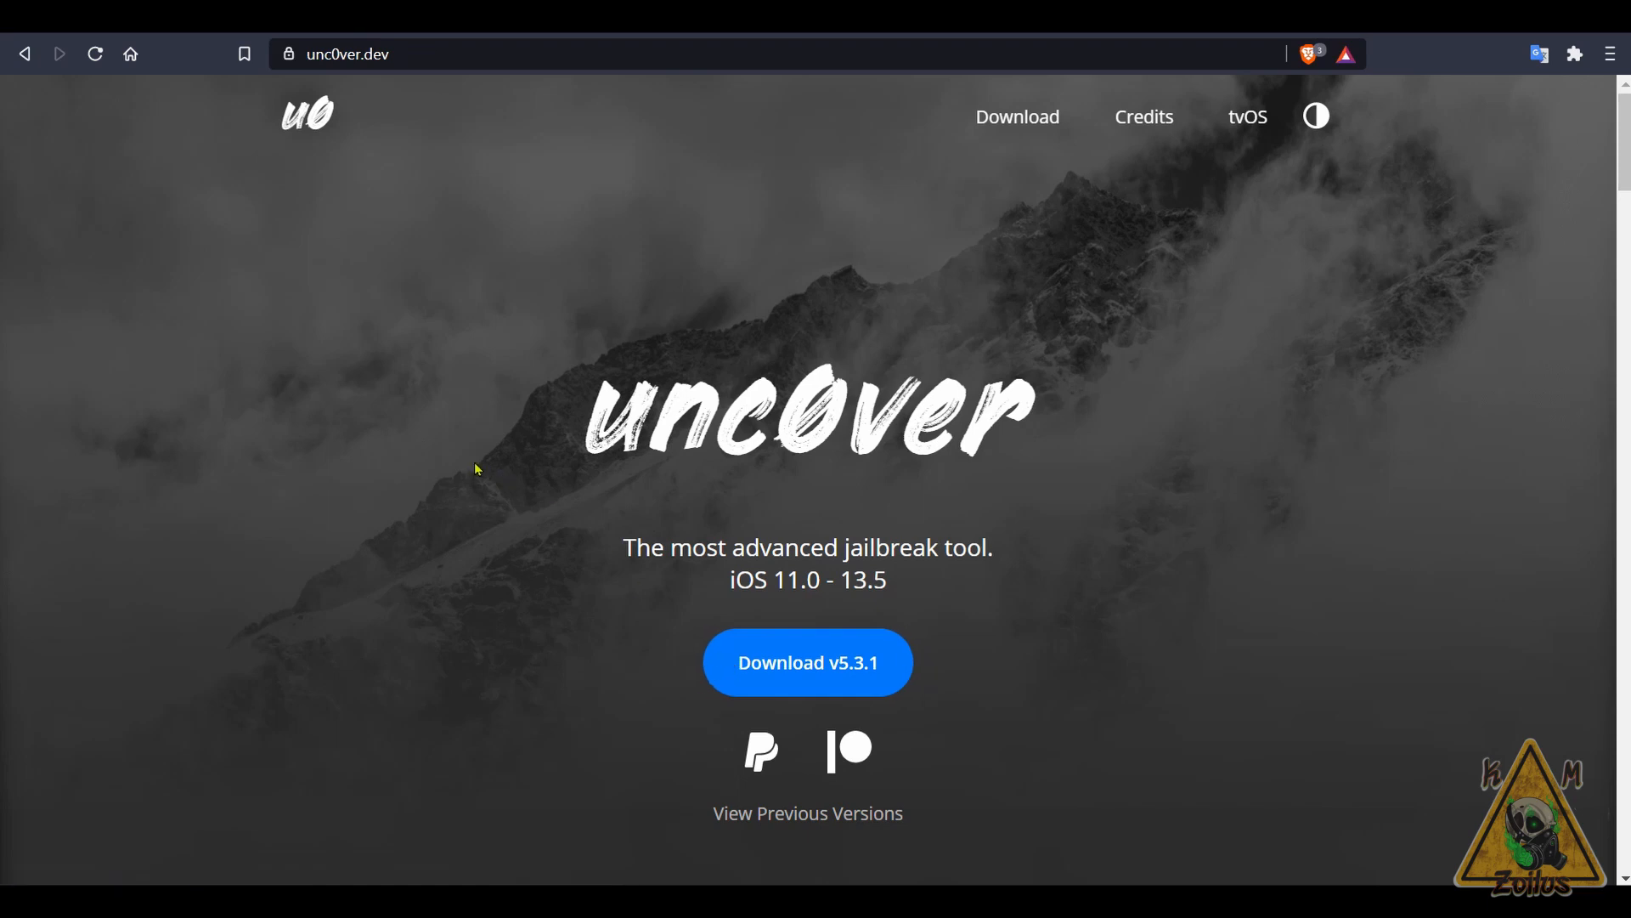